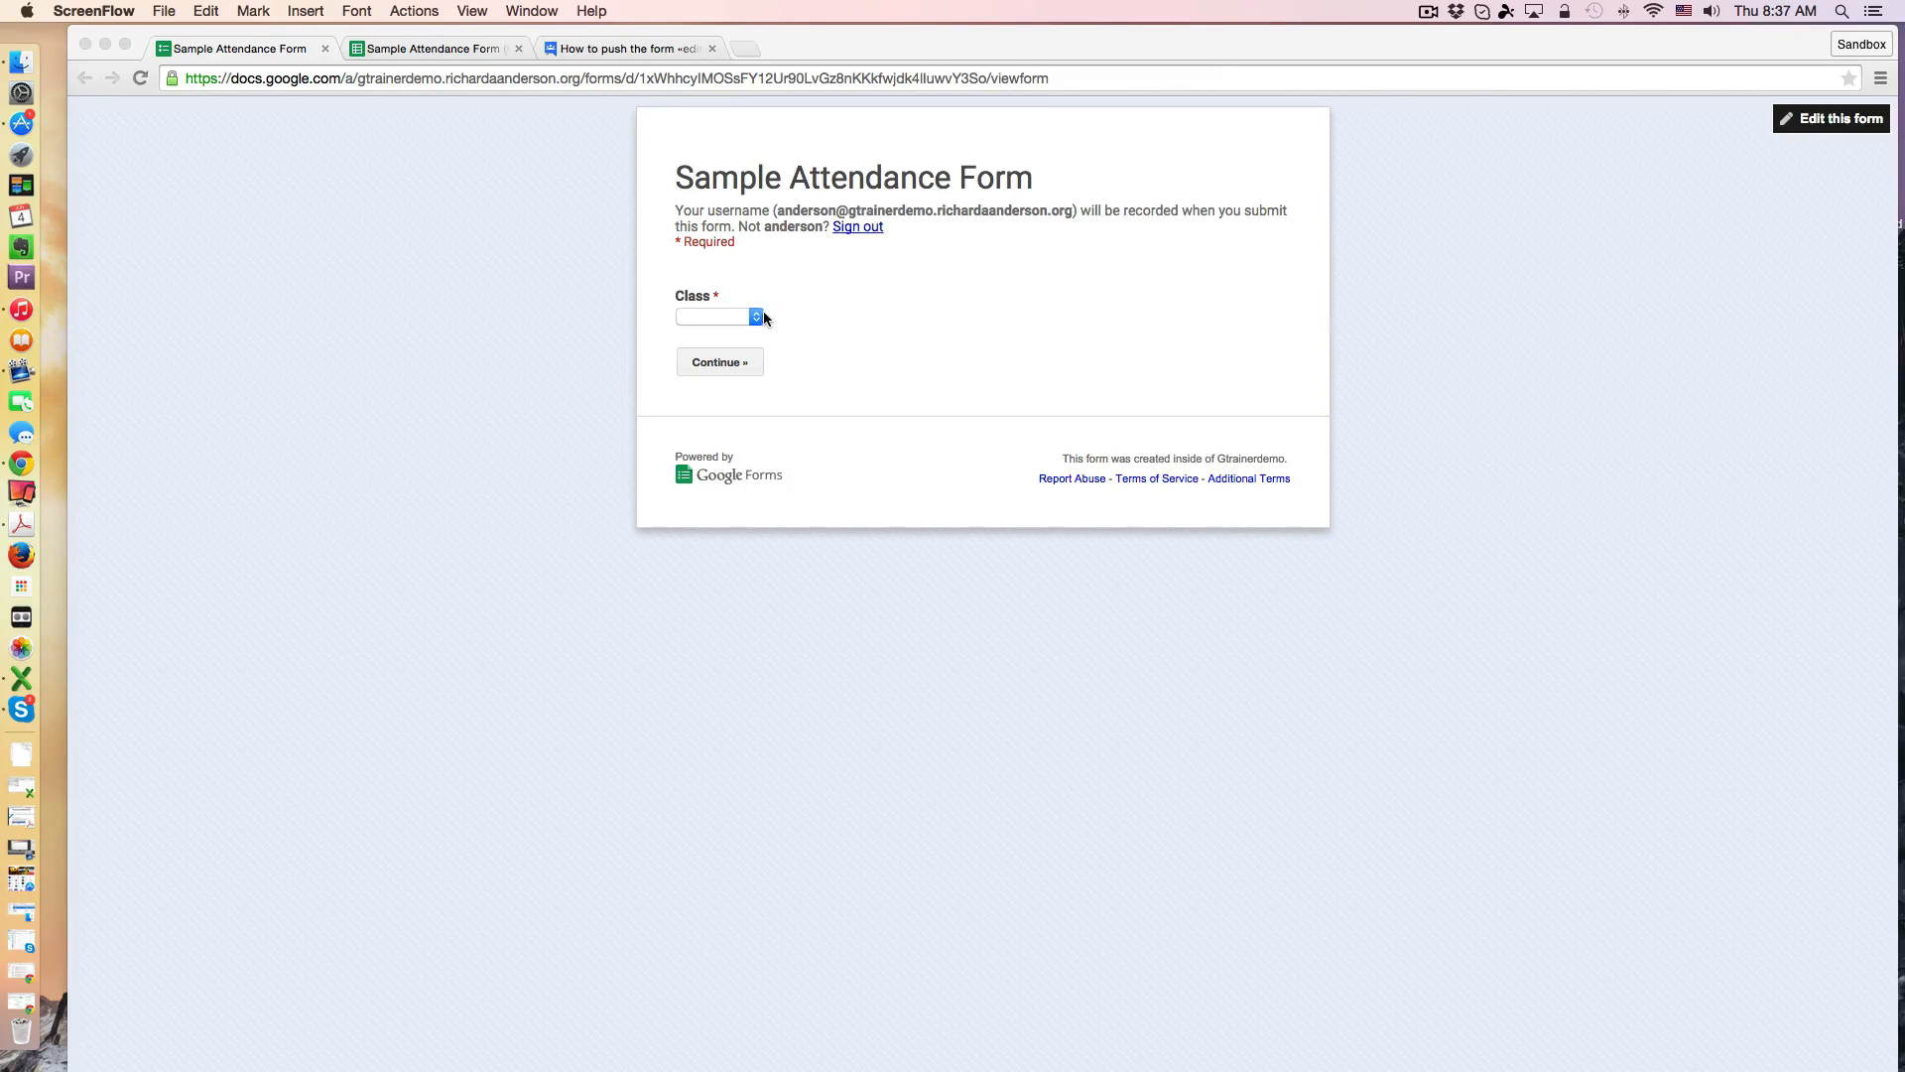
Step: Choose English 6Q from the Class dropdown and continue to its Absent/Late checkbox page
left_click(714, 317)
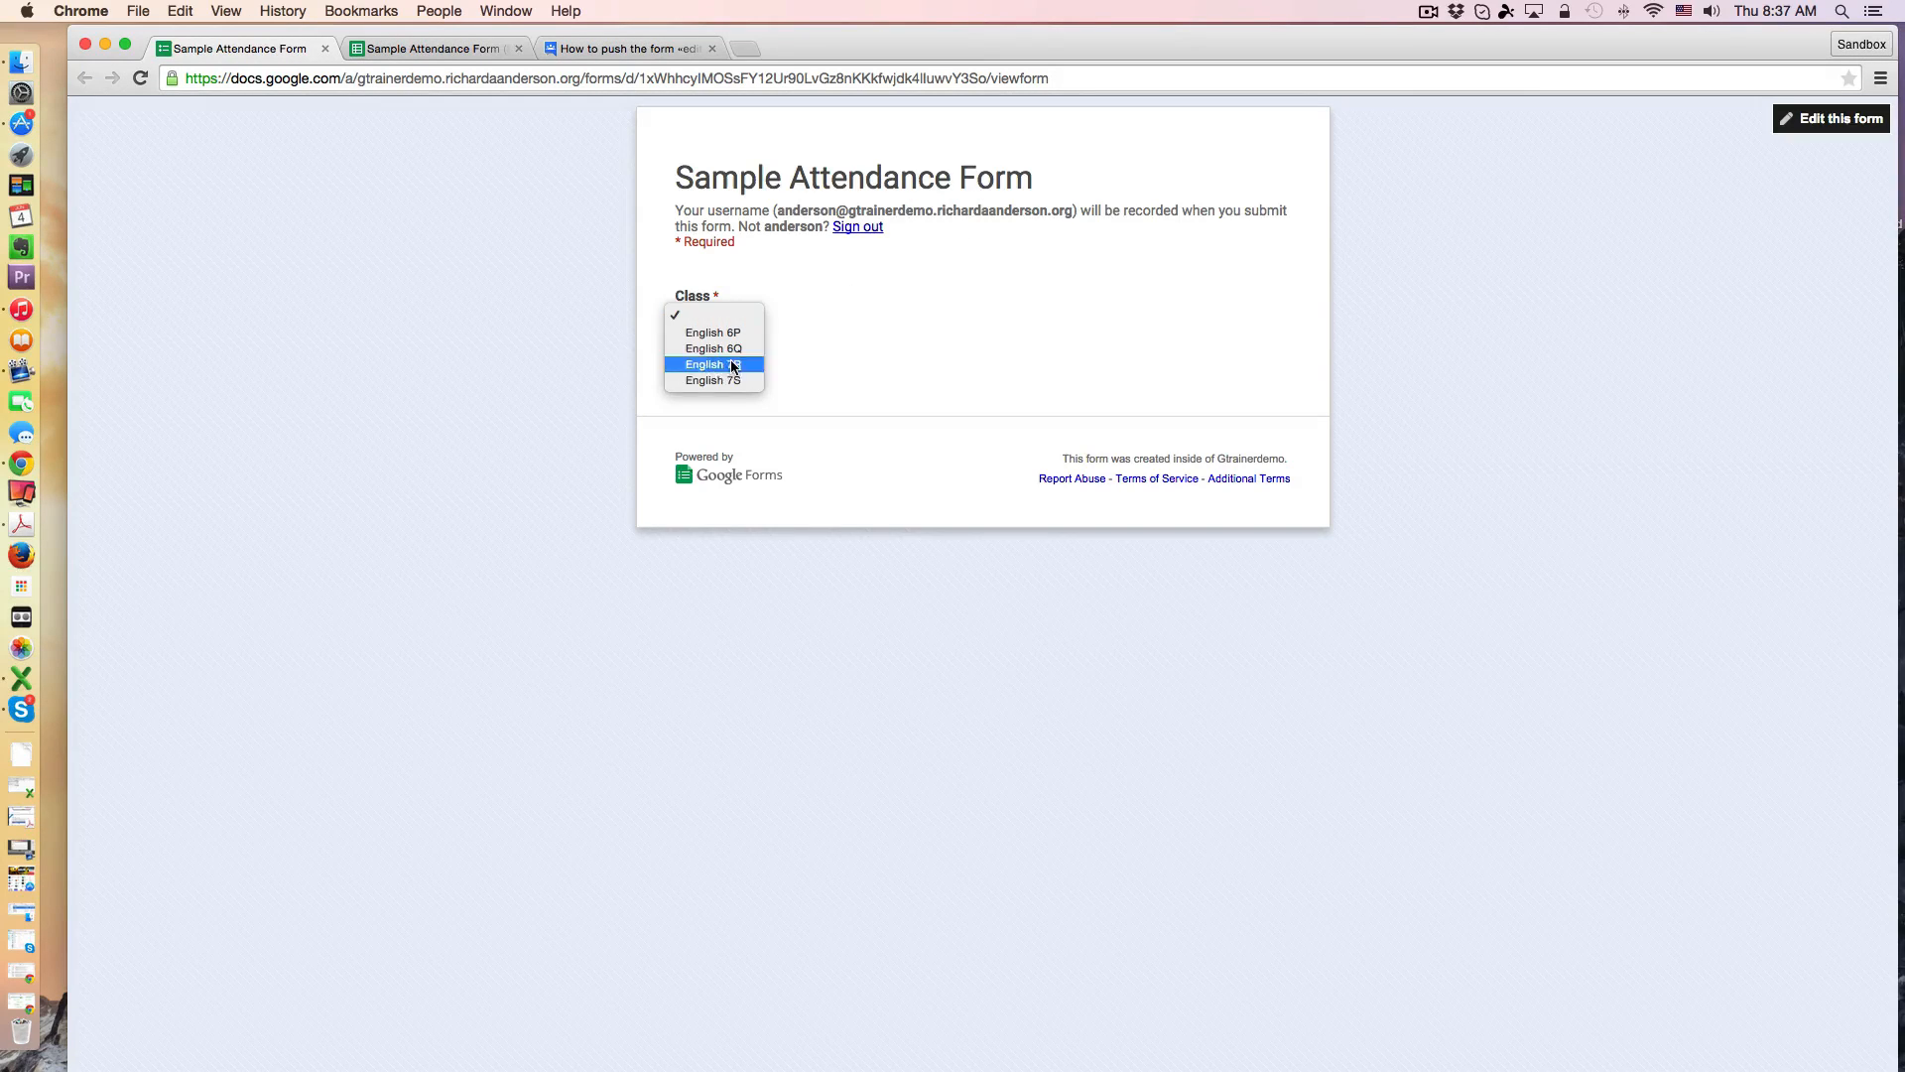
mouse_move(712, 333)
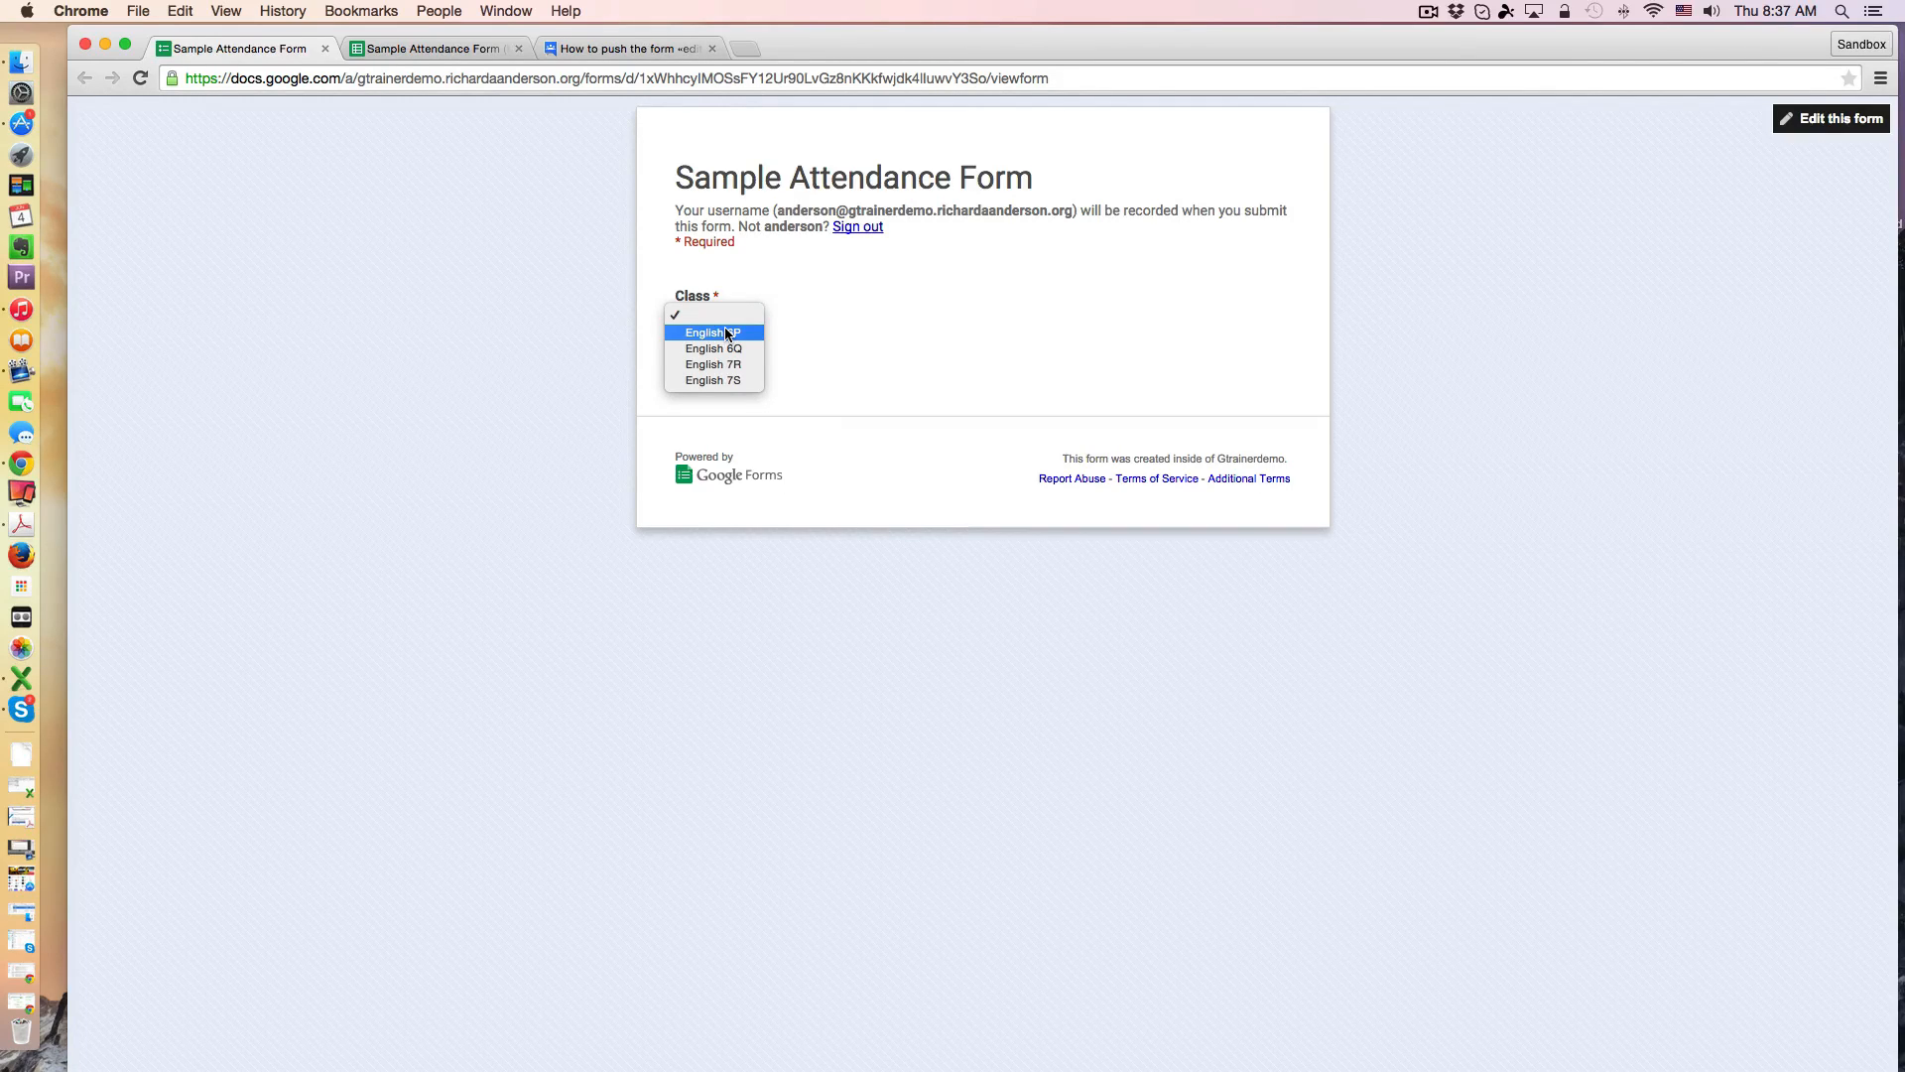
mouse_move(715, 349)
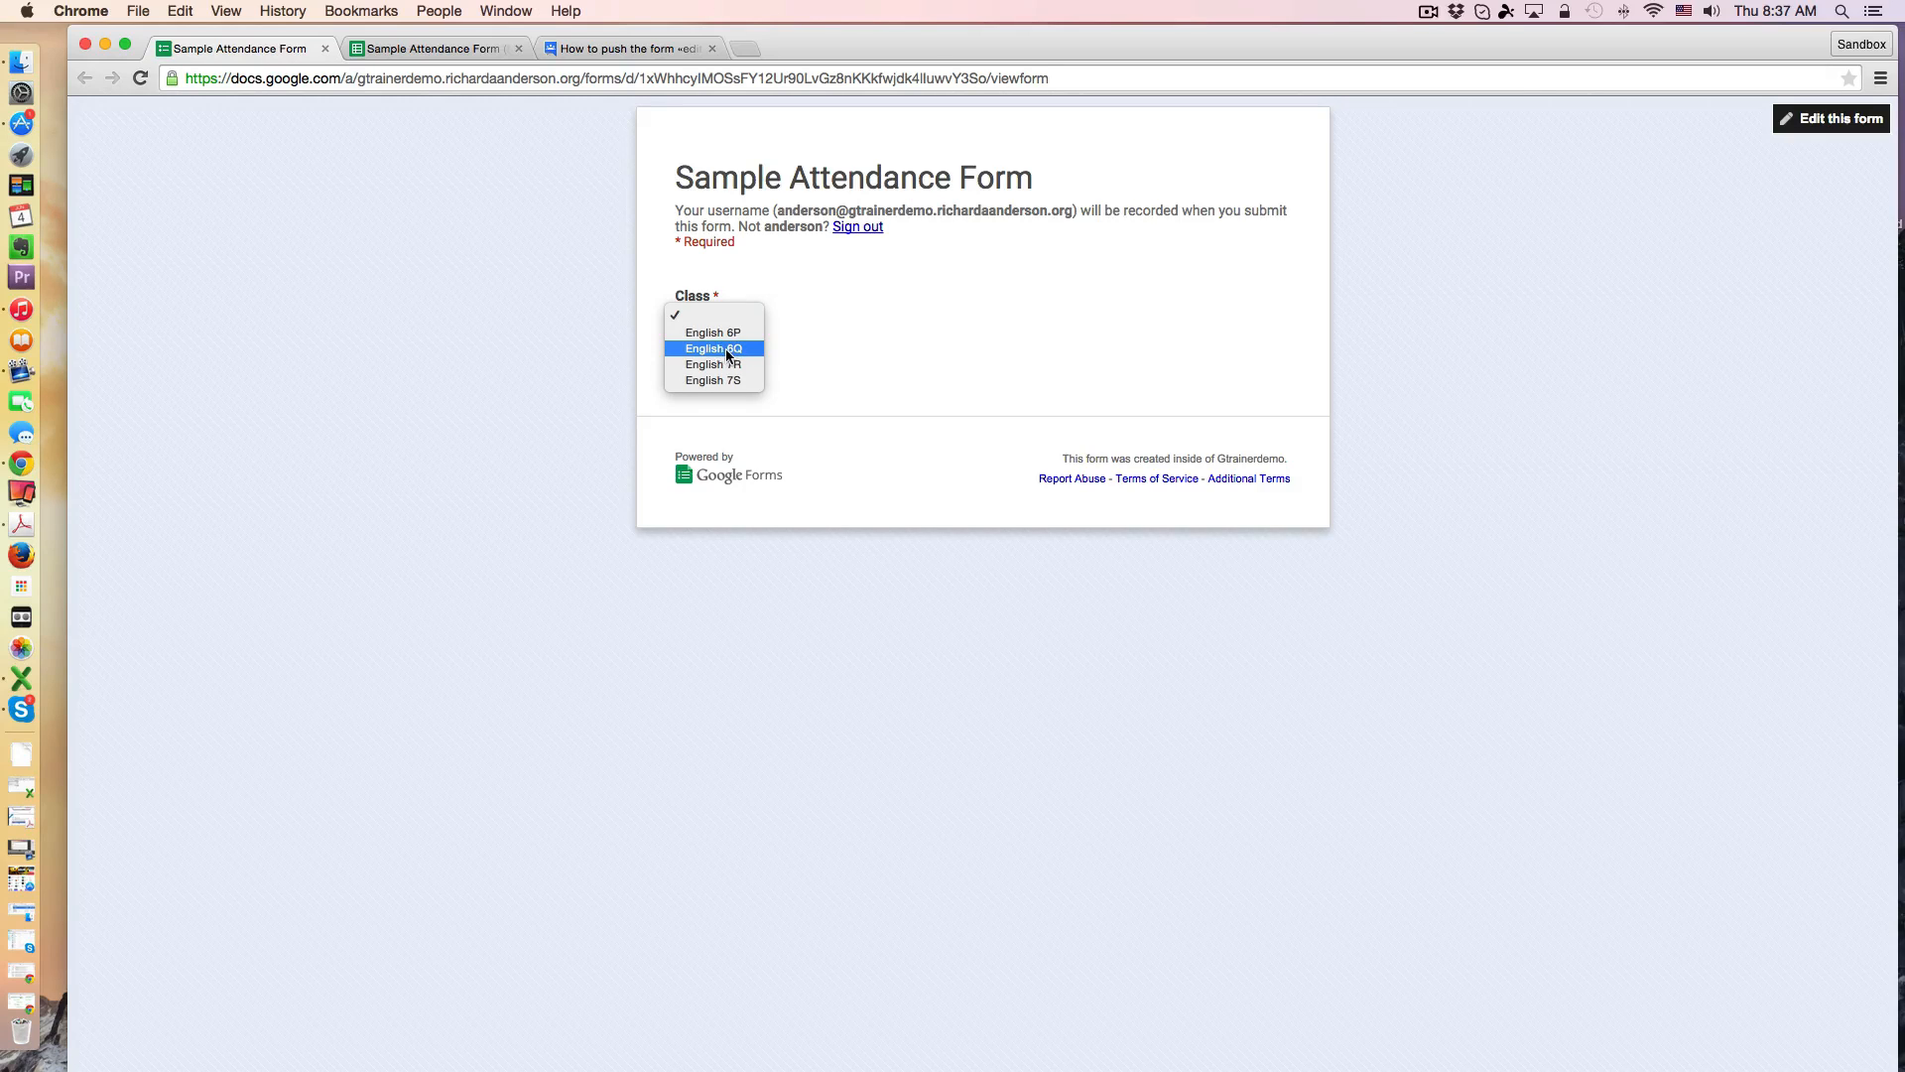
left_click(713, 349)
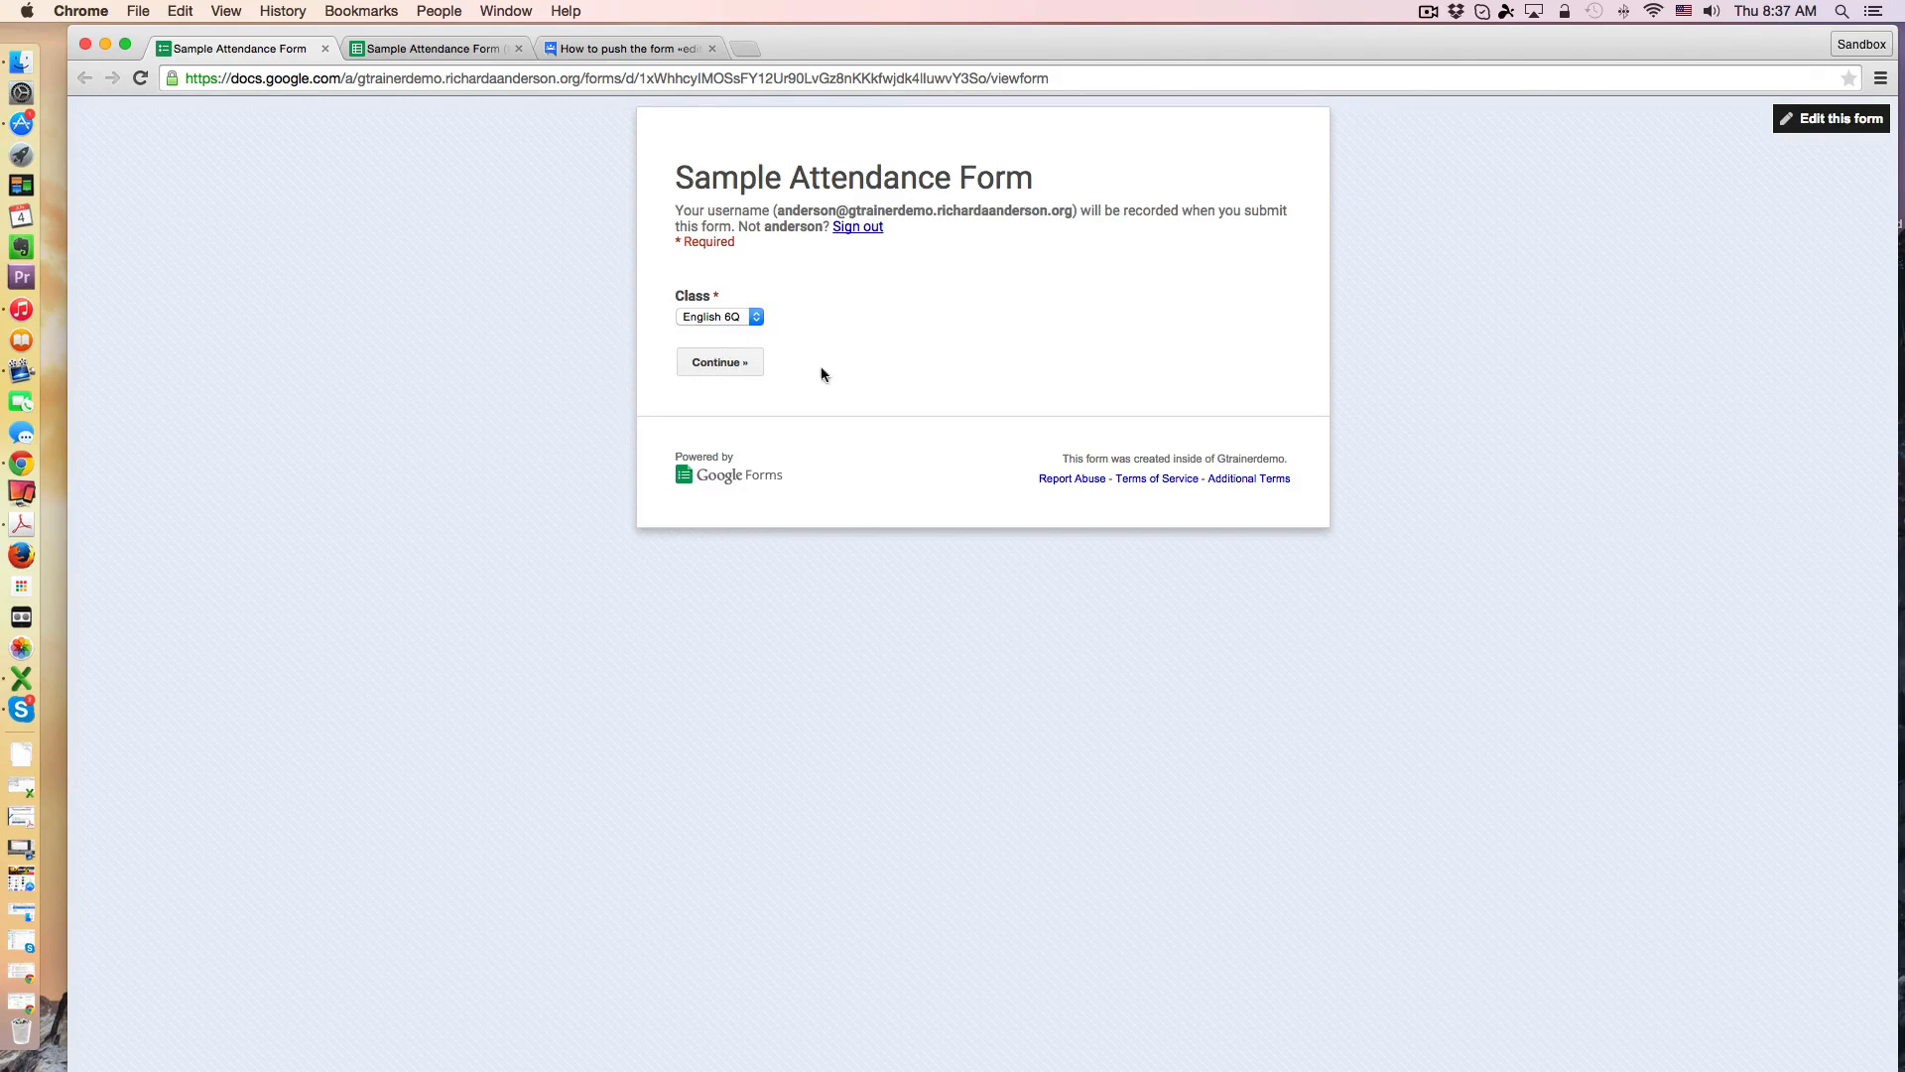
left_click(718, 361)
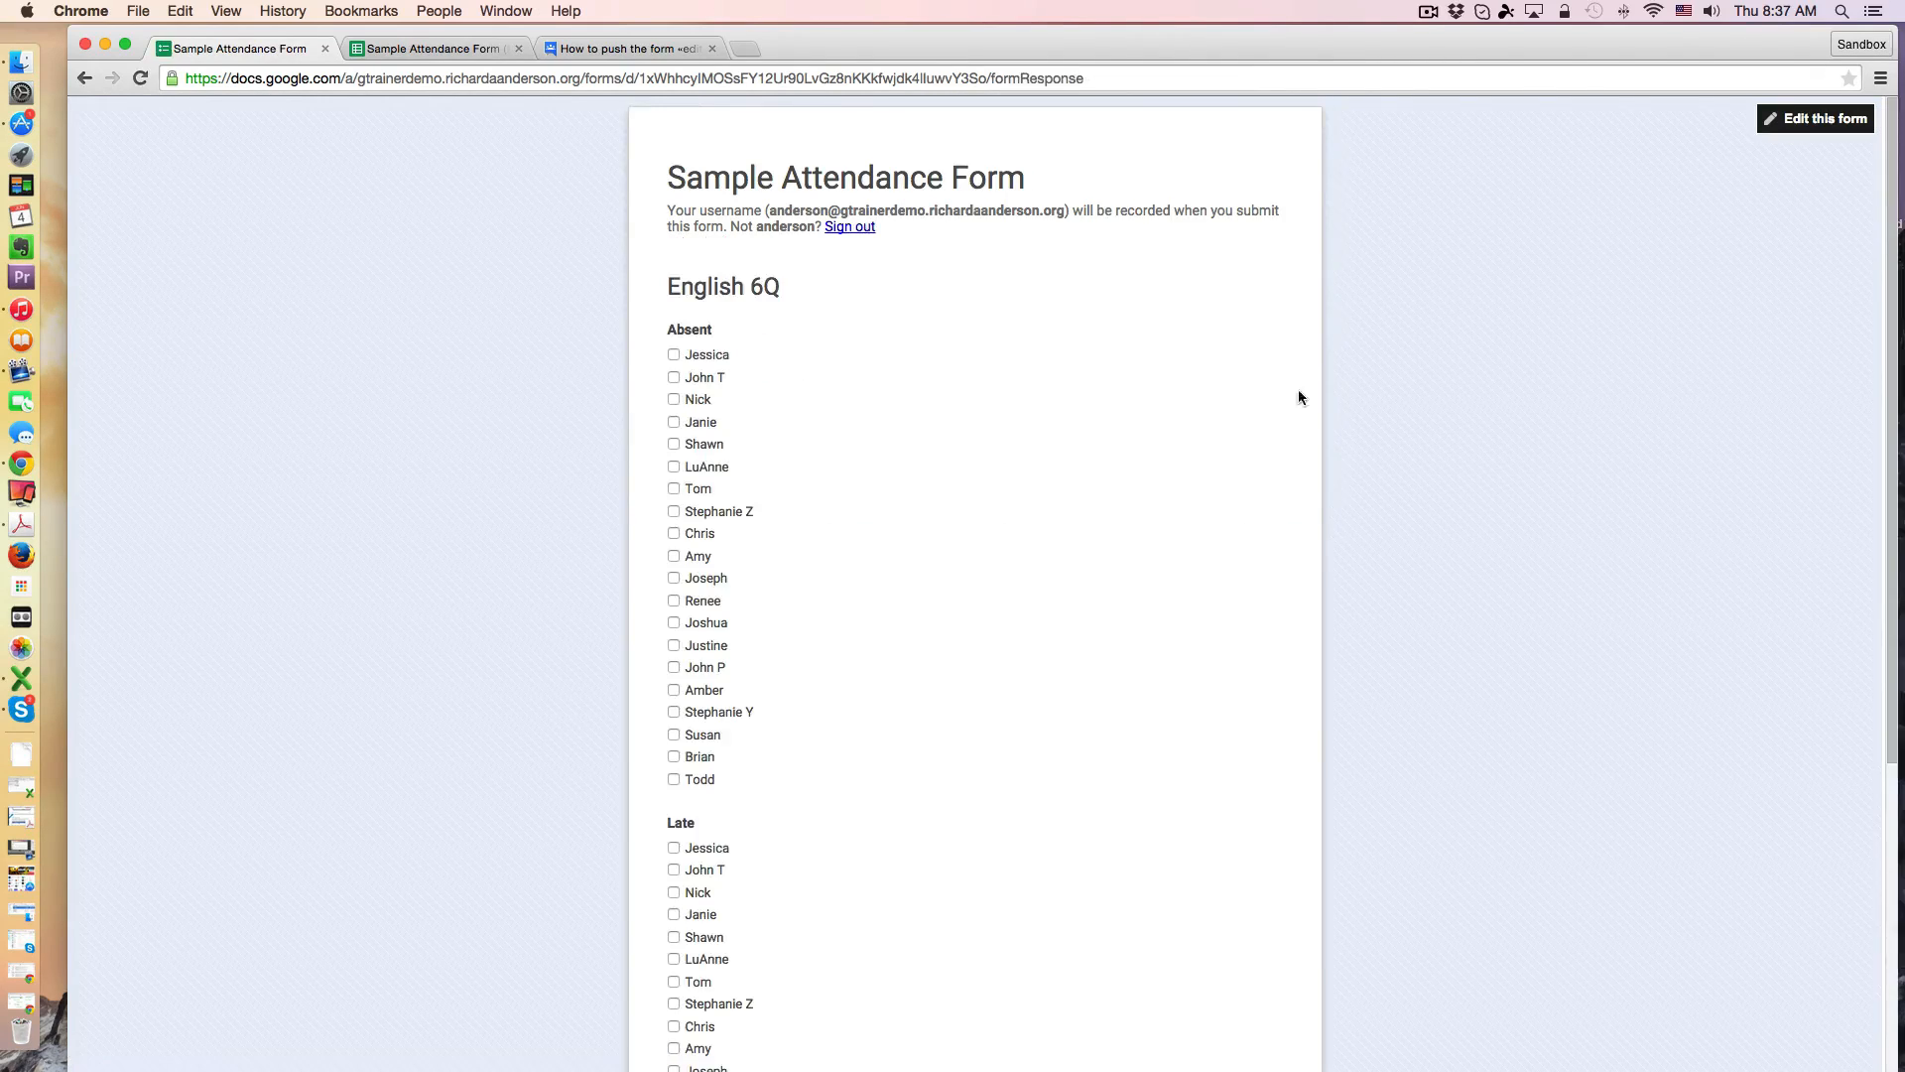
scroll("down", 3)
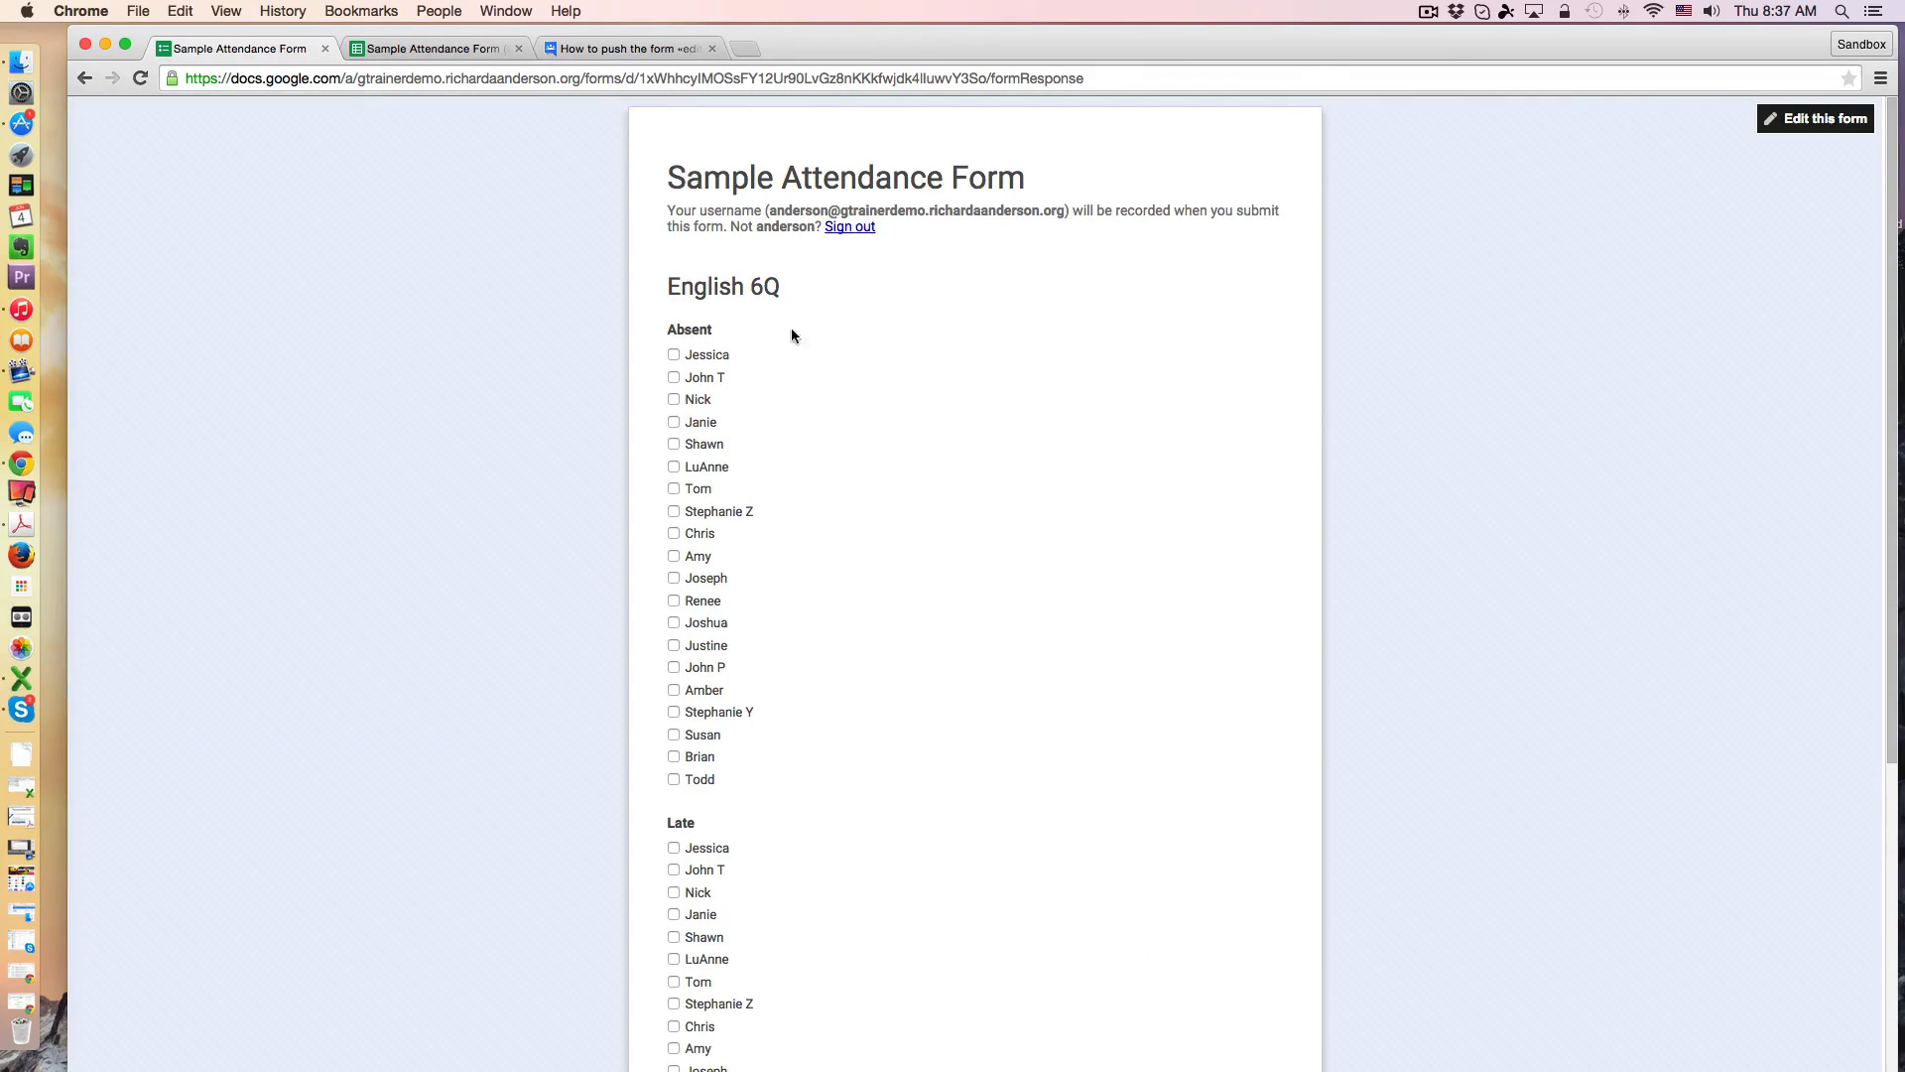
scroll("down", 3)
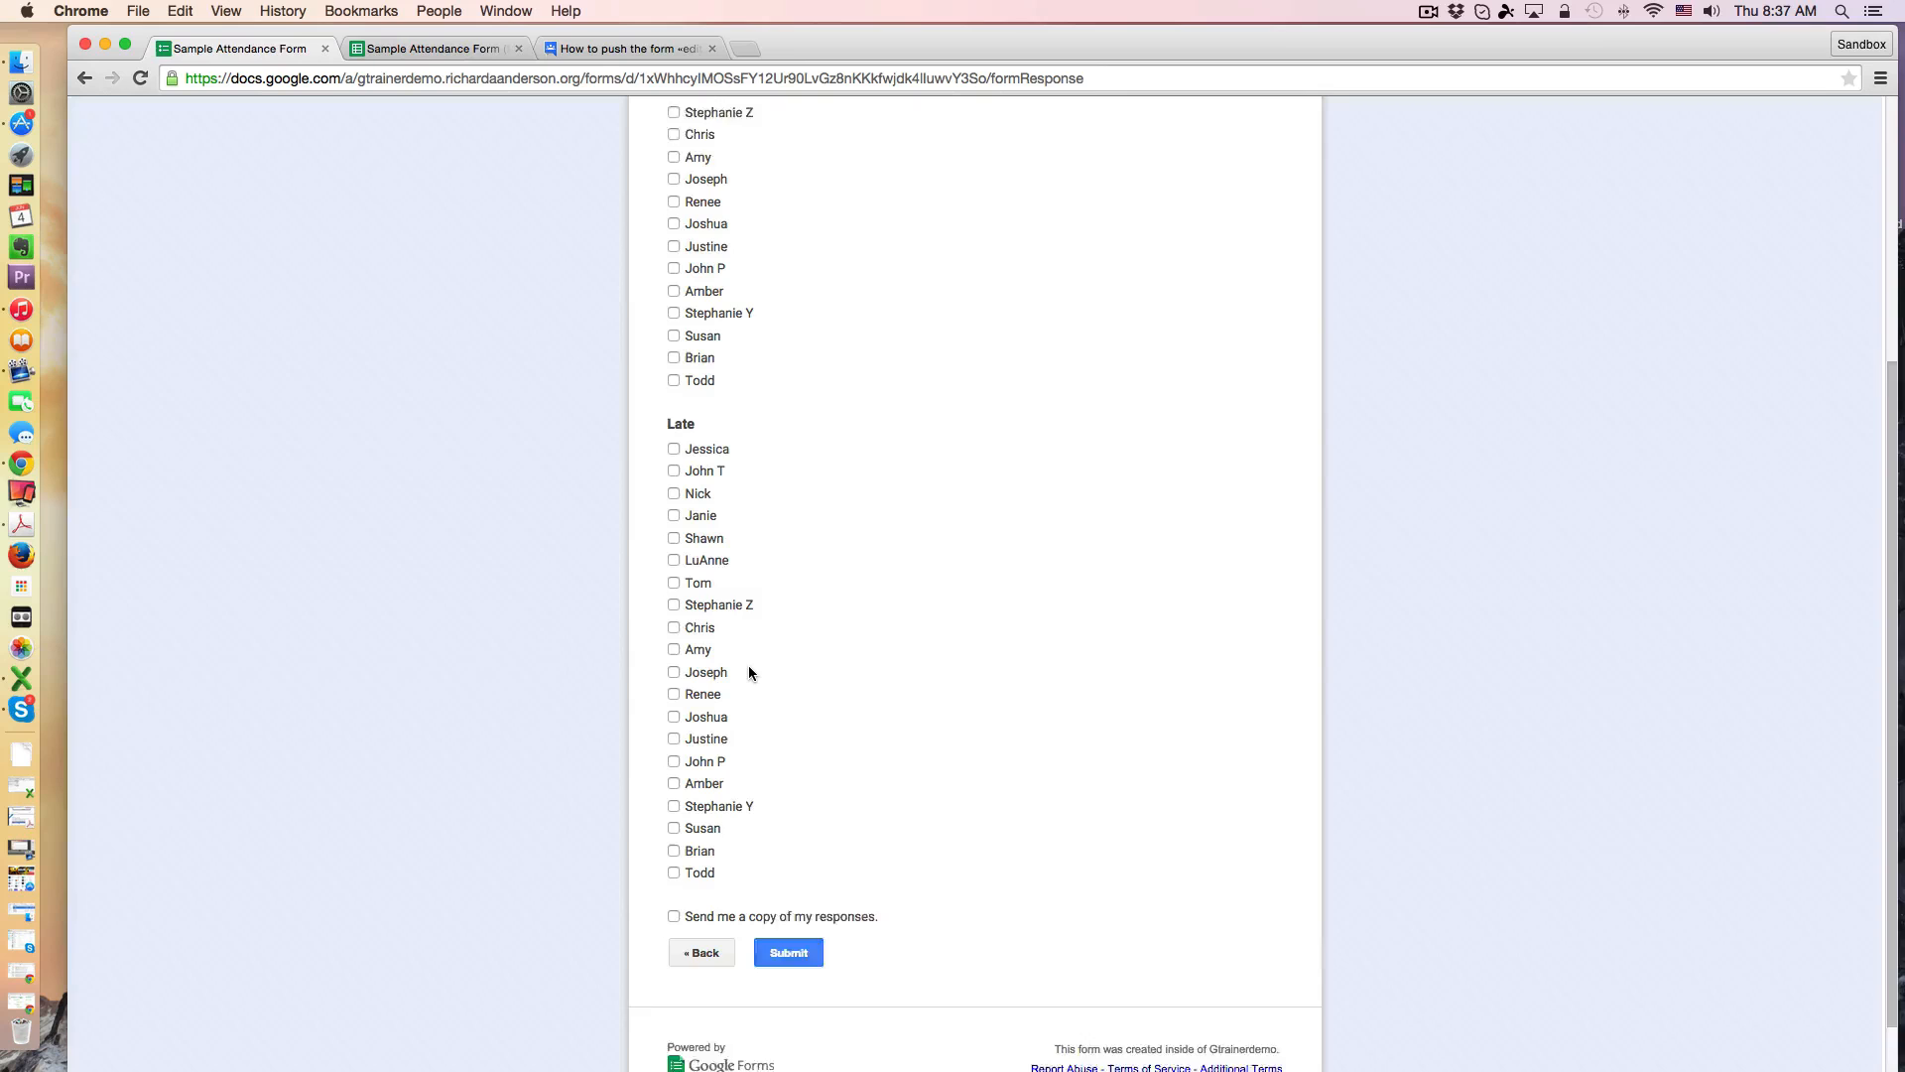
scroll("up", 3)
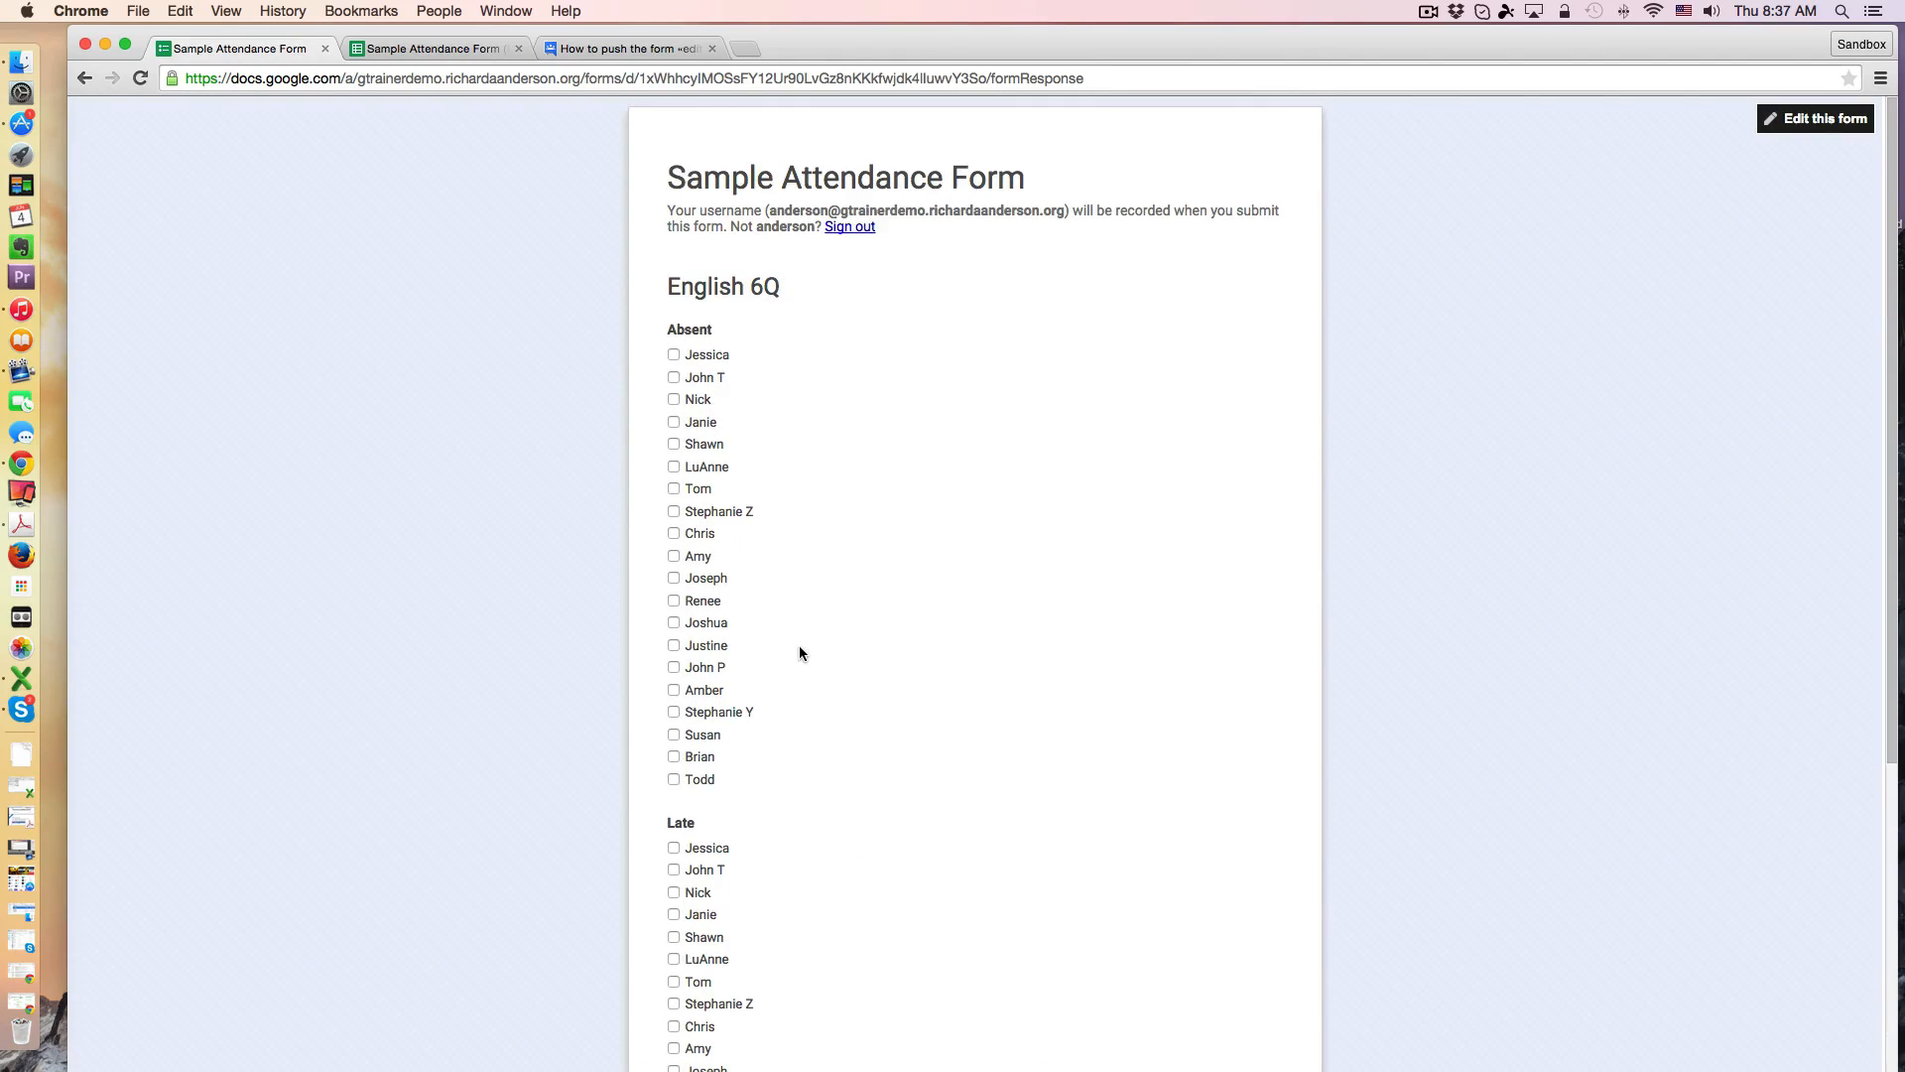
mouse_move(722, 577)
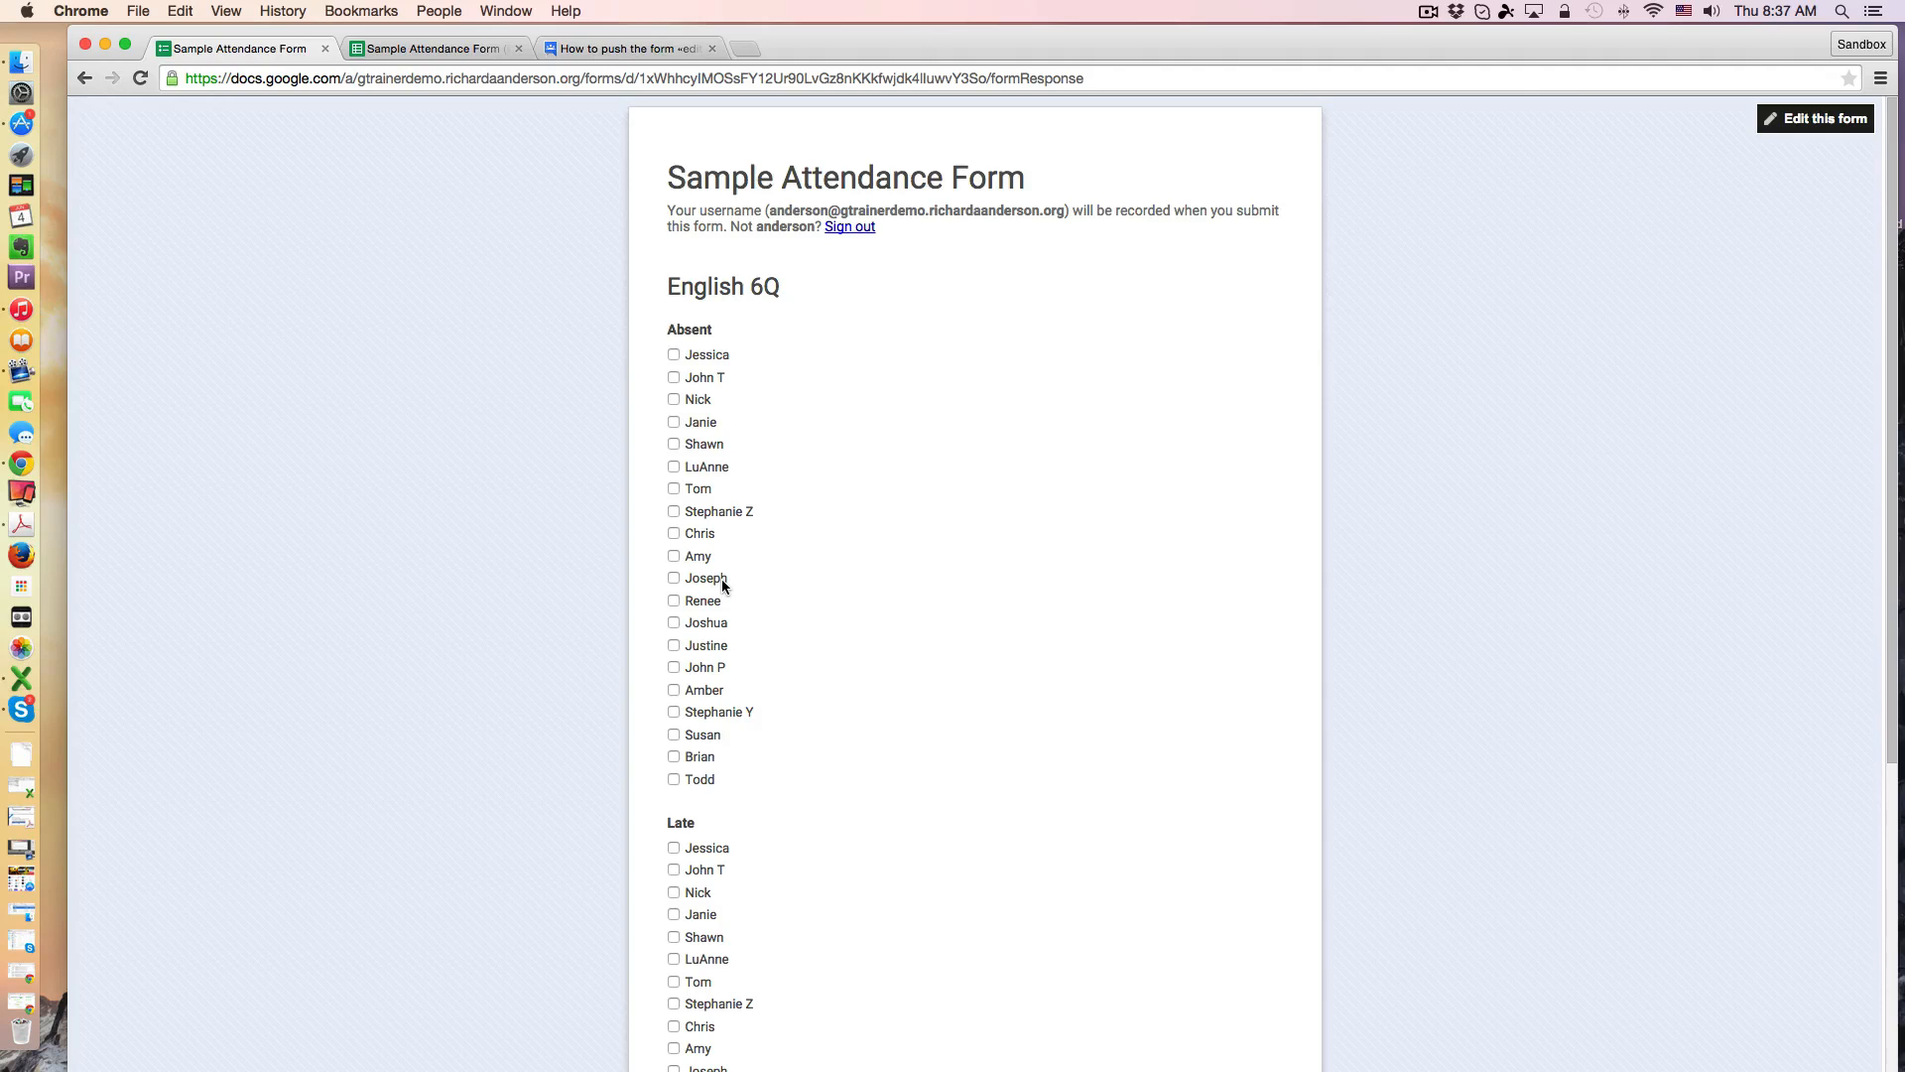
Step: Mark Tom and Chris absent and Amber late, then submit the English 6Q response
scroll("down", 3)
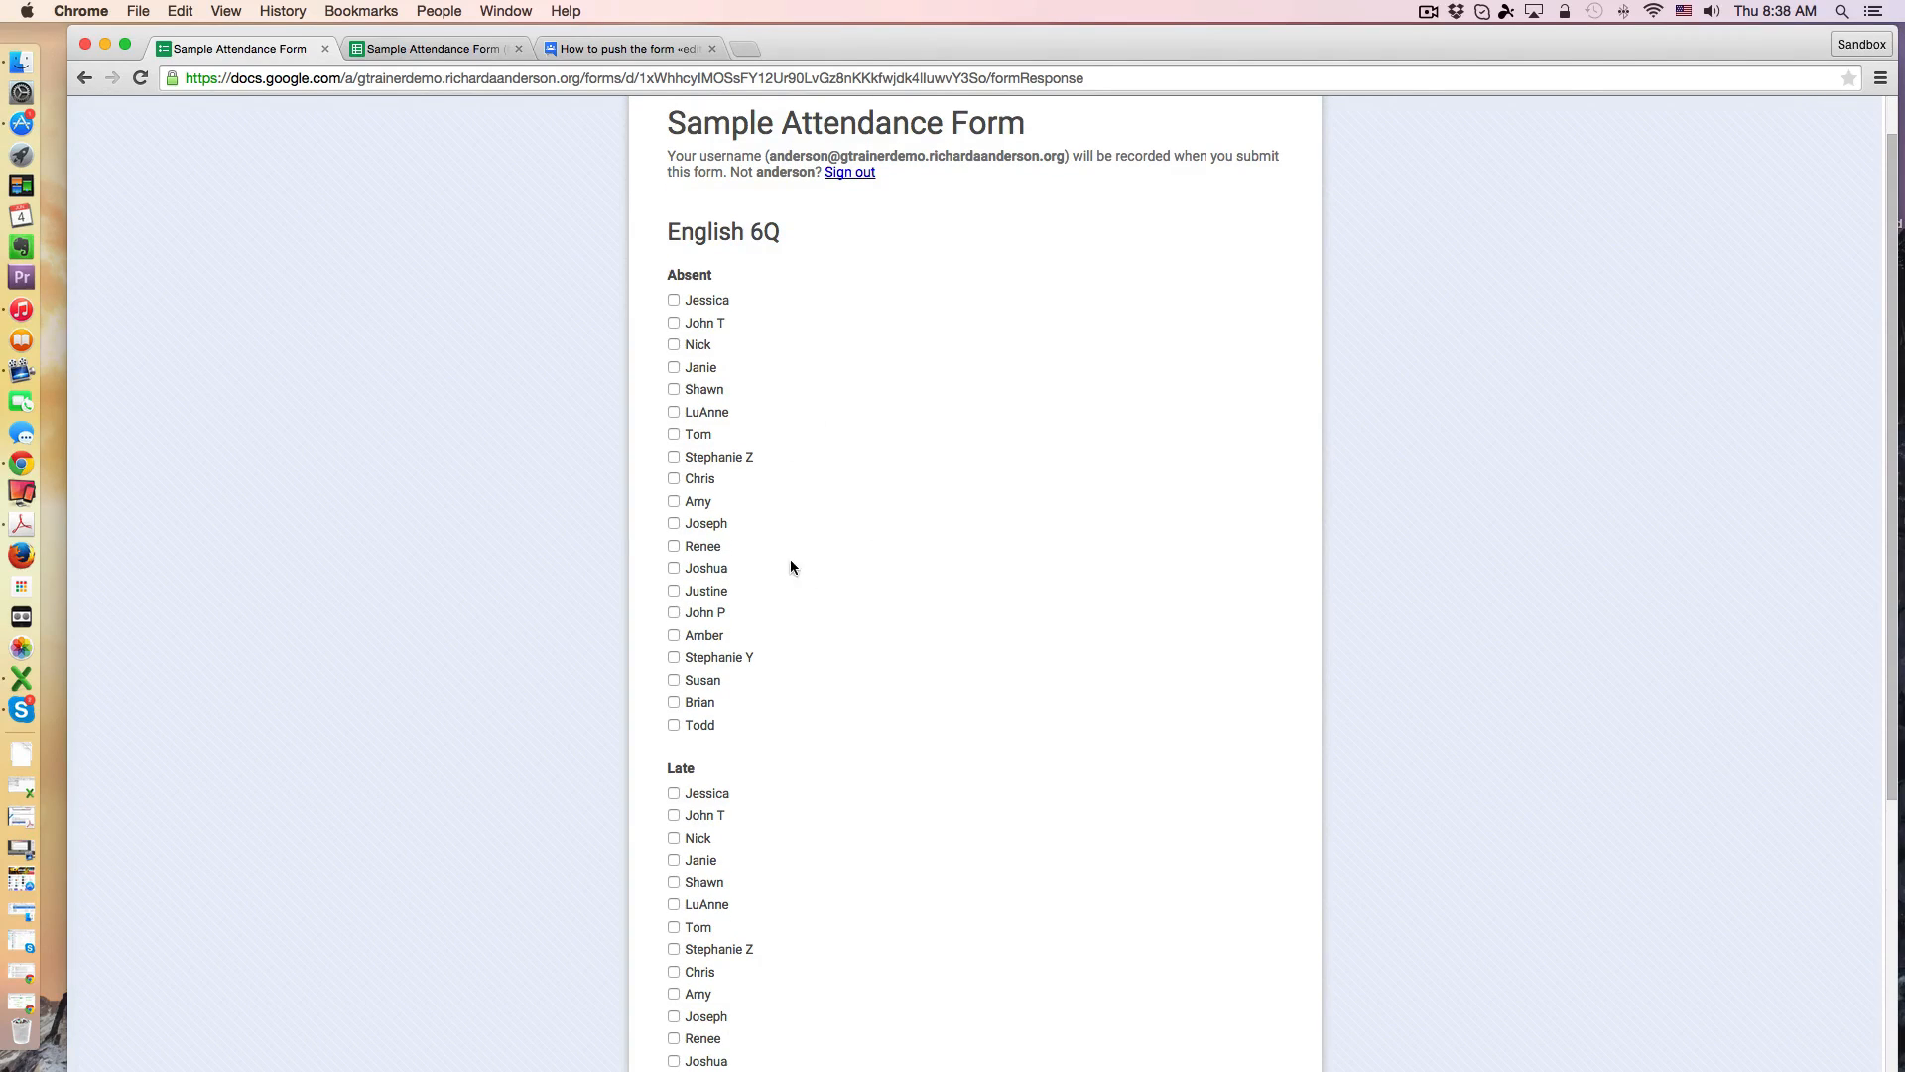
left_click(673, 478)
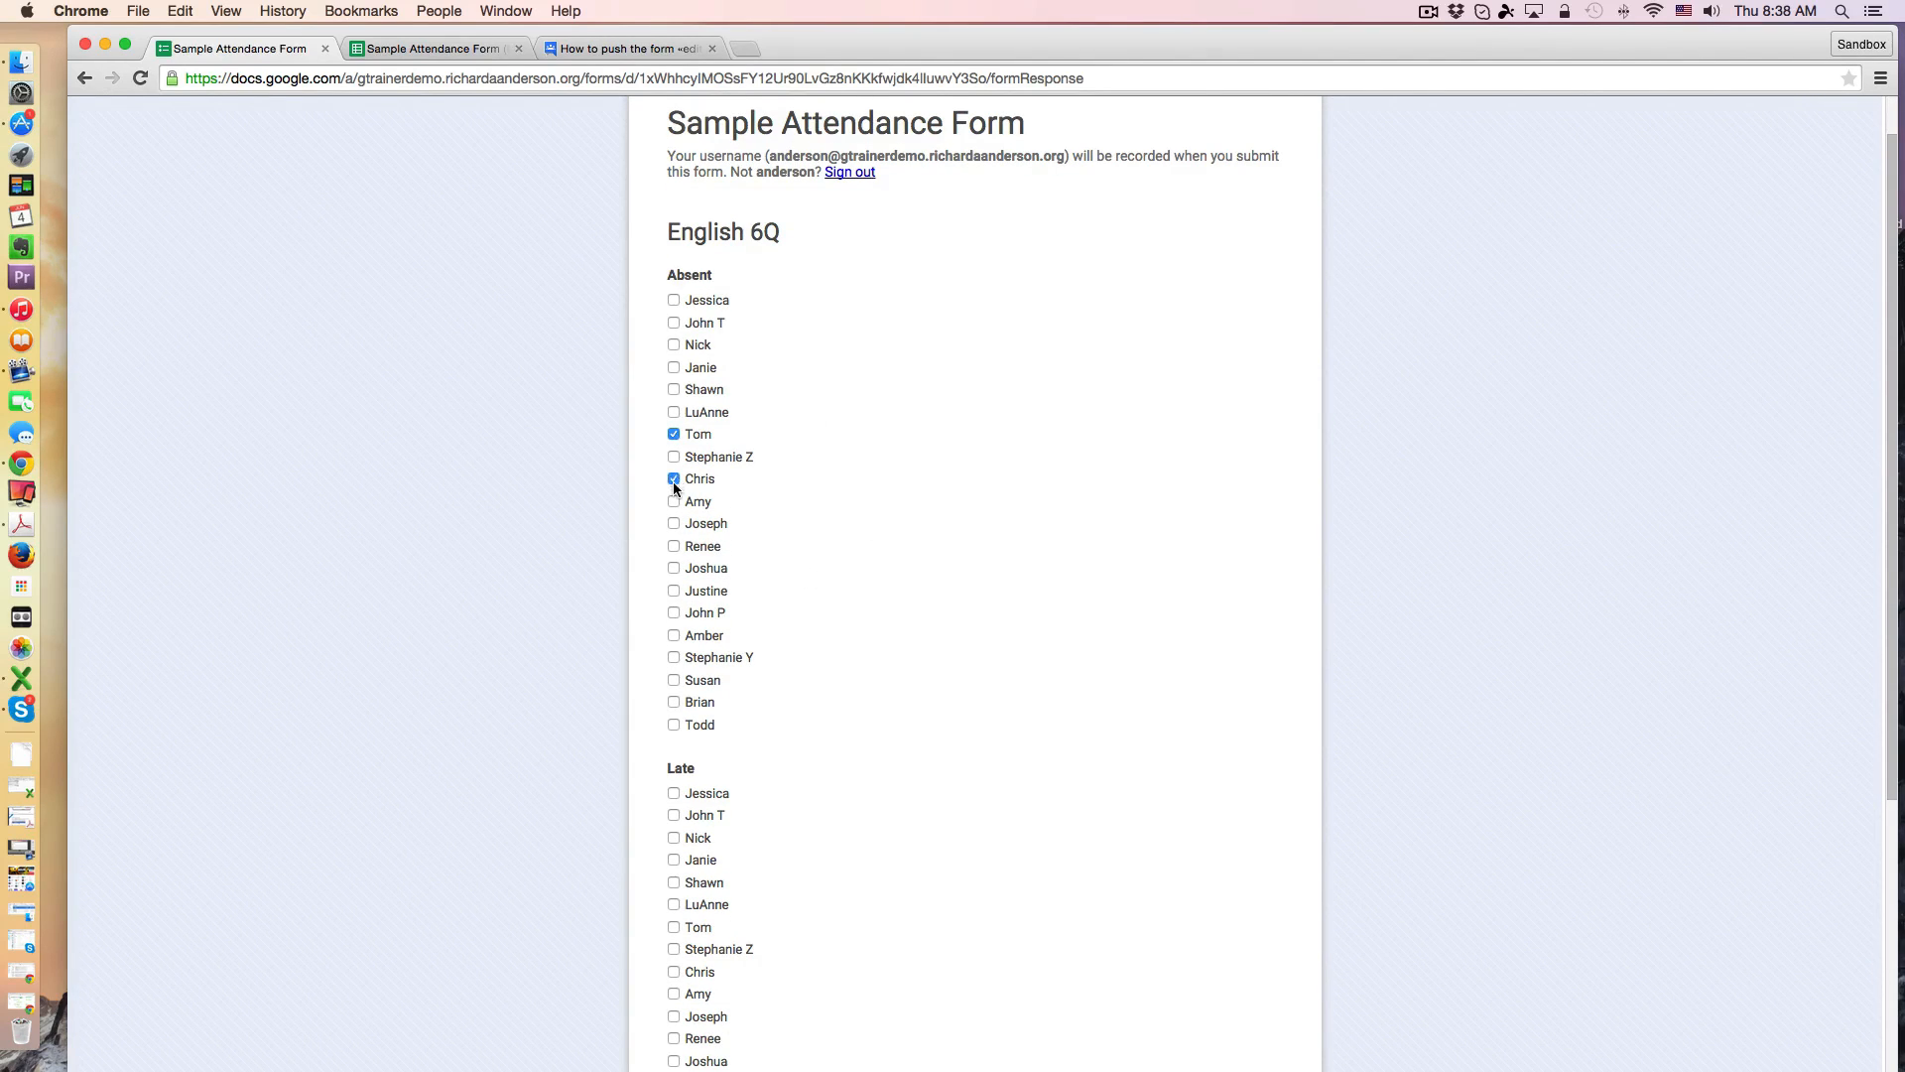
scroll("down", 3)
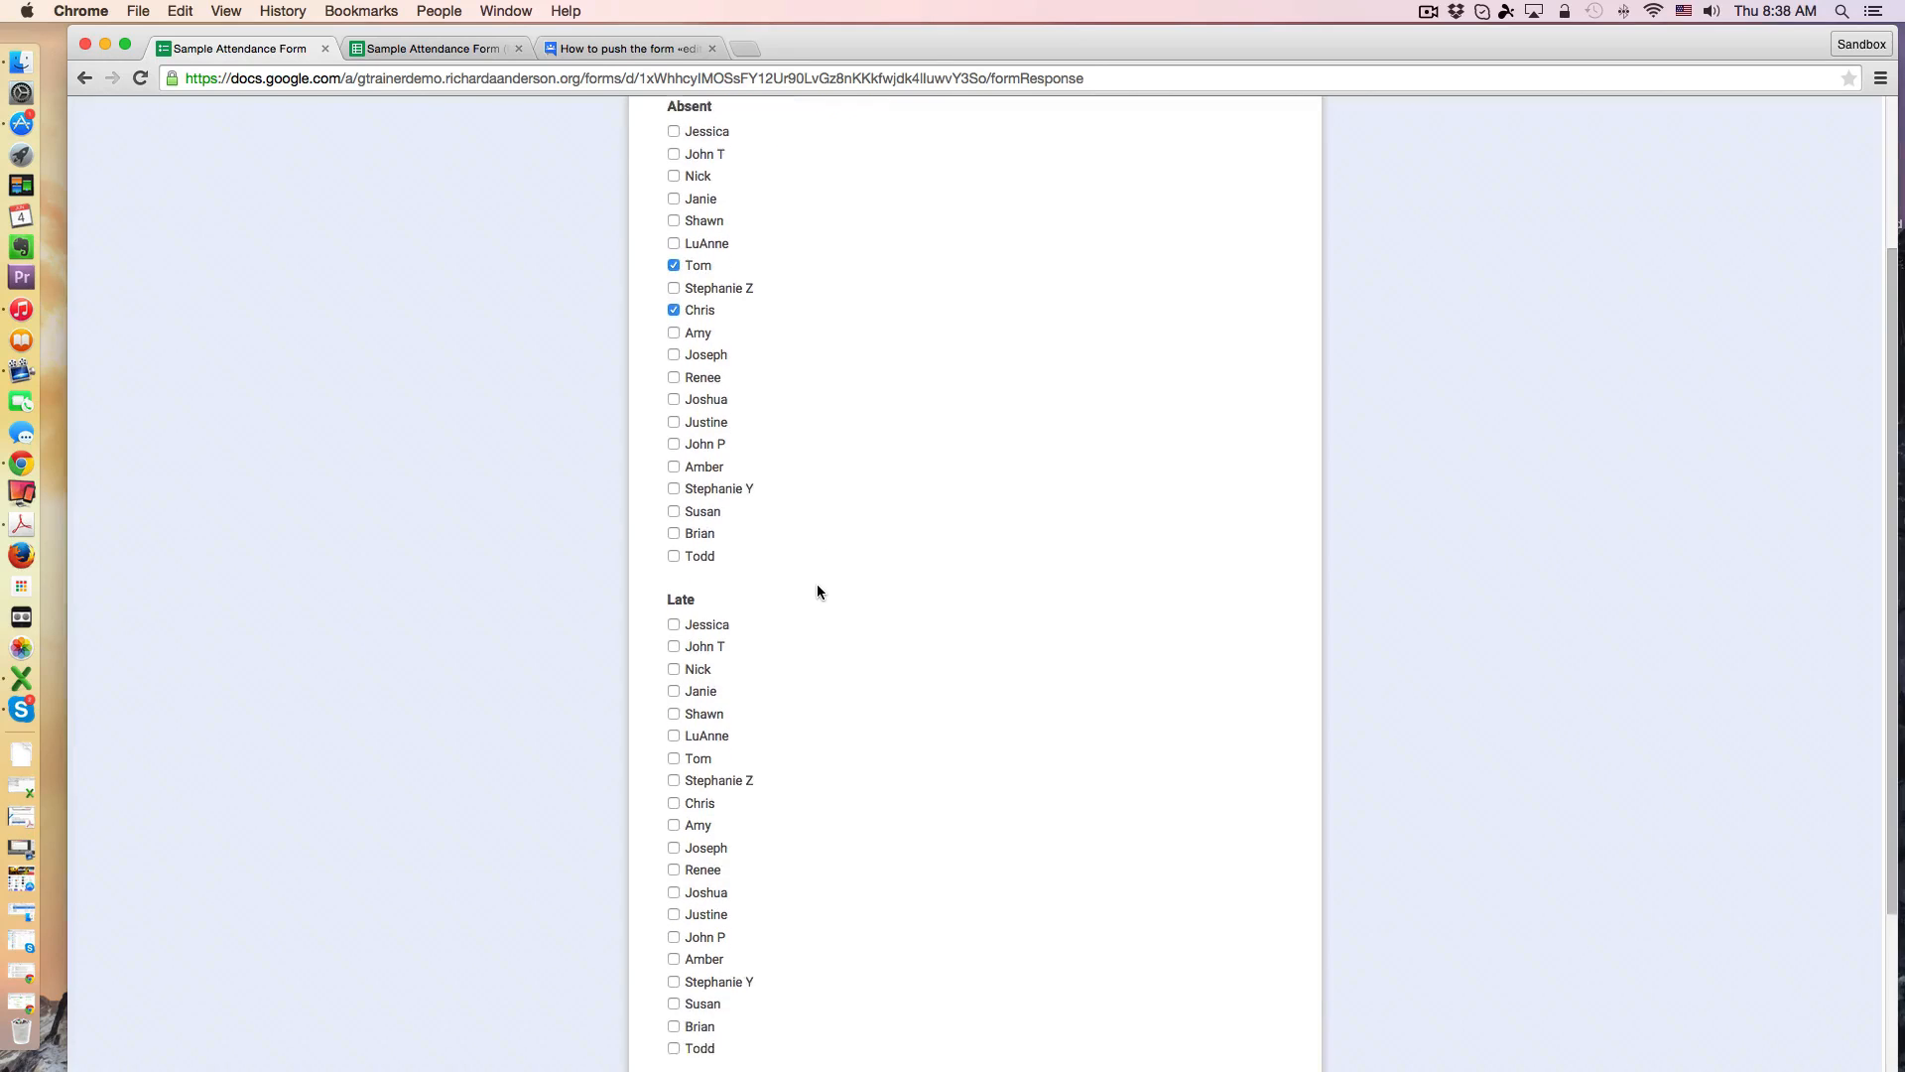
scroll("down", 3)
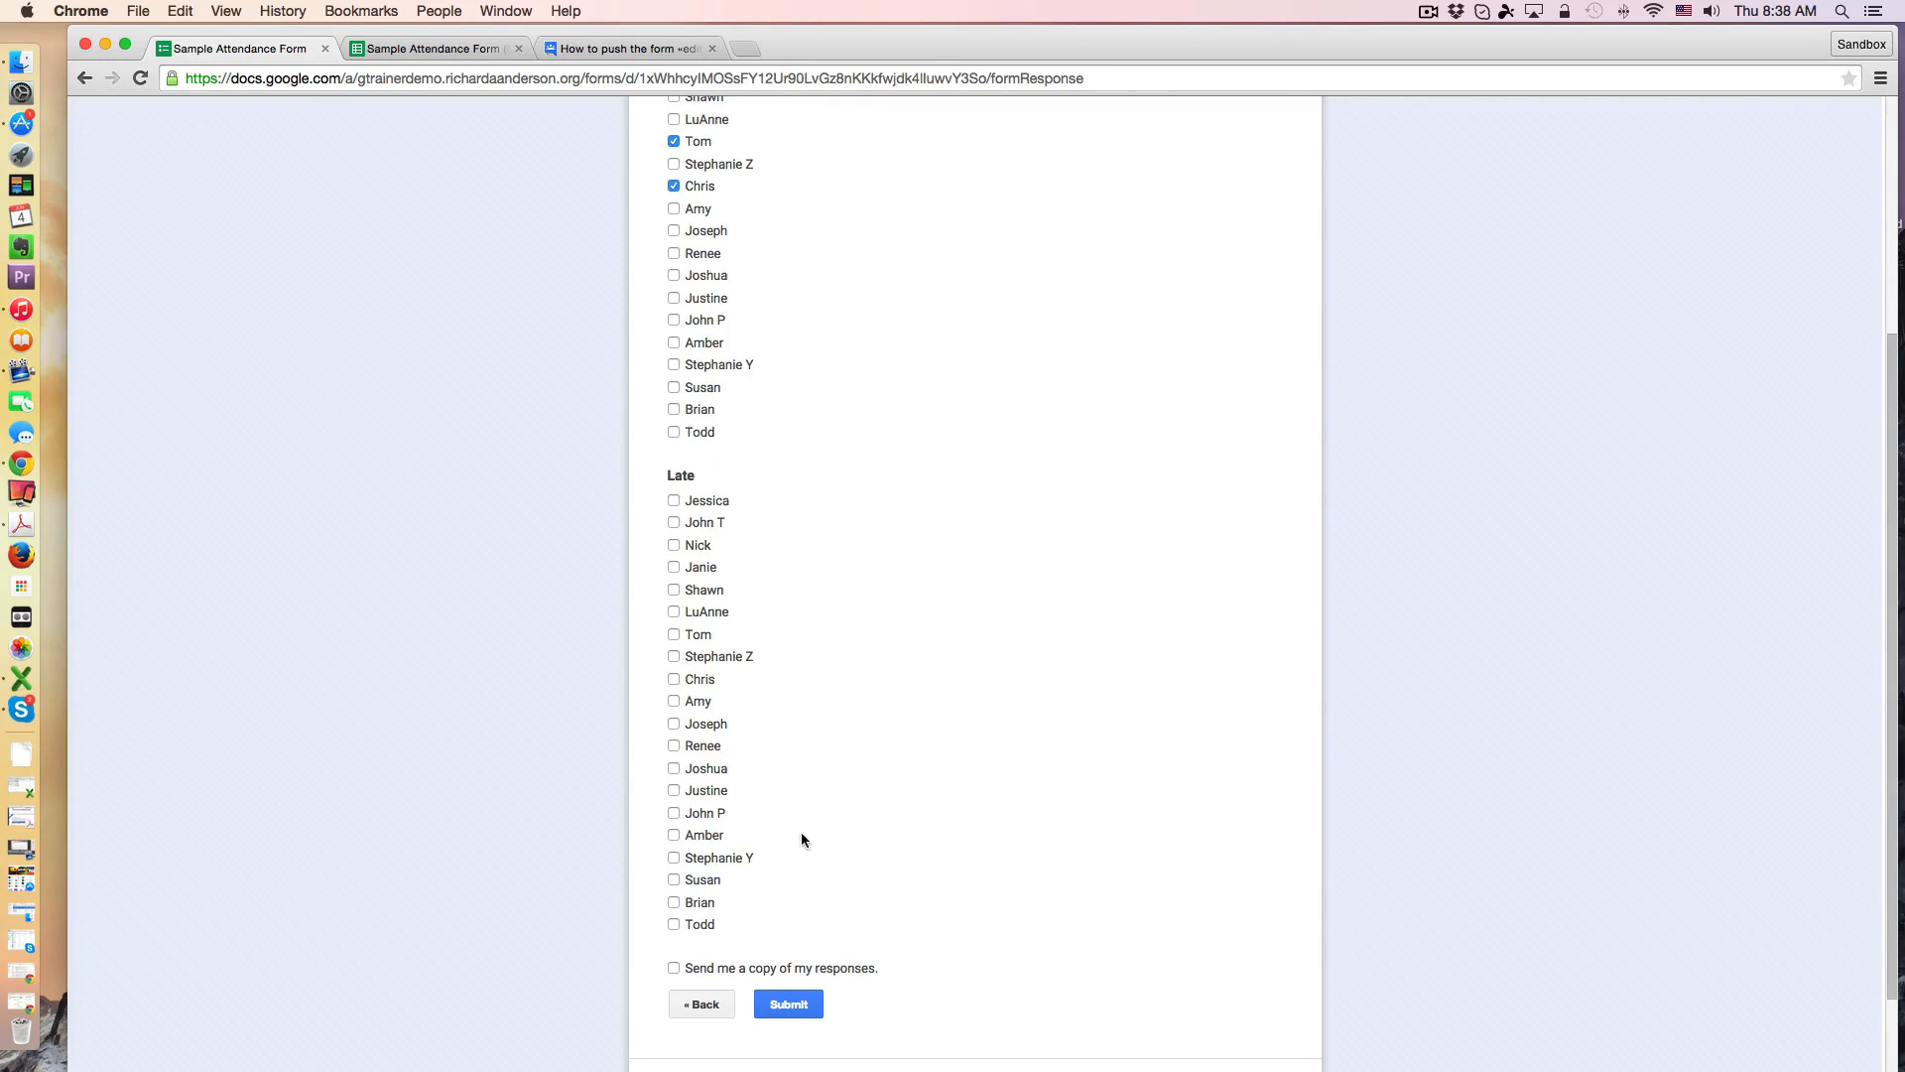
left_click(673, 835)
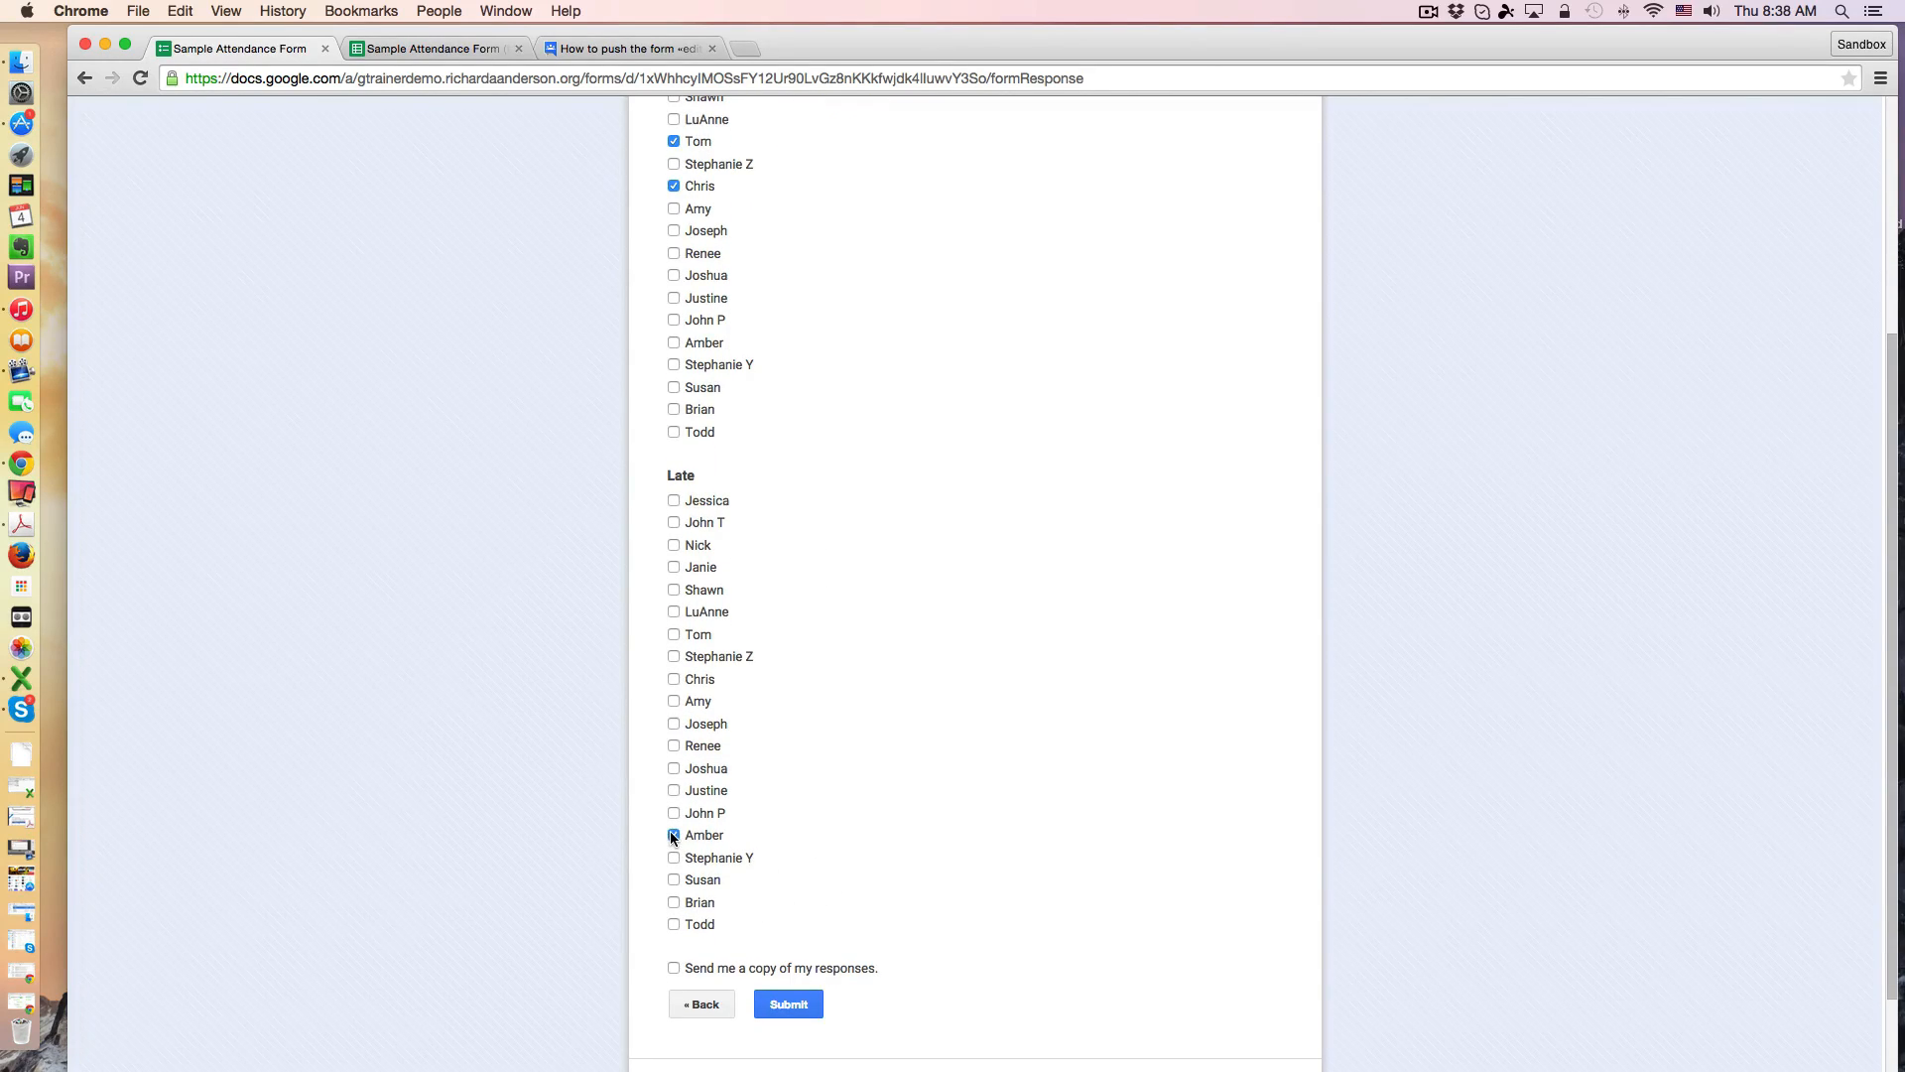
left_click(672, 836)
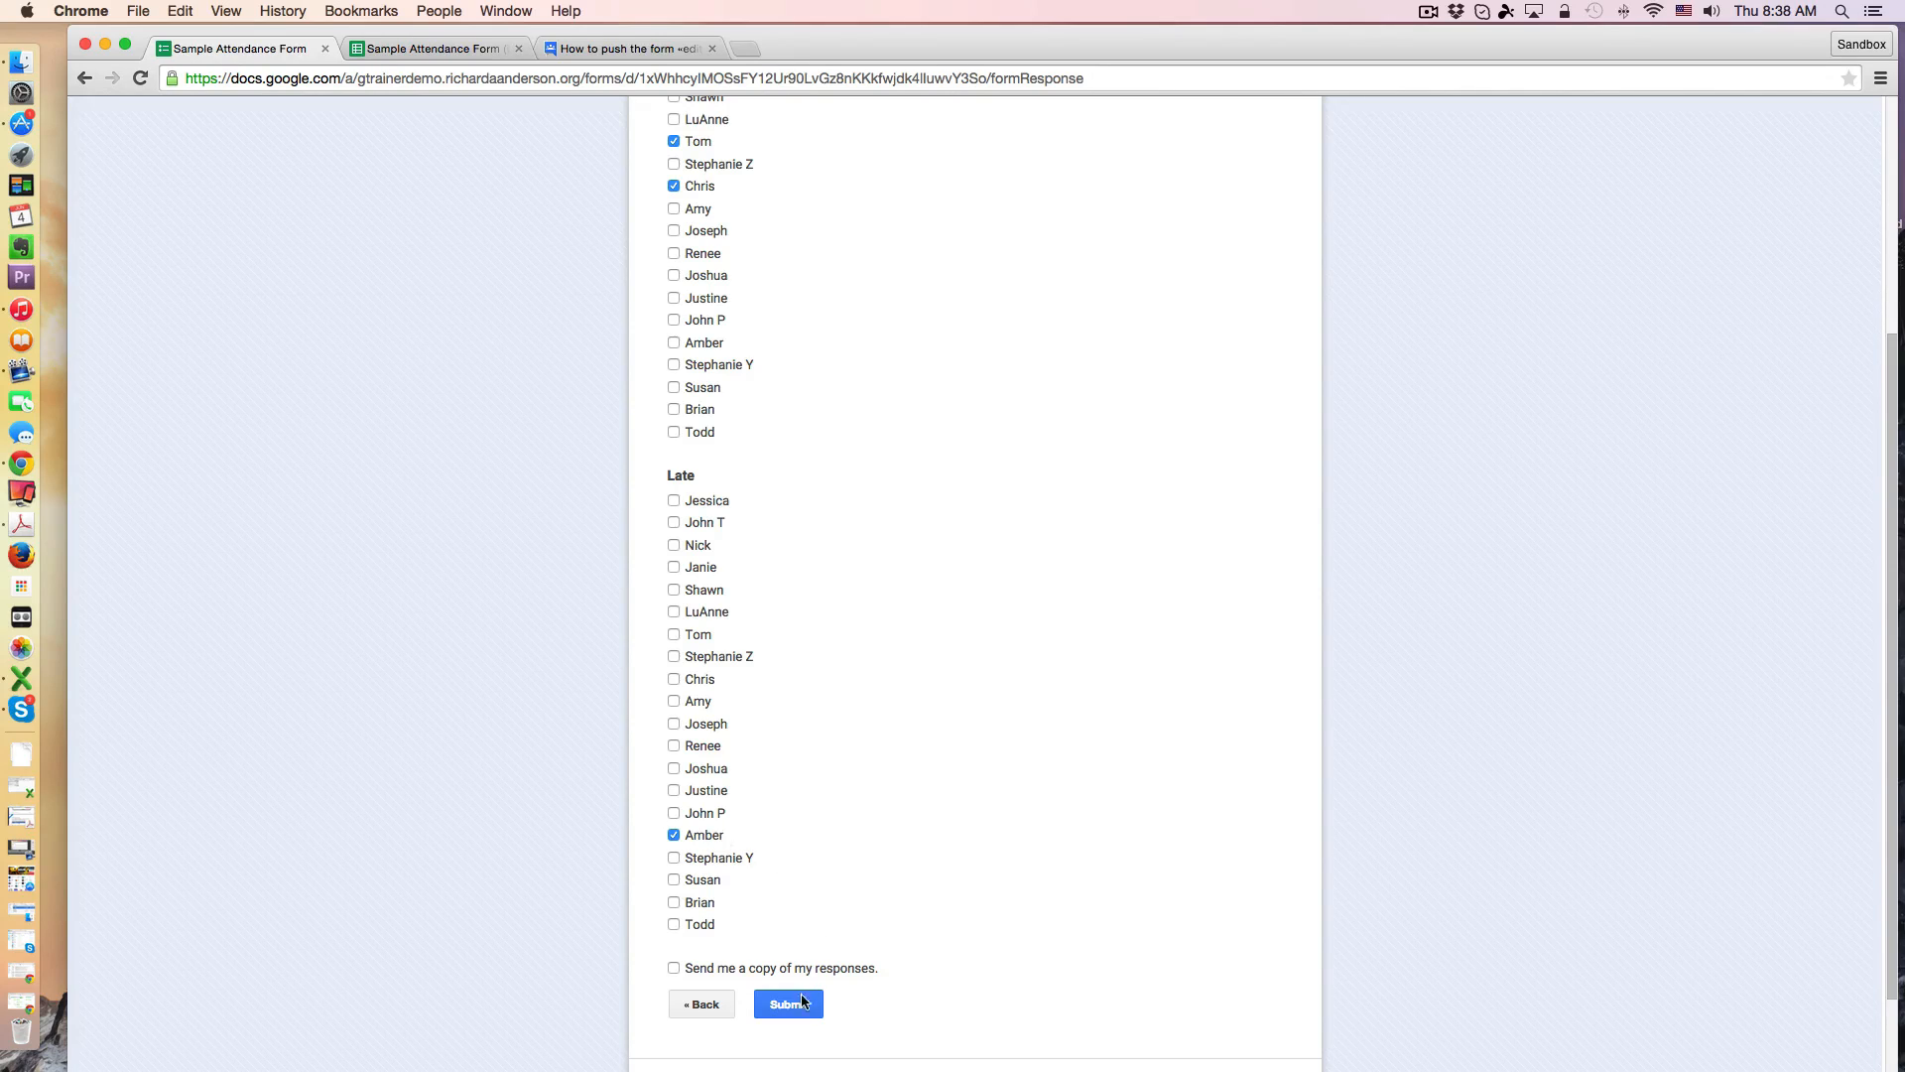
left_click(787, 1002)
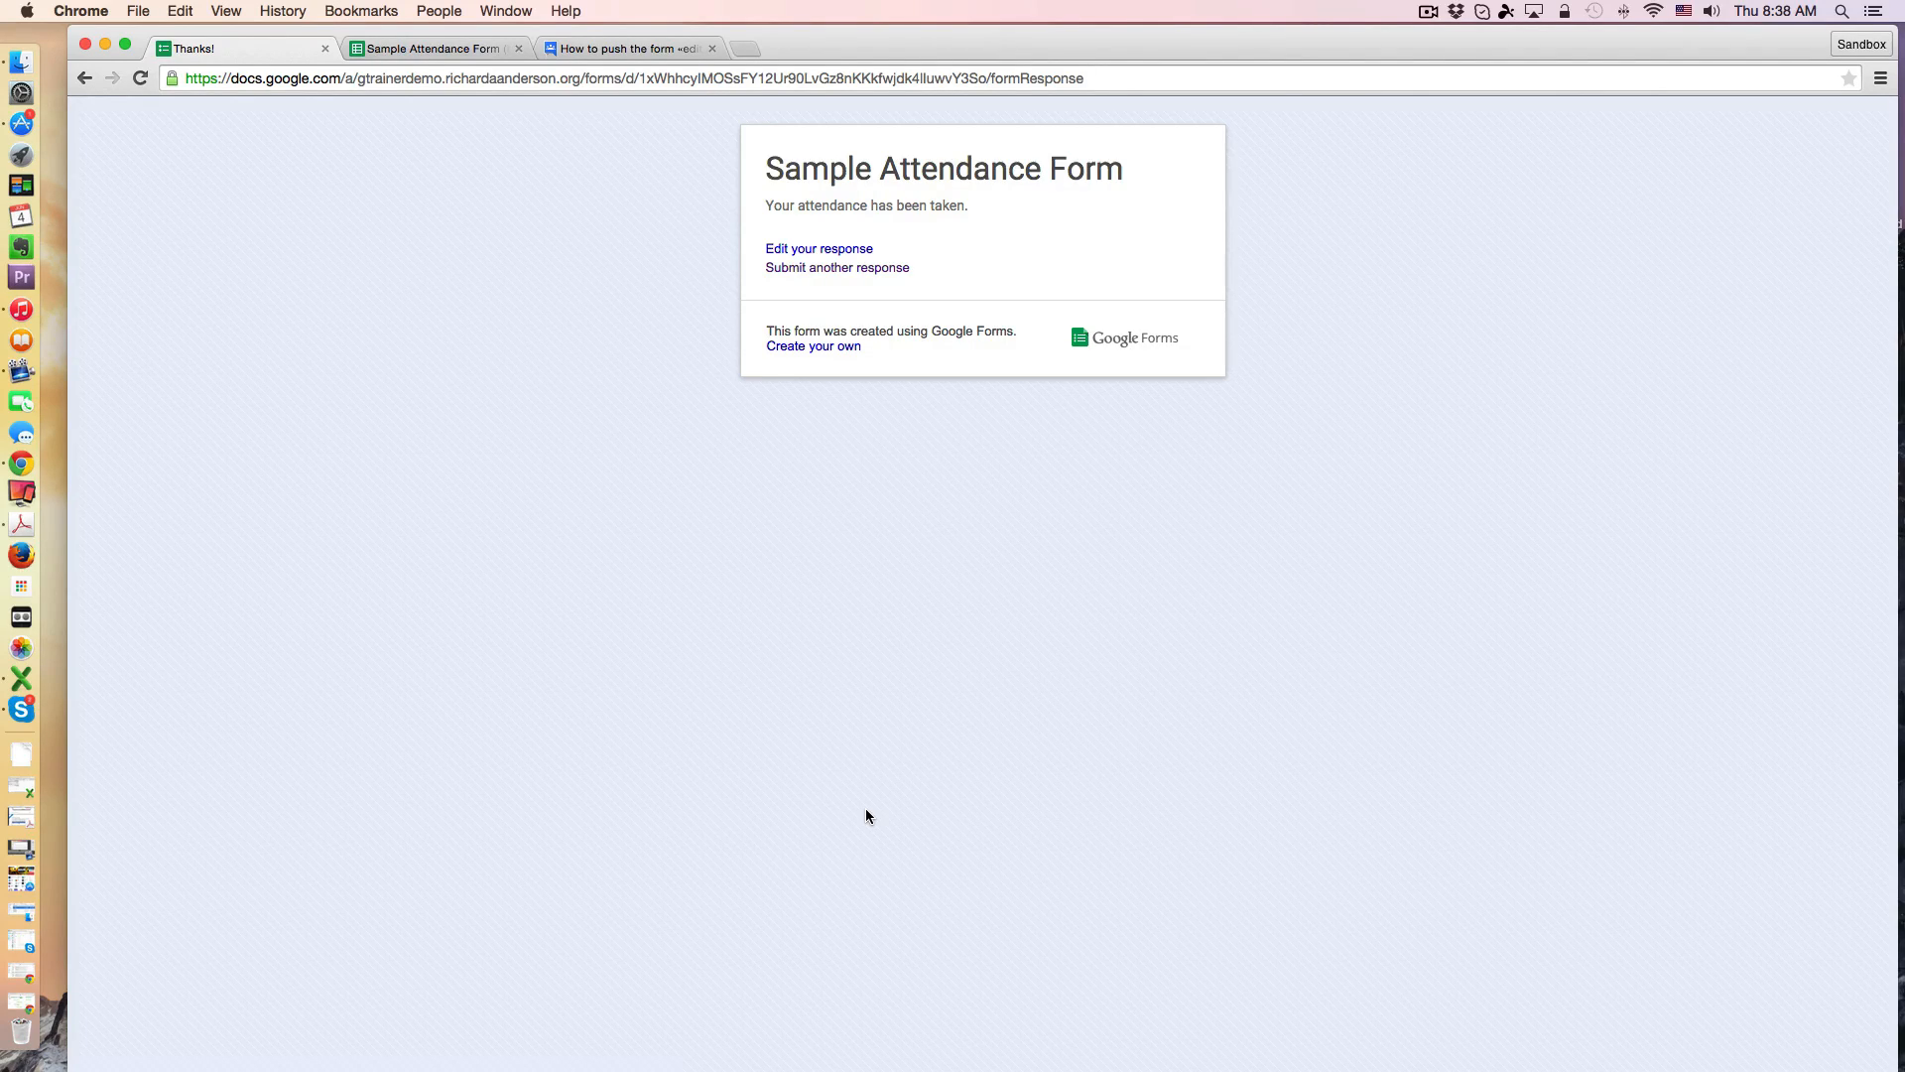
mouse_move(857, 309)
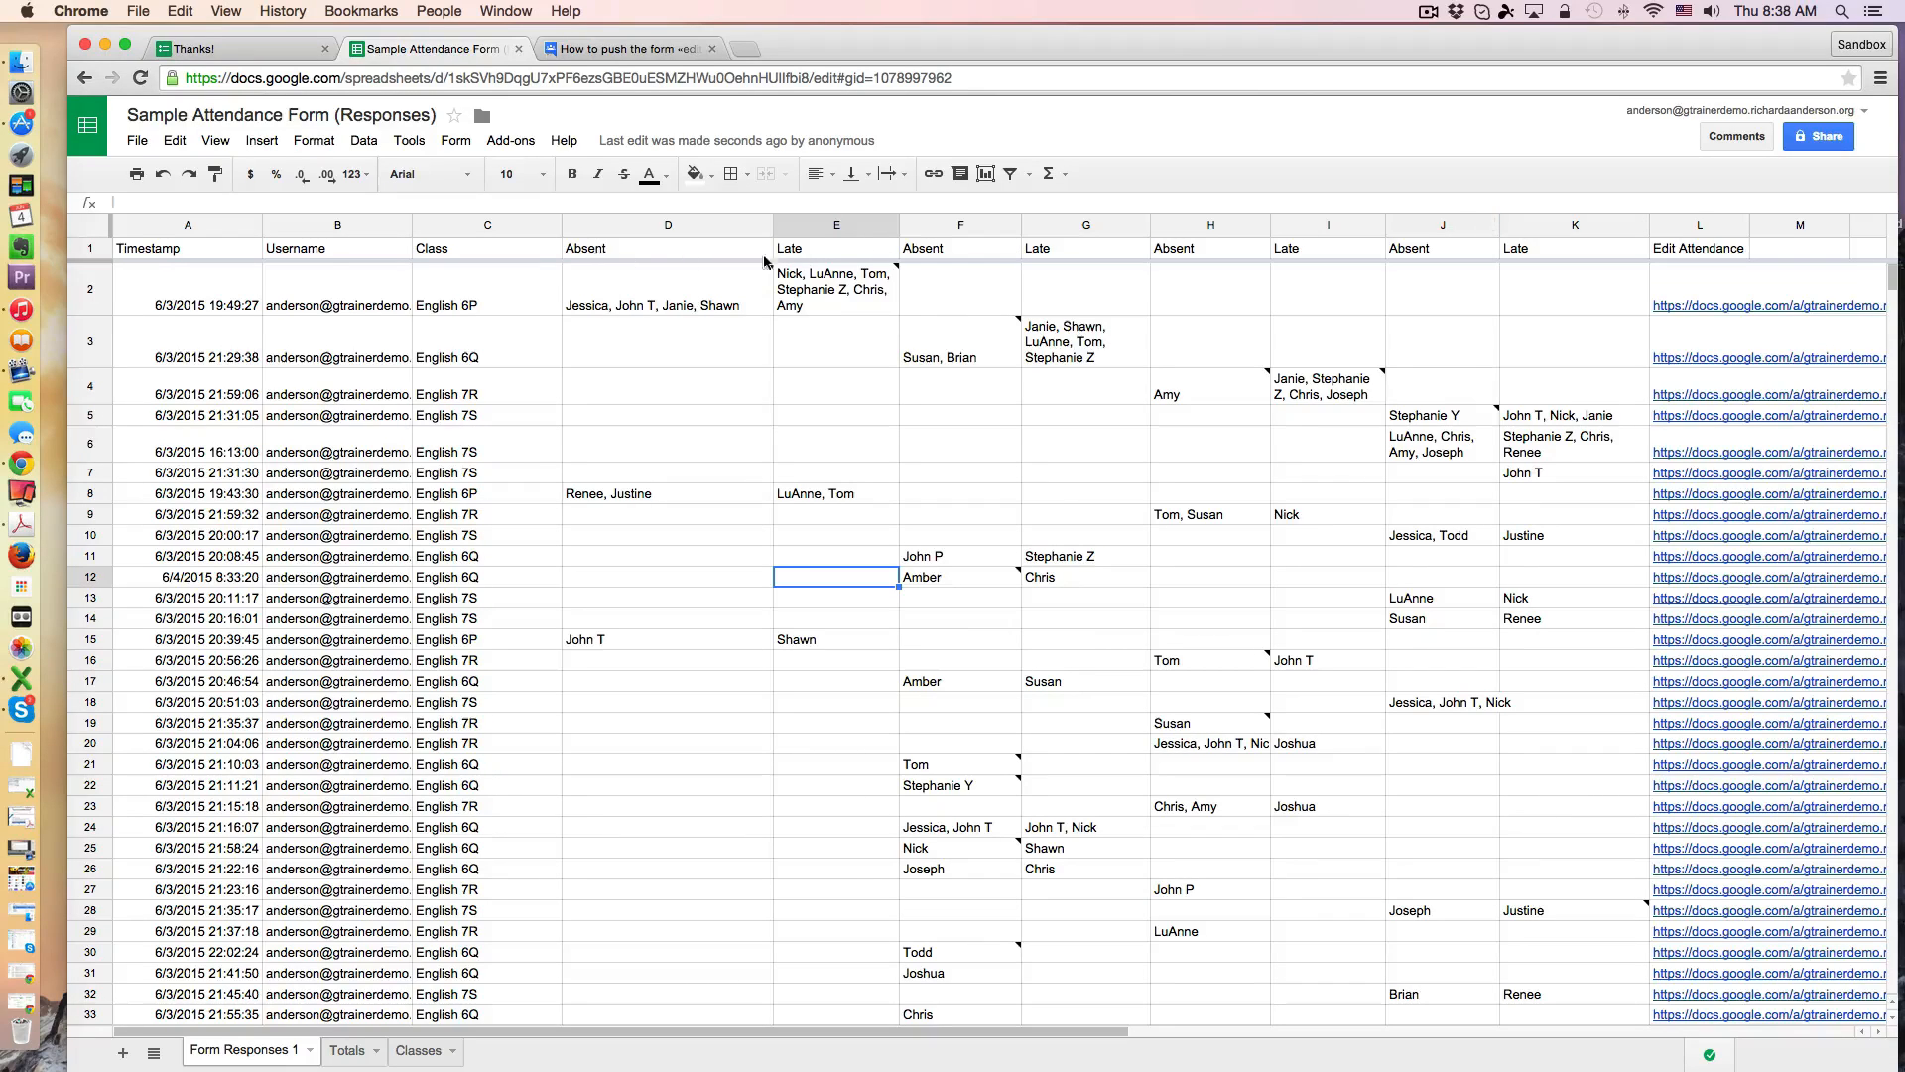
mouse_move(1389, 252)
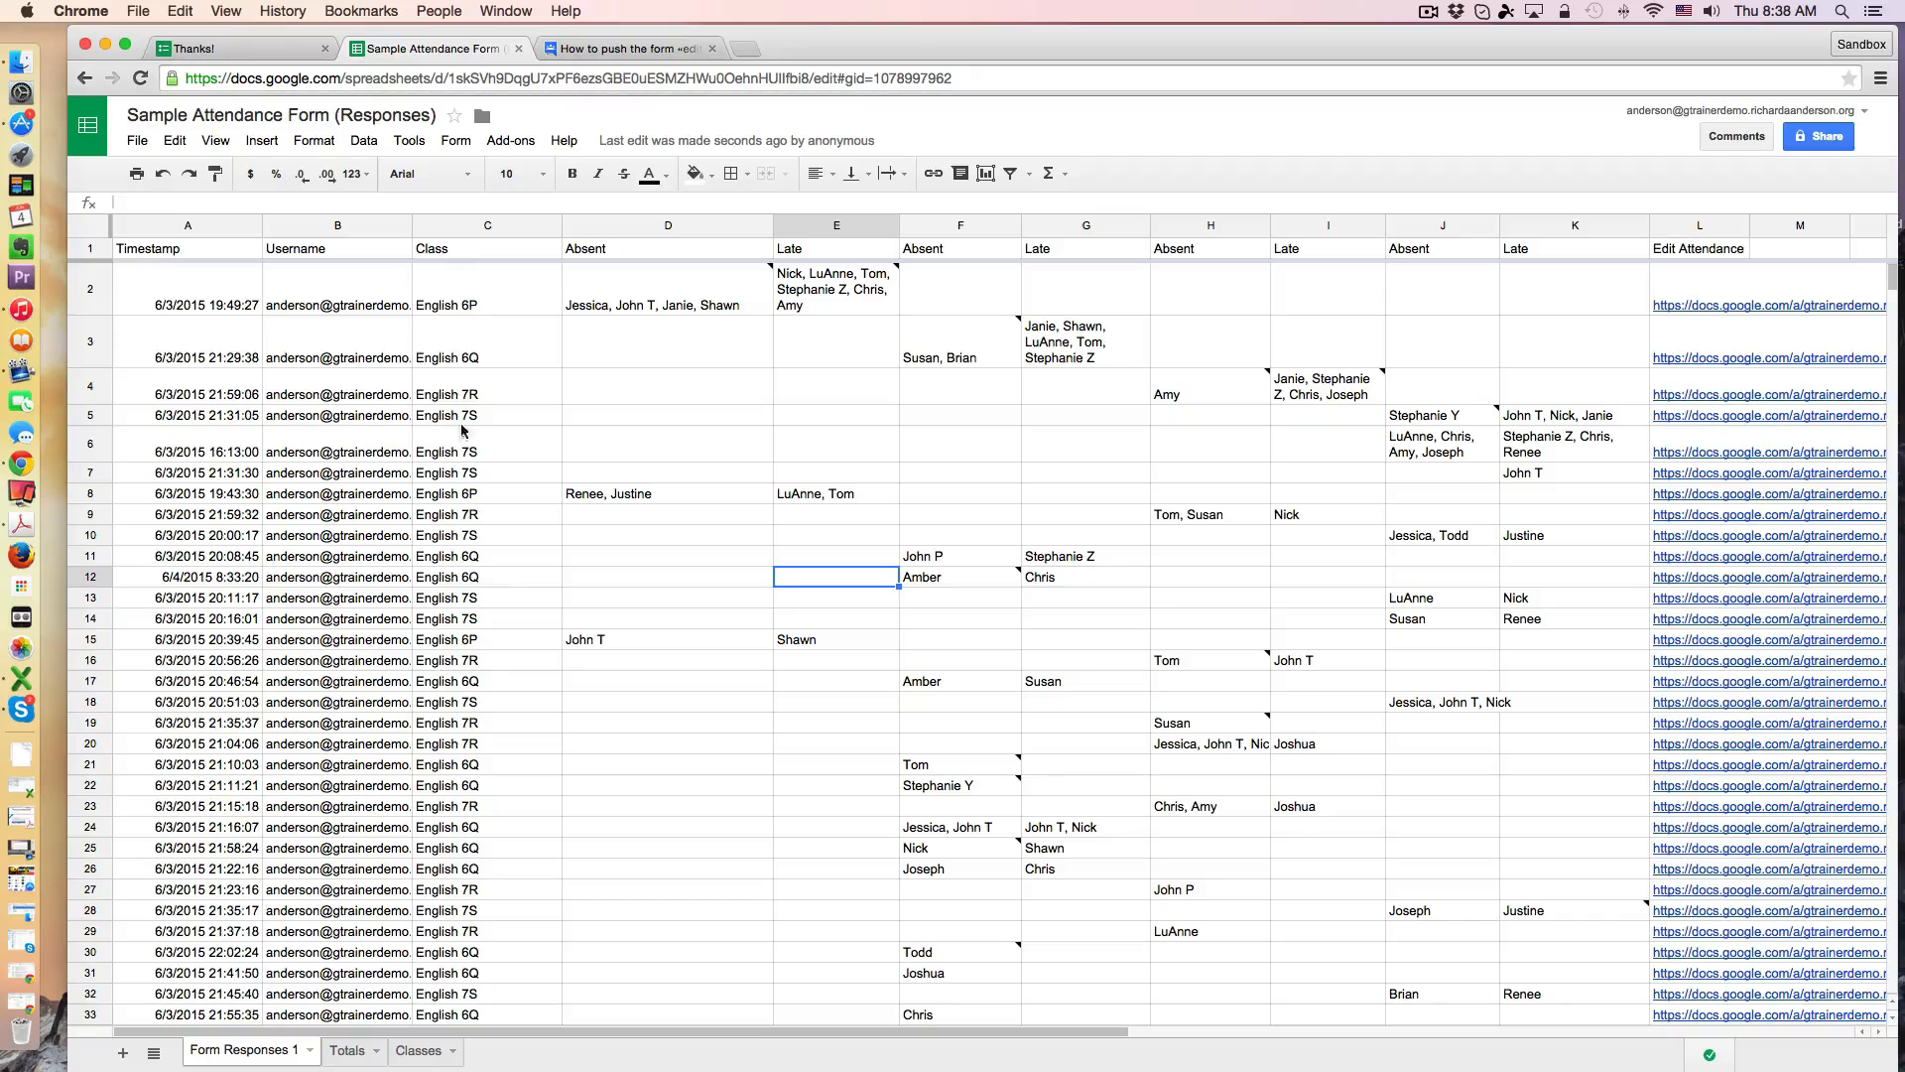
mouse_move(463, 718)
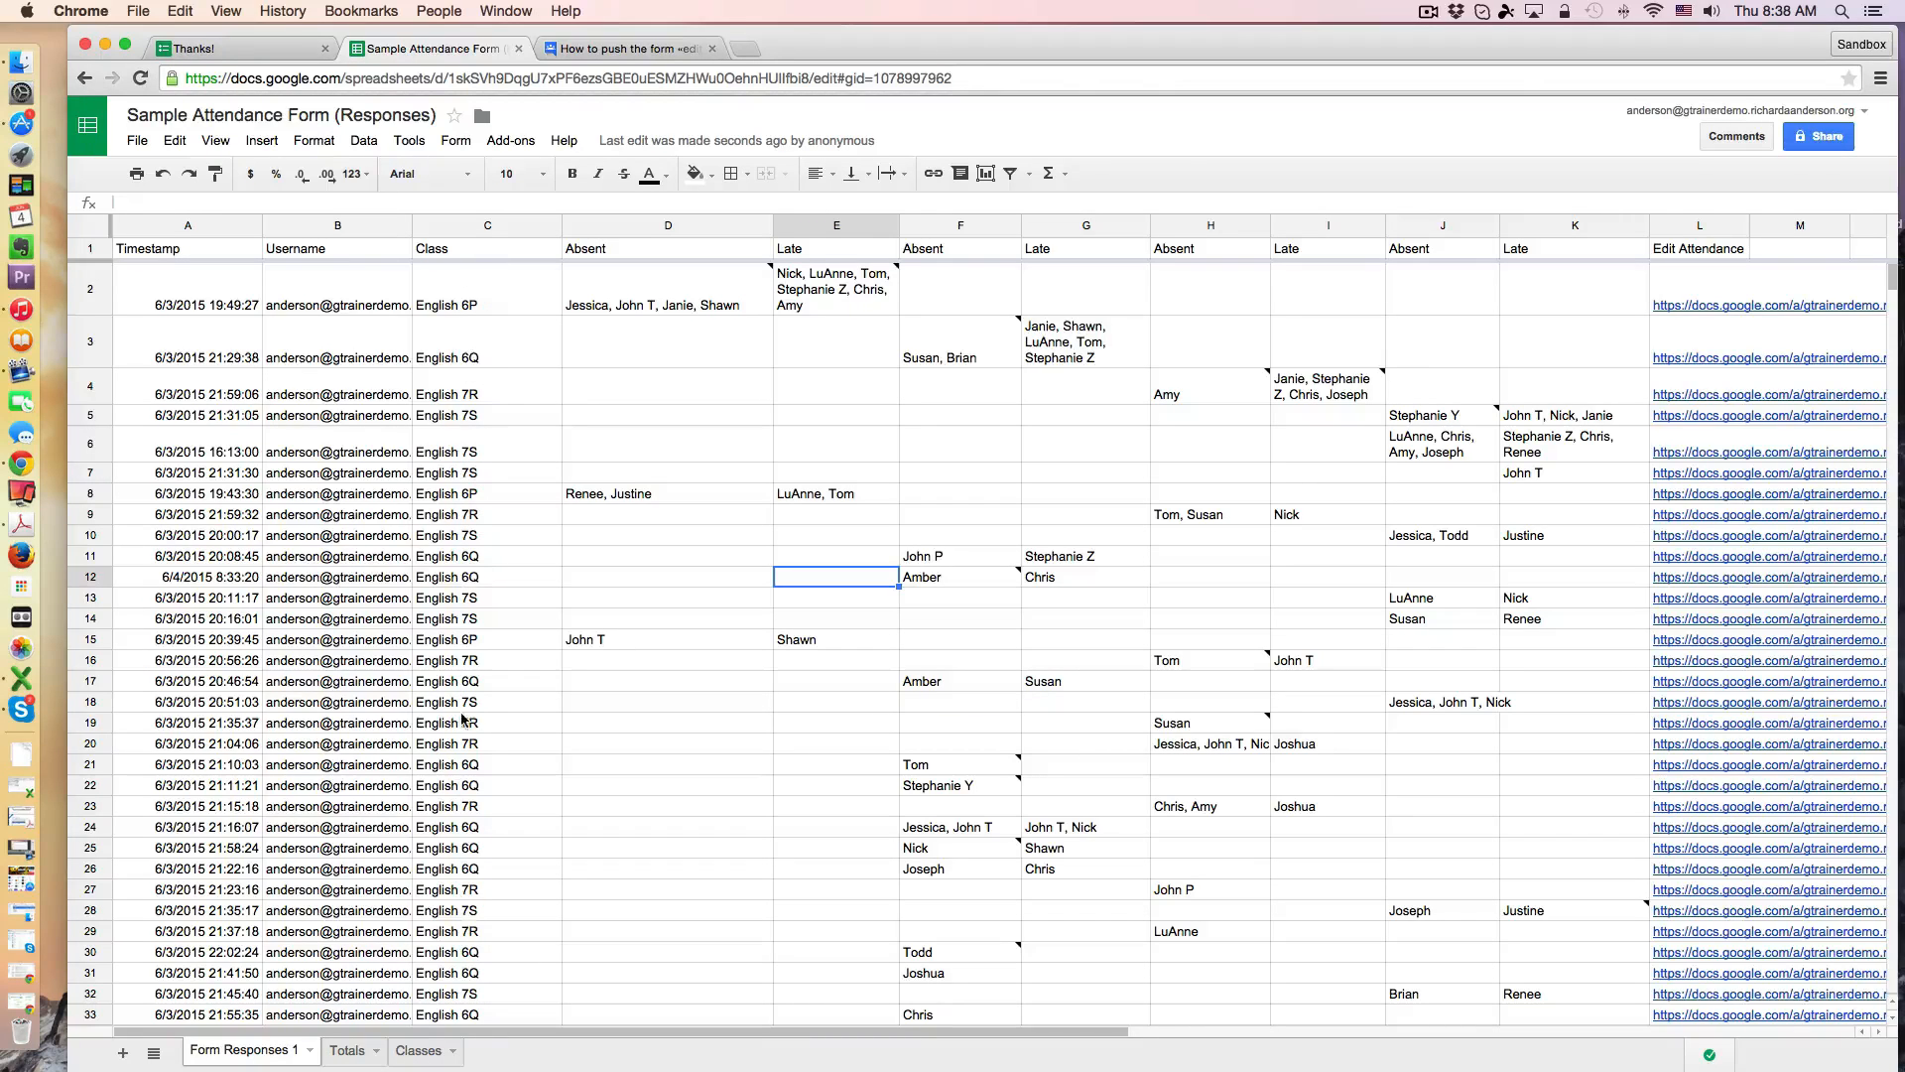
Step: Scroll the responses sheet to row 36 showing the new English 6Q entry with an undefined edit link
scroll("down", 3)
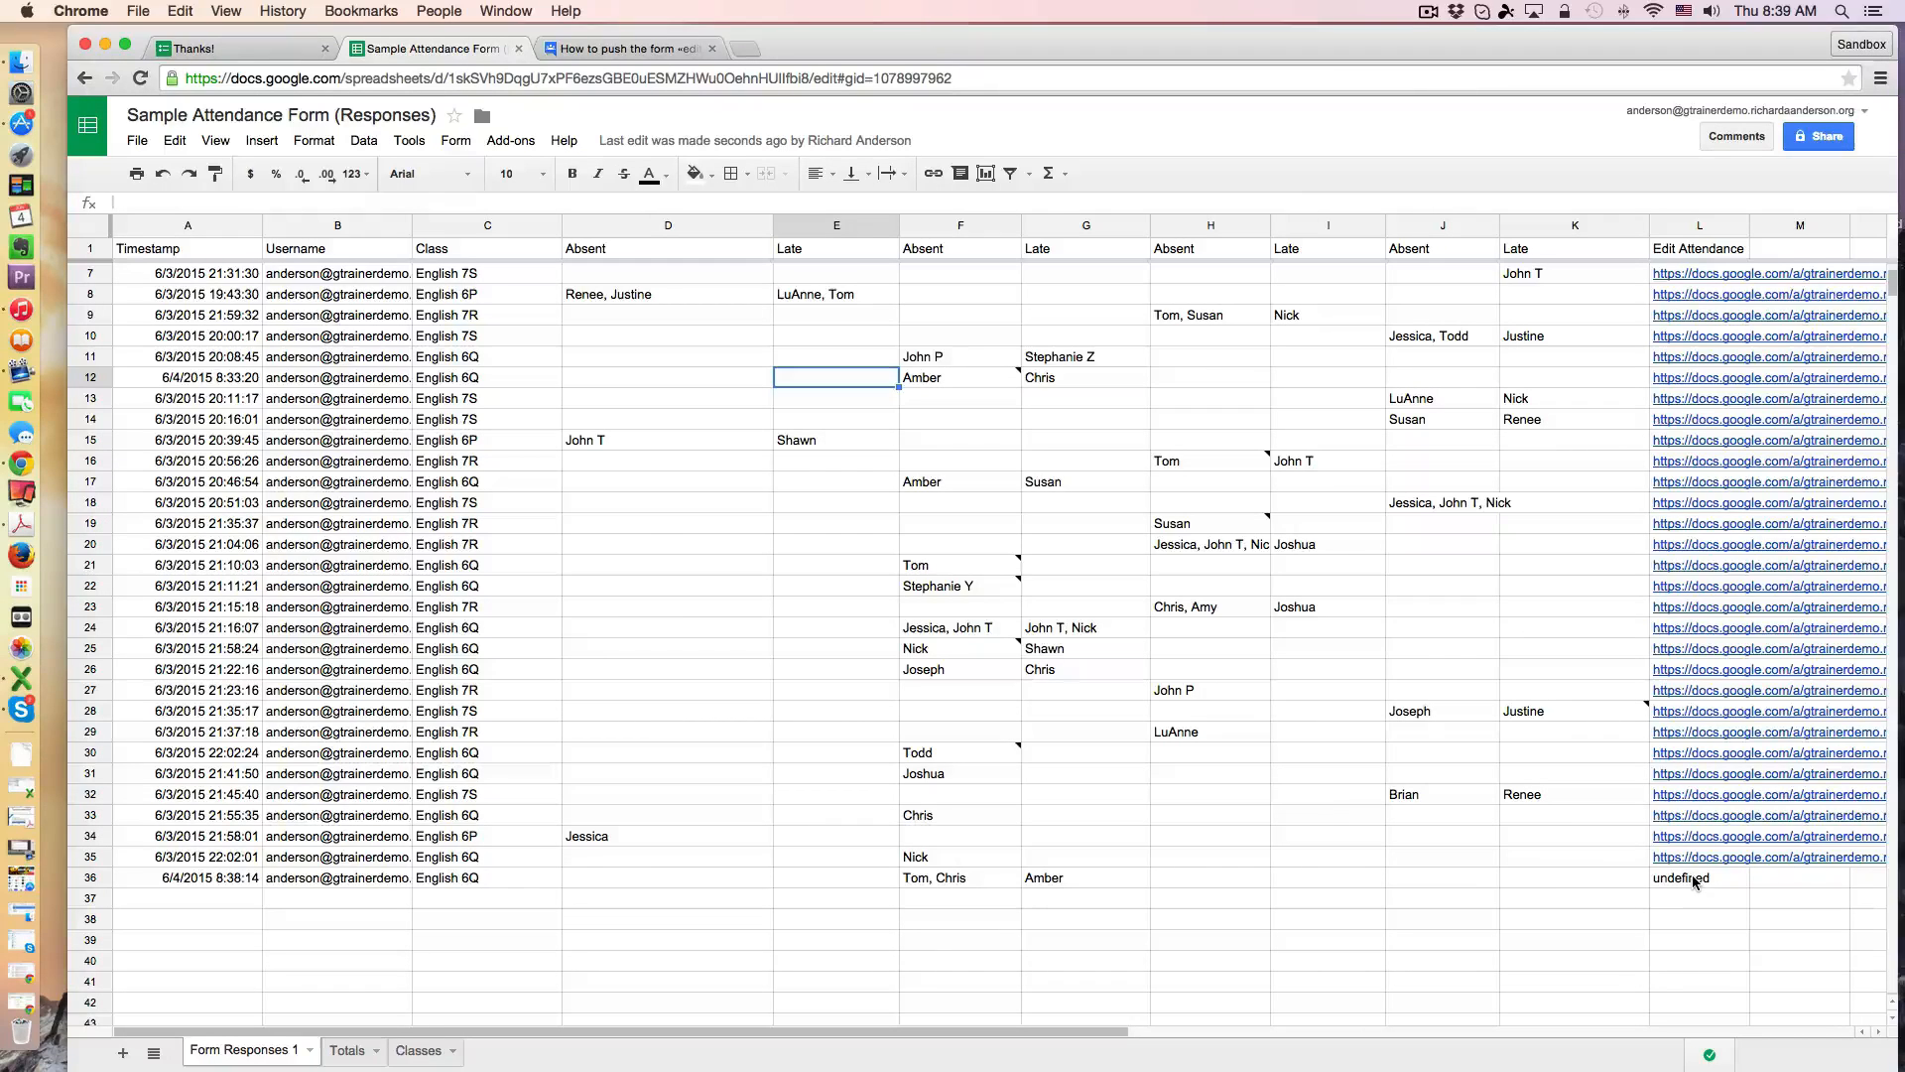
Step: Delete the undefined edit link in L36 and open the Script editor from the Tools menu
left_click(1698, 878)
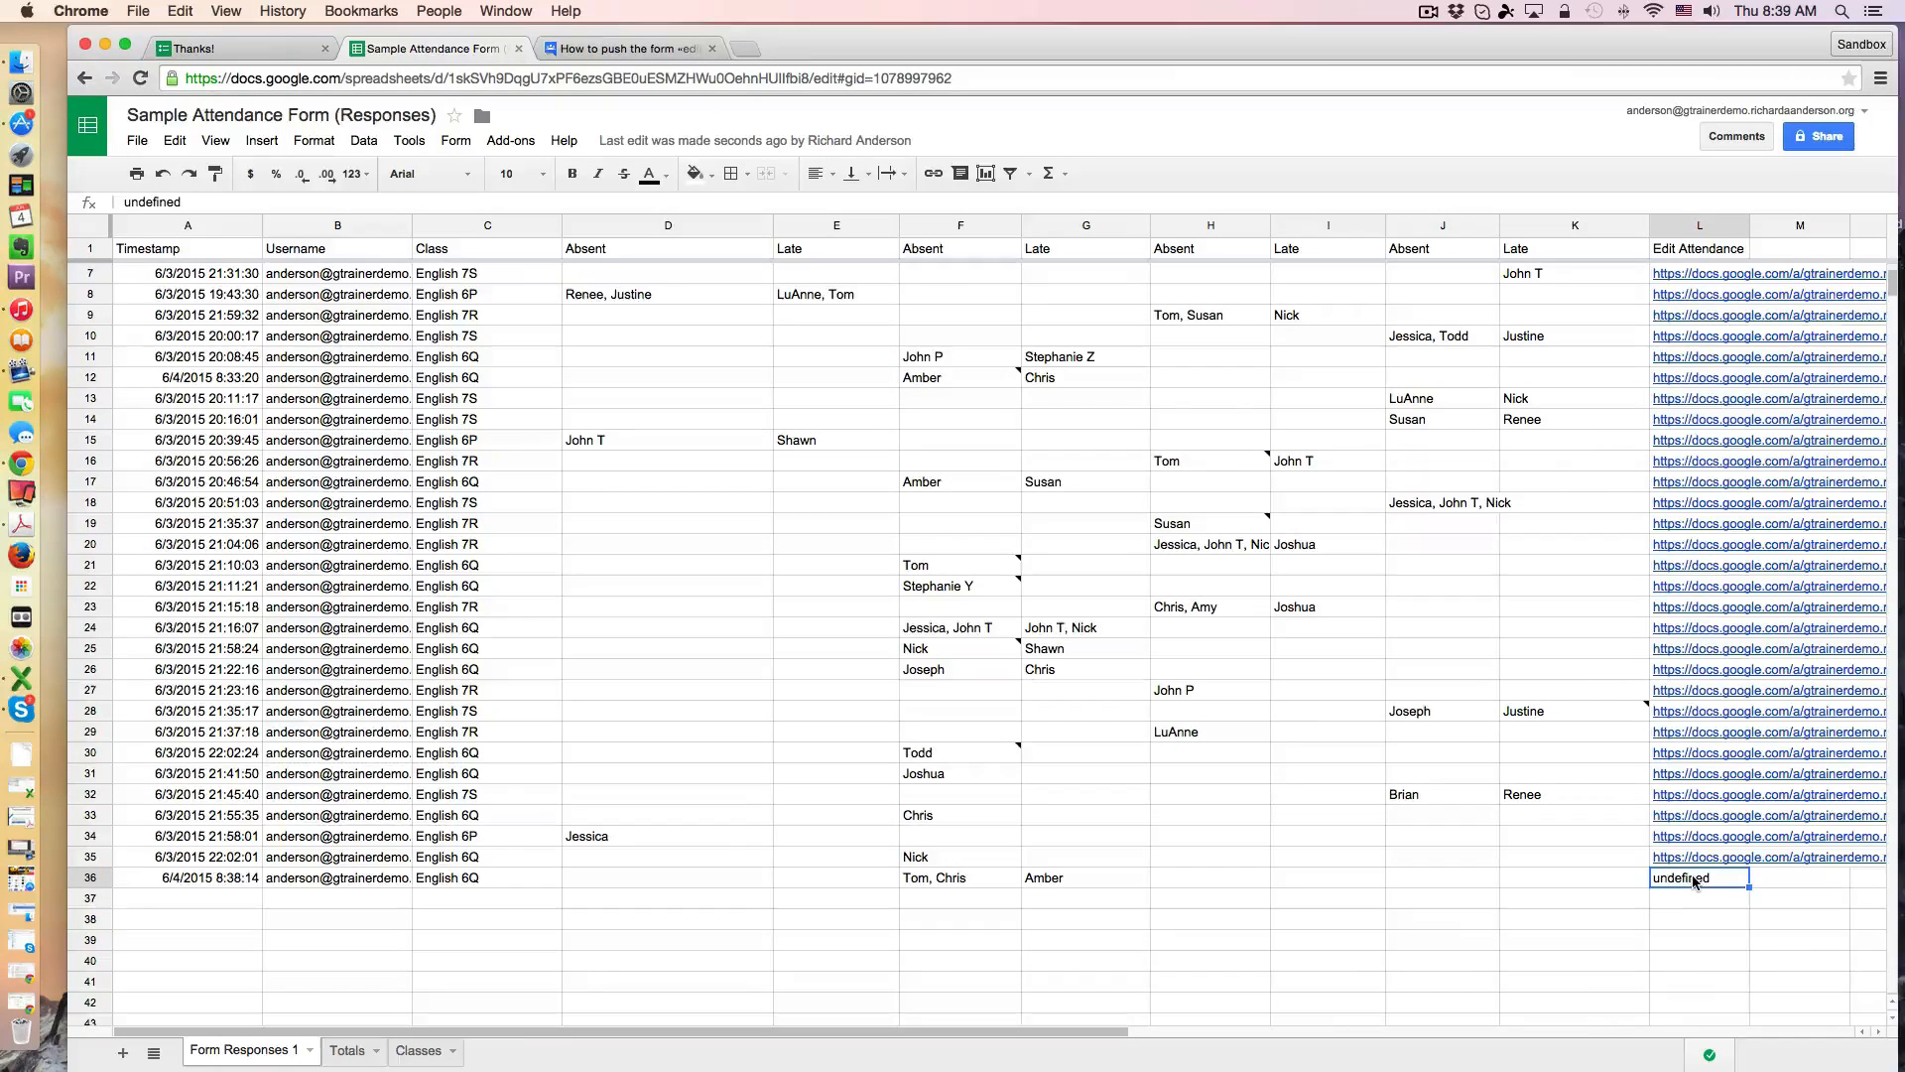
key("Delete")
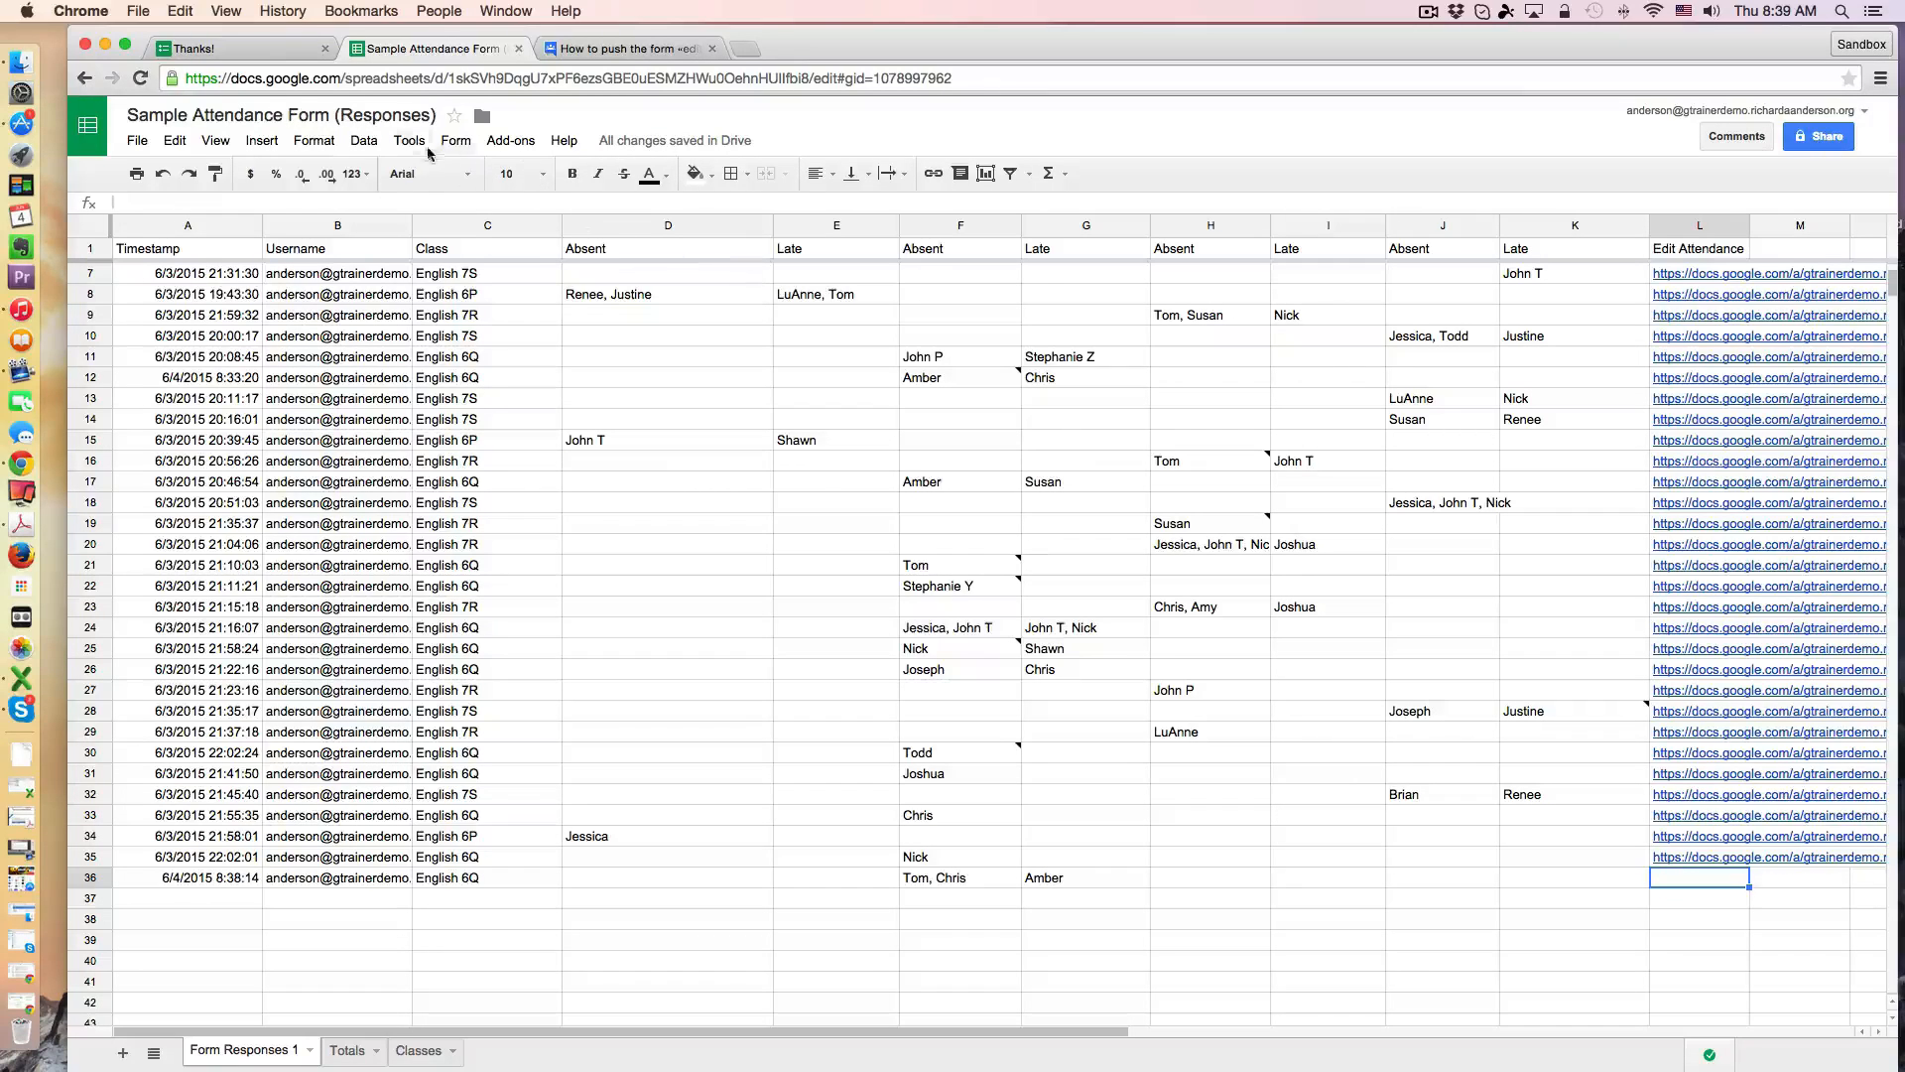
left_click(409, 139)
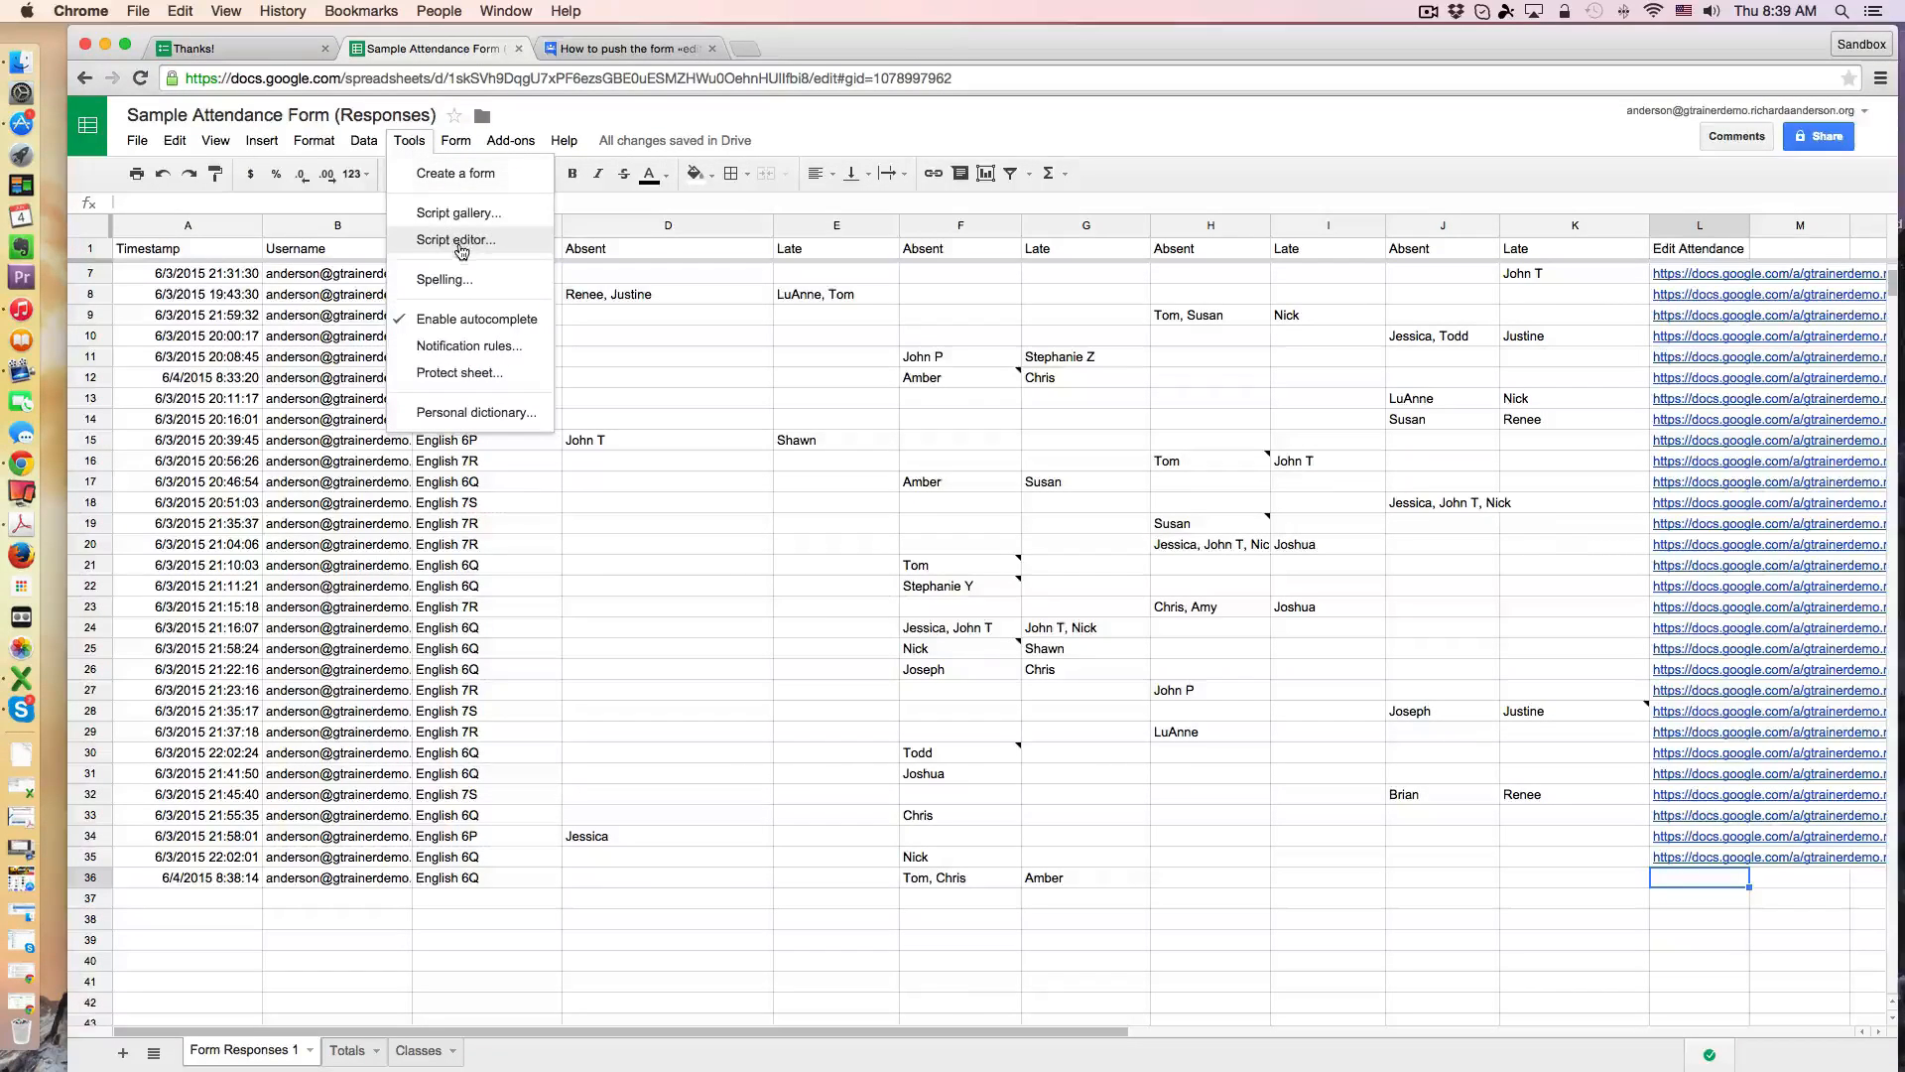
left_click(456, 240)
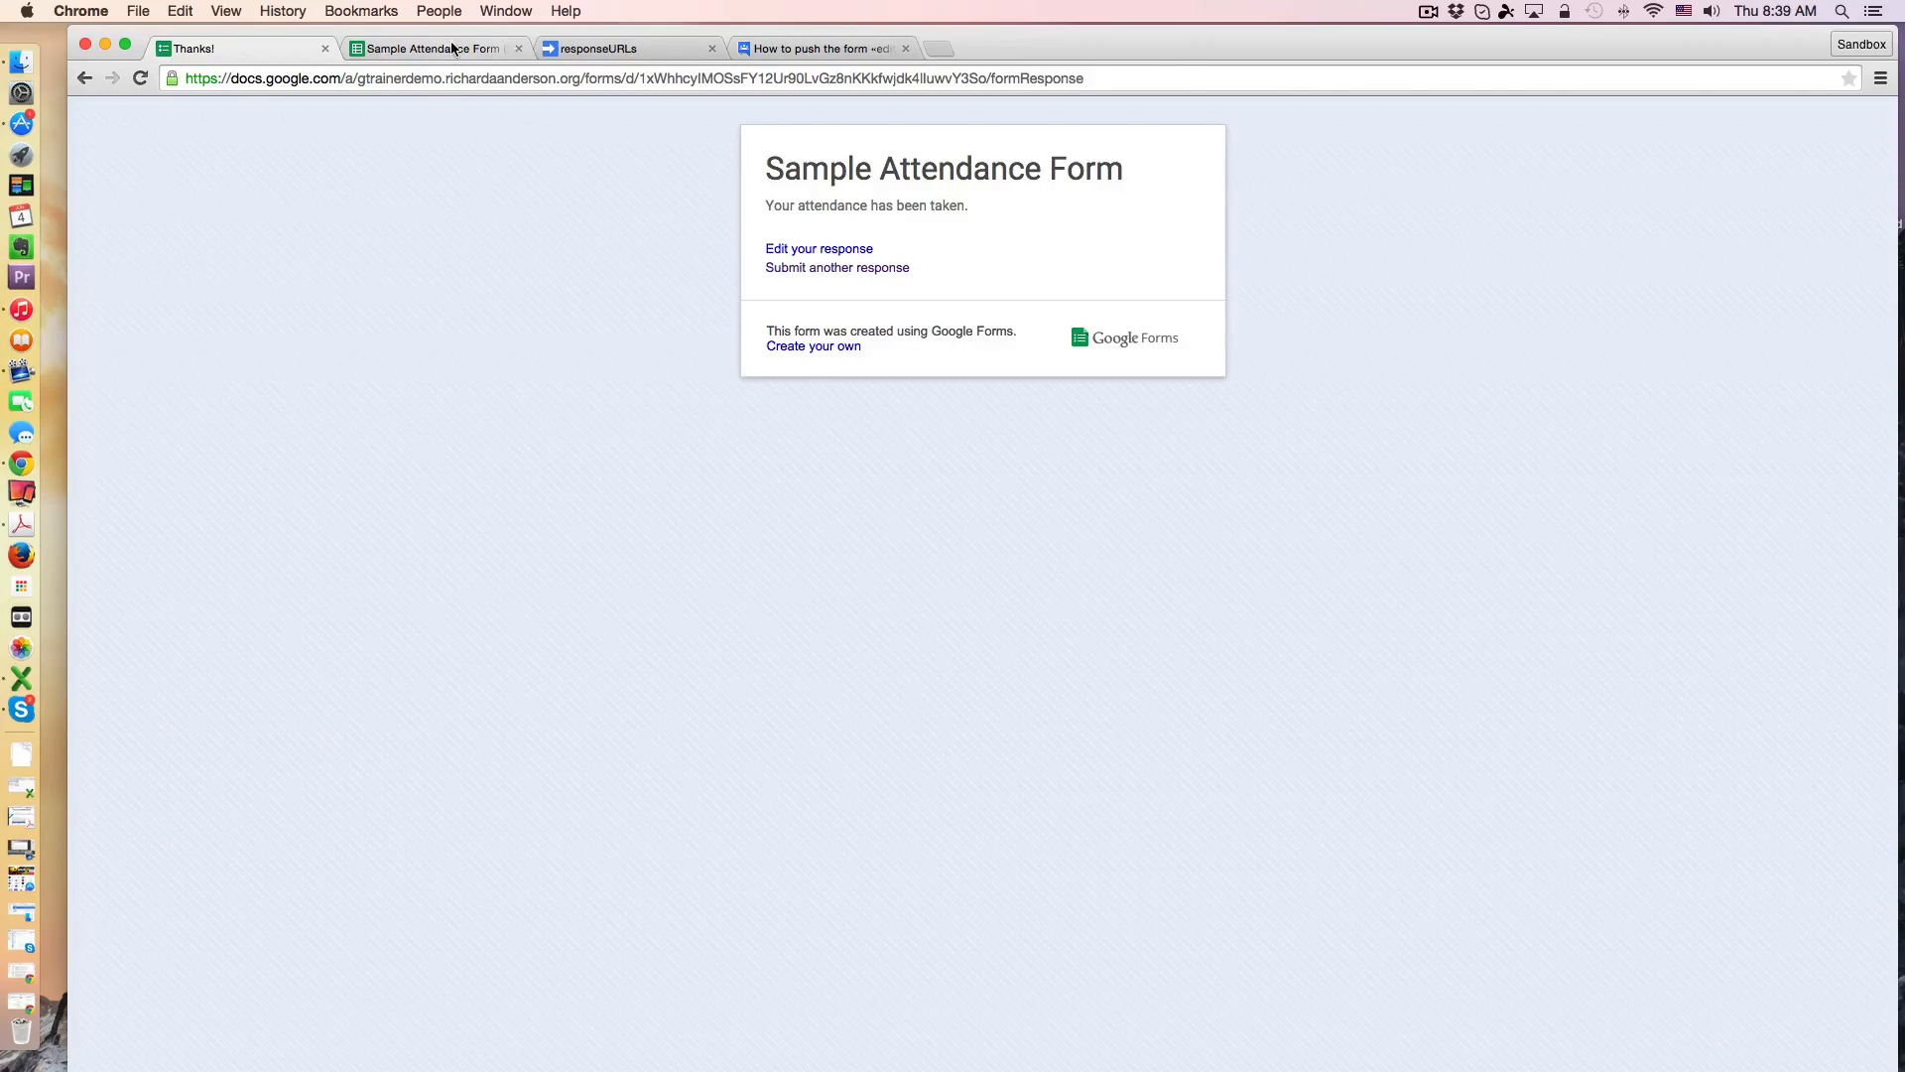
Step: Compare the assignEditUrls code in responseURLs with the Form Responses 1 sheet's empty edit link
left_click(622, 48)
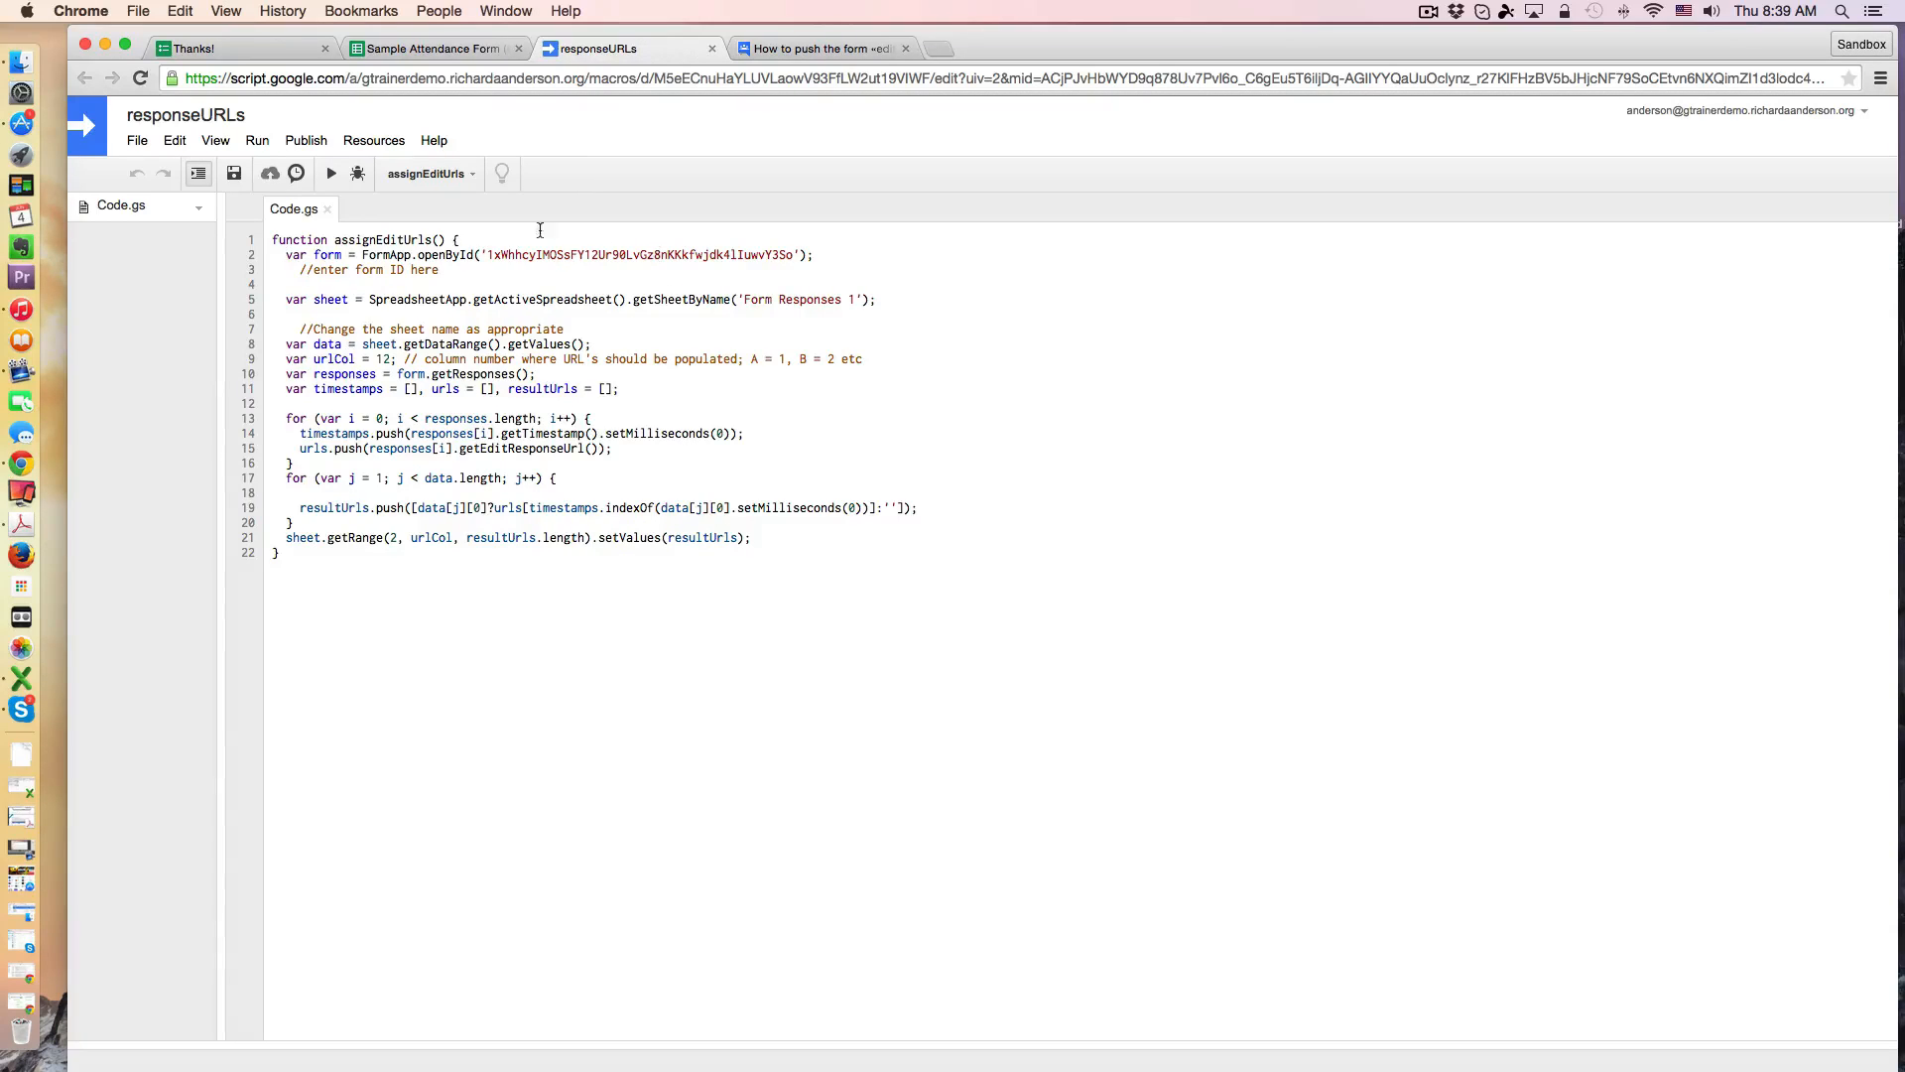
mouse_move(786, 317)
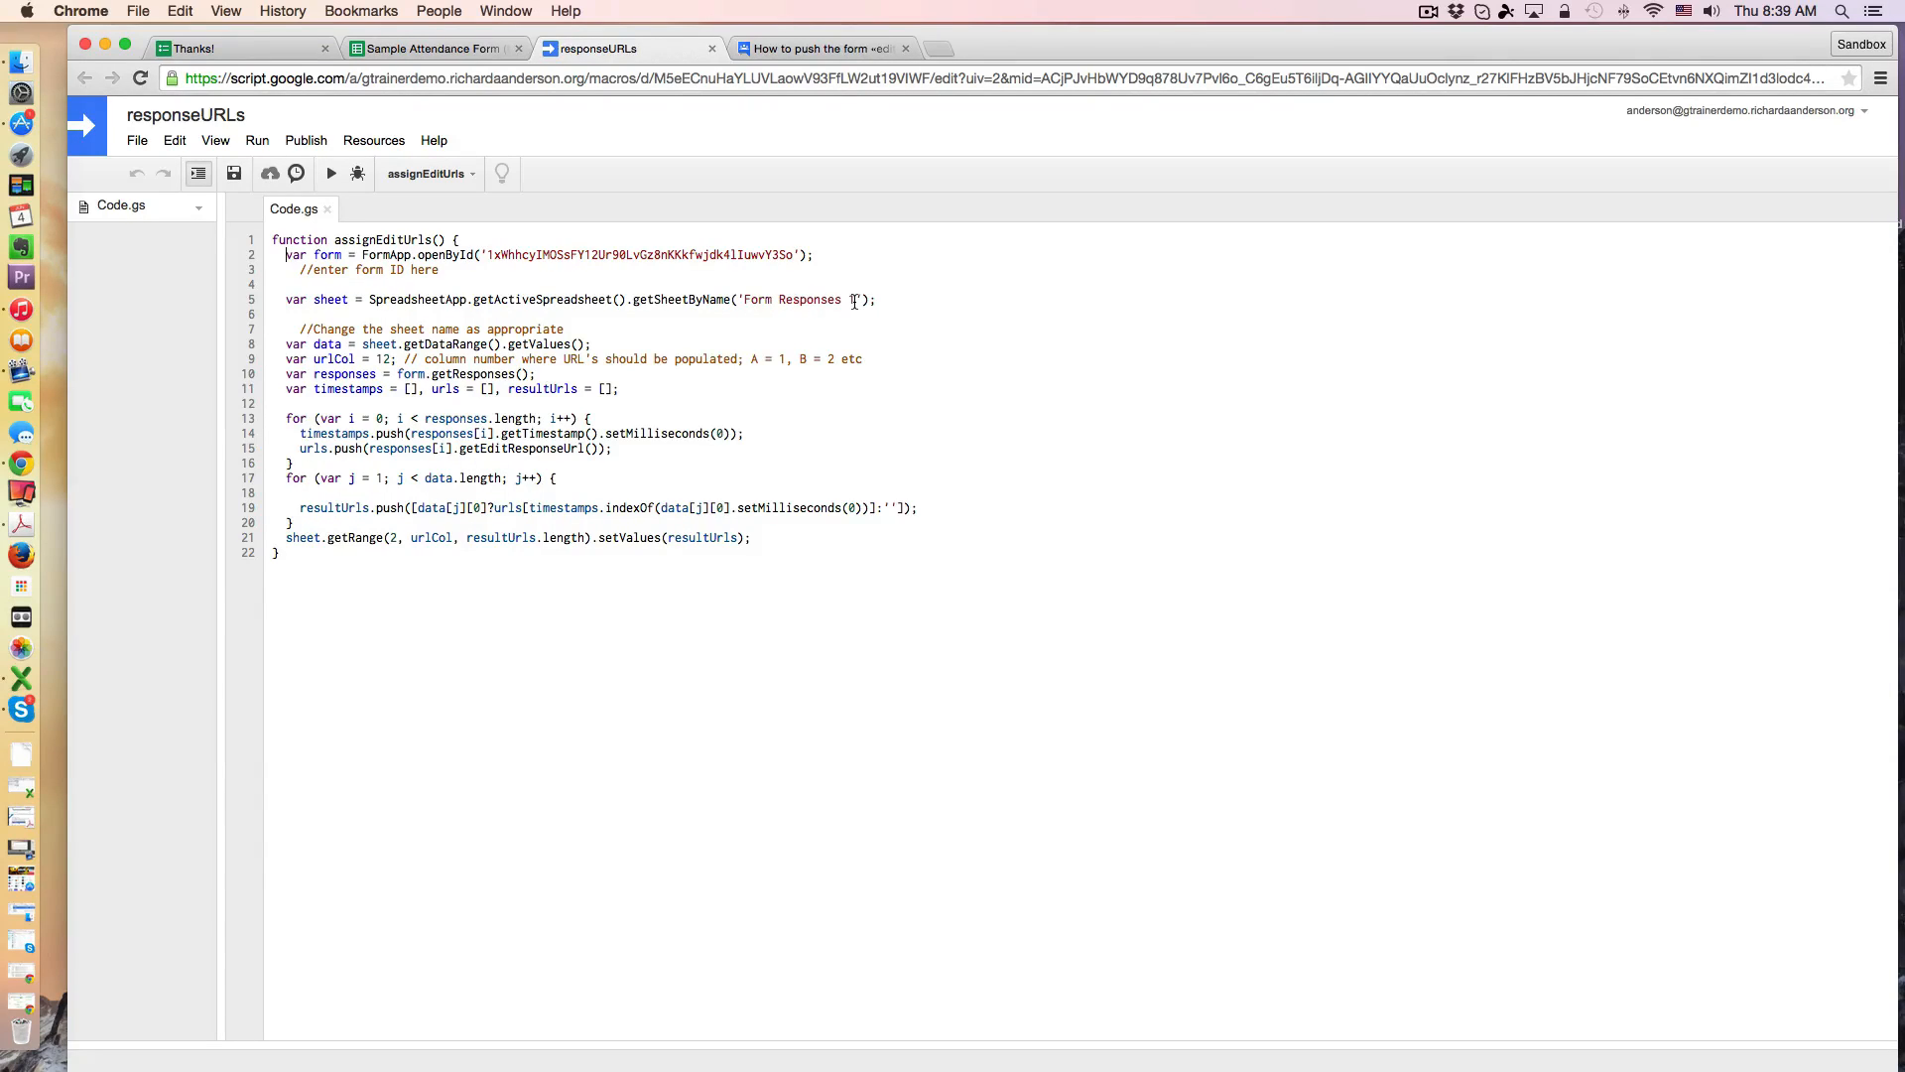
left_click(431, 47)
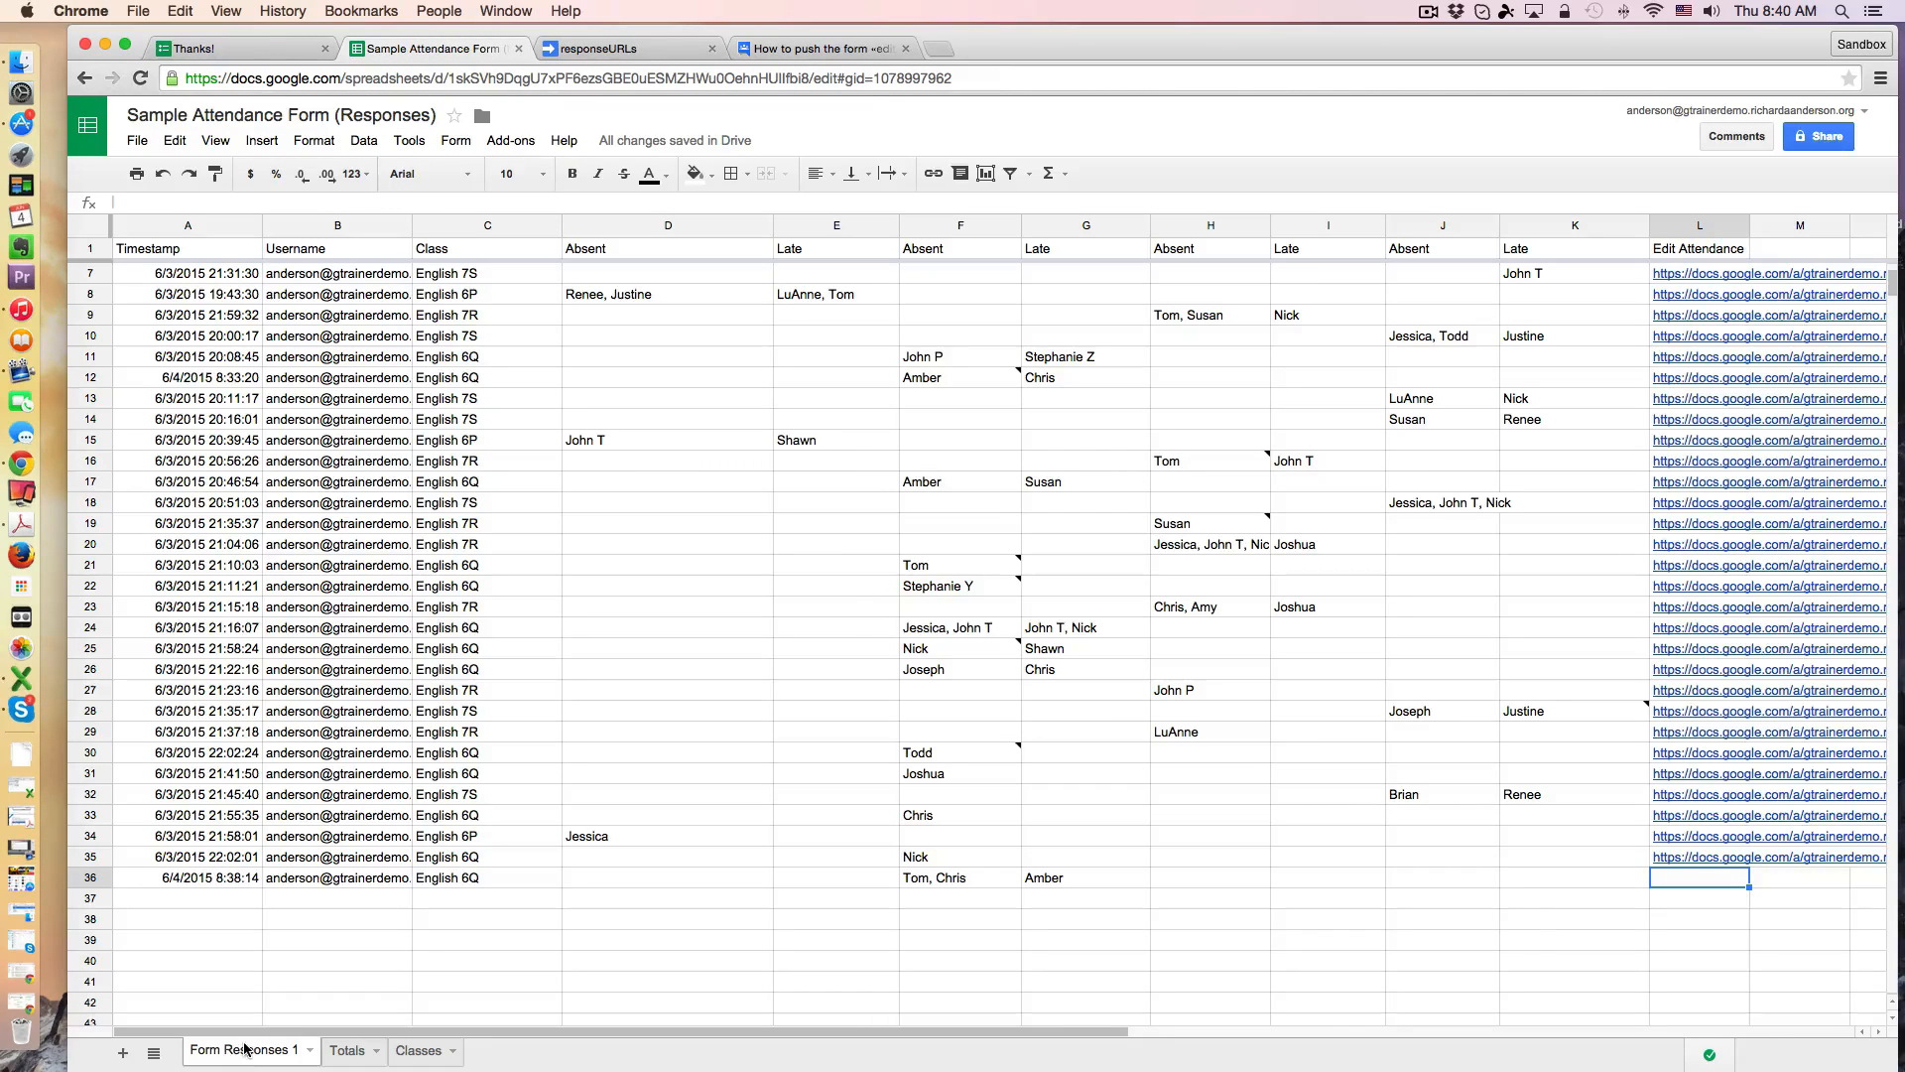
mouse_move(588, 377)
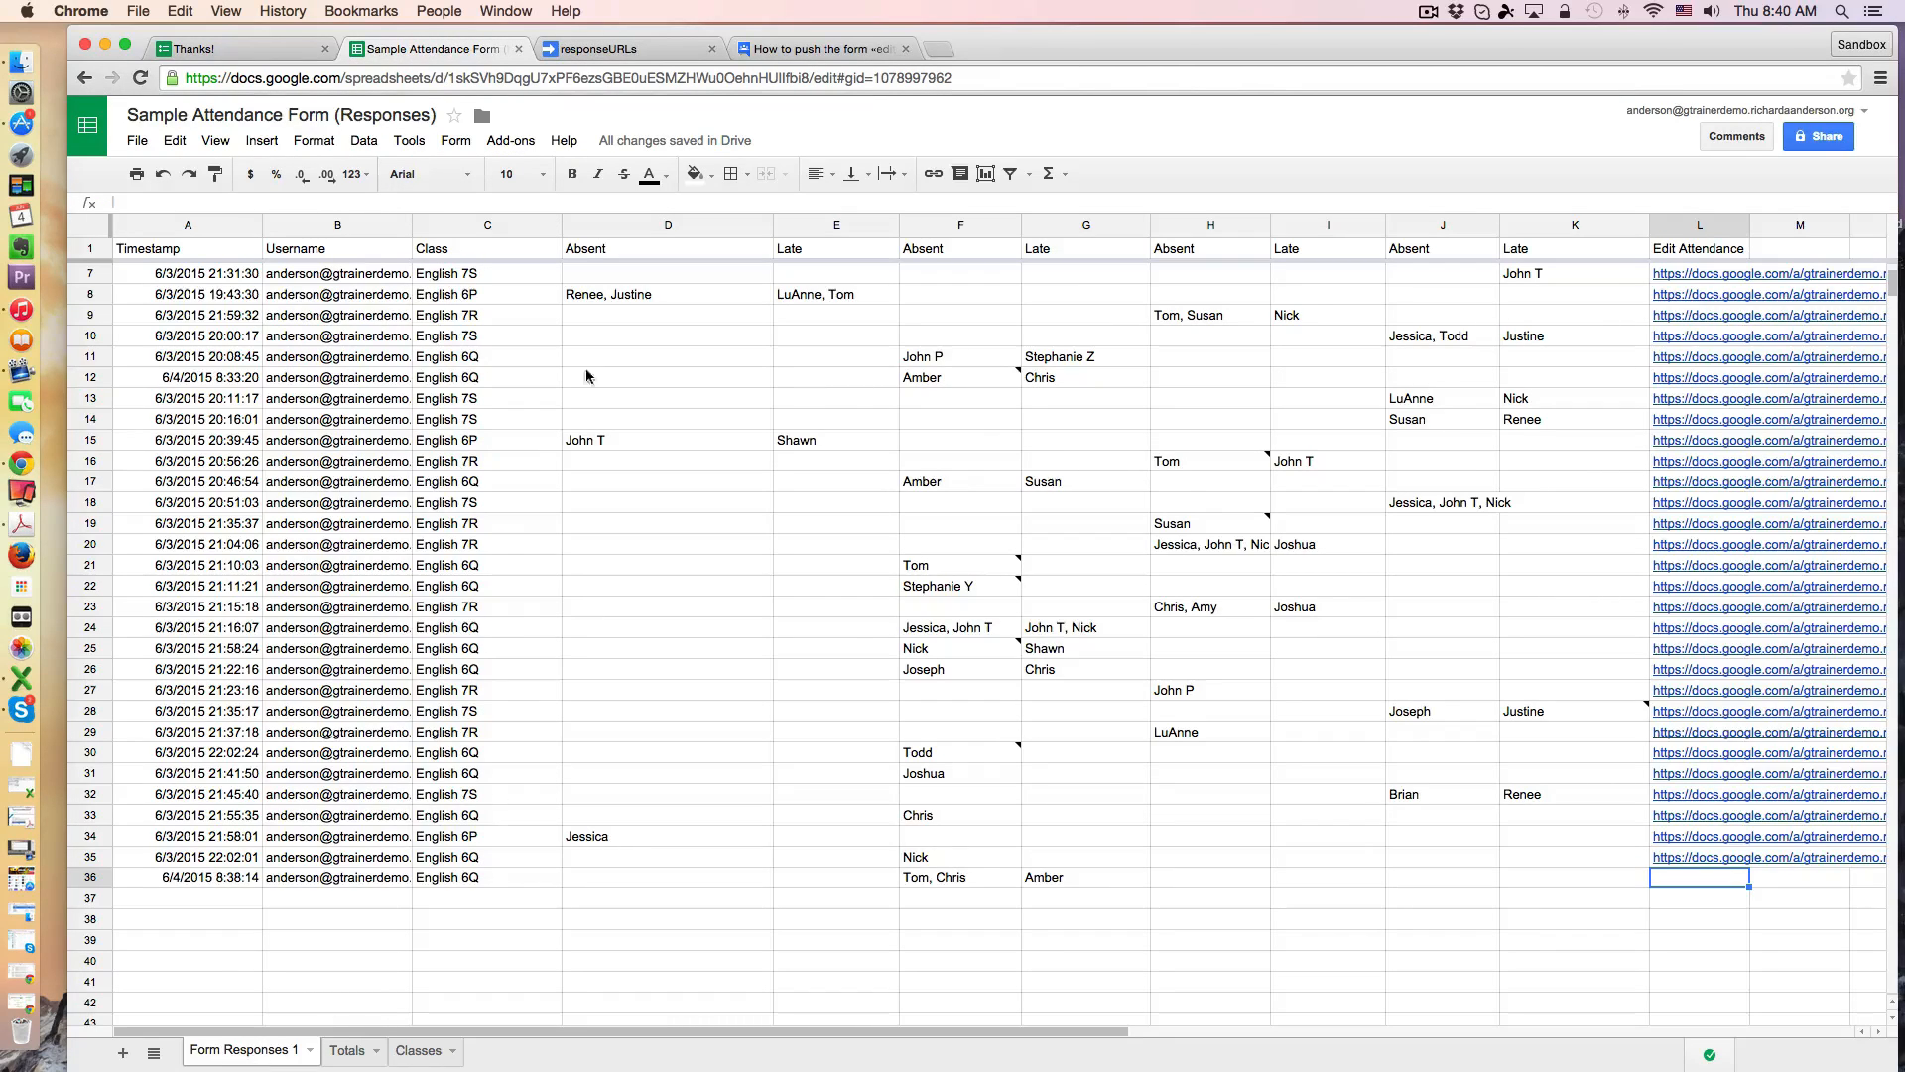
left_click(620, 47)
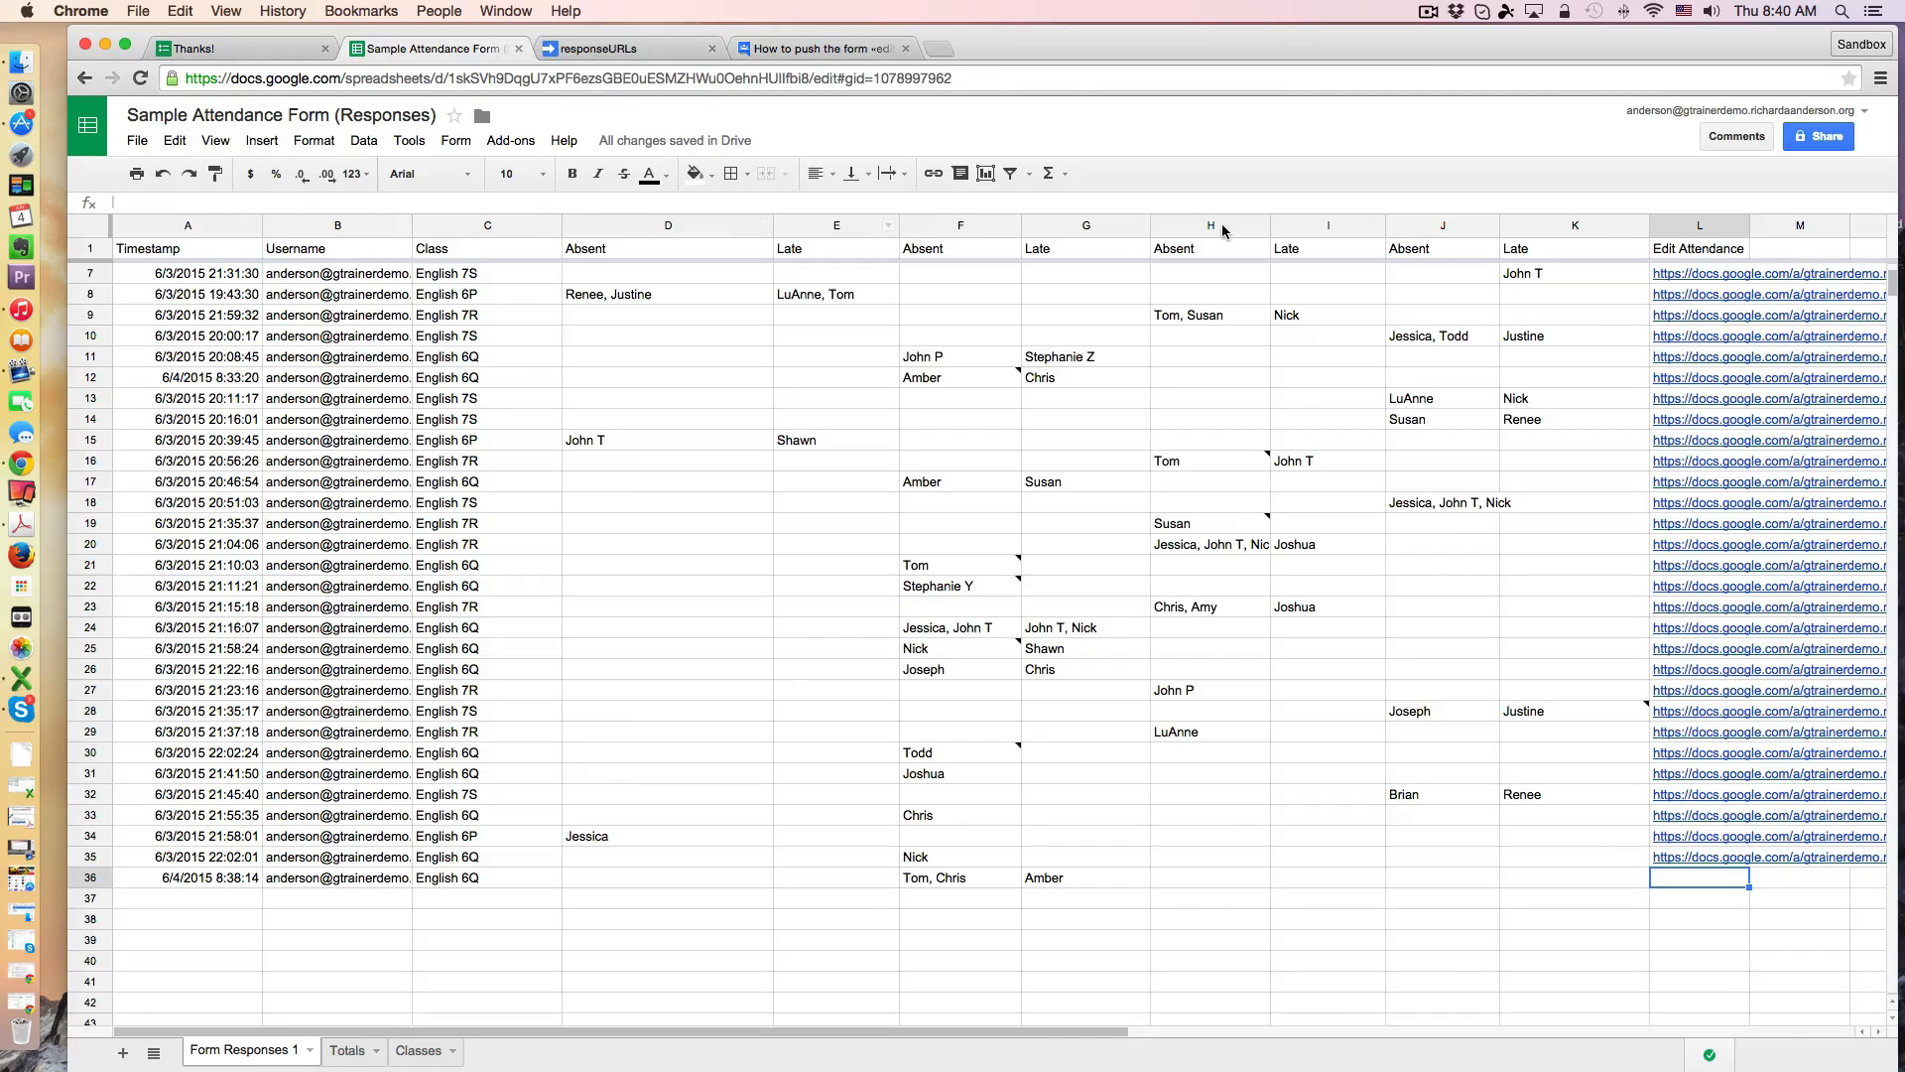
scroll("right", 3)
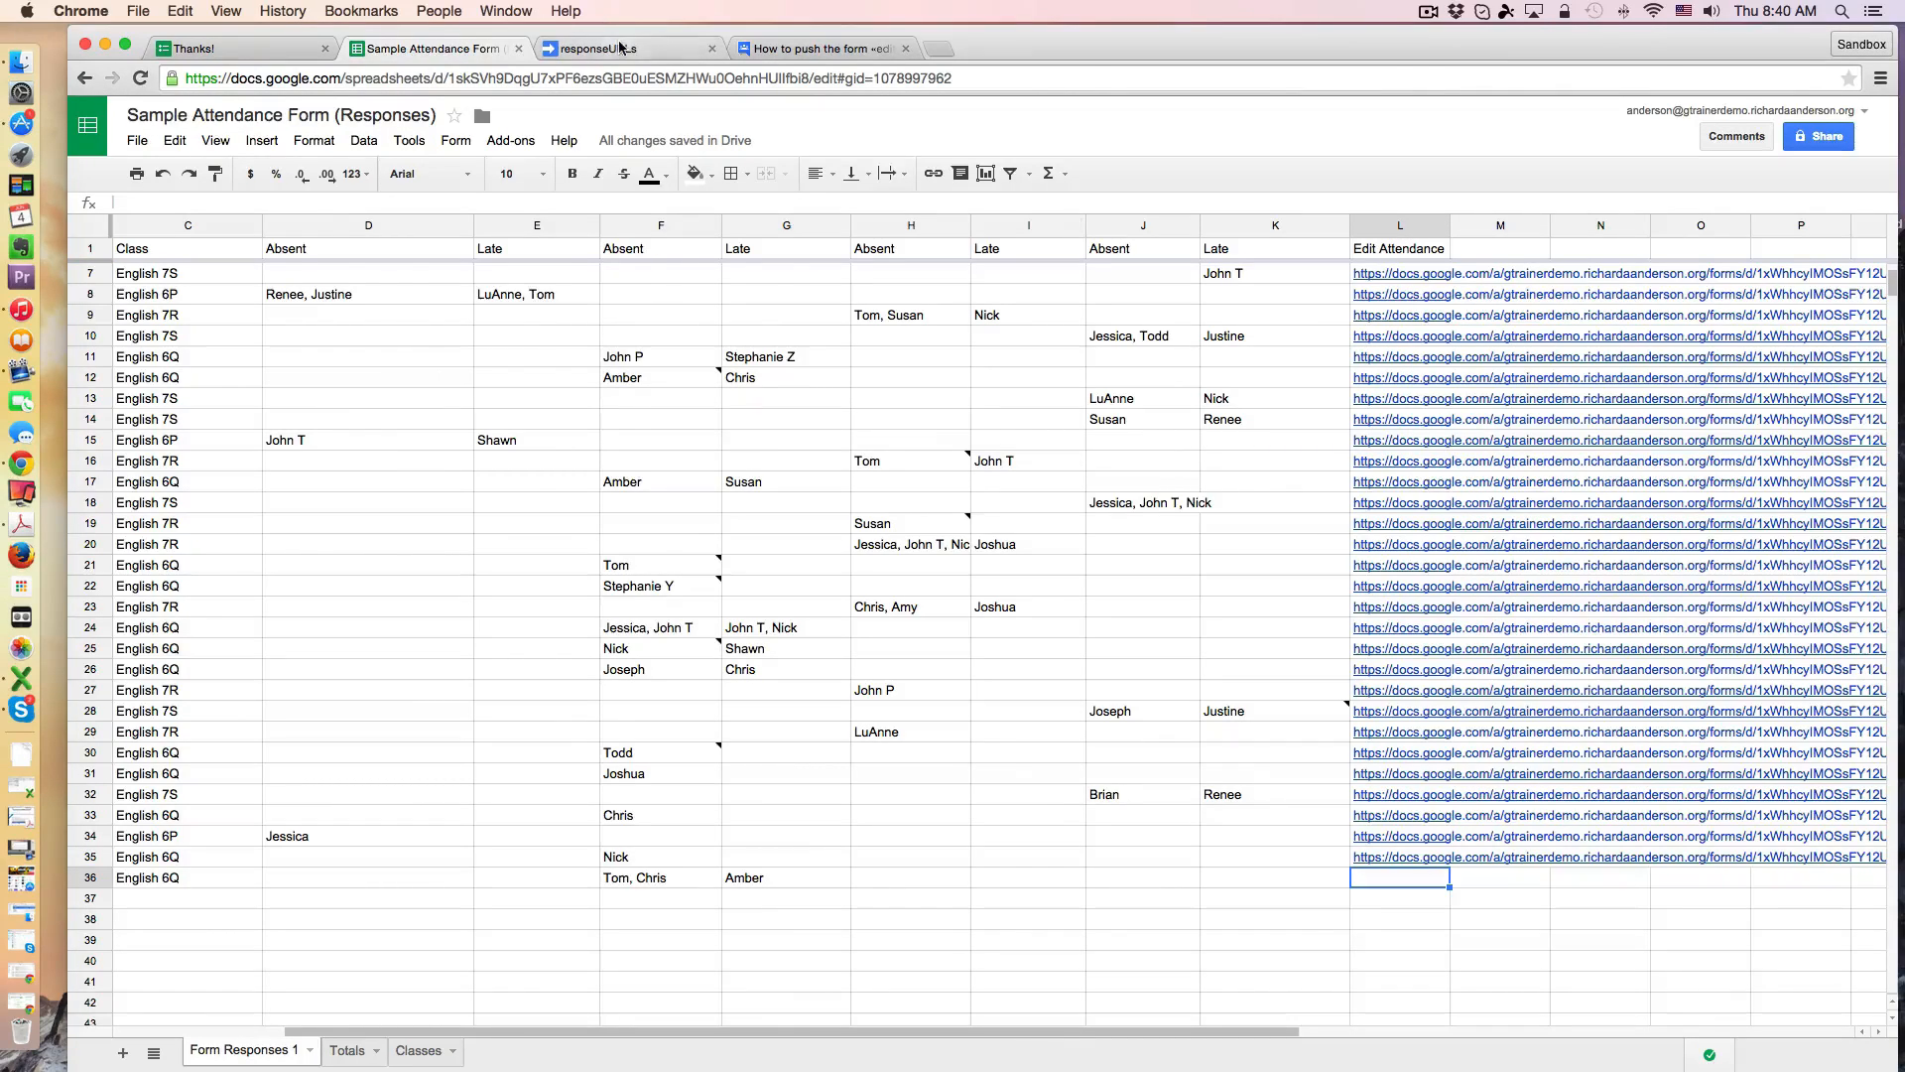
left_click(627, 47)
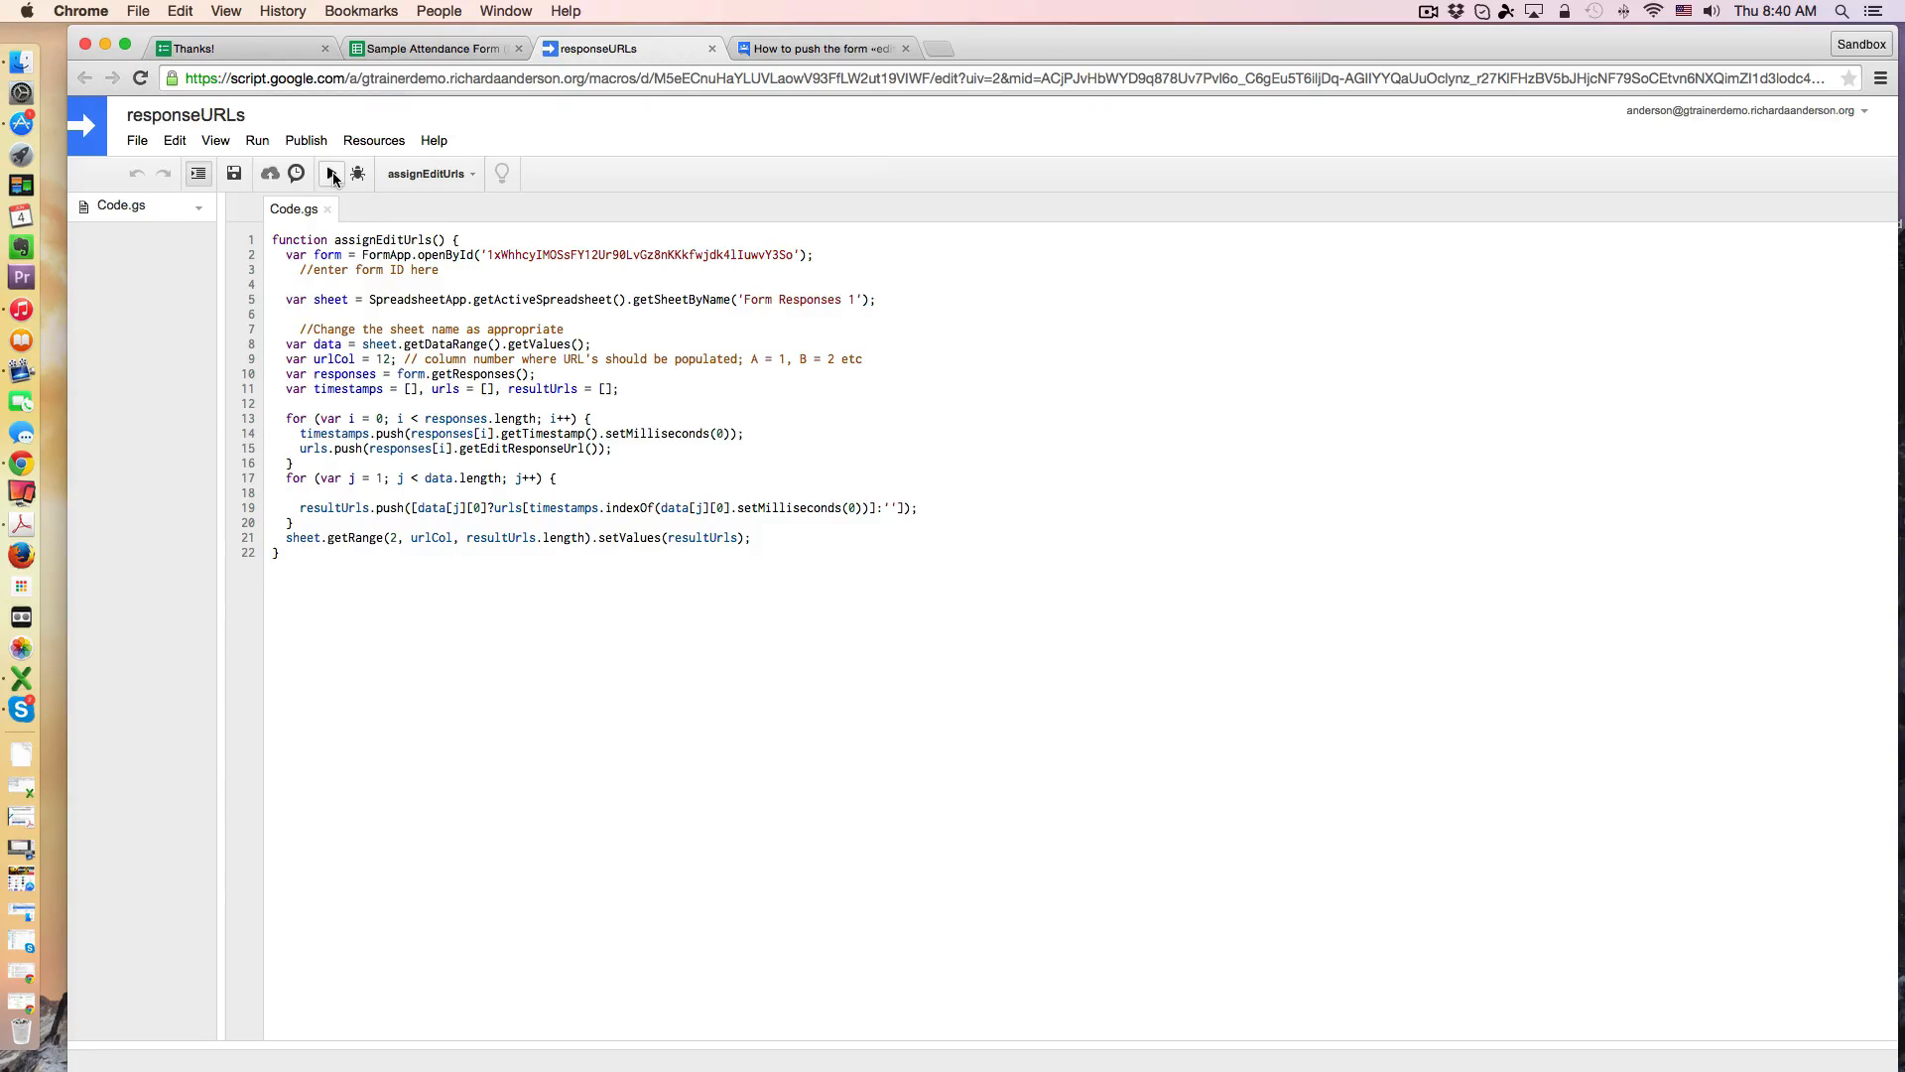
Step: Run assignEditUrls so row 36's Edit Attendance link in column L gets filled
left_click(430, 48)
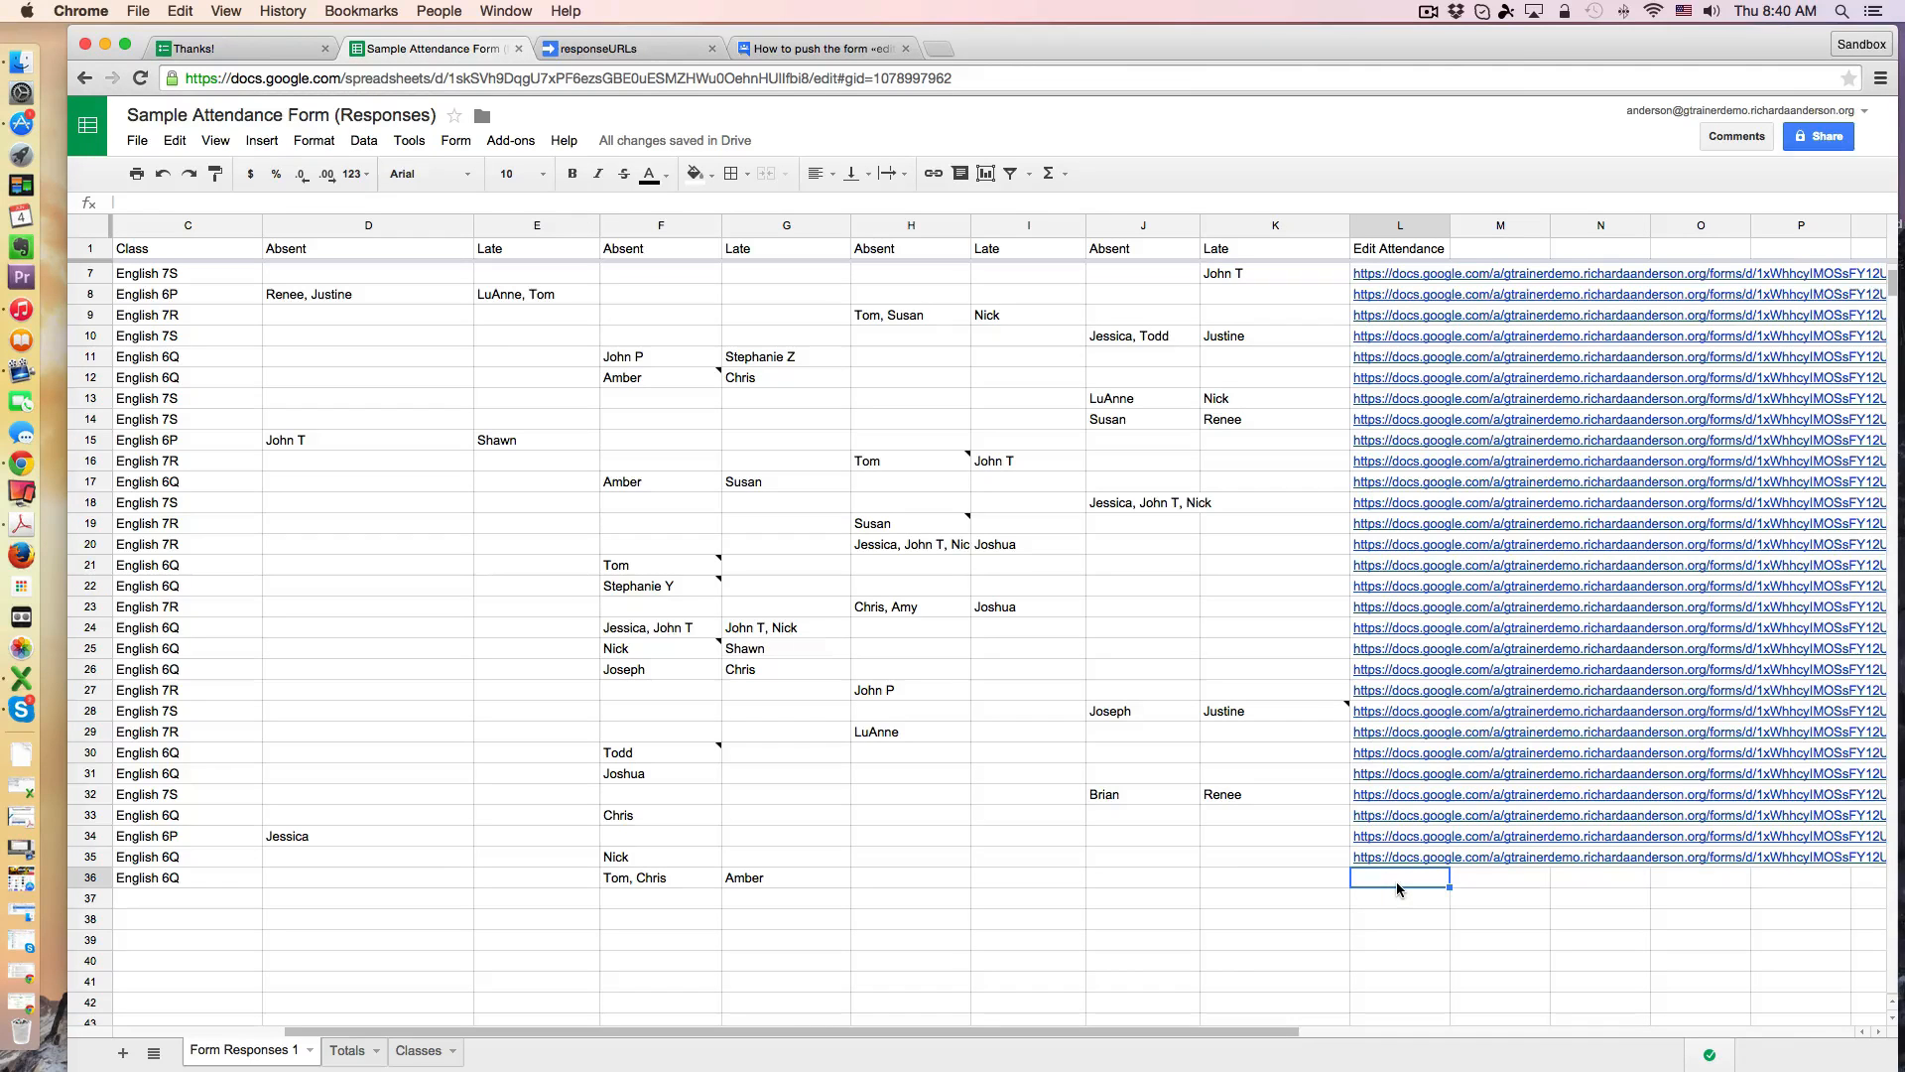
left_click(1397, 878)
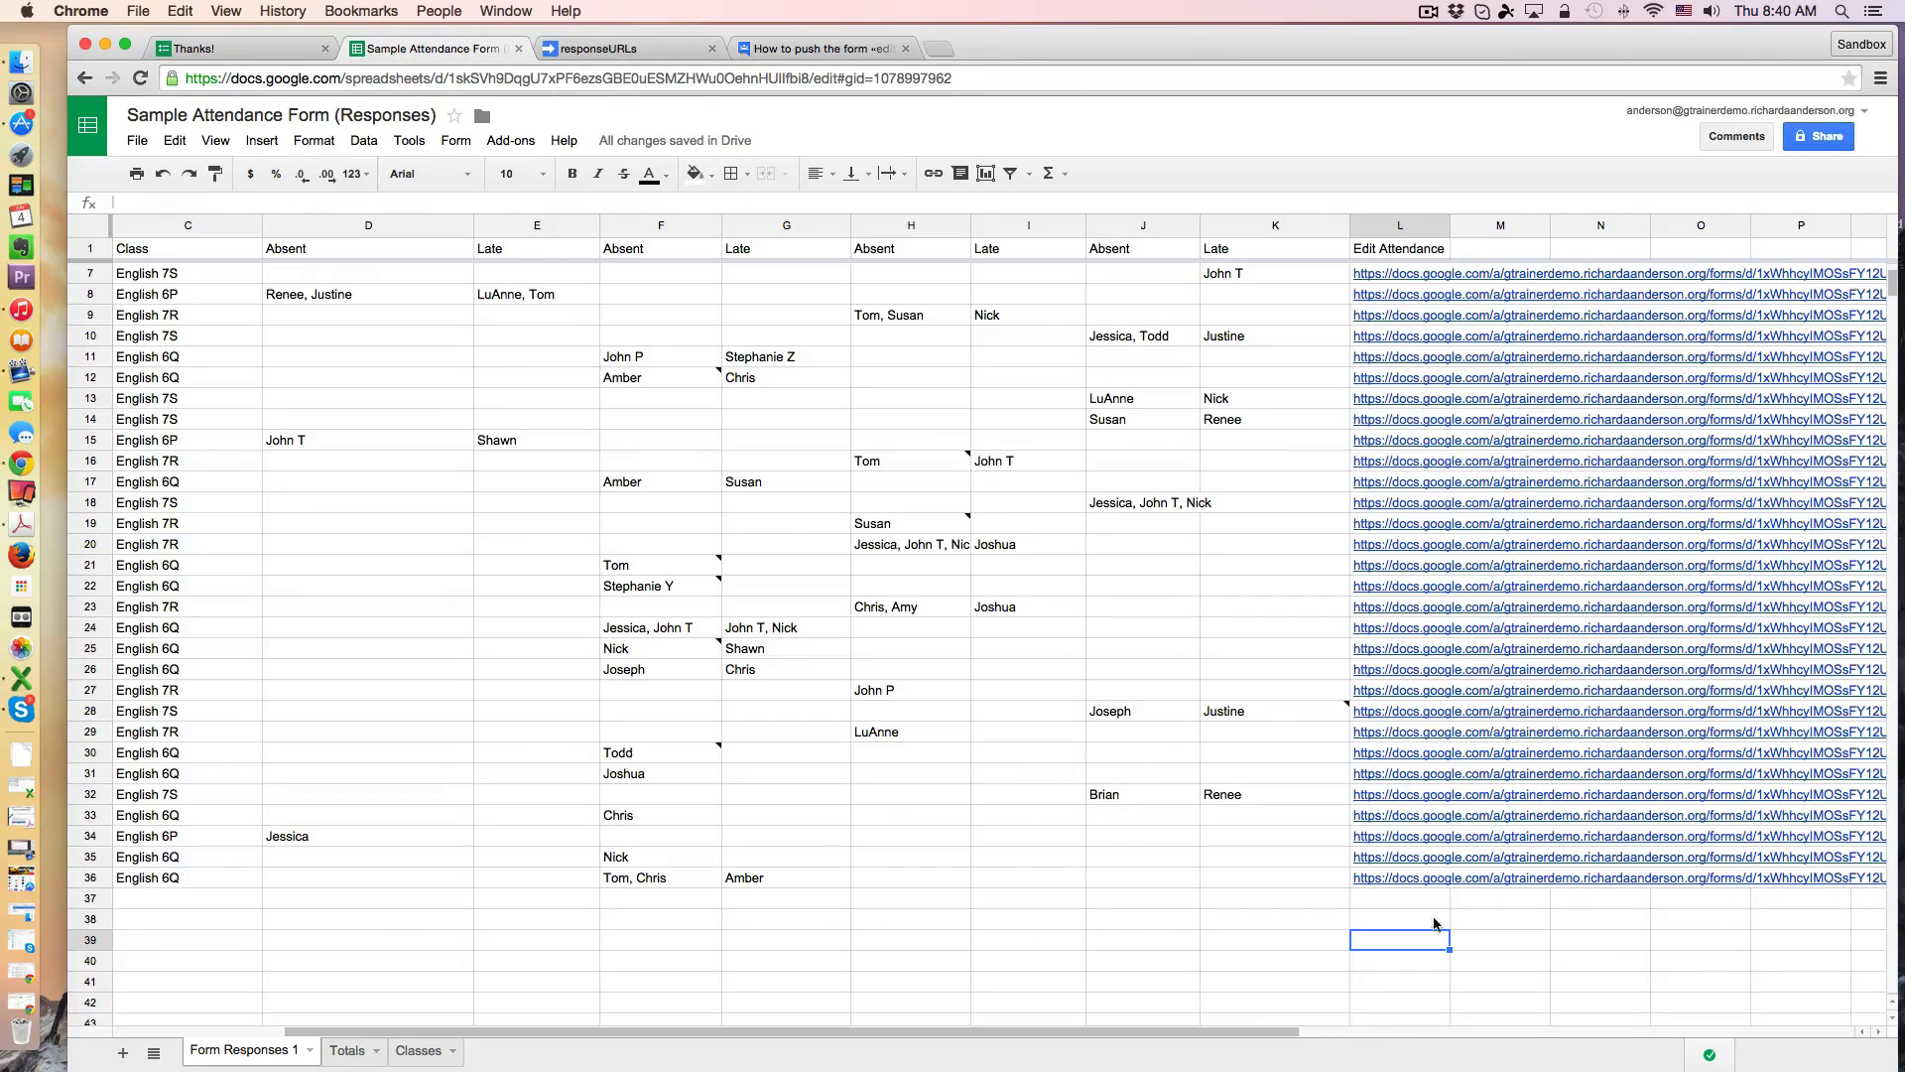
mouse_move(637, 887)
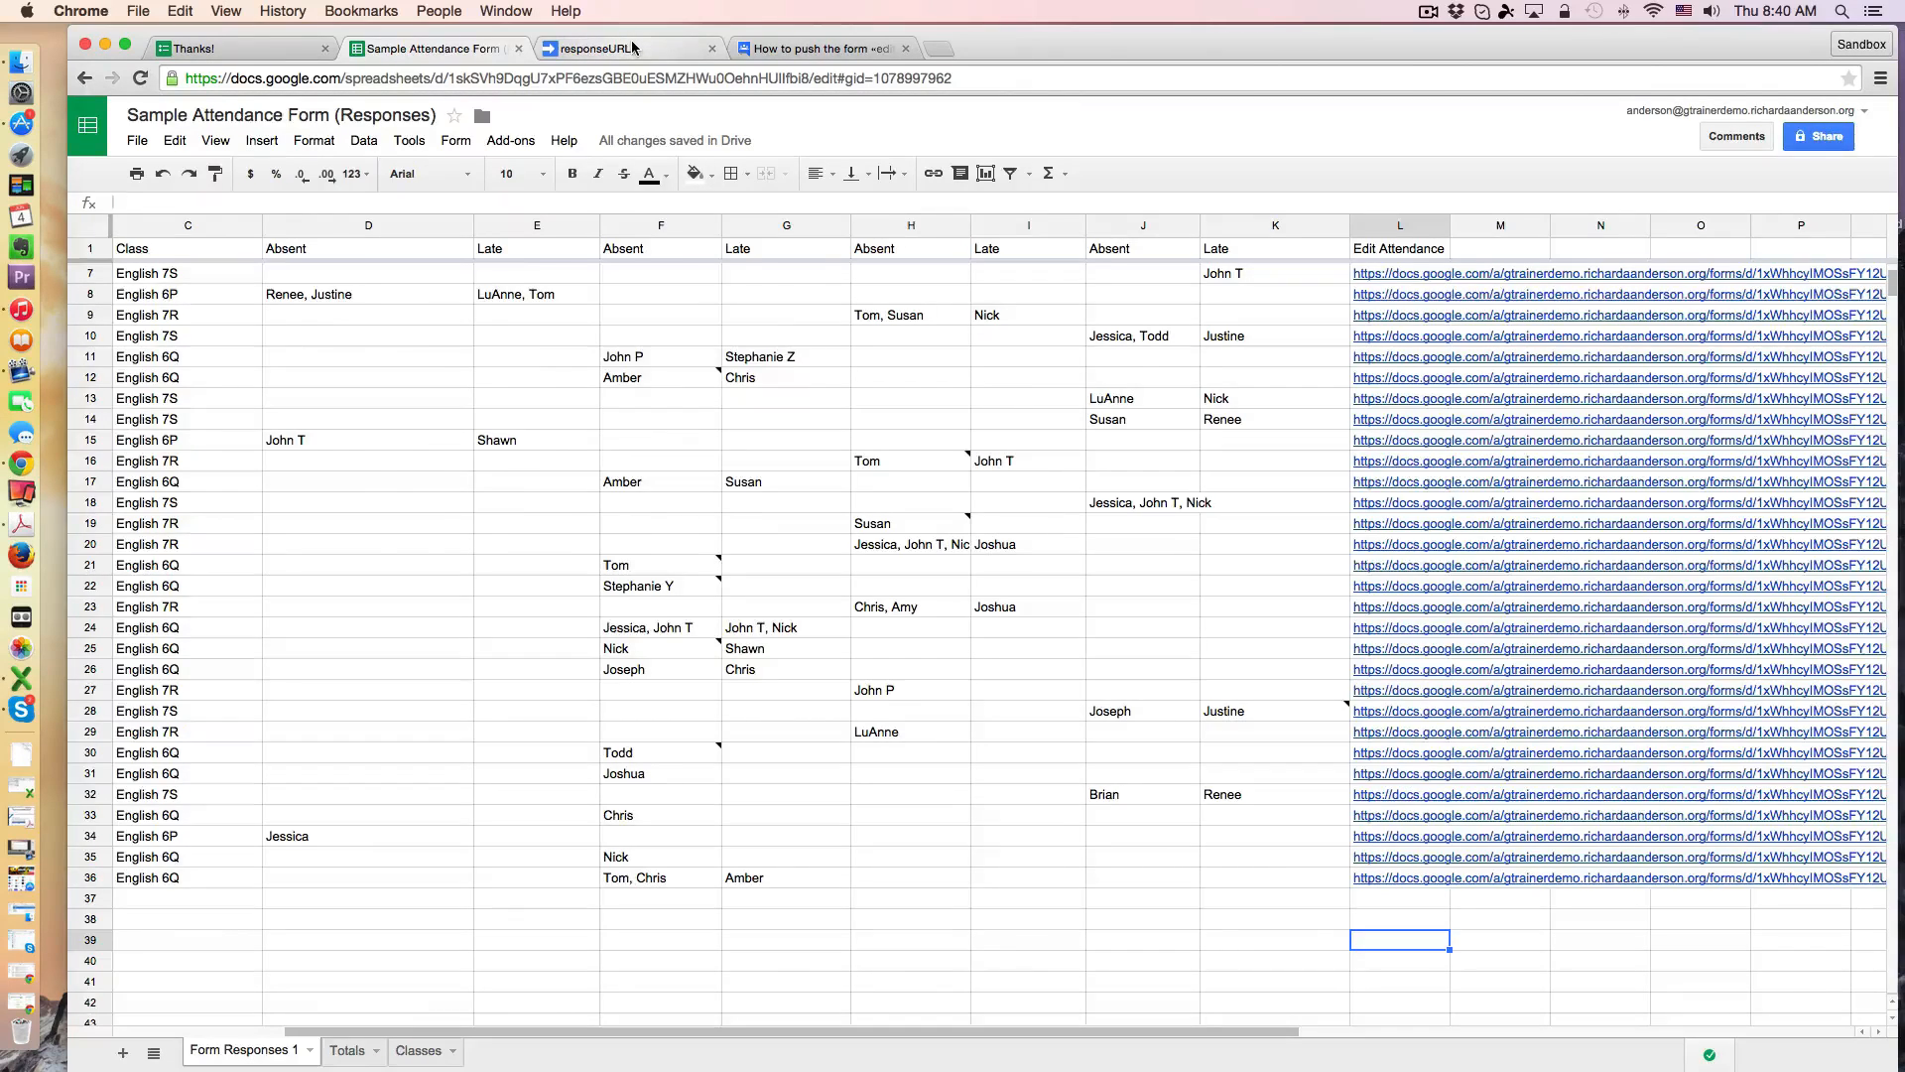
Step: Review the Current project's triggers list for responseURLs and save it unchanged
left_click(625, 48)
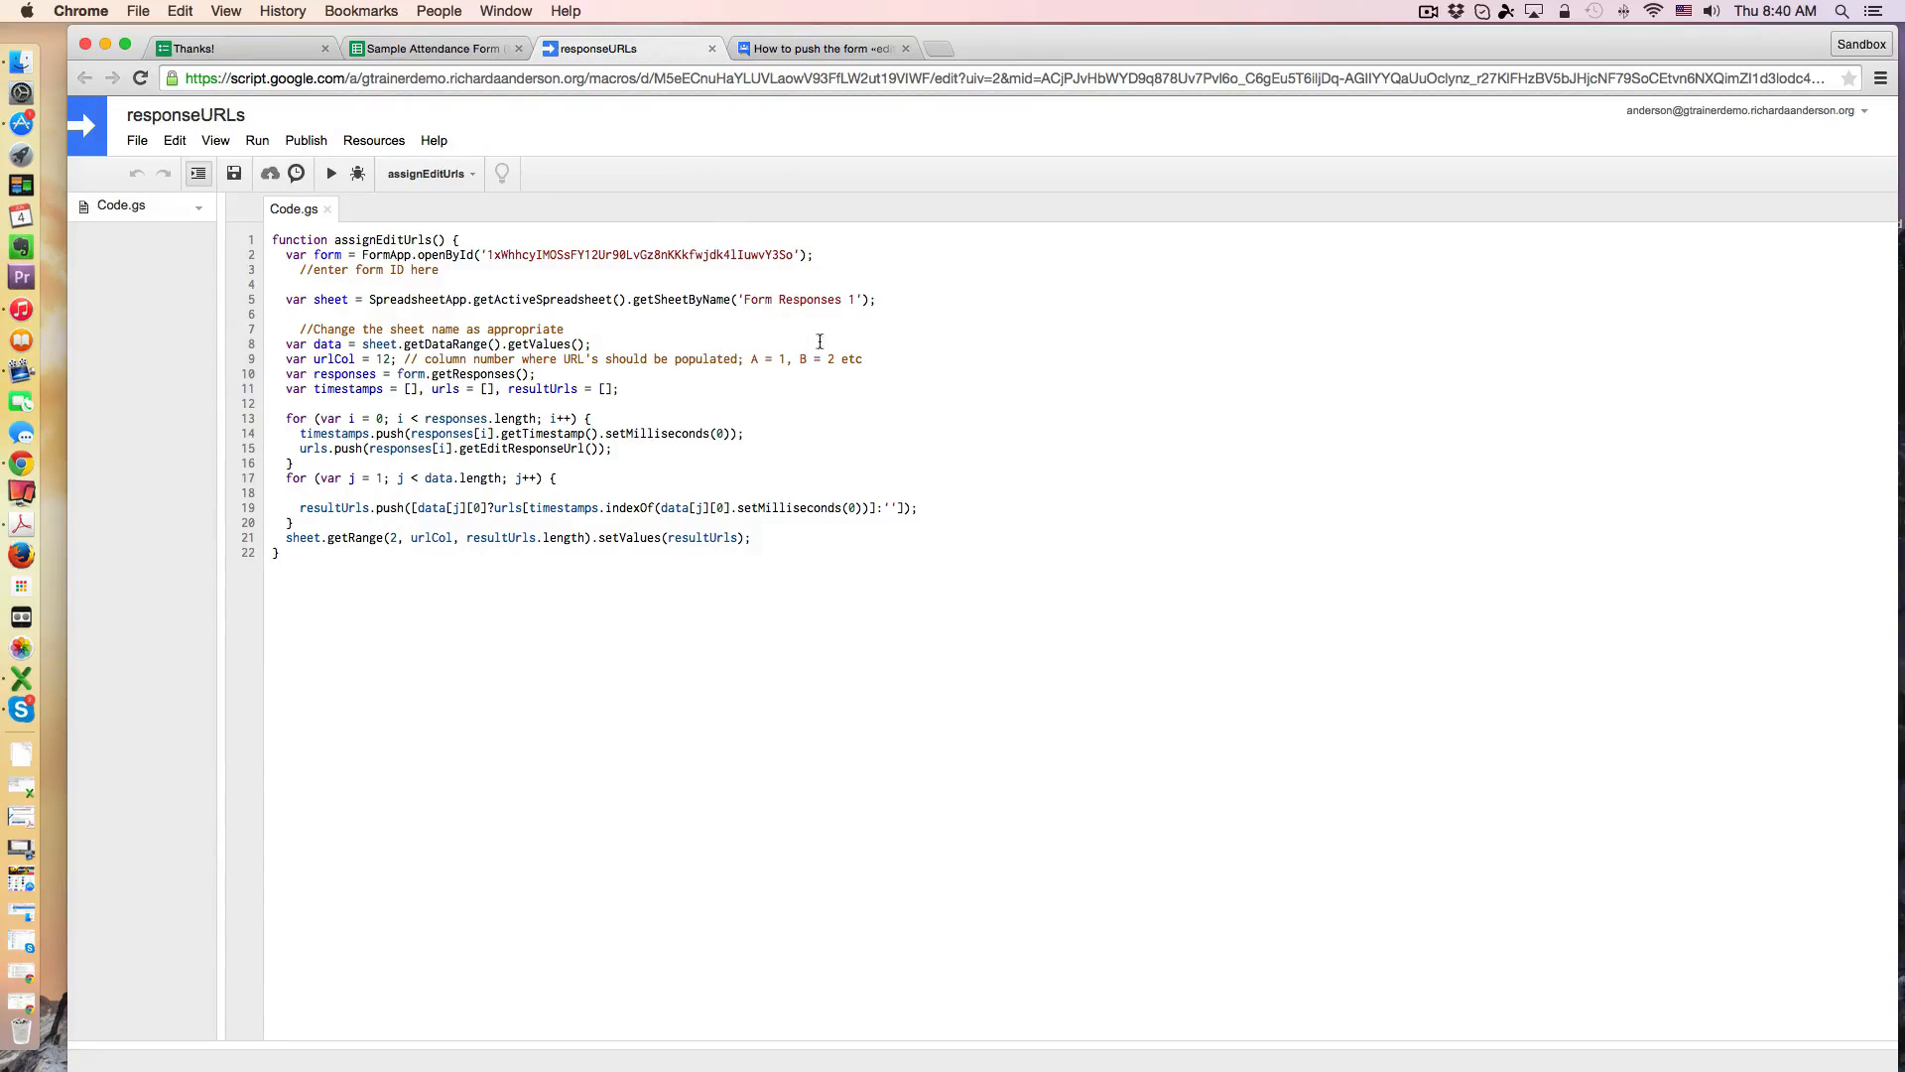
left_click(373, 139)
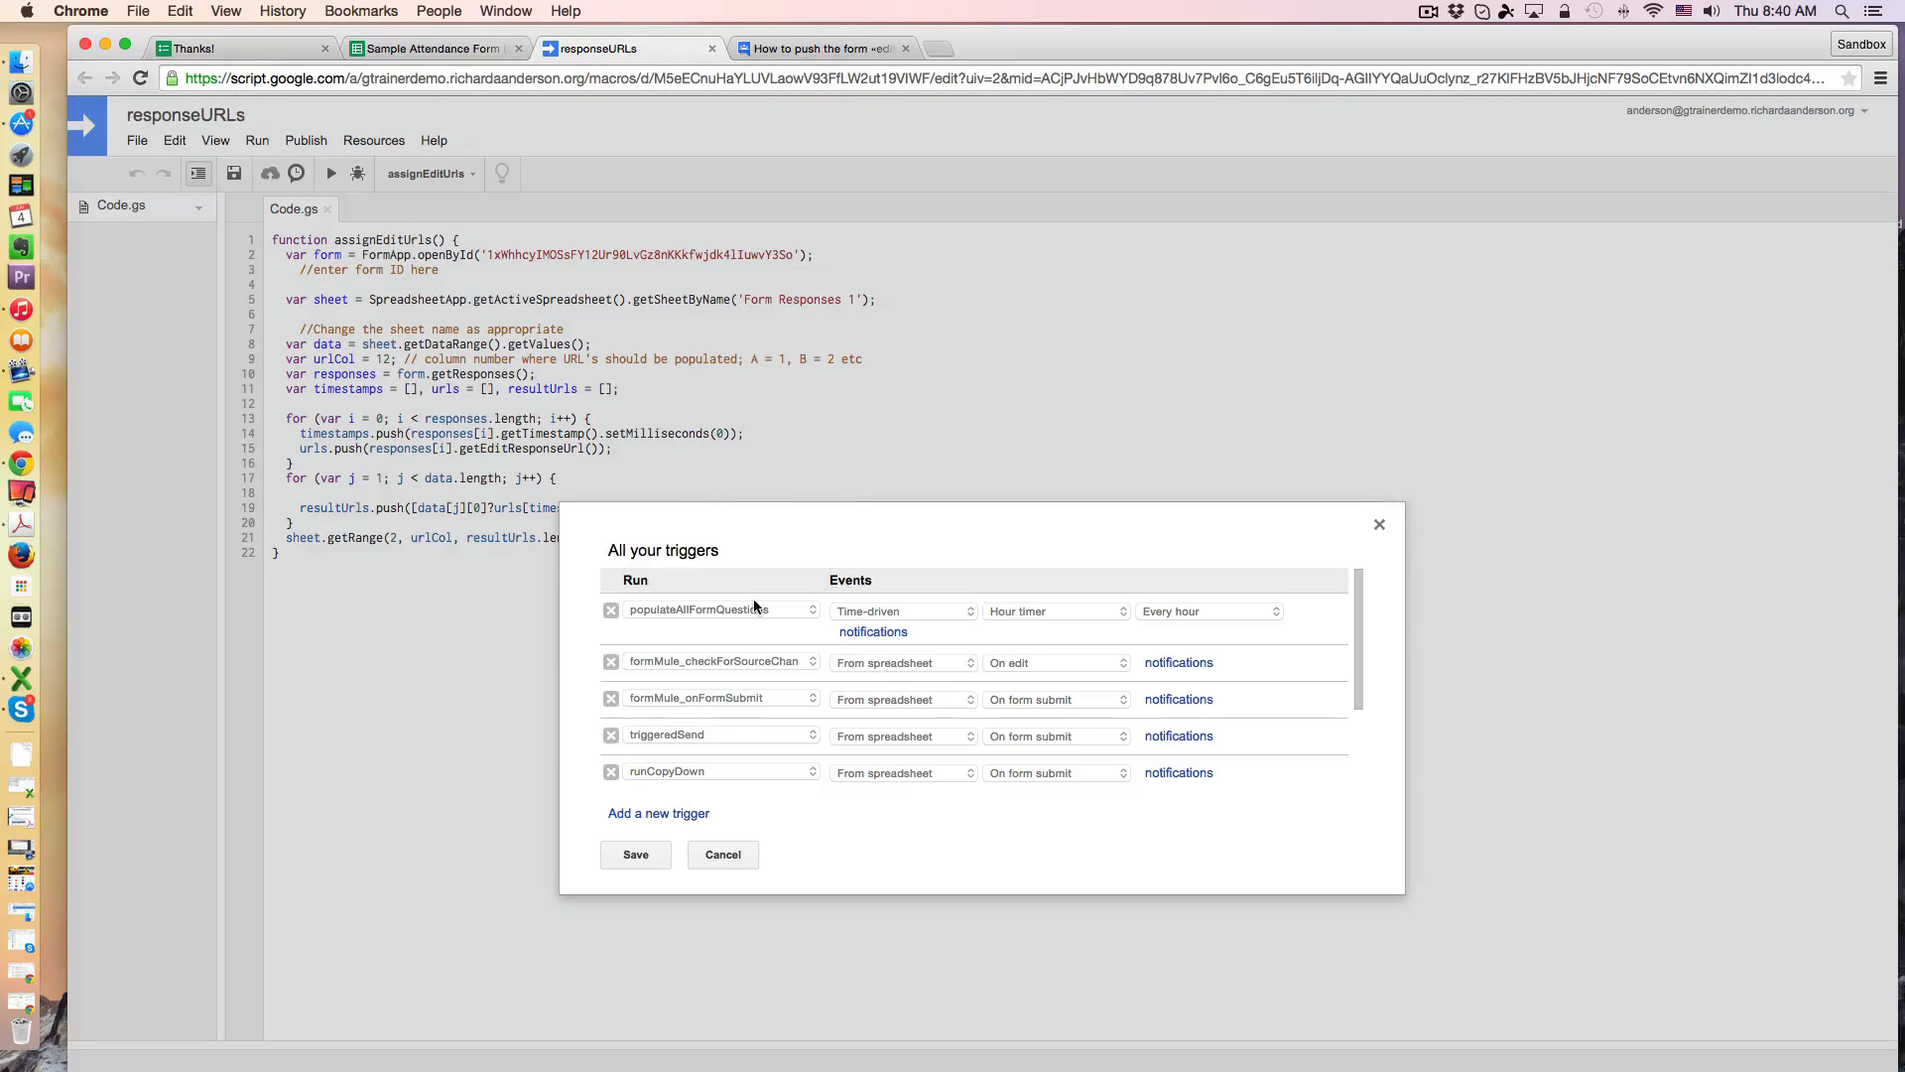
scroll("down", 3)
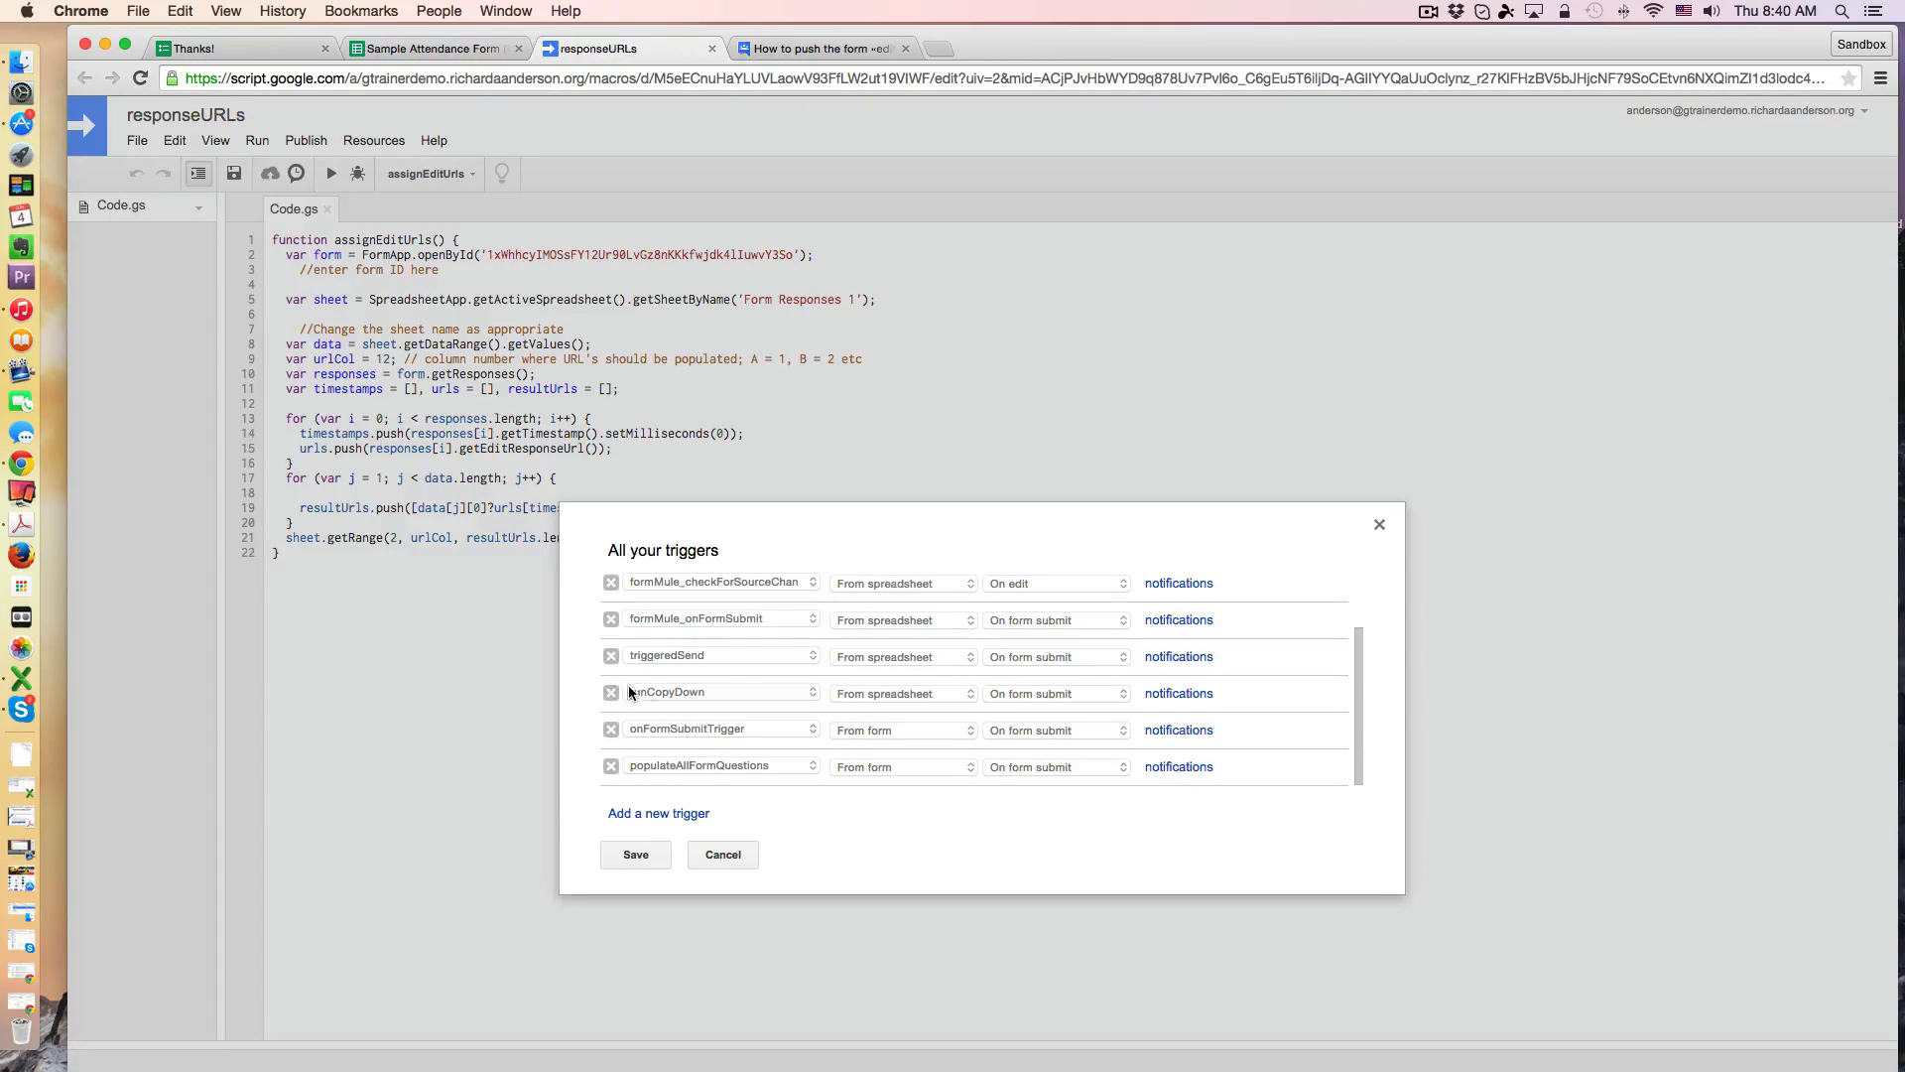
left_click(635, 854)
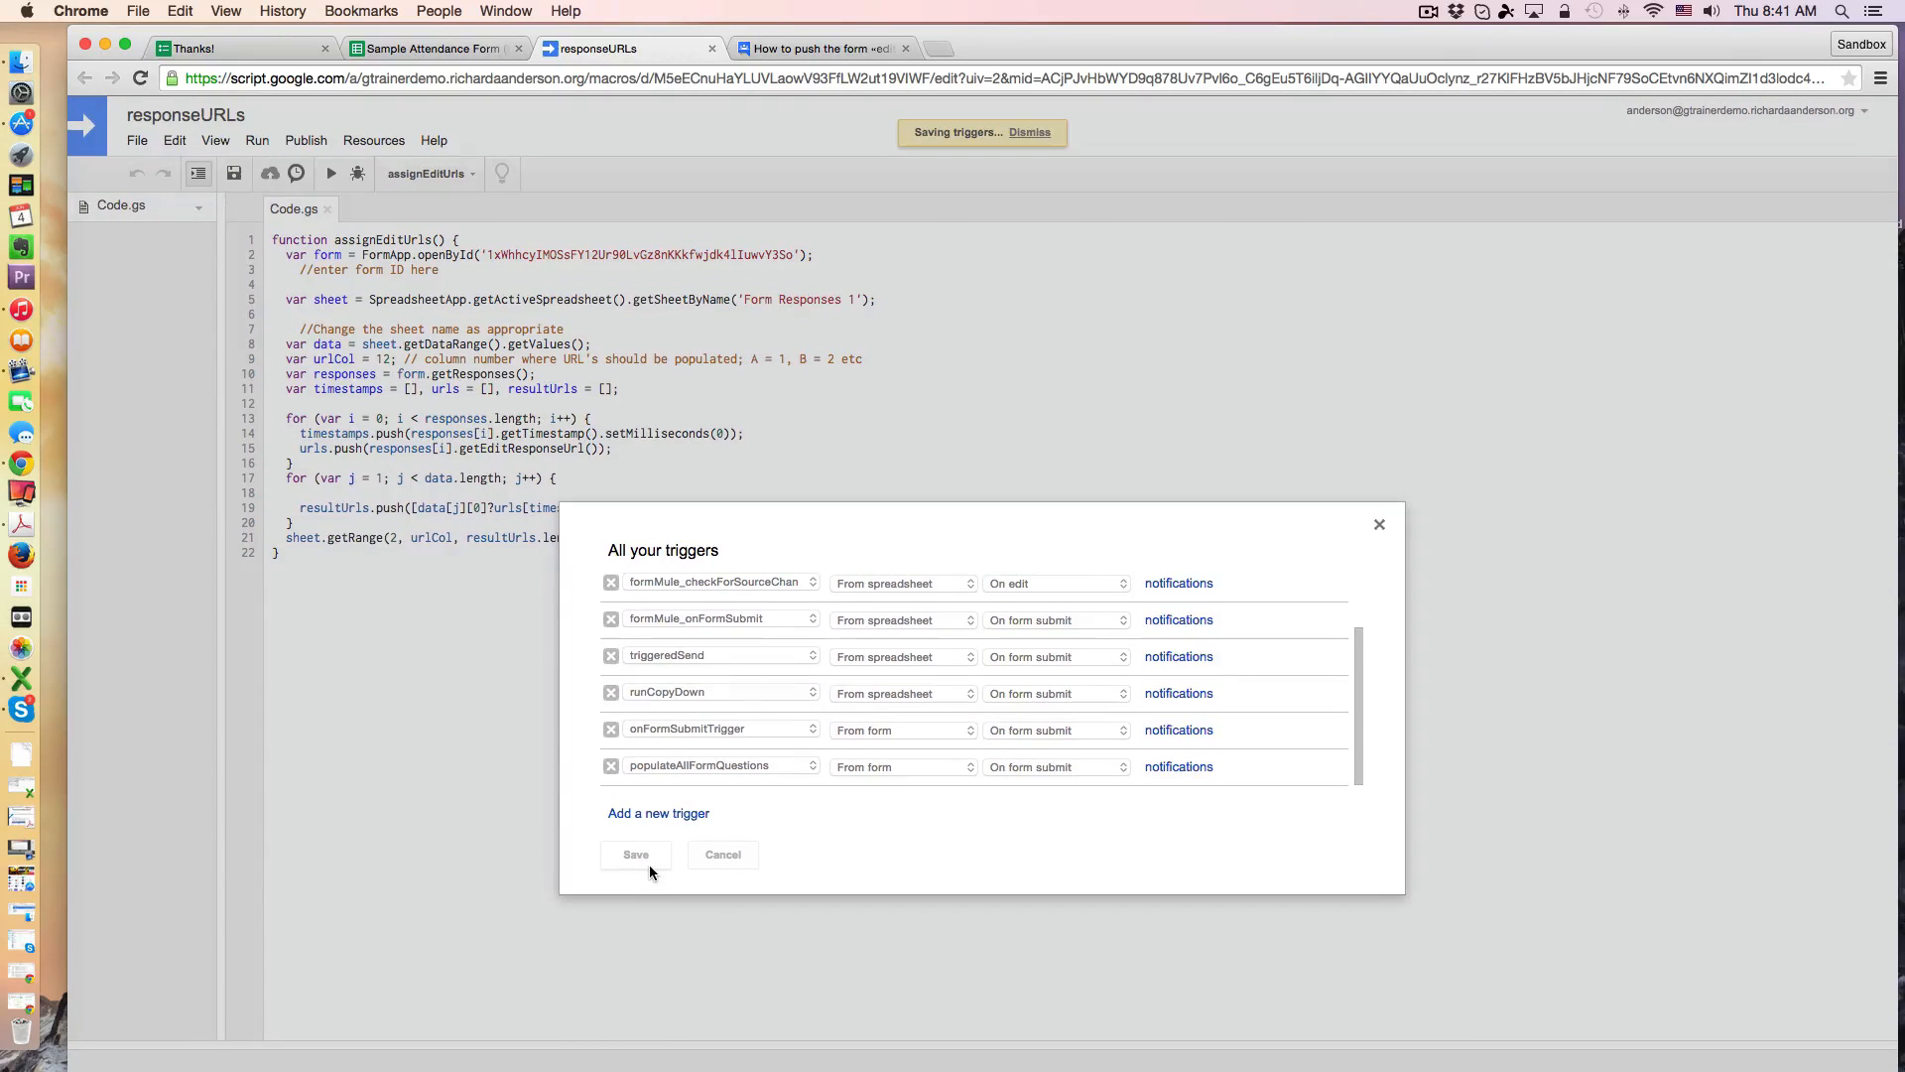
left_click(635, 854)
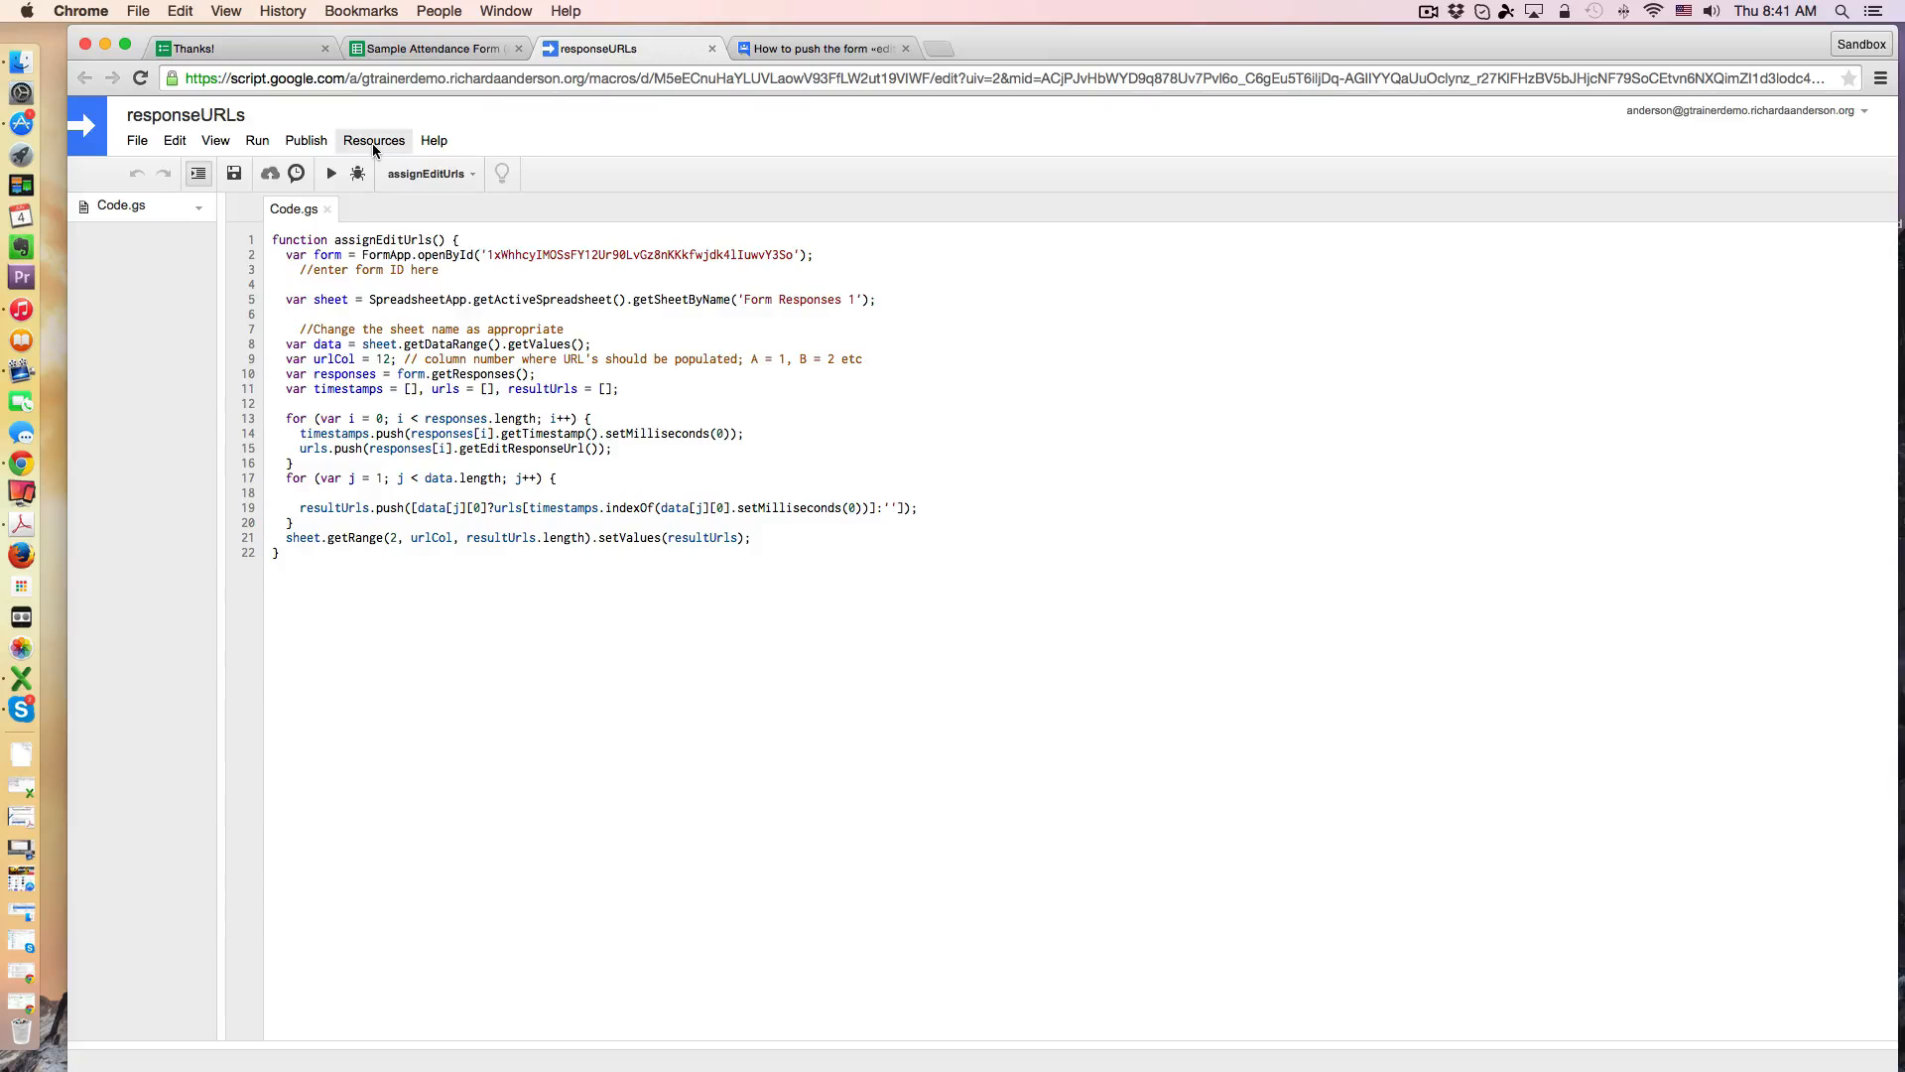
Step: Add a From spreadsheet, On form submit trigger for assignEditUrls and save it
left_click(373, 139)
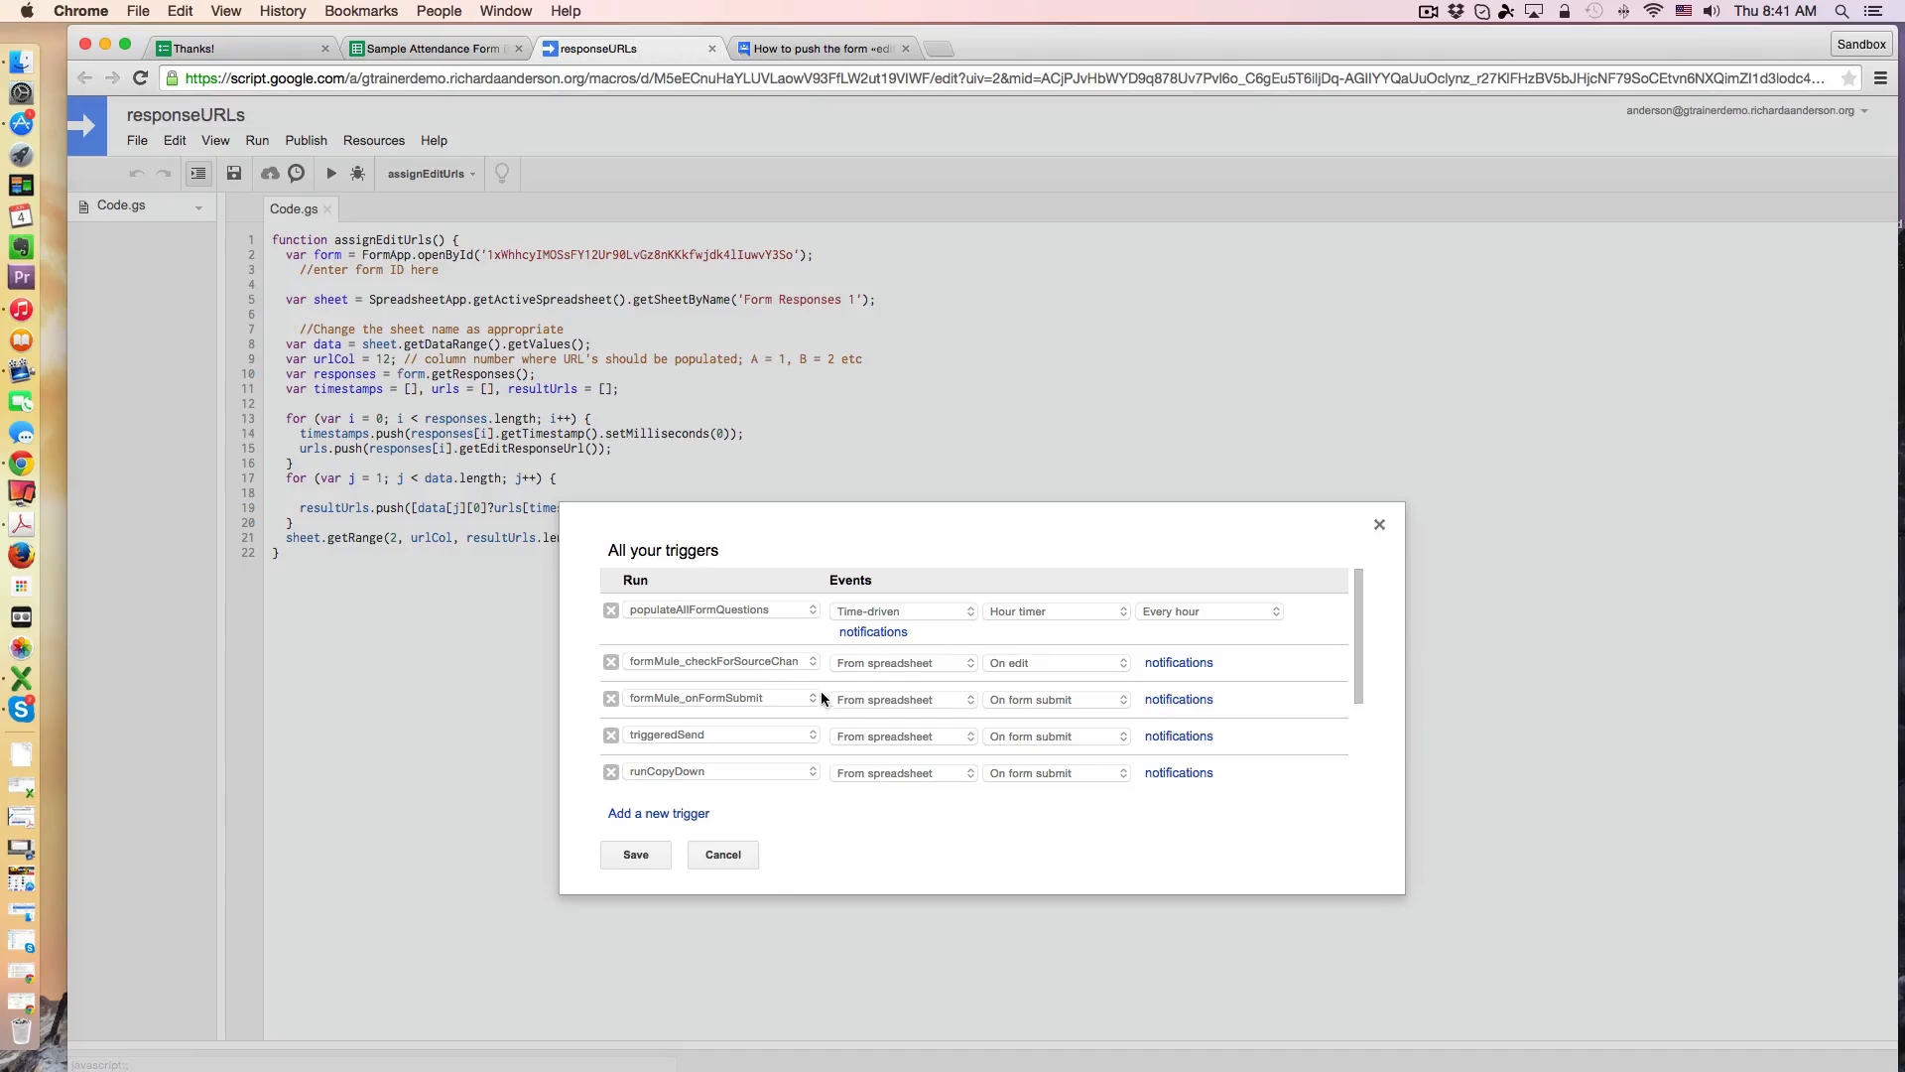
scroll("down", 3)
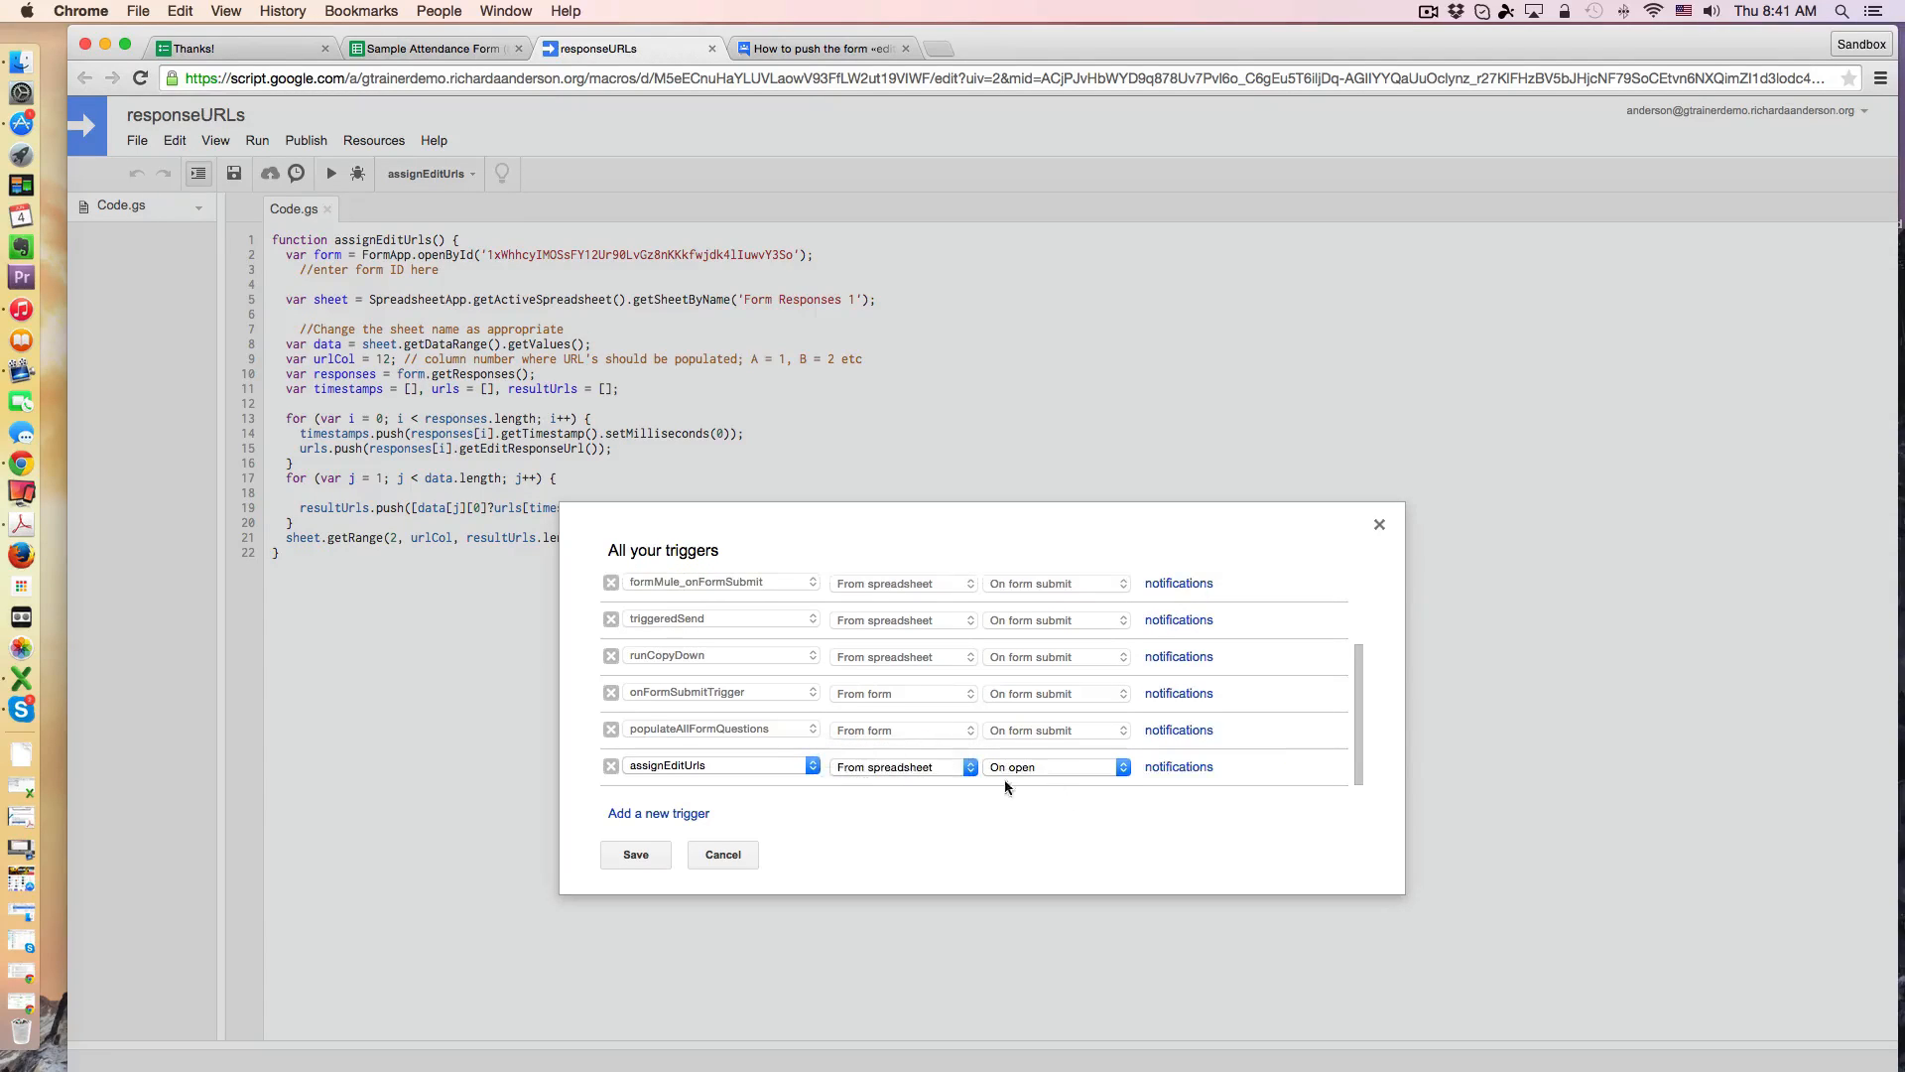
left_click(1052, 766)
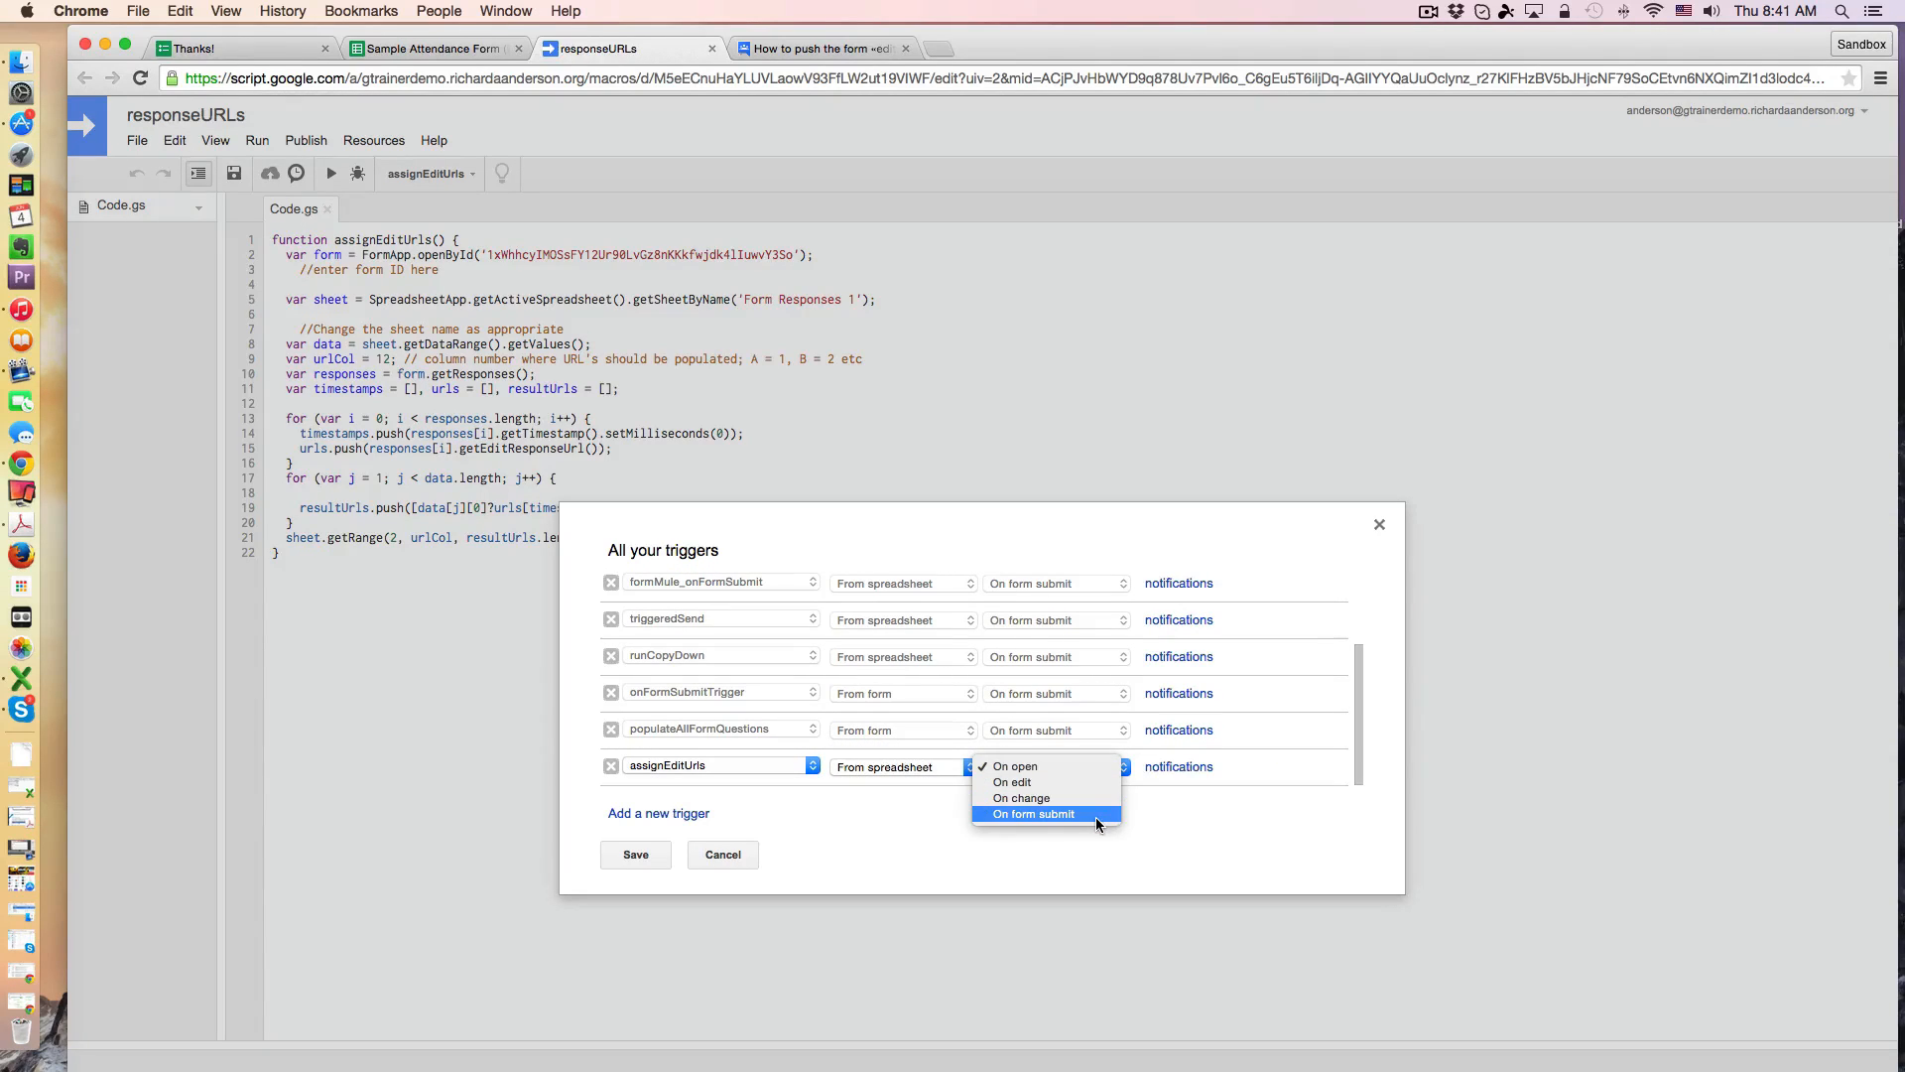
left_click(1033, 814)
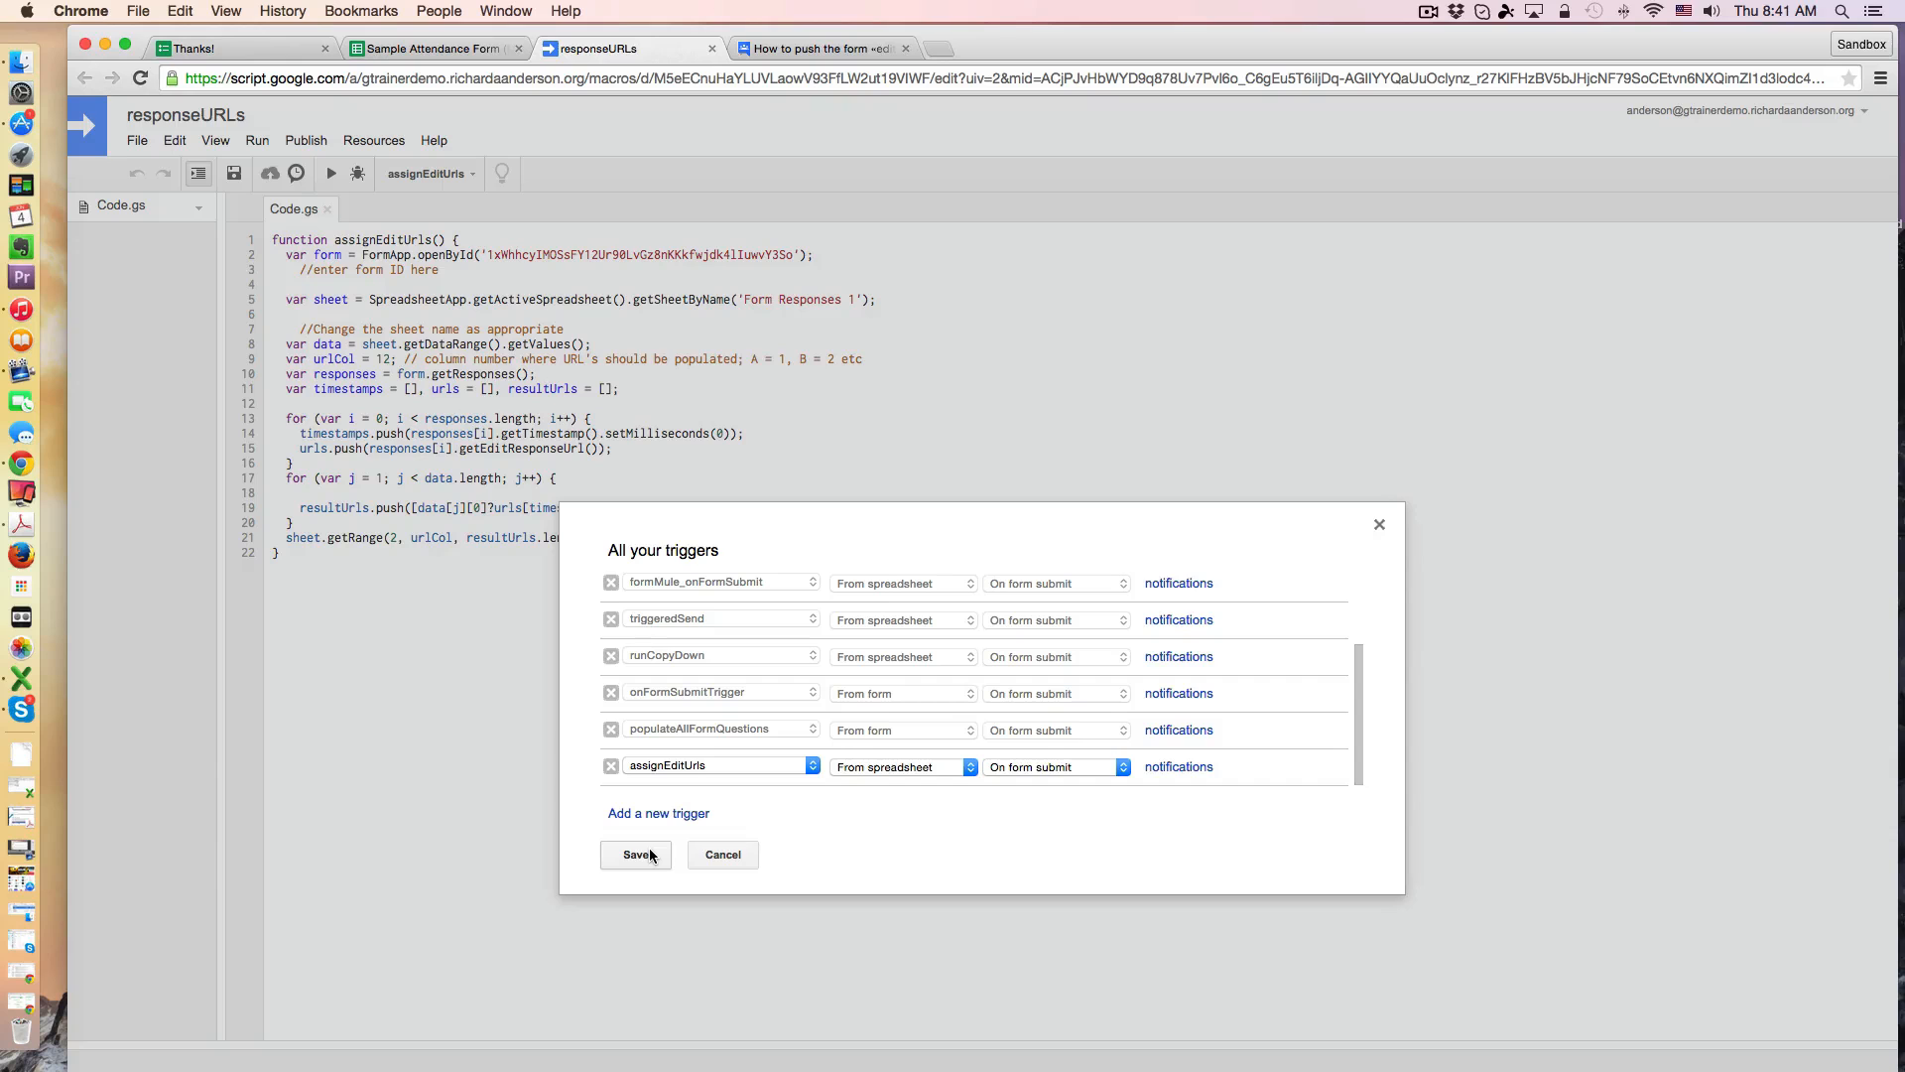
left_click(637, 853)
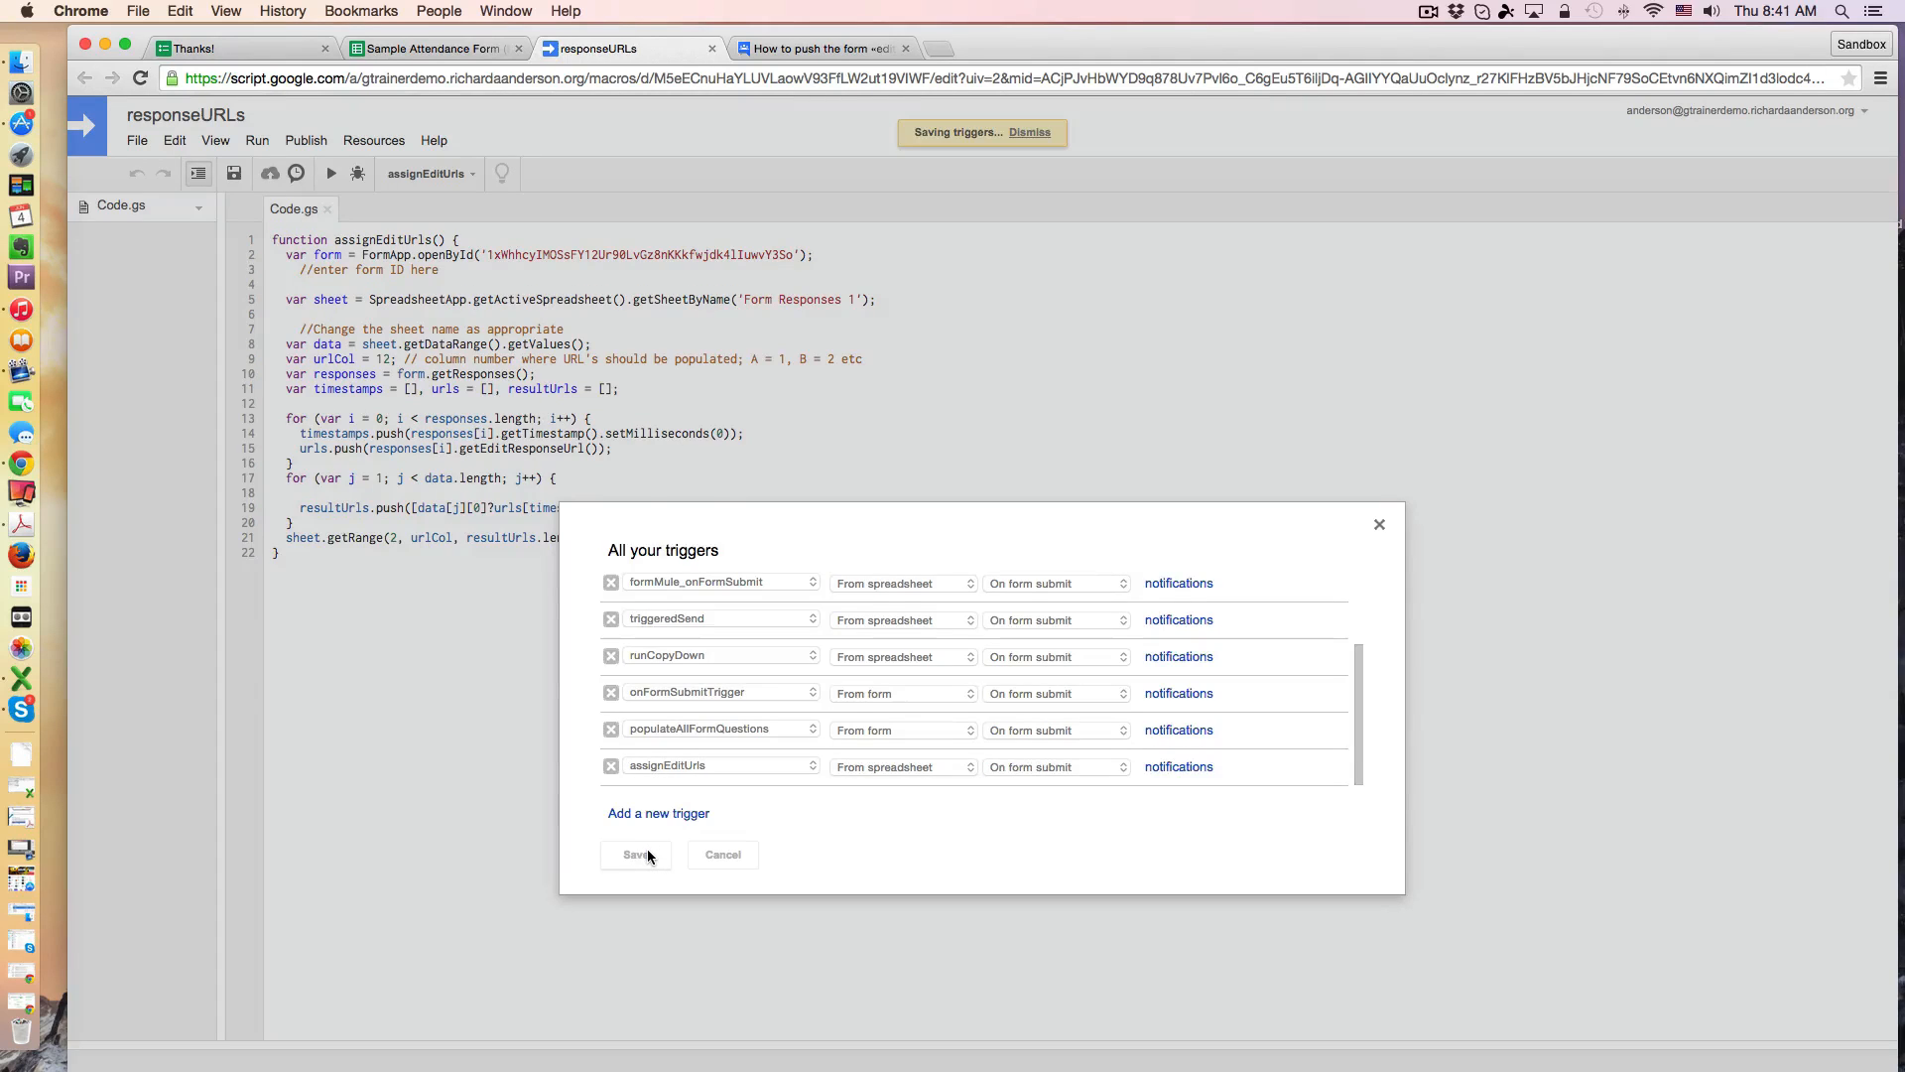
left_click(431, 47)
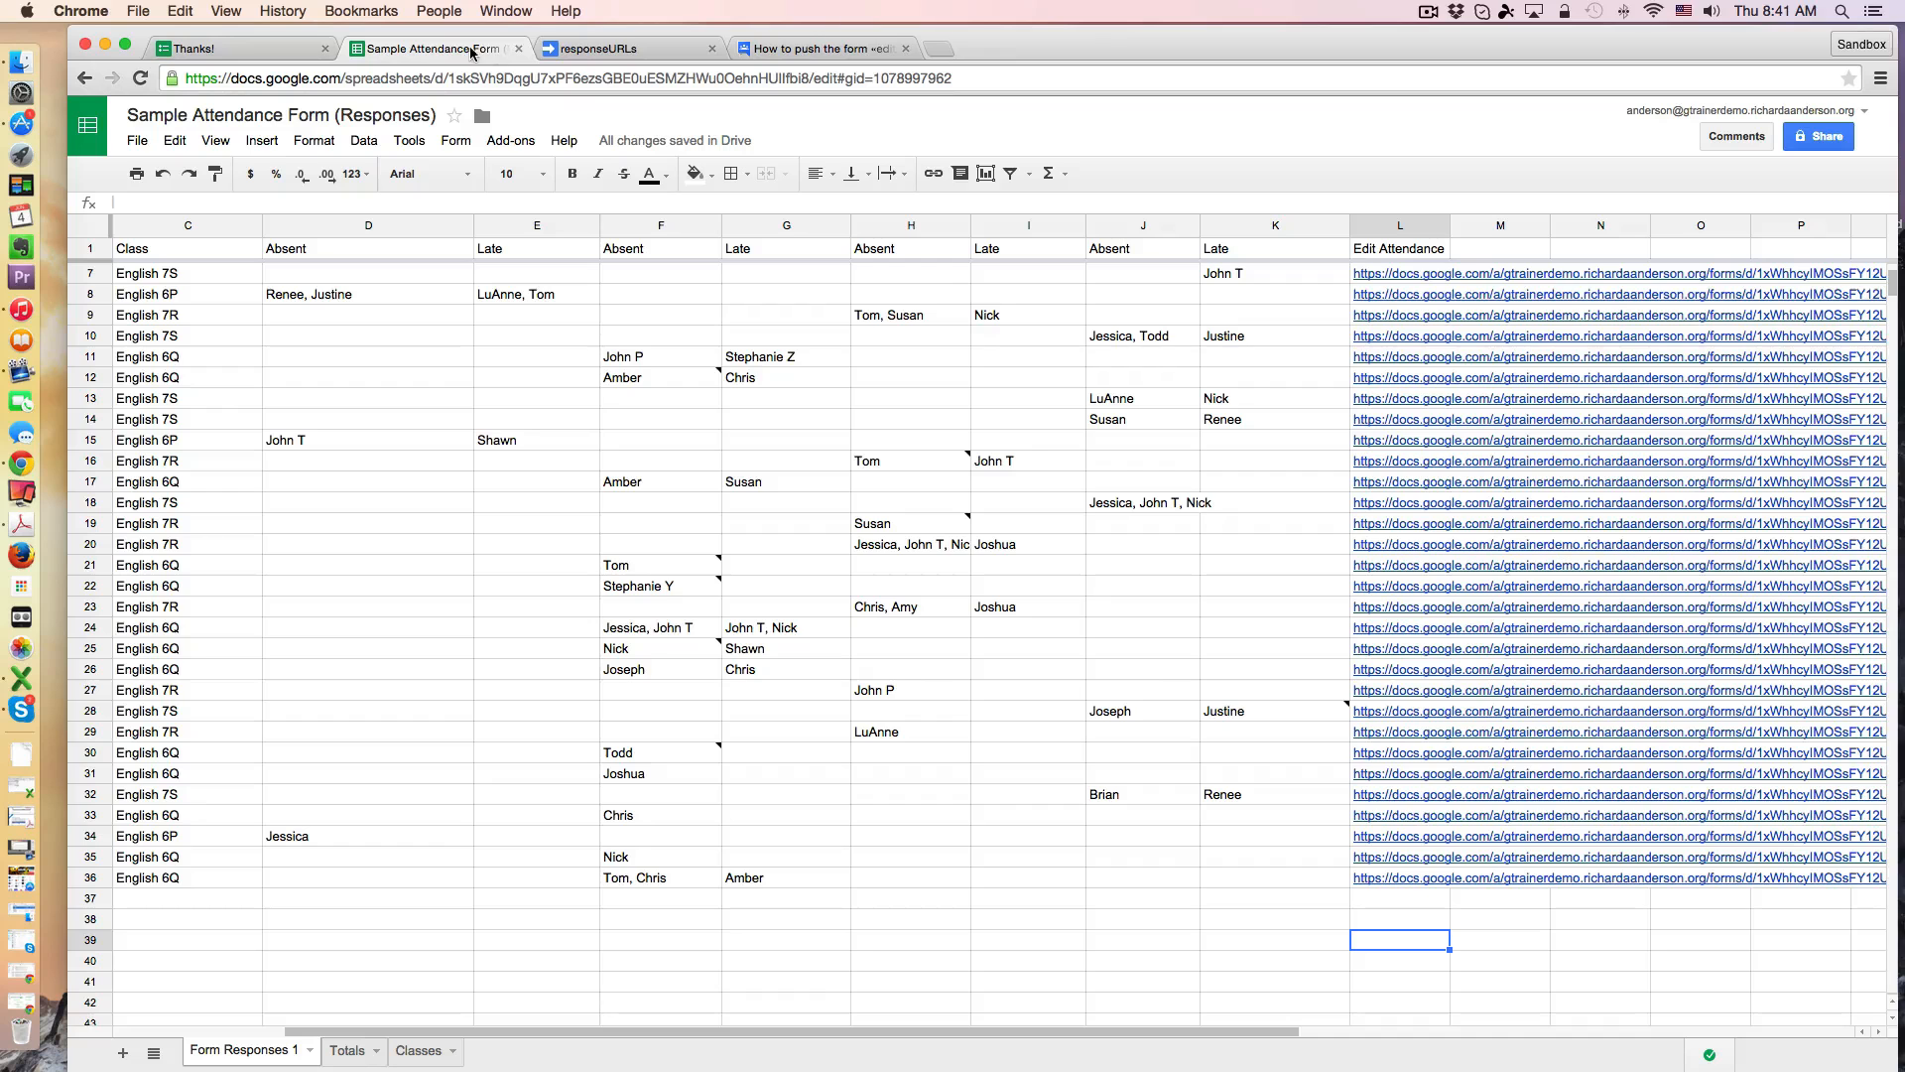
mouse_move(1401, 890)
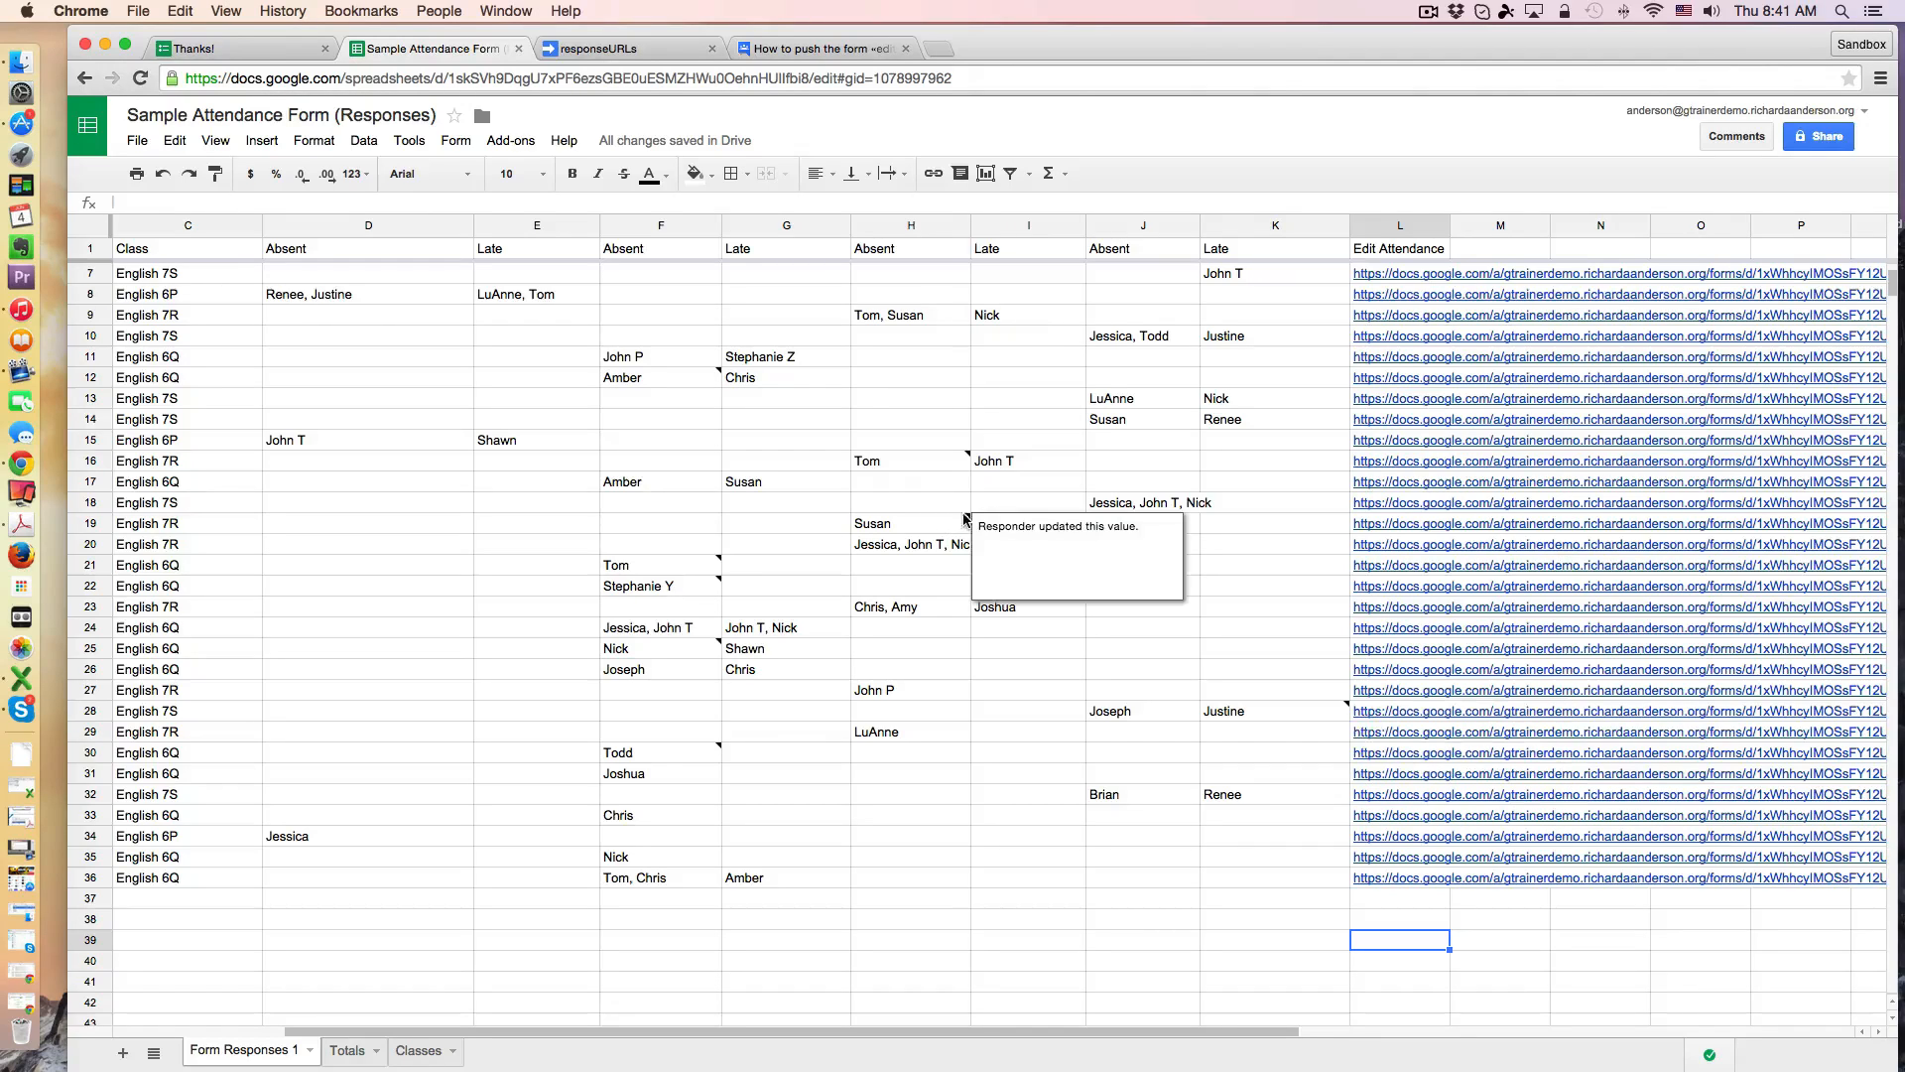
mouse_move(697, 653)
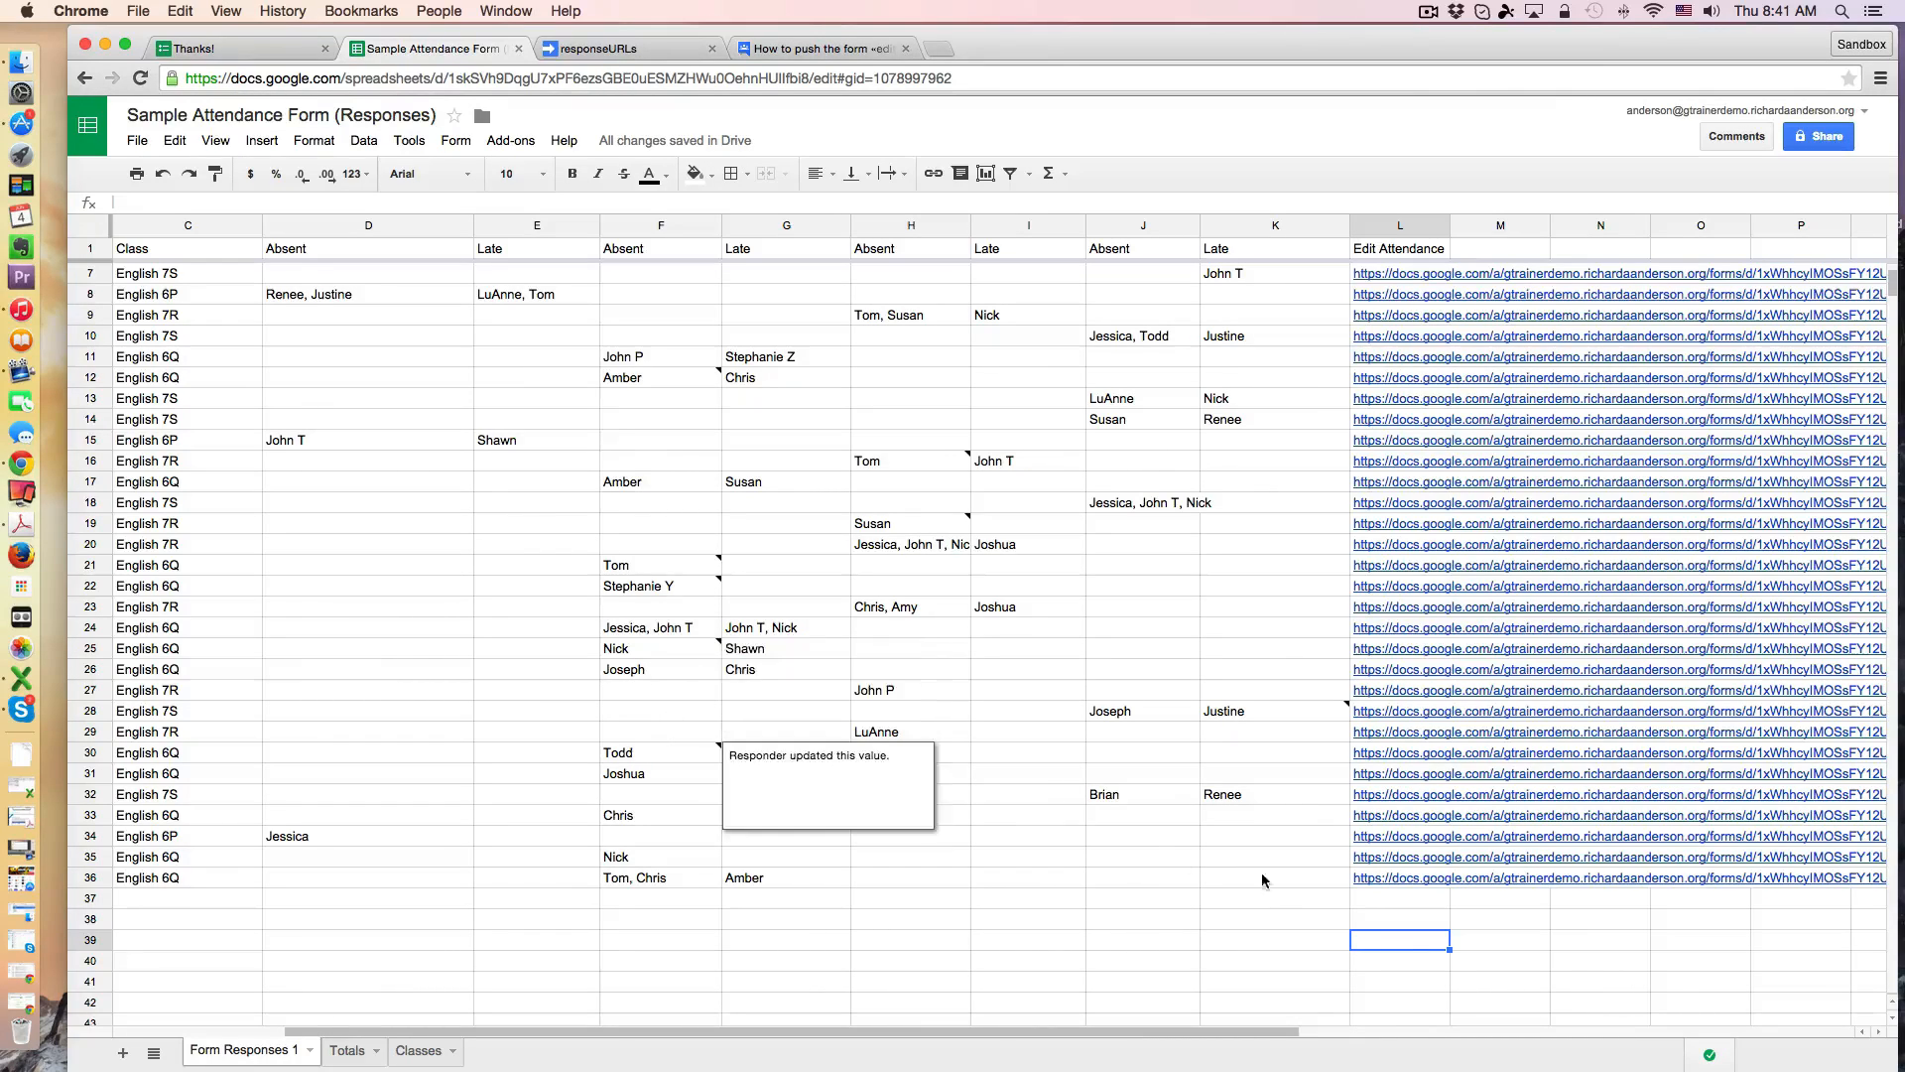
Step: Follow row 36's Edit Attendance URL to reopen the English 6Q response in Forms
left_click(1616, 294)
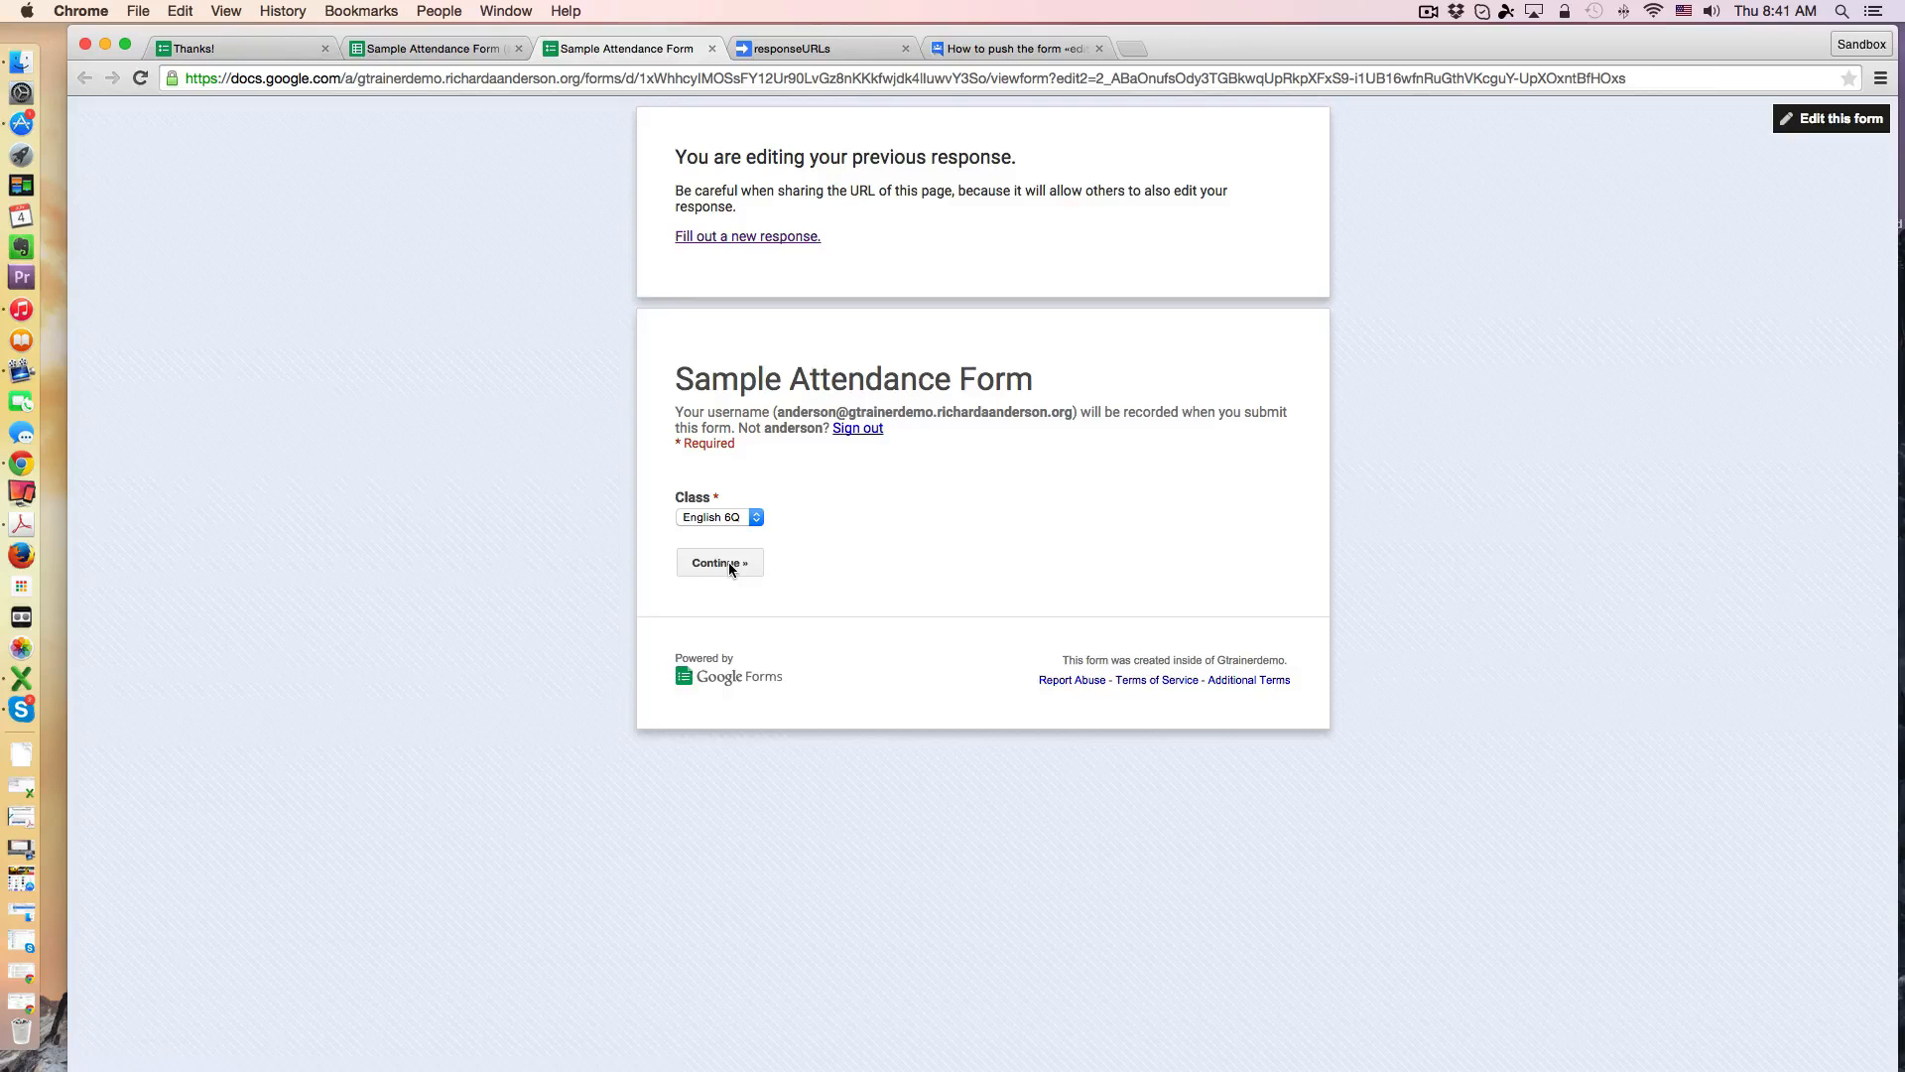
Step: Uncheck Amber under Late, resubmit the edited response, and return to the responses sheet
left_click(718, 562)
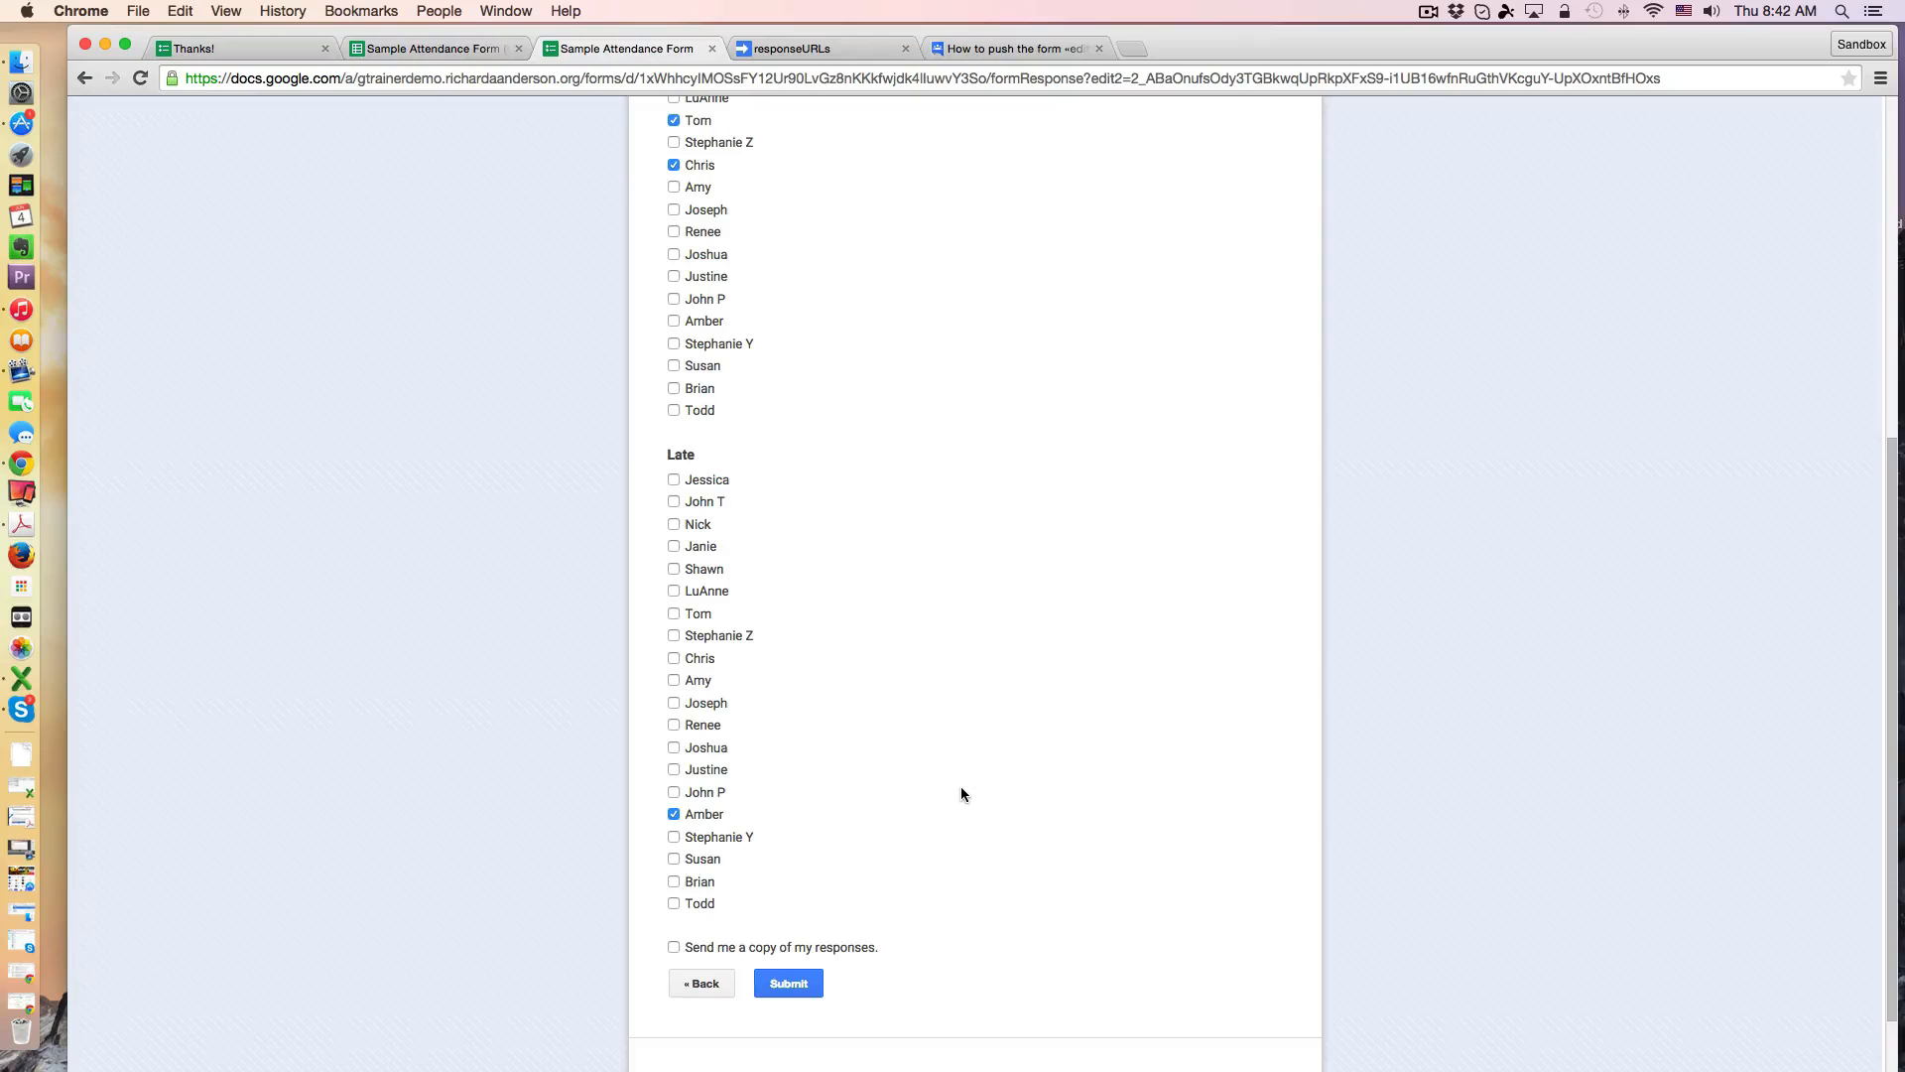
mouse_move(1018, 794)
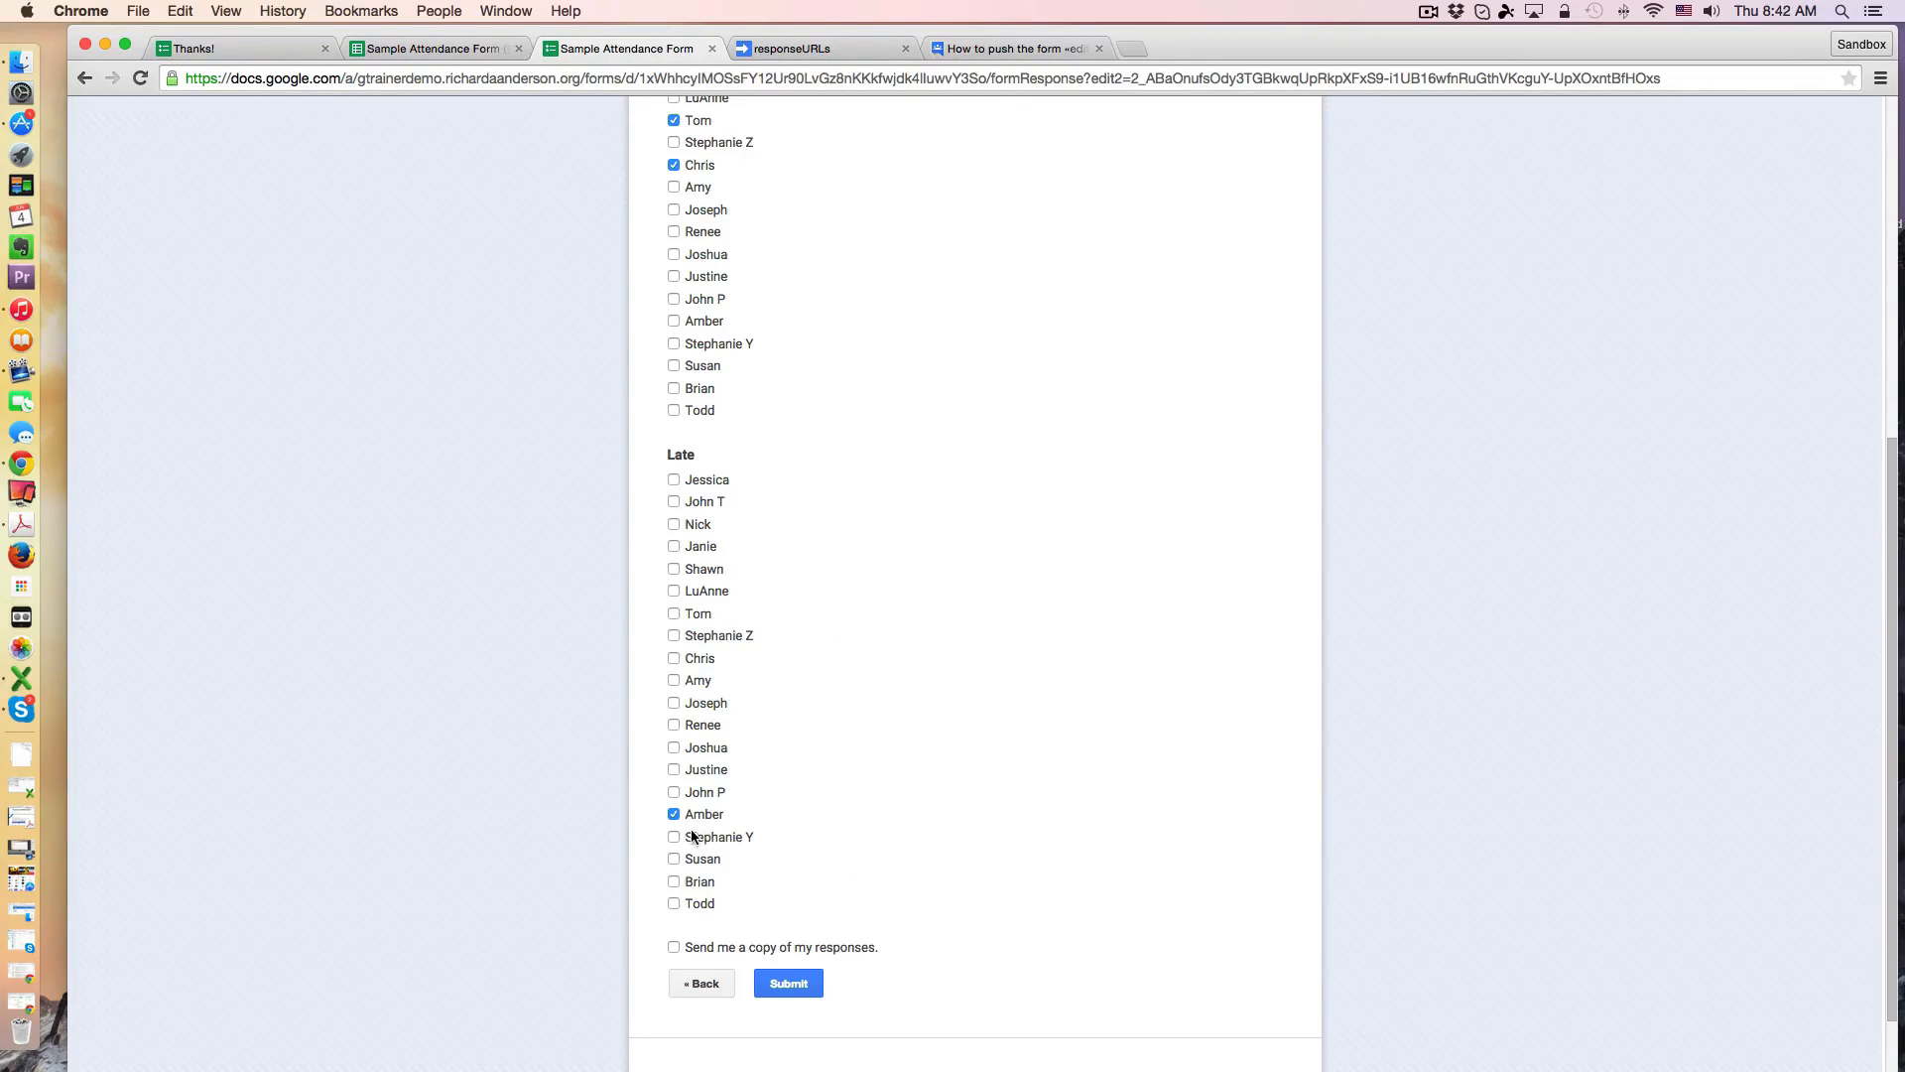
left_click(673, 813)
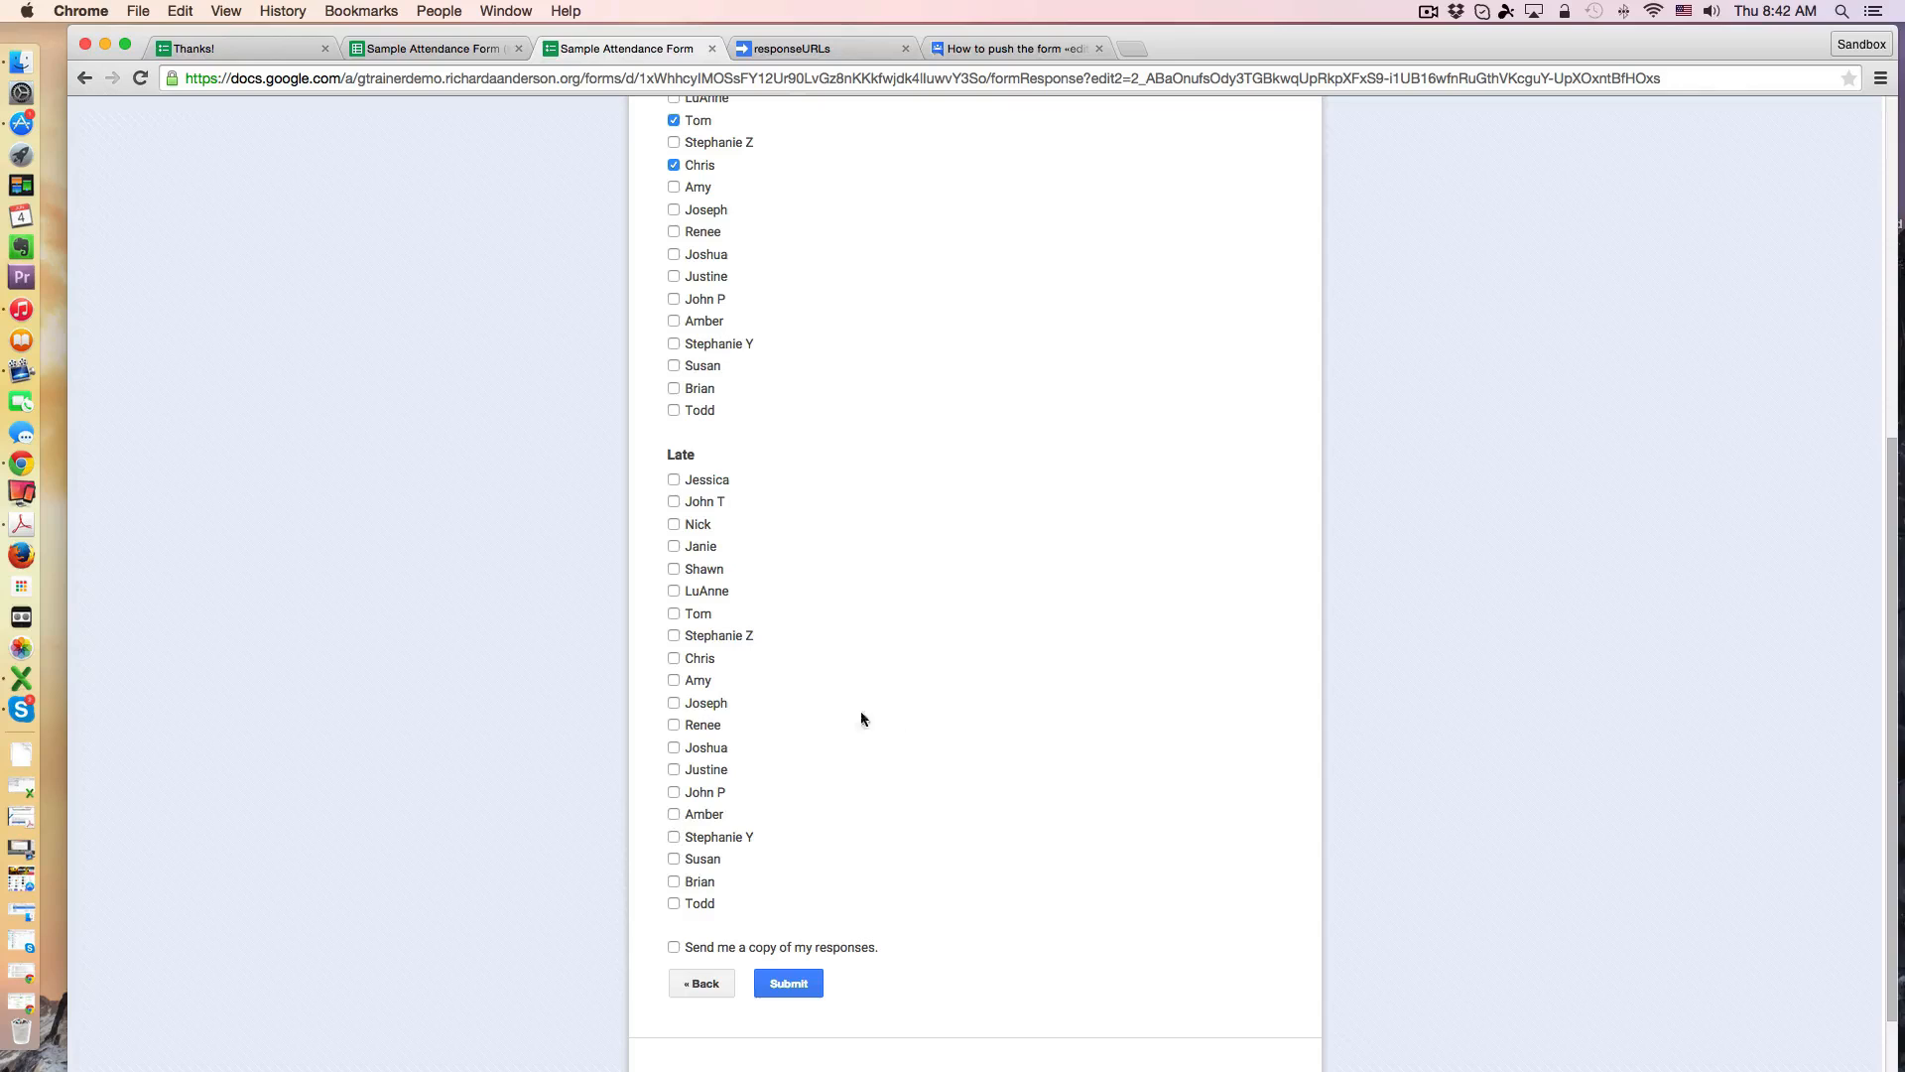
mouse_move(806, 722)
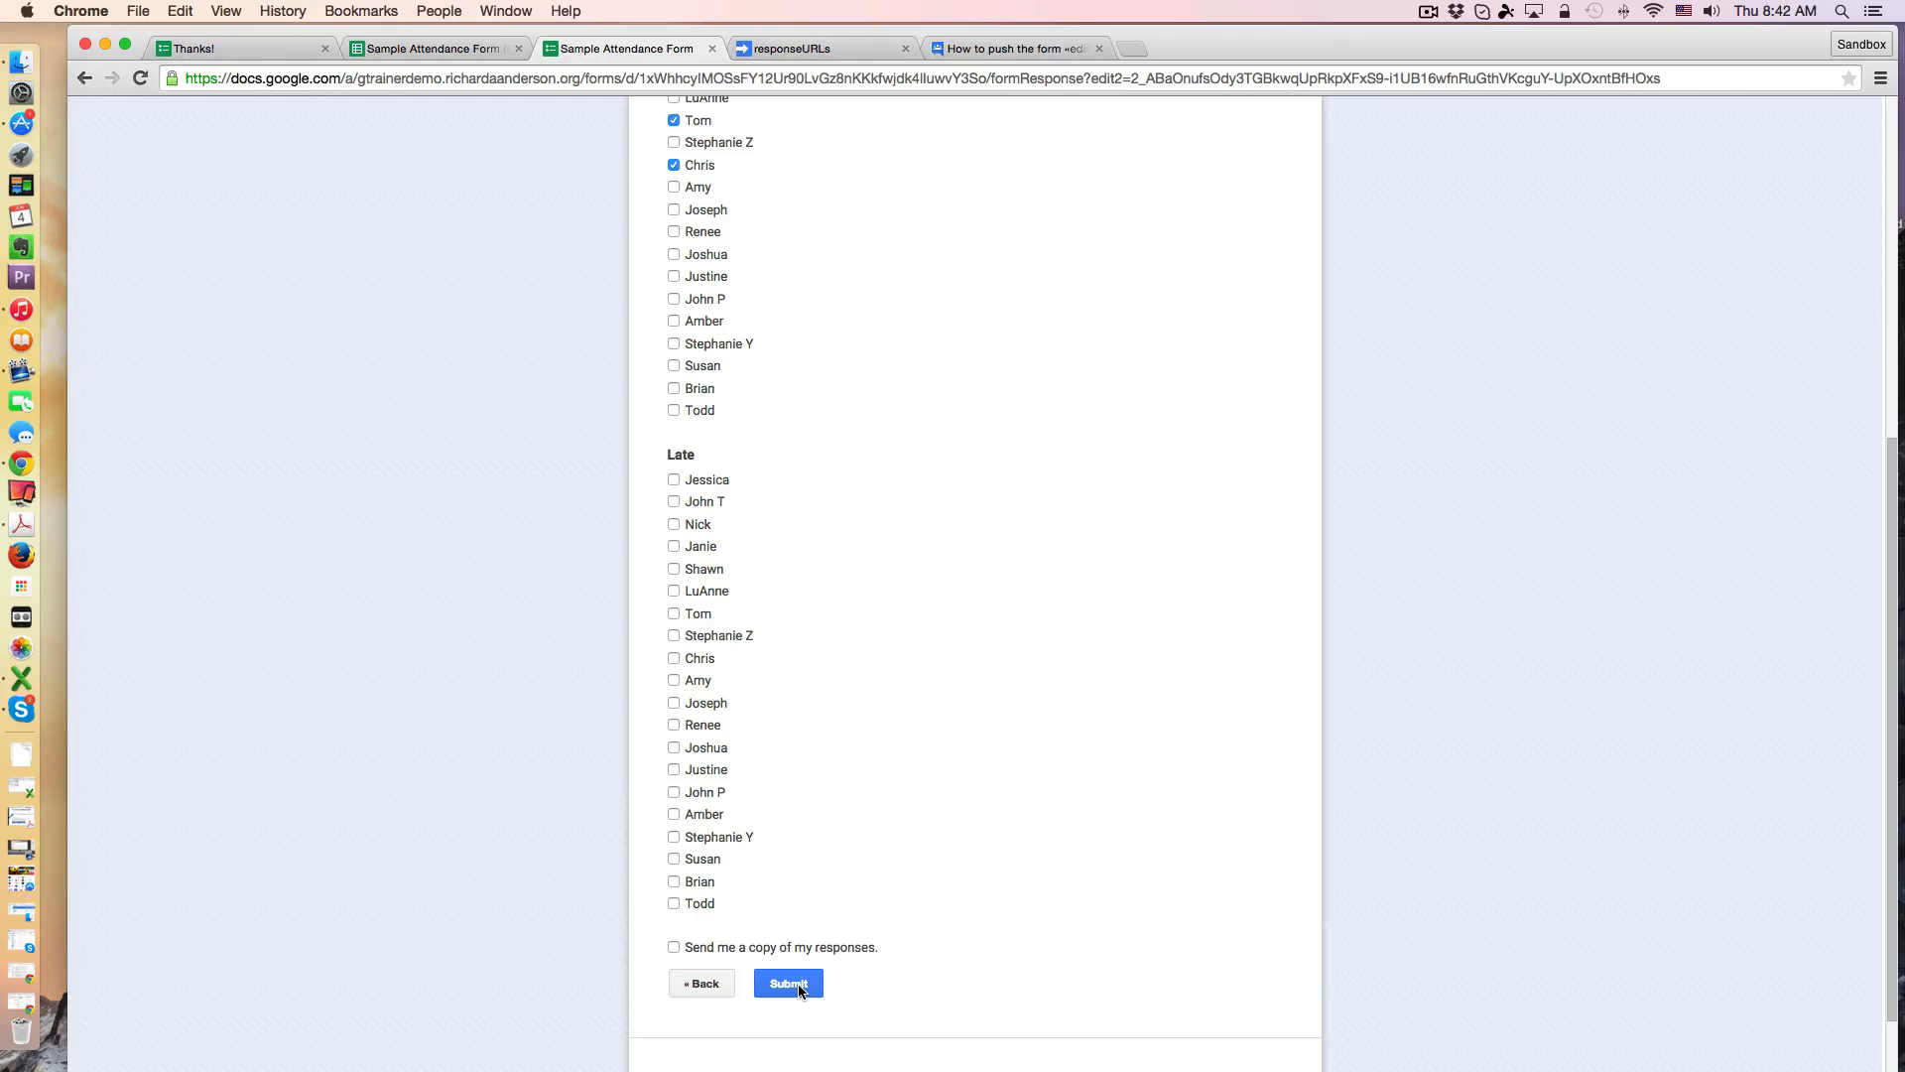
left_click(788, 982)
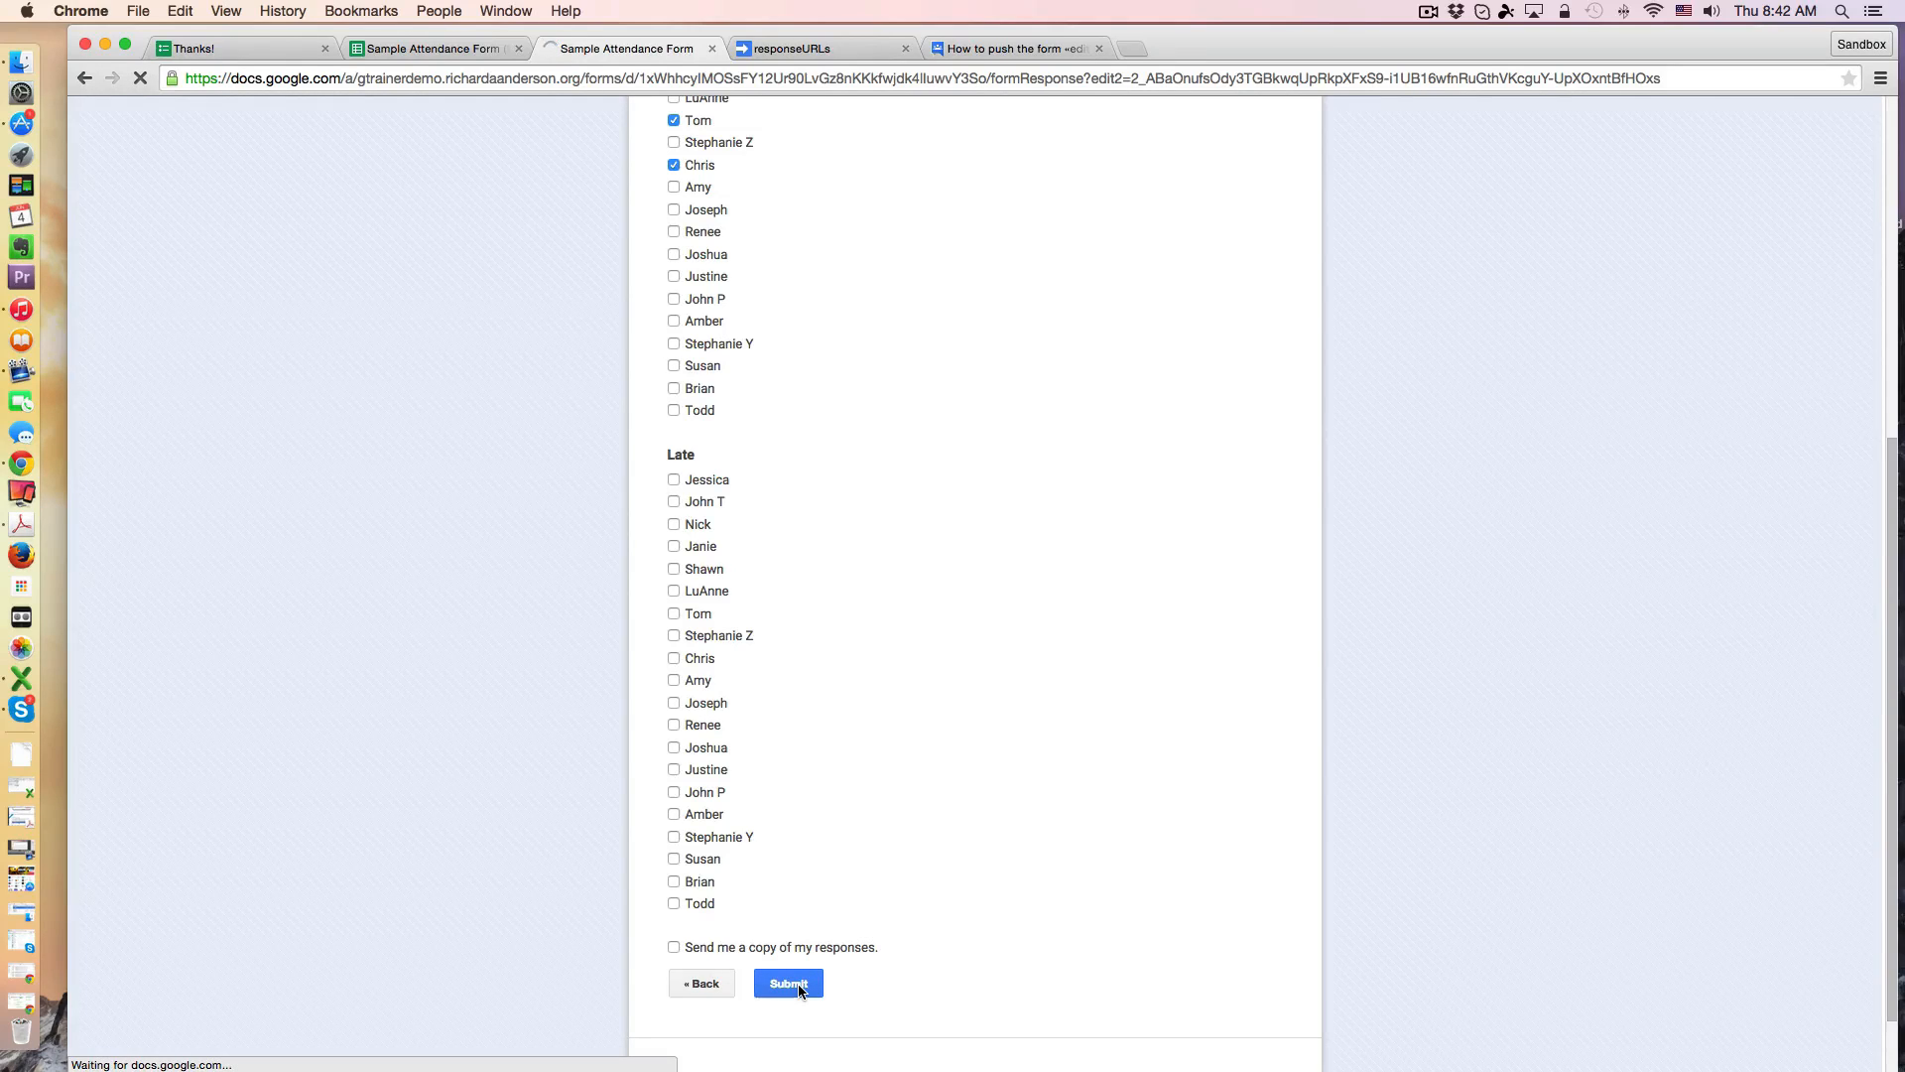
left_click(788, 983)
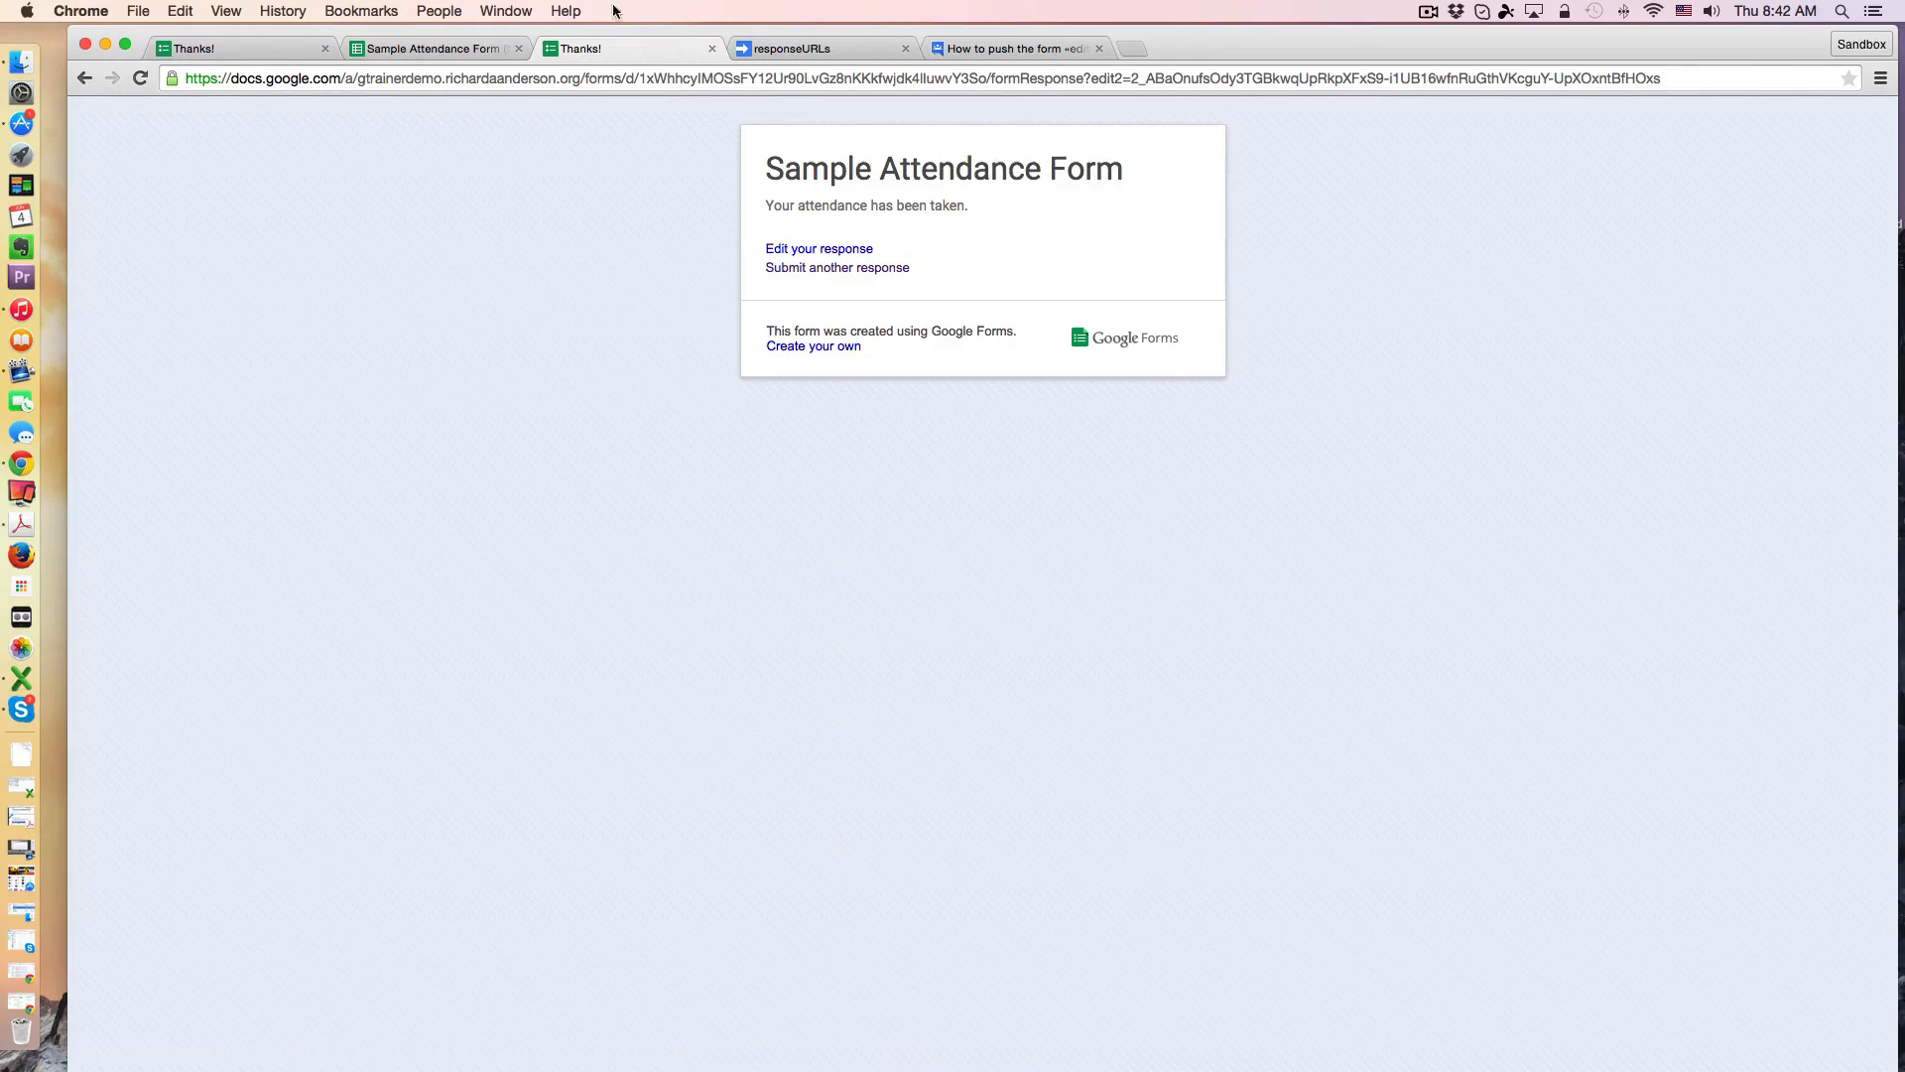
left_click(434, 47)
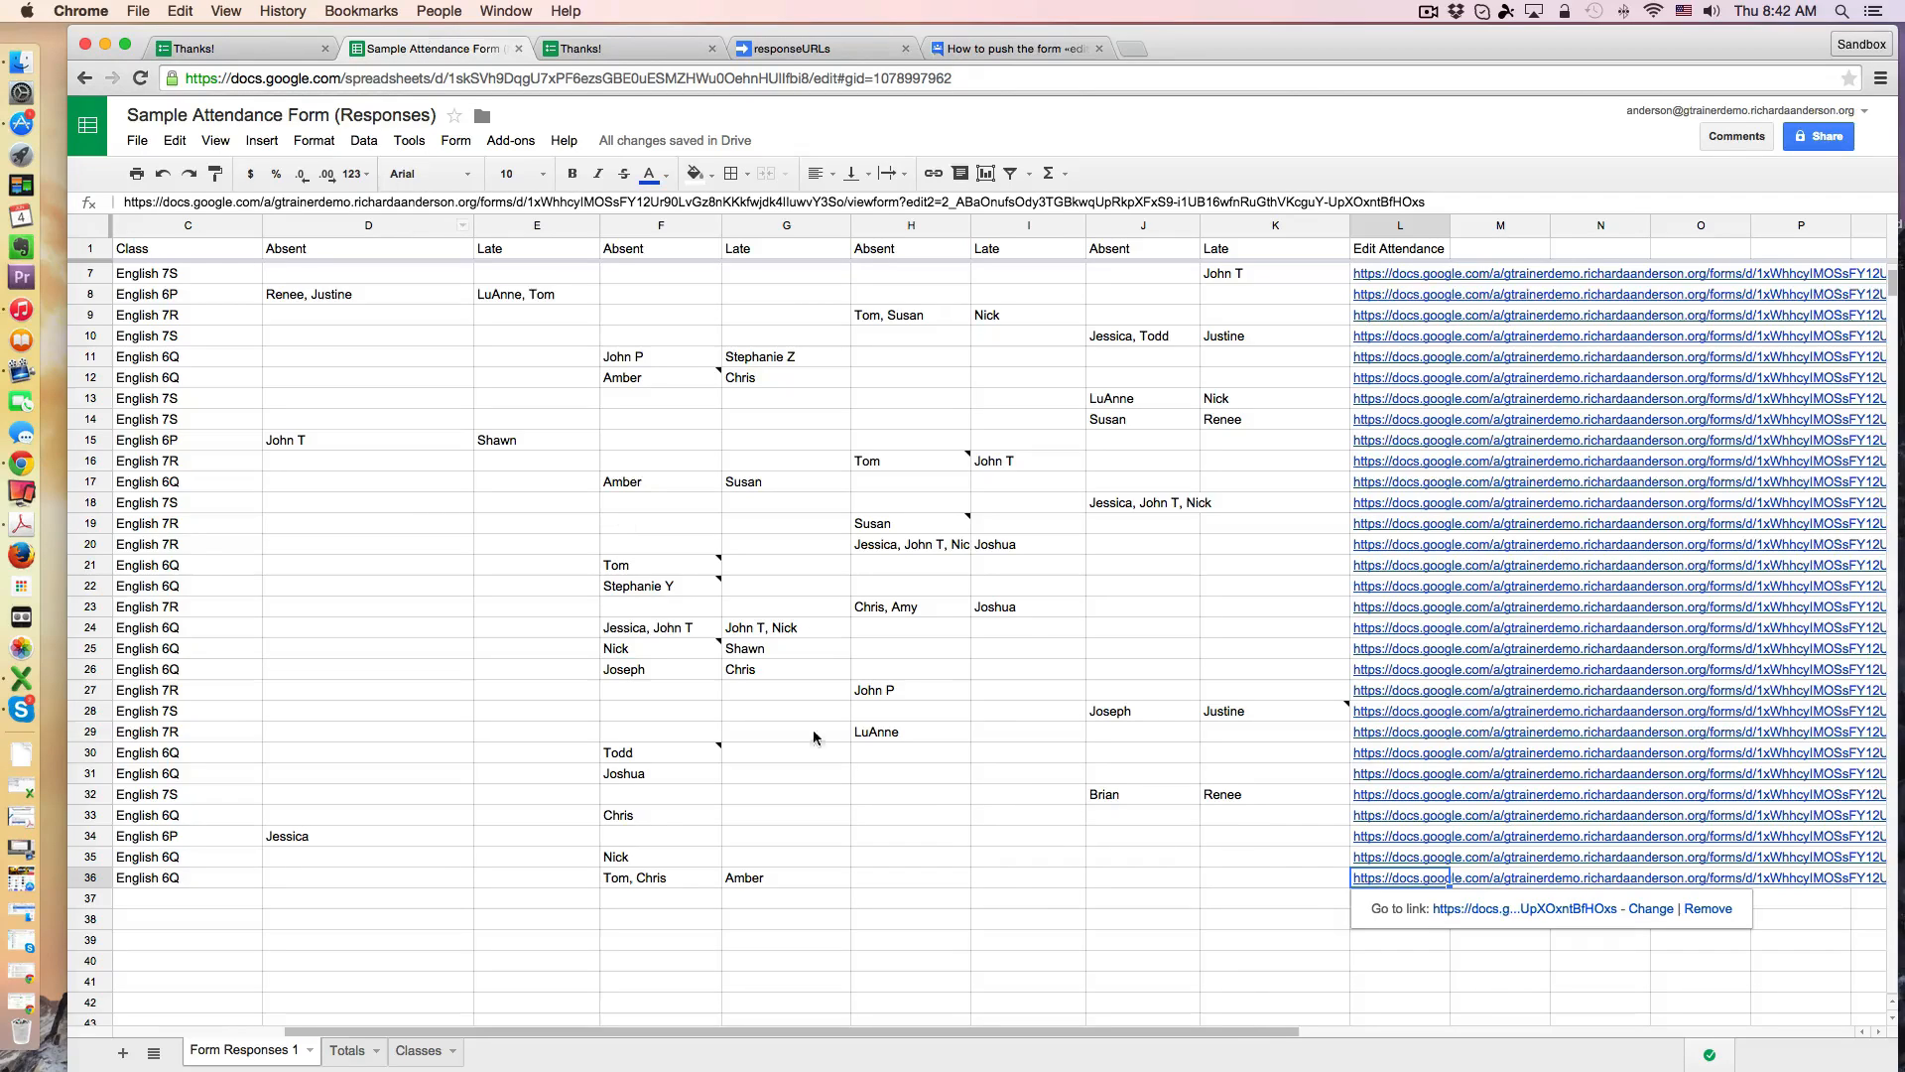
left_click(1026, 919)
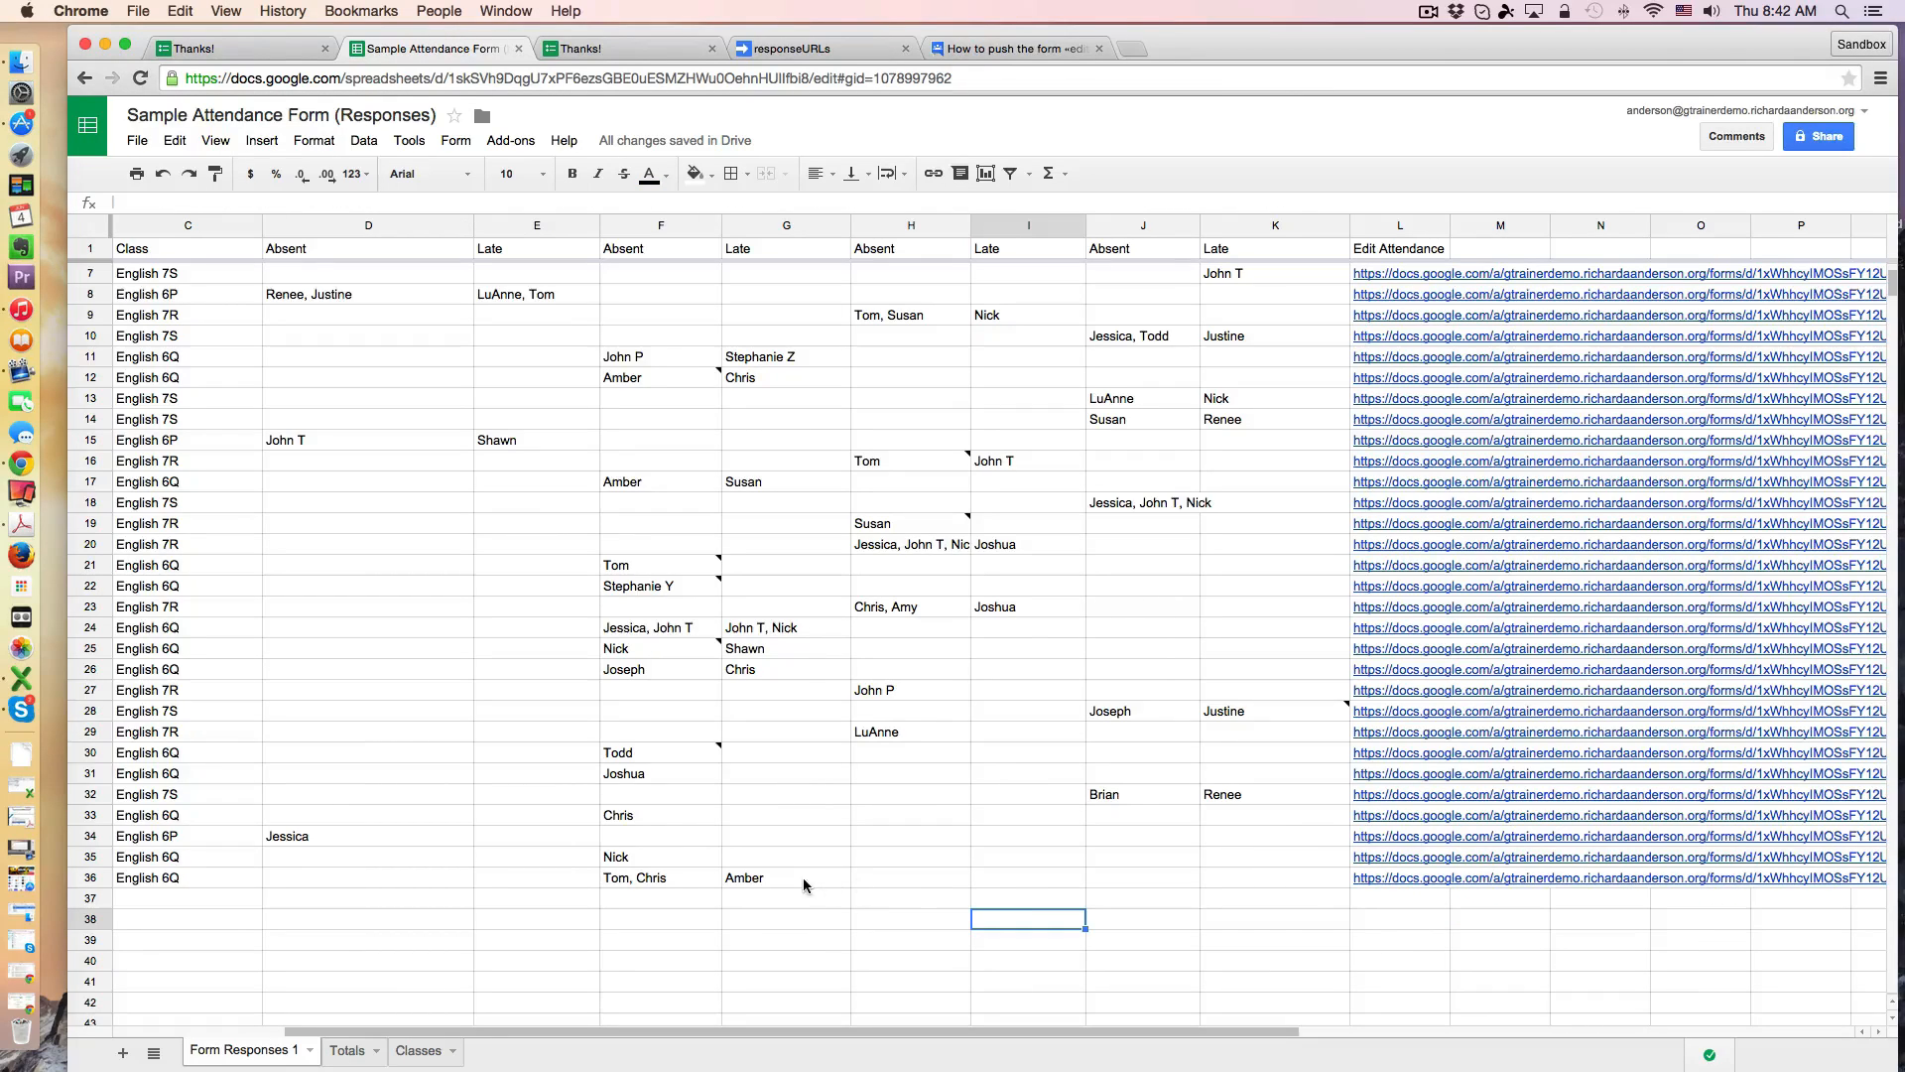
left_click(786, 875)
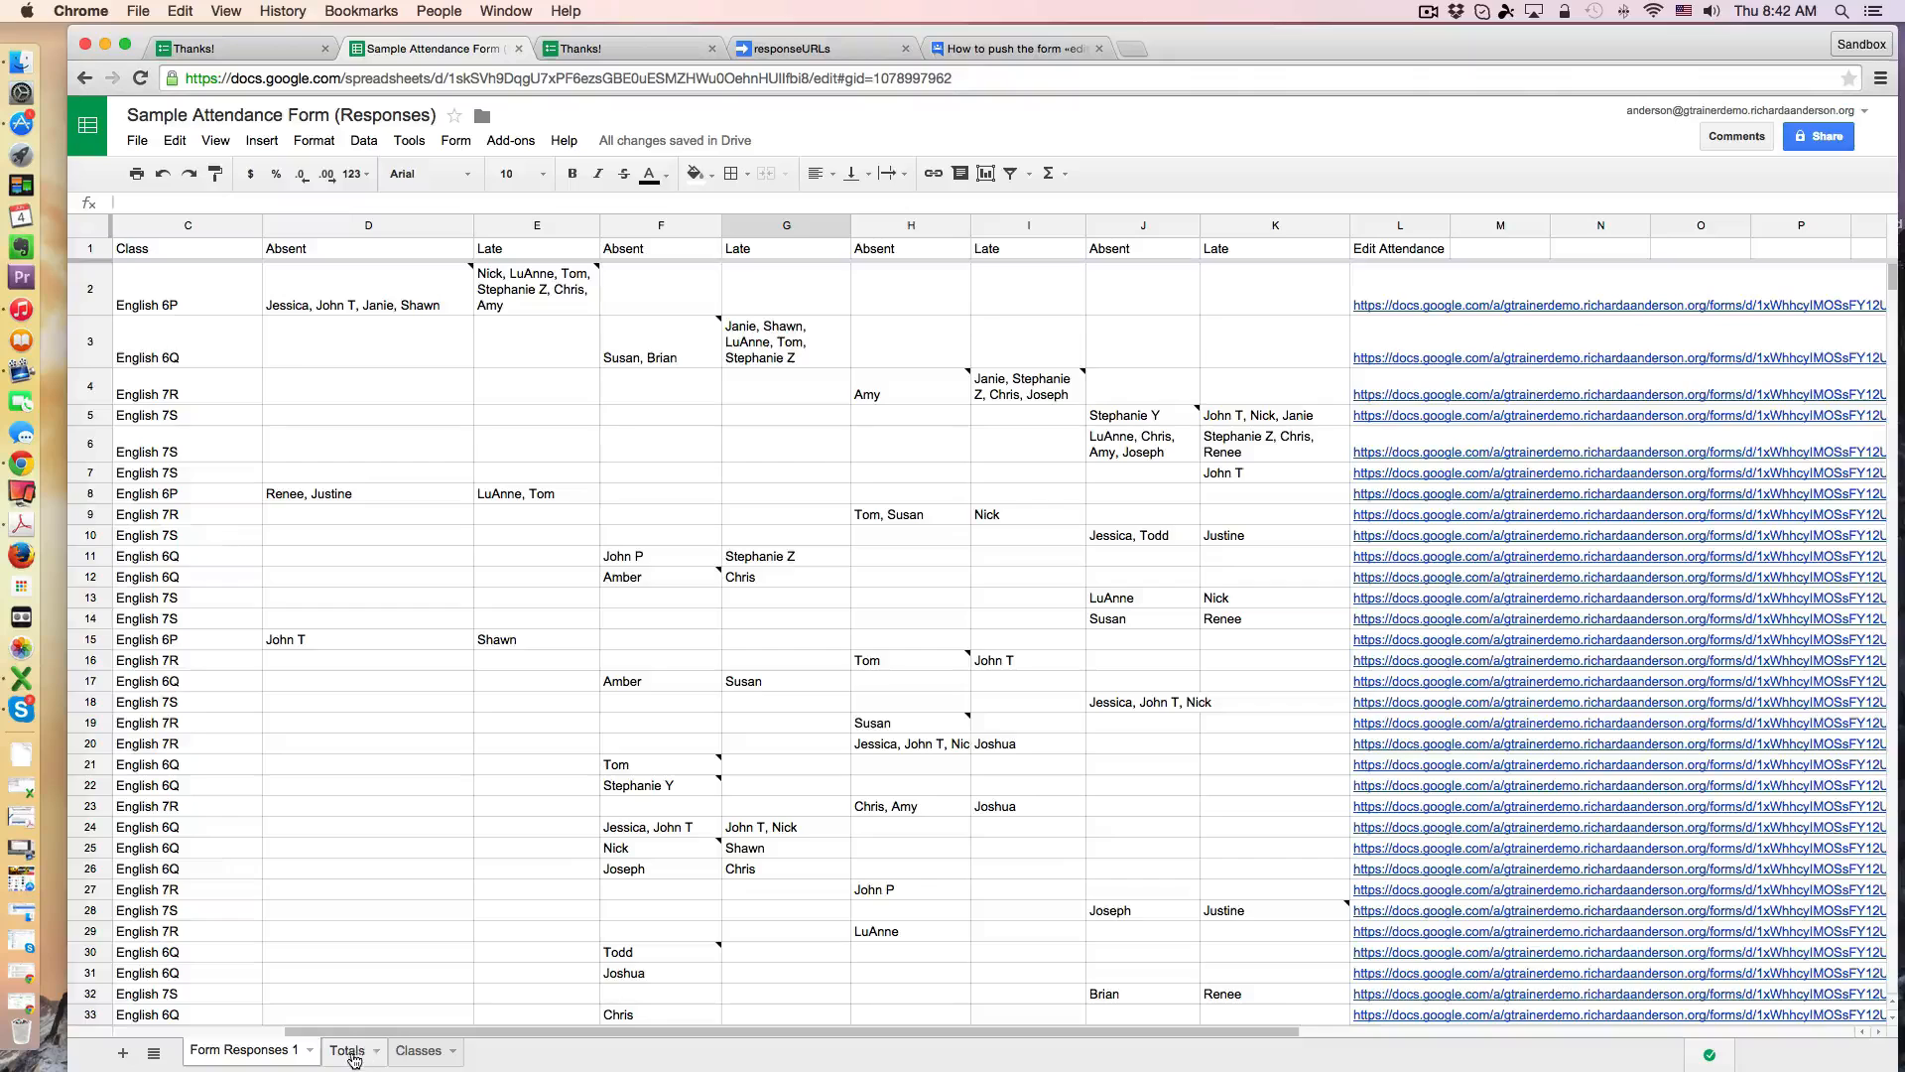
left_click(348, 1050)
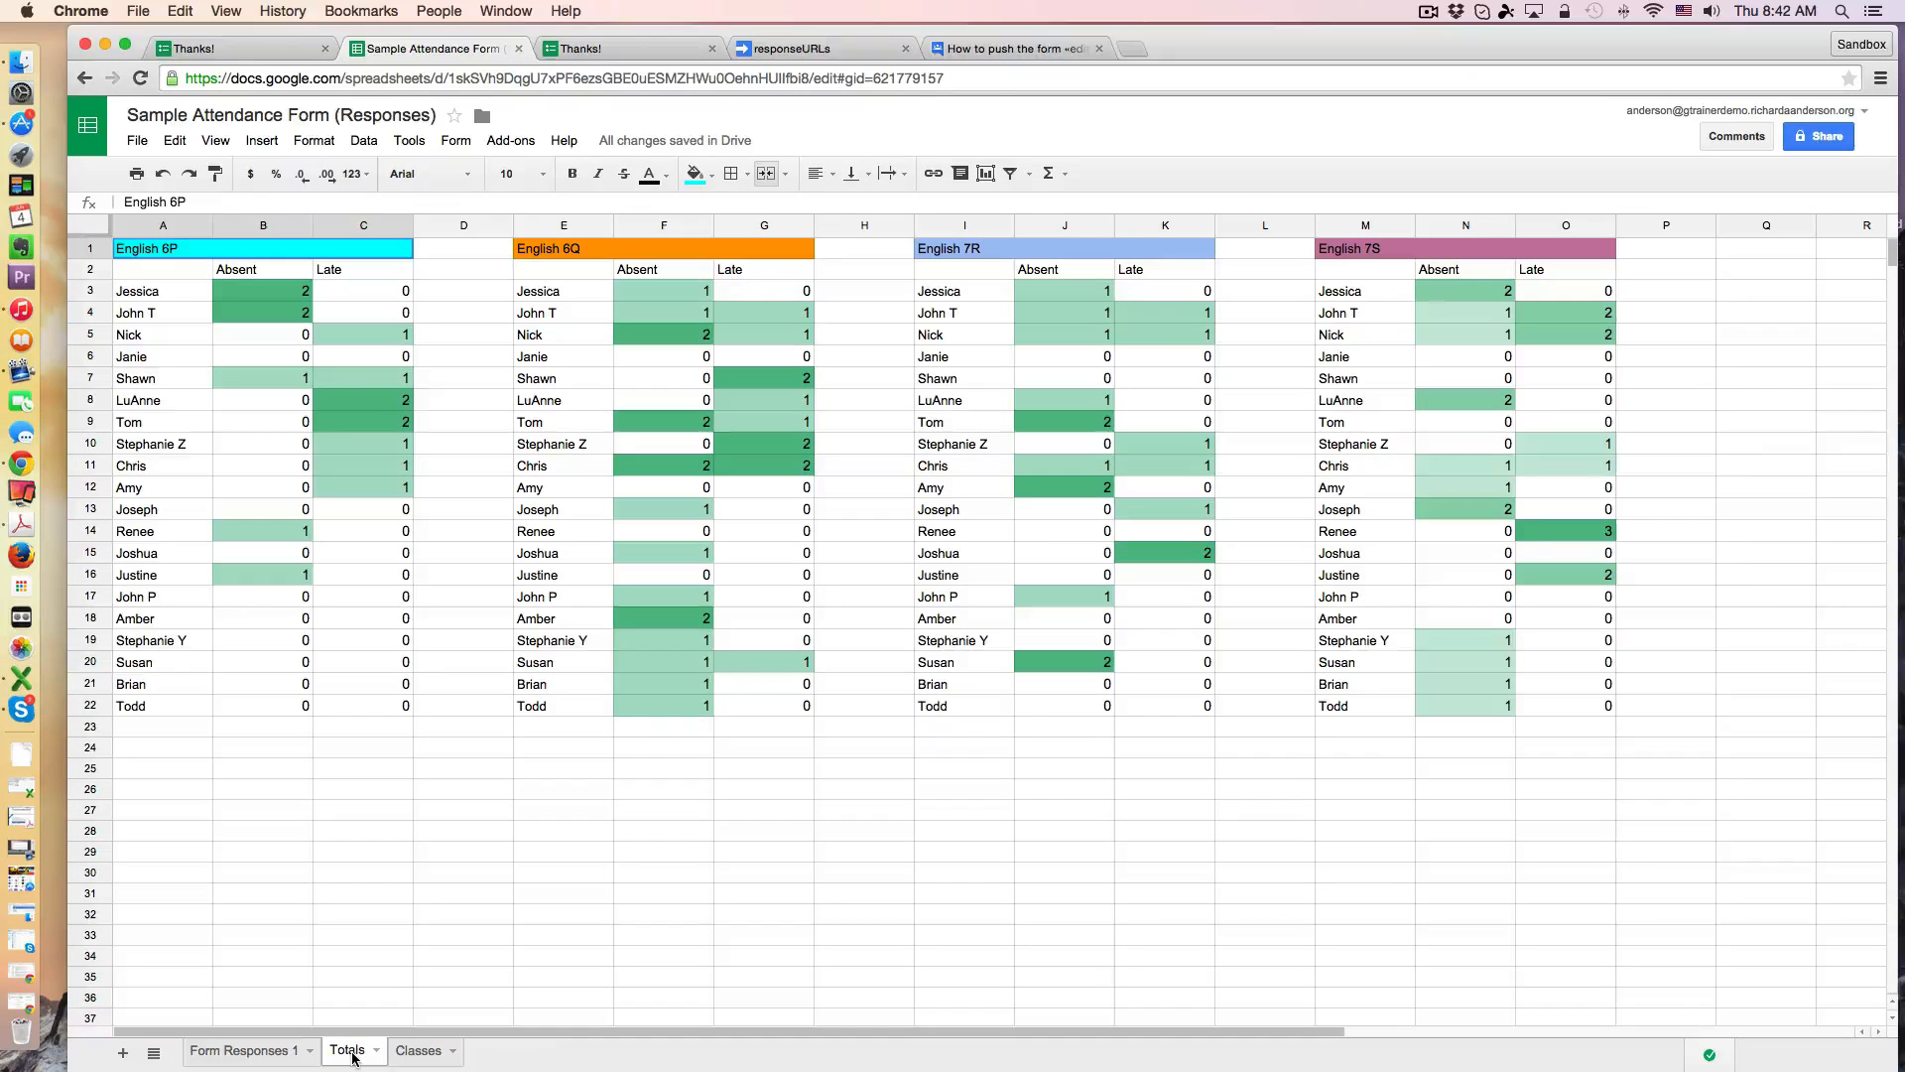
mouse_move(717, 875)
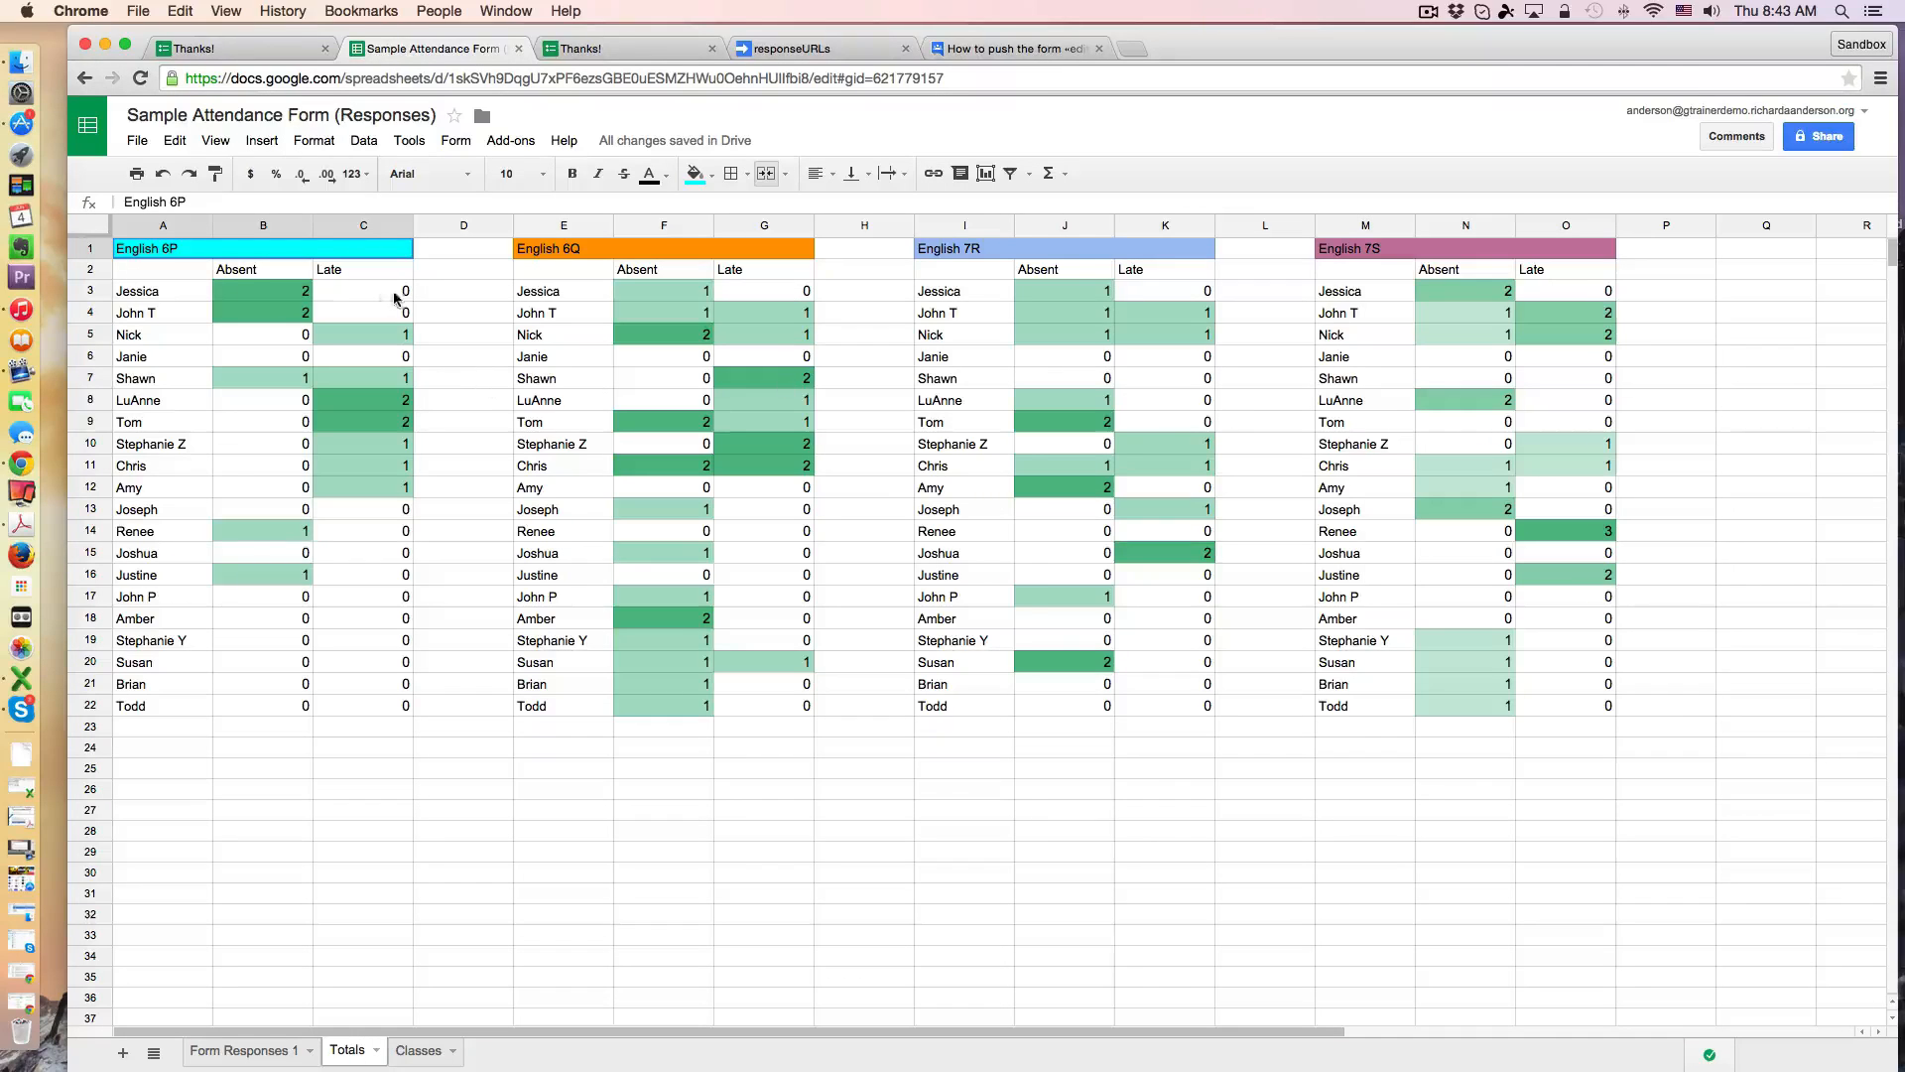
mouse_move(258, 532)
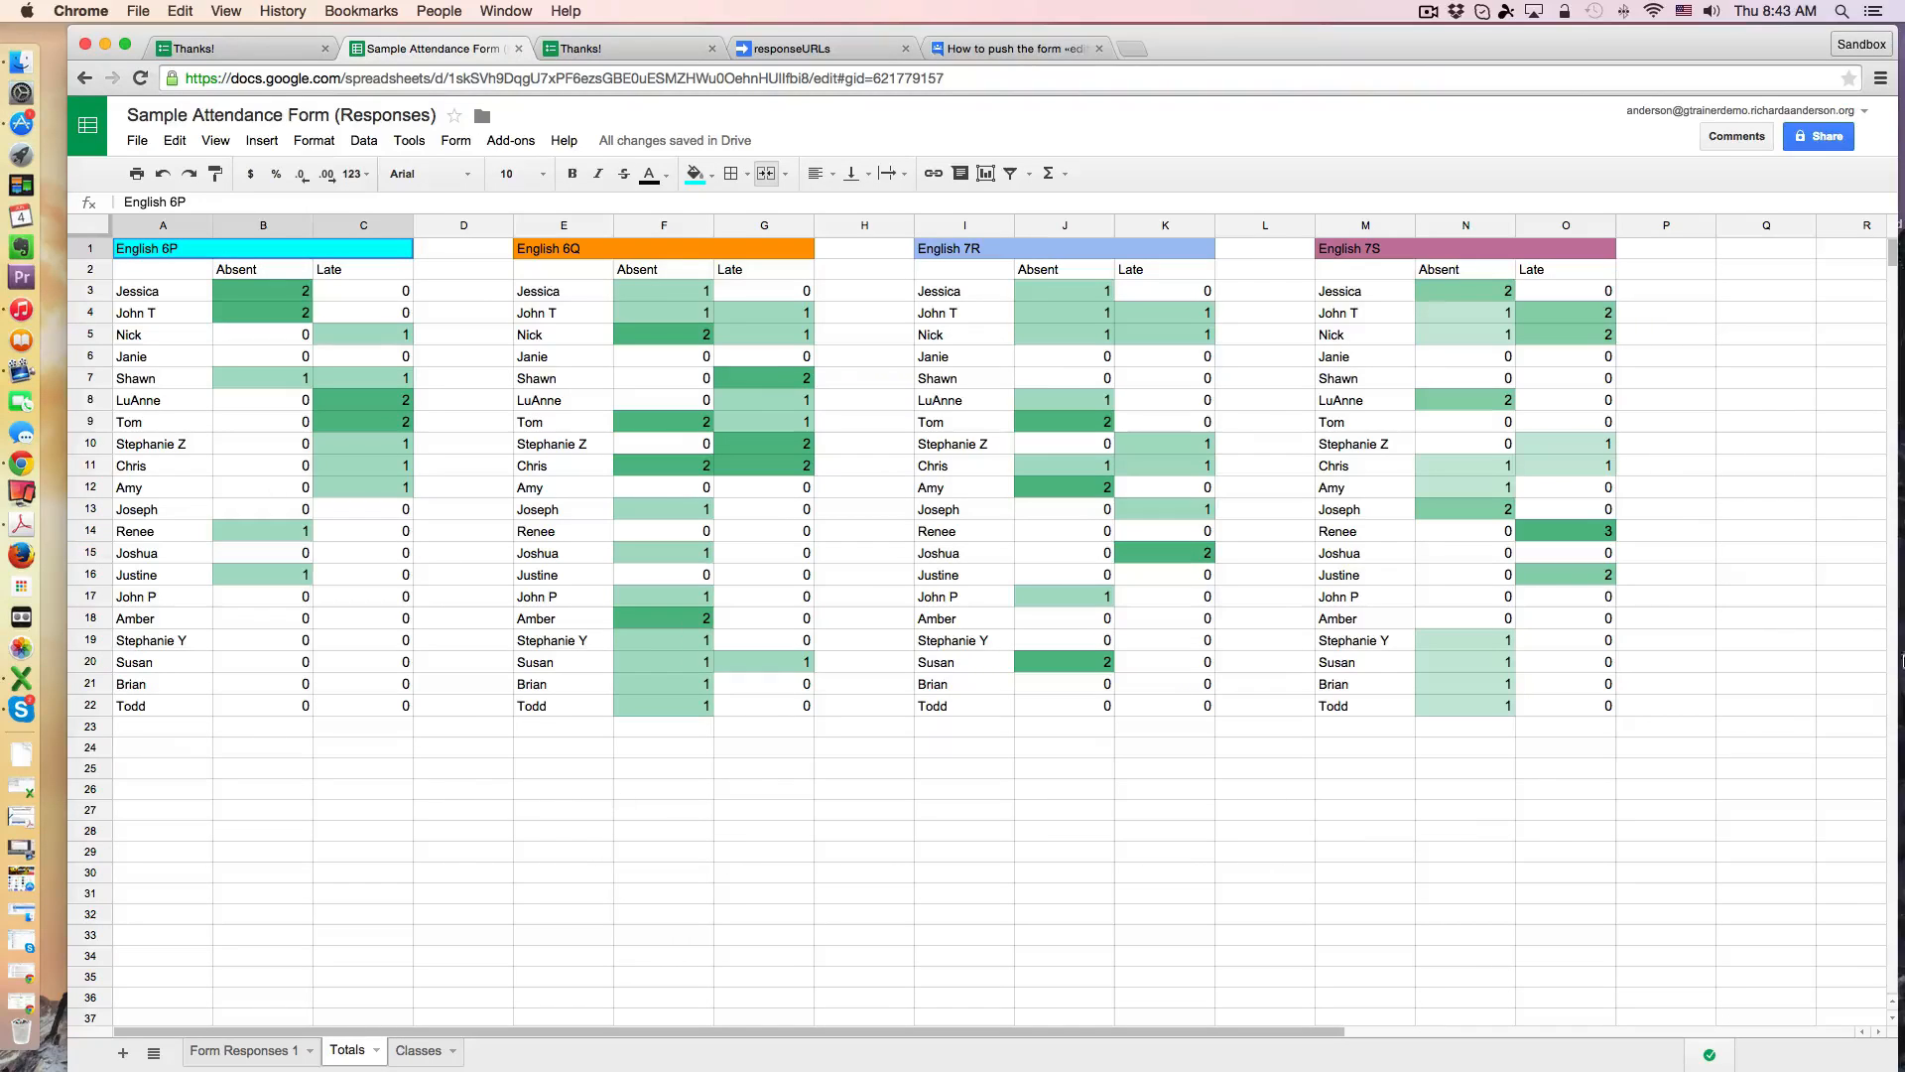
mouse_move(816, 1010)
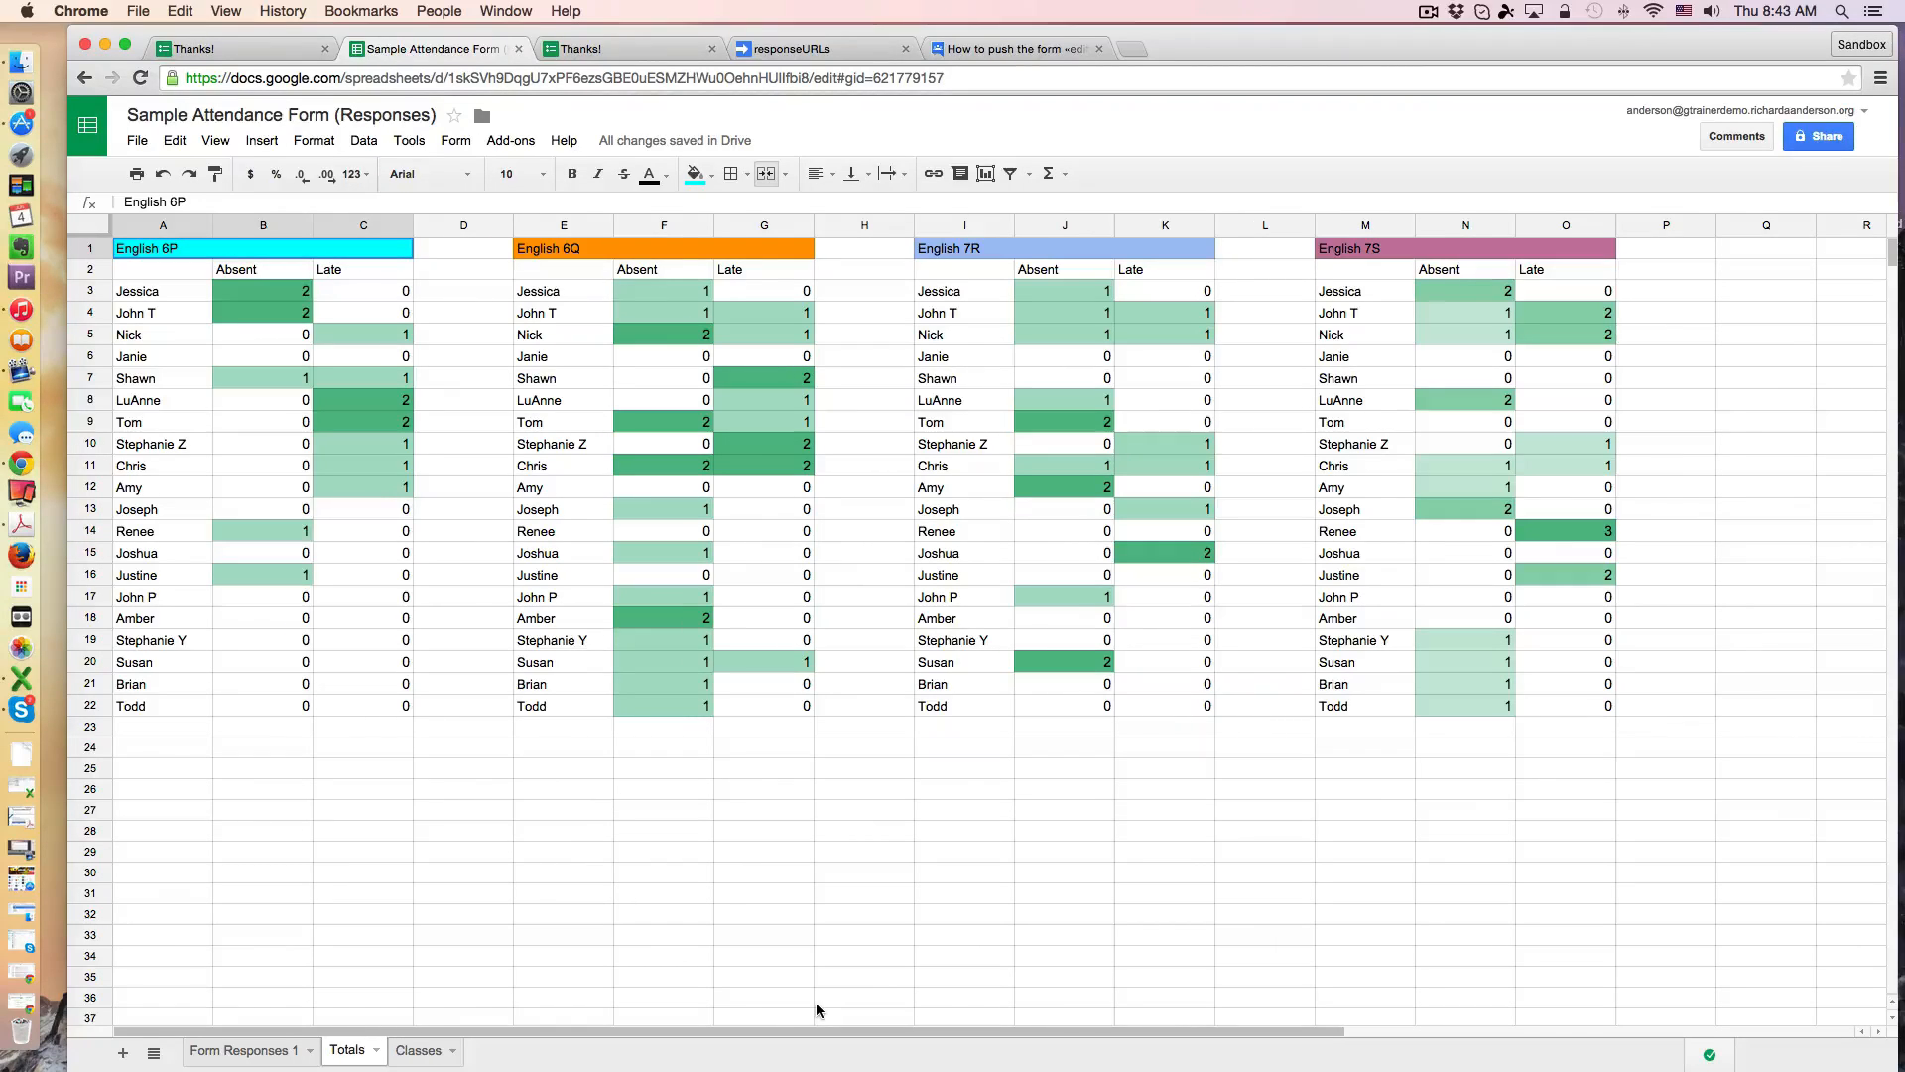
mouse_move(325, 589)
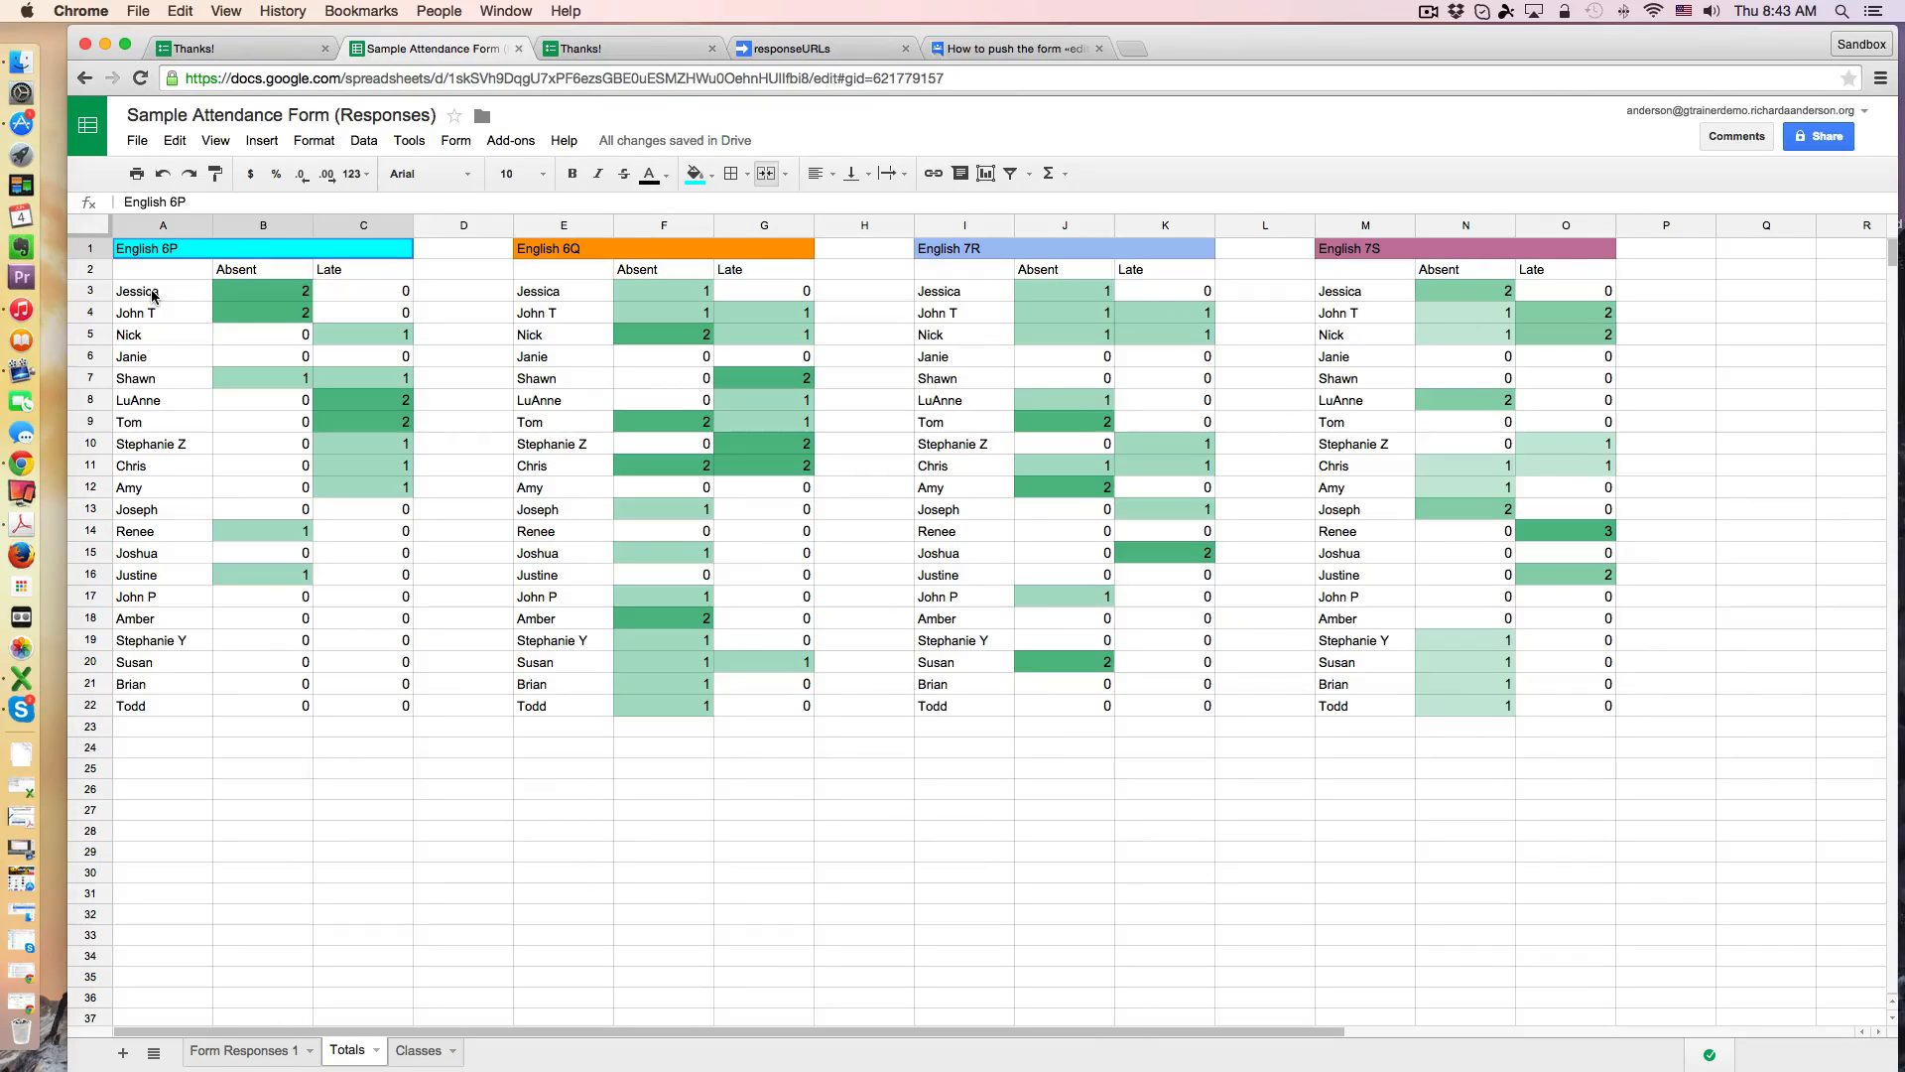
left_click(136, 289)
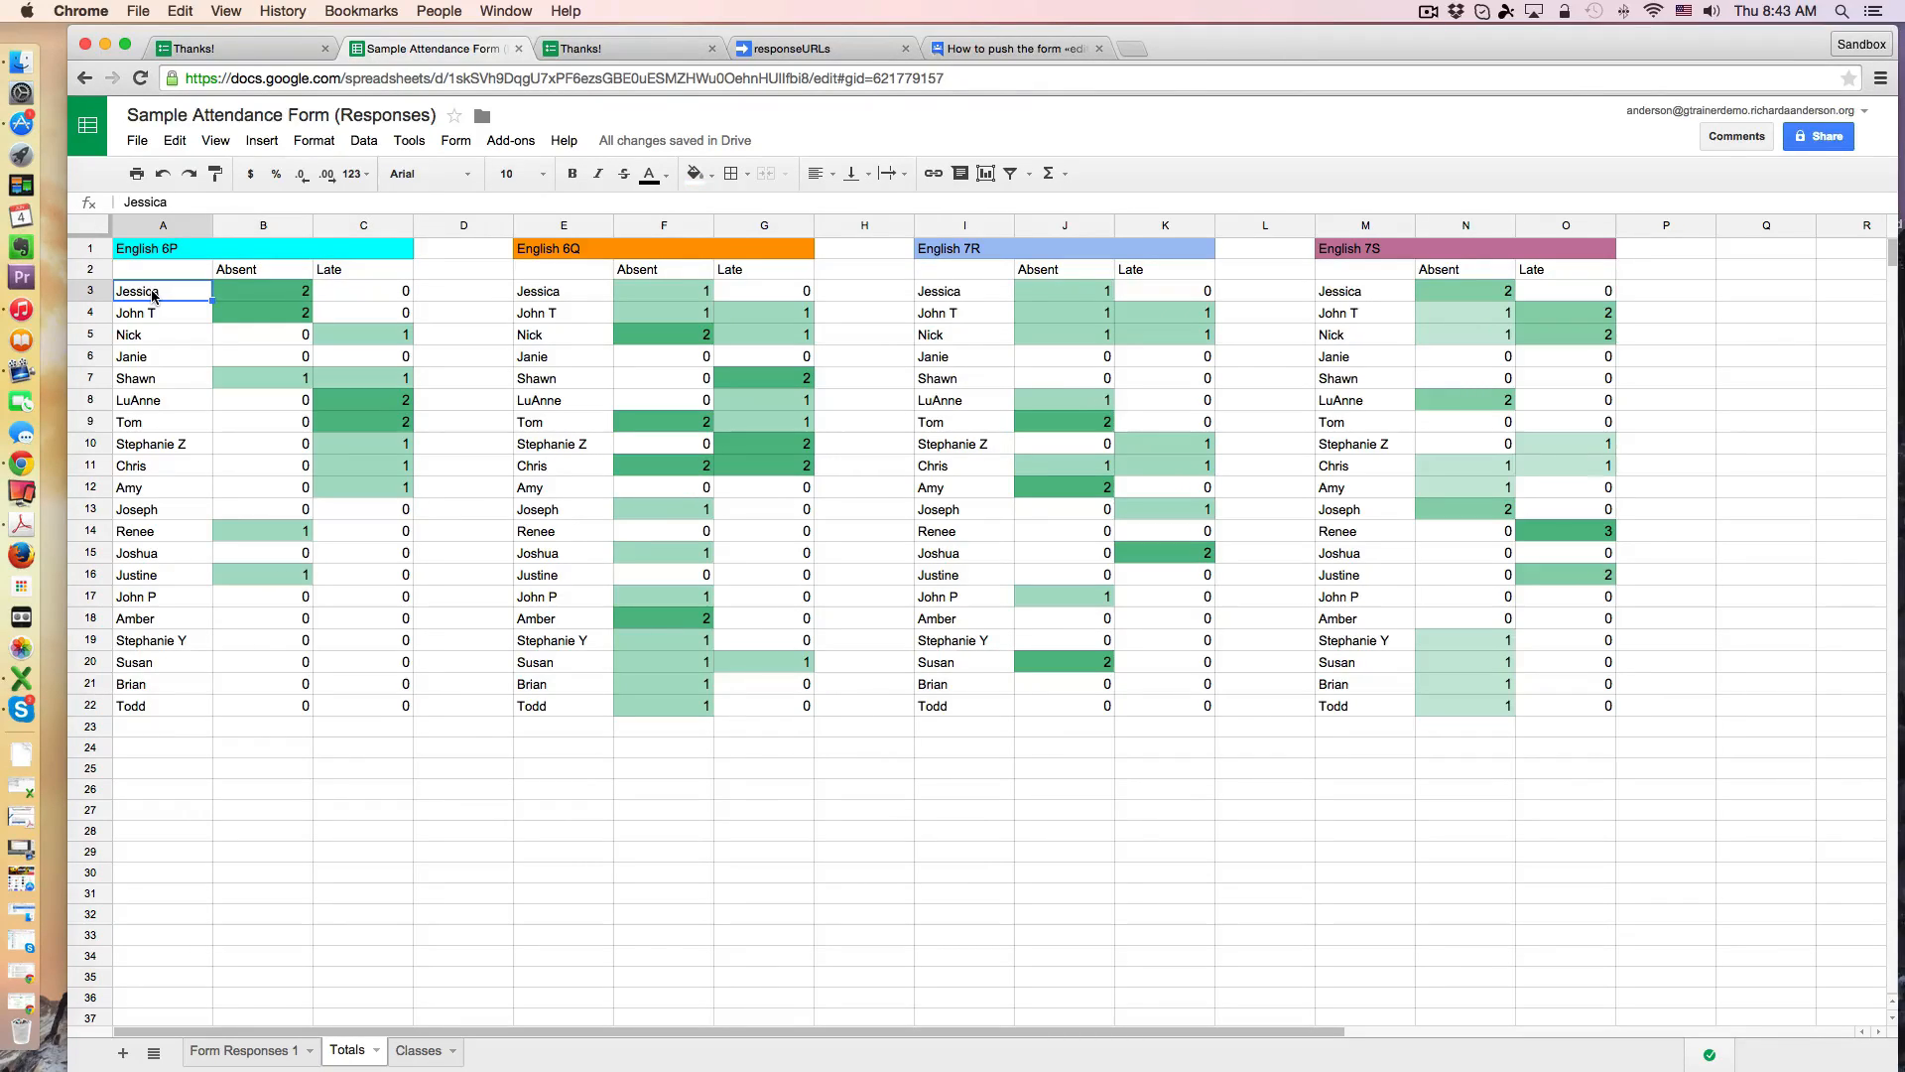
mouse_move(334, 298)
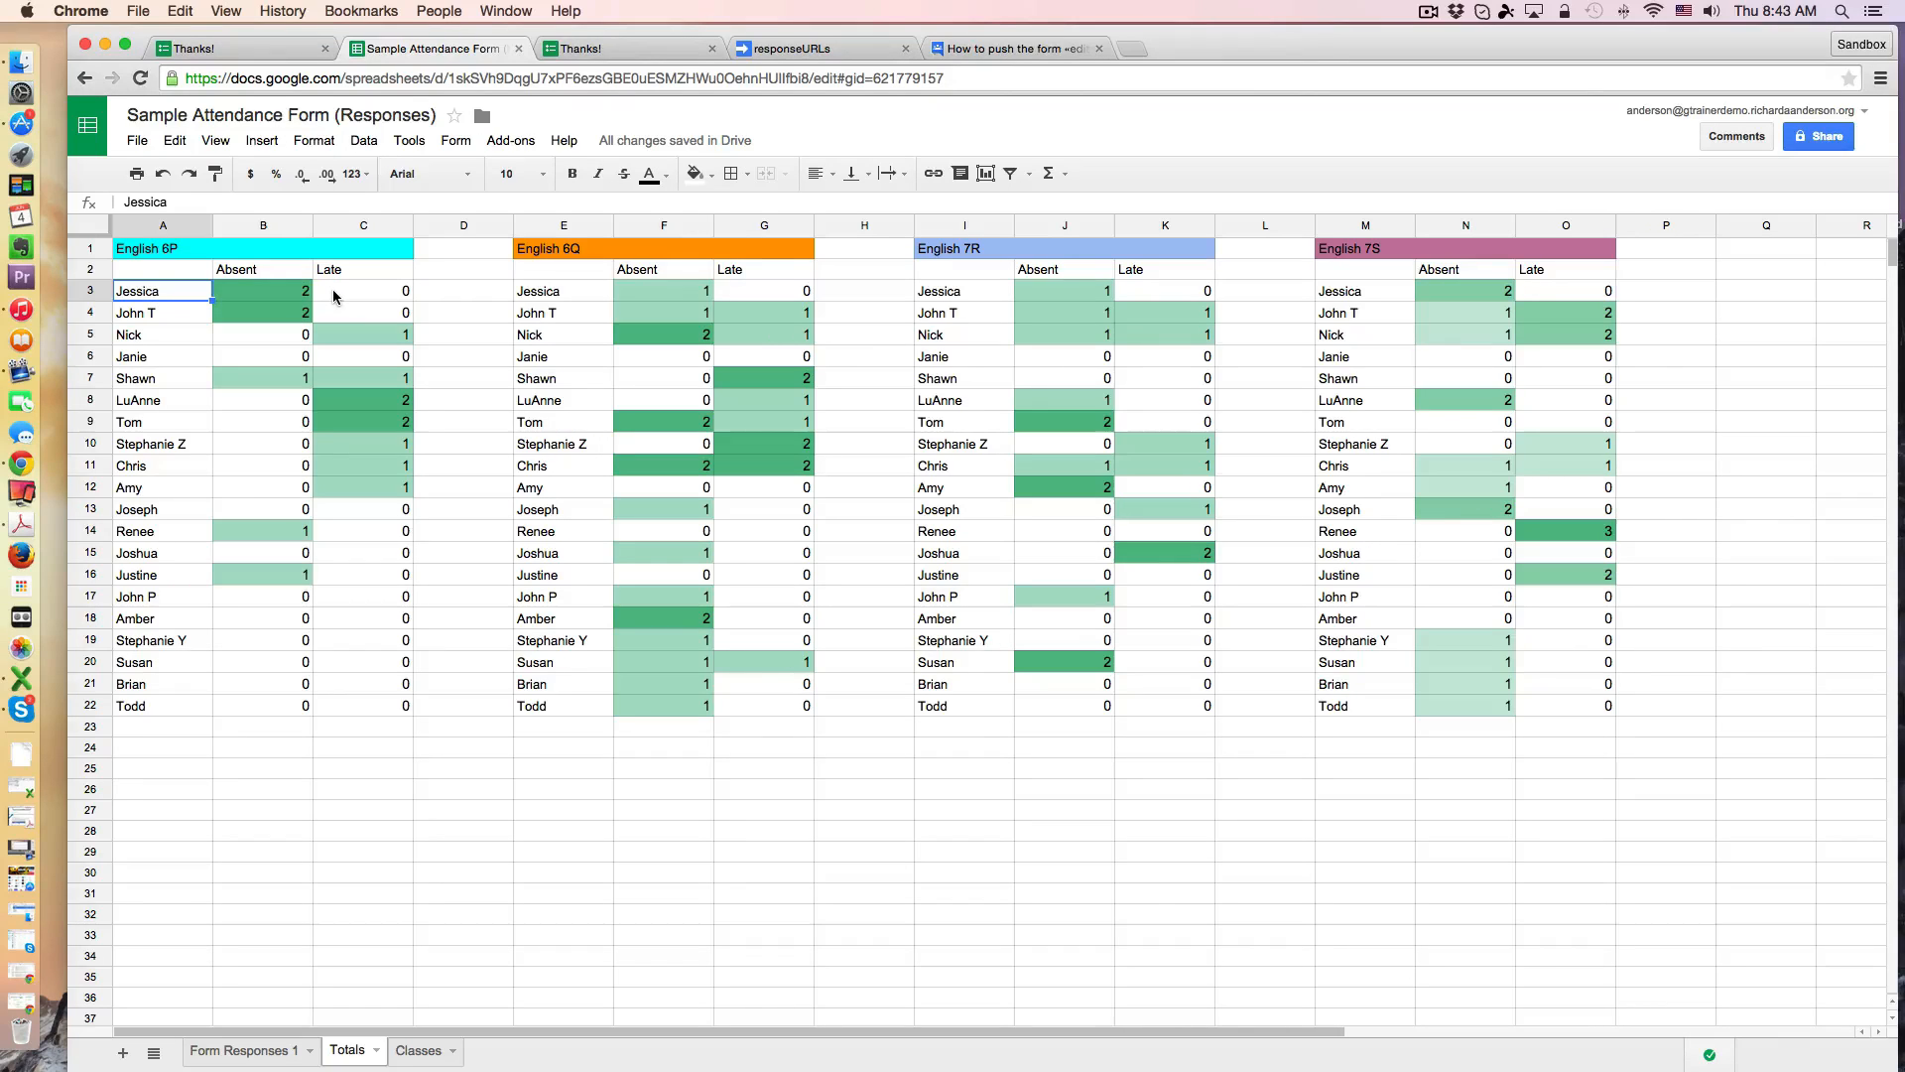
mouse_move(159, 314)
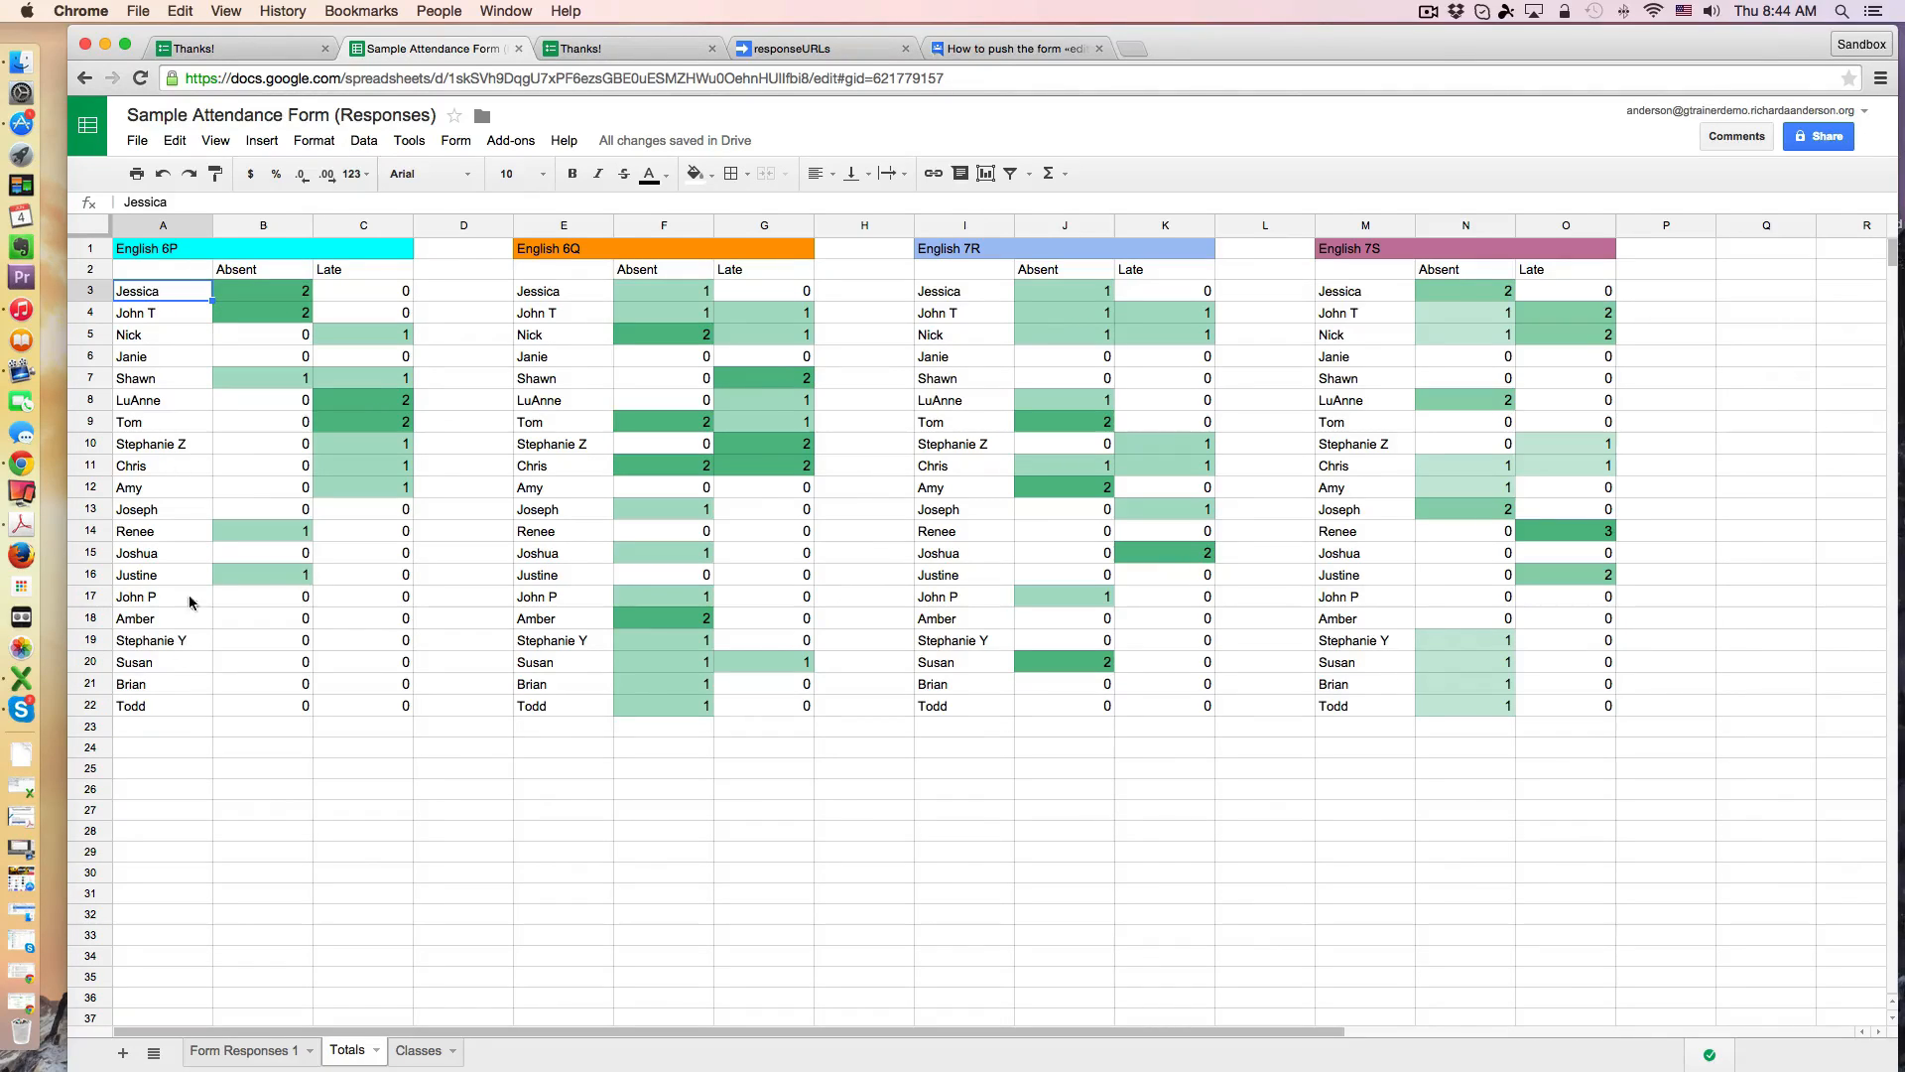
mouse_move(165, 474)
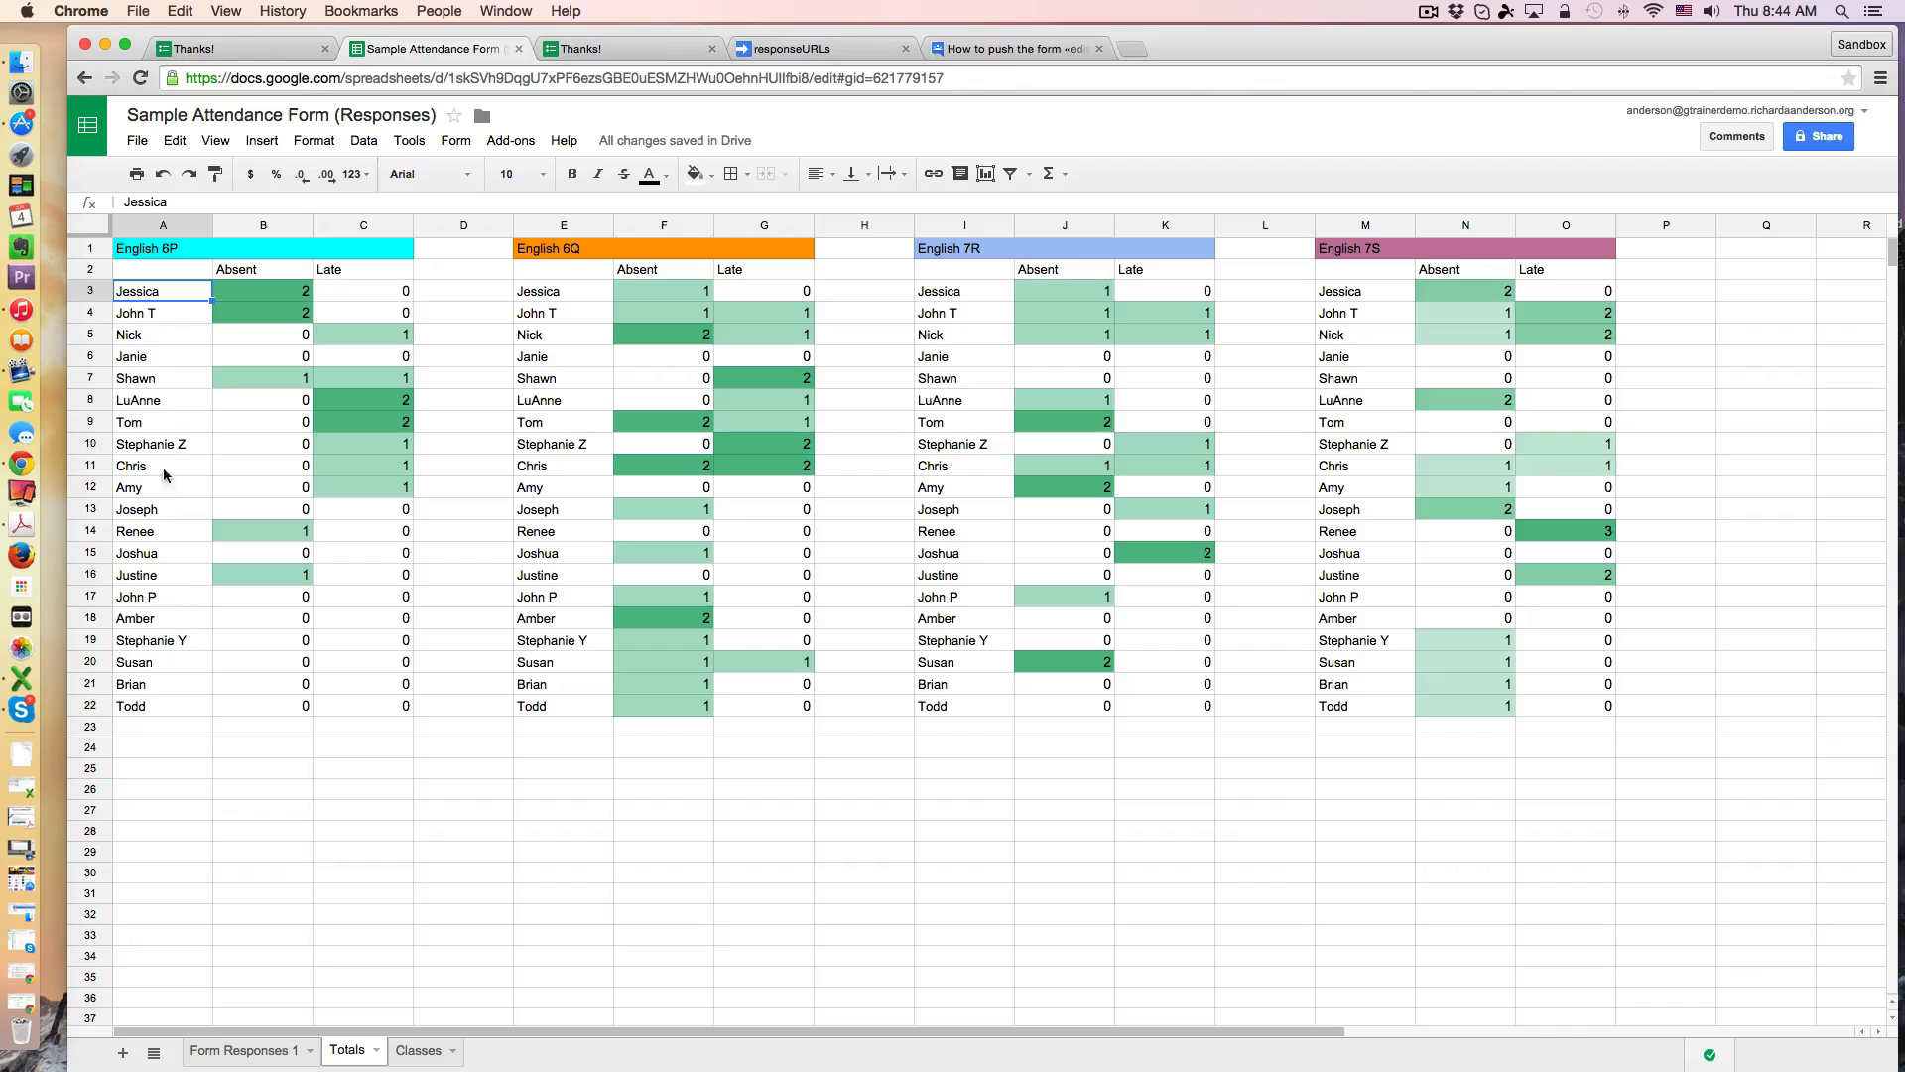
mouse_move(155, 504)
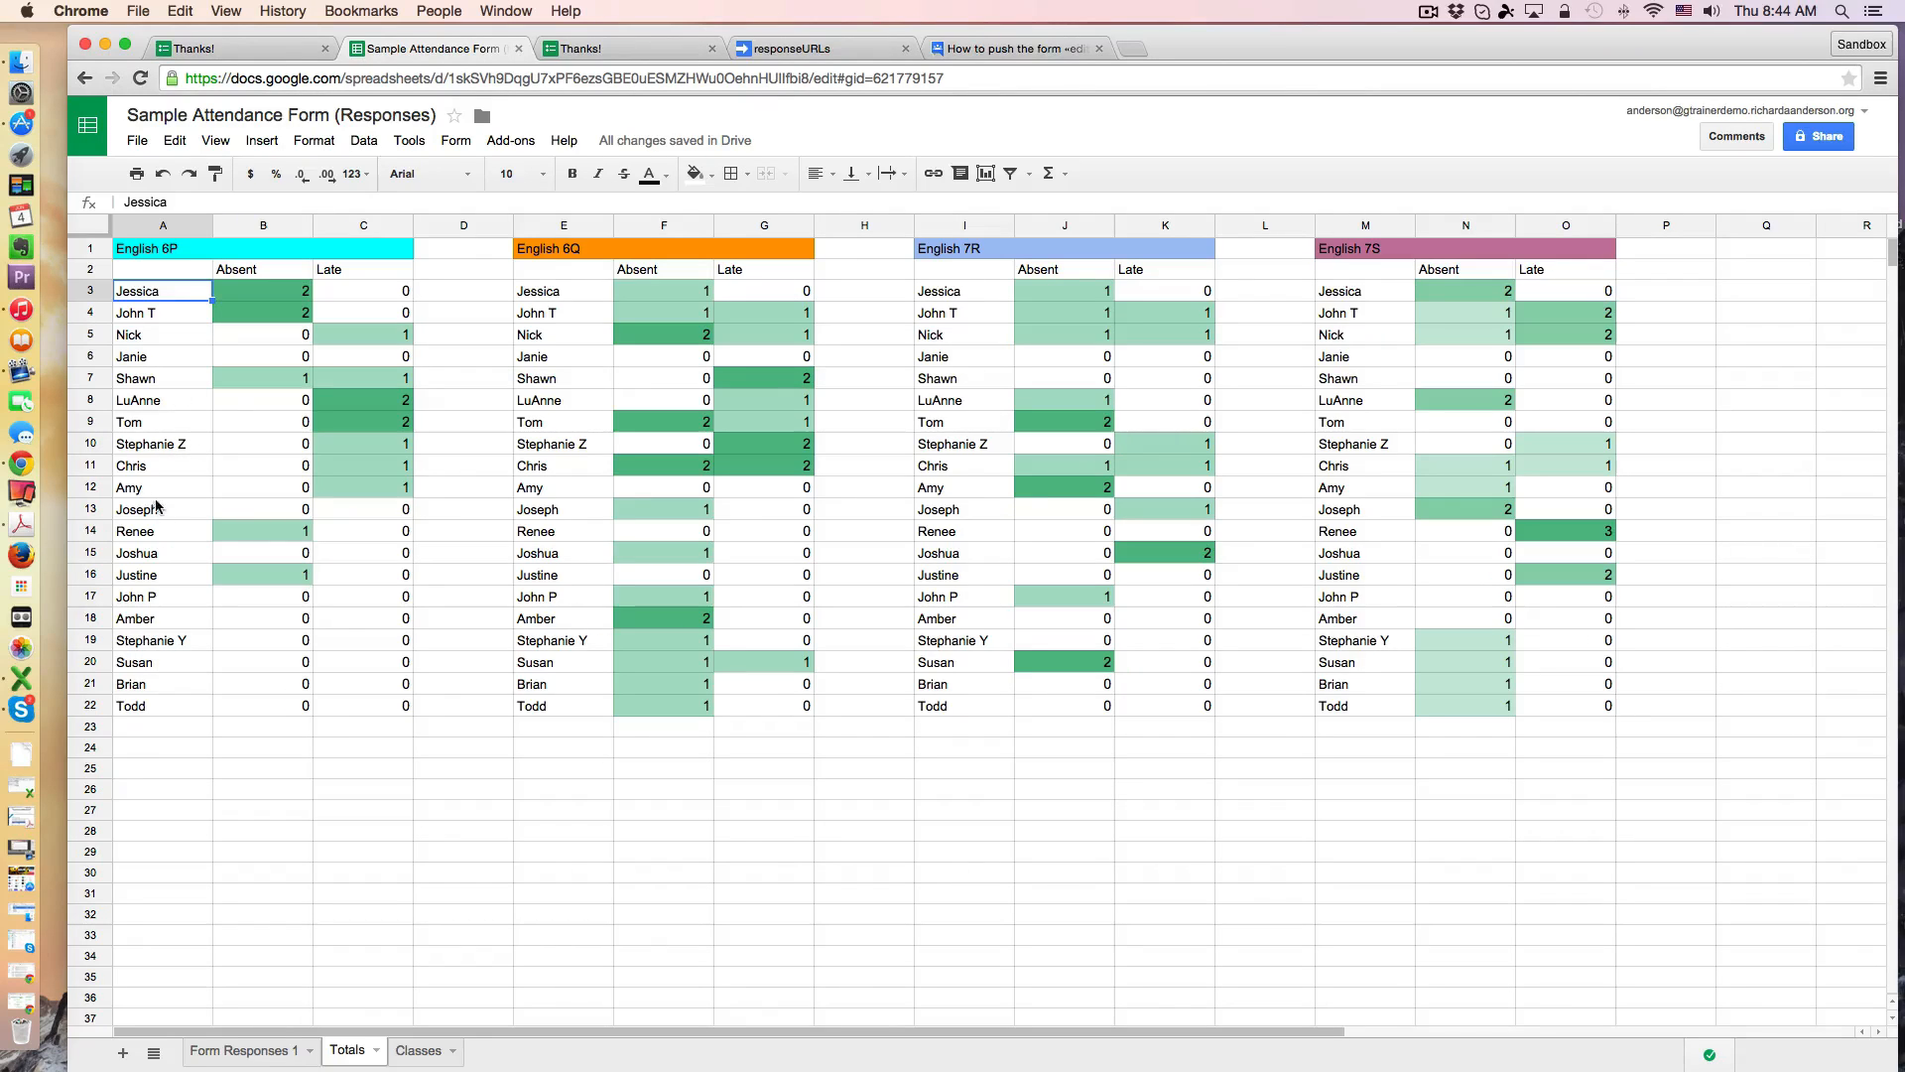
mouse_move(256, 302)
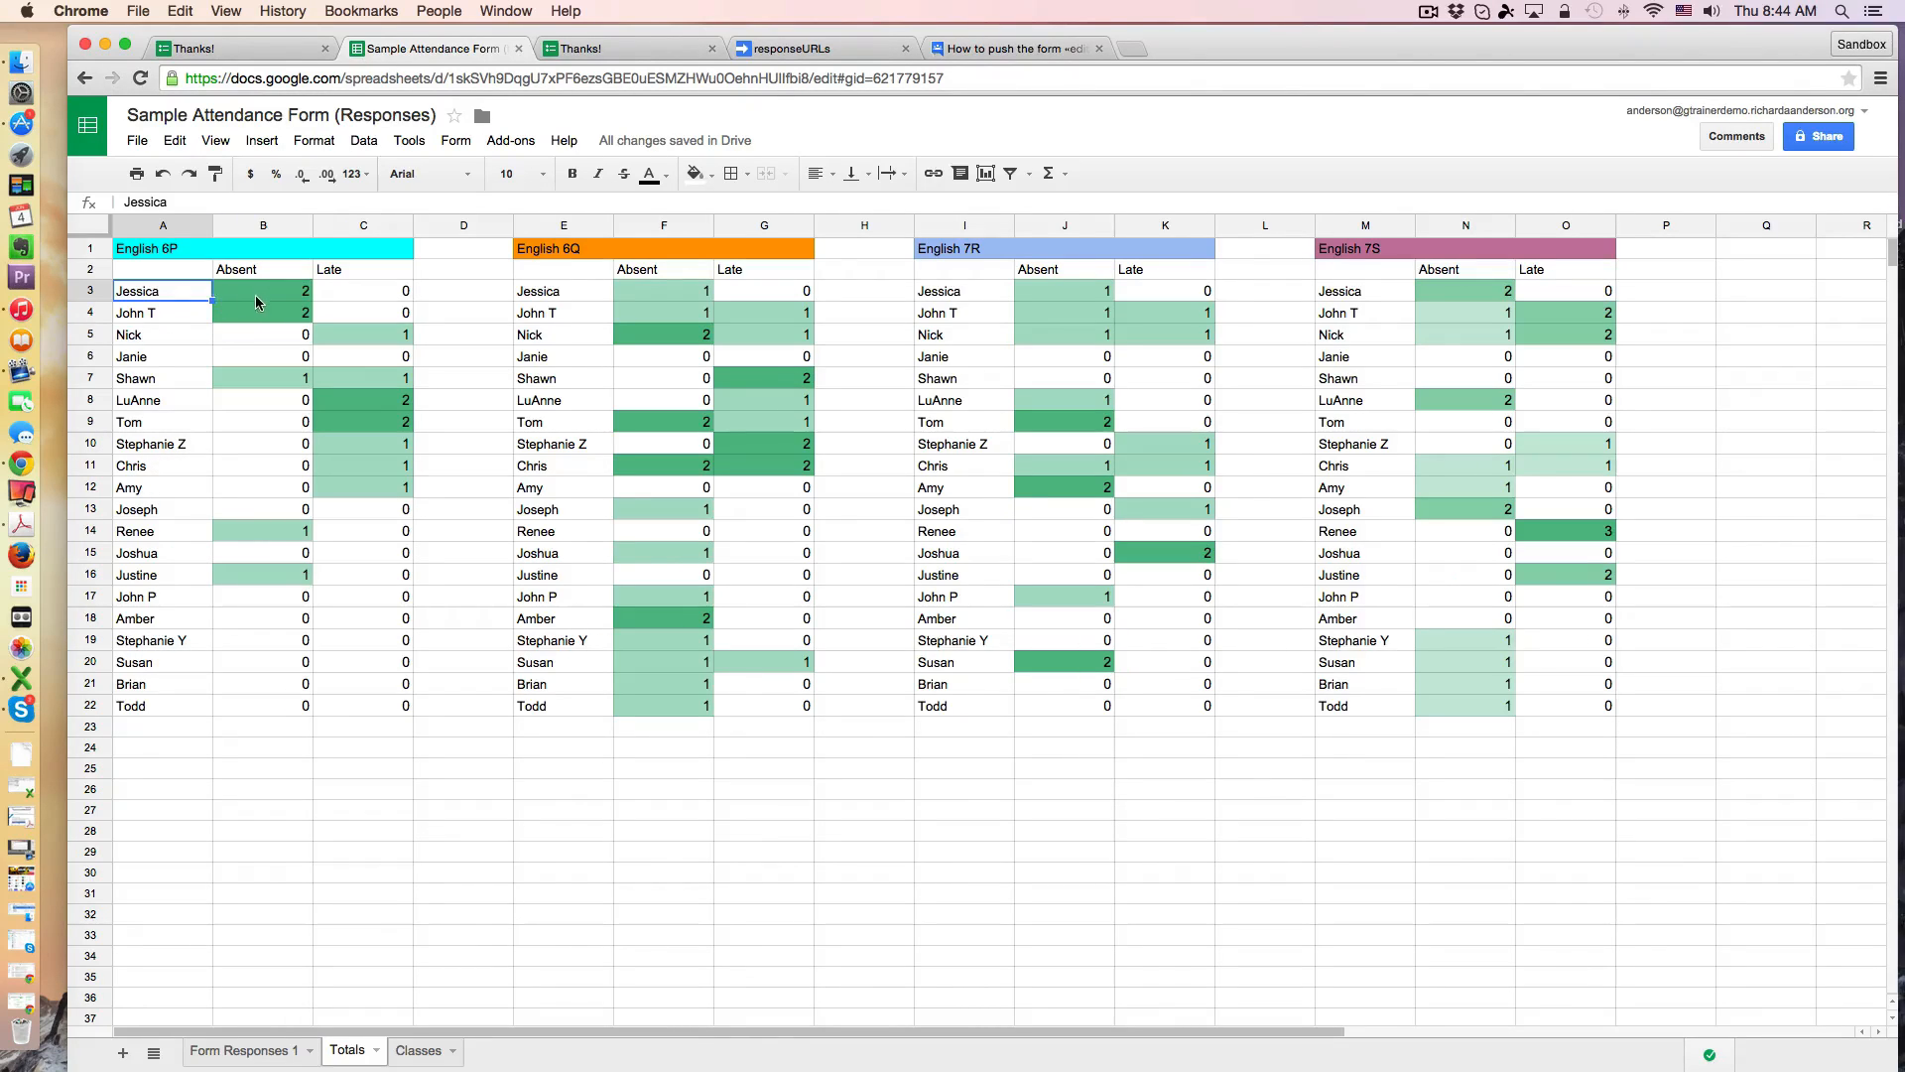
left_click(262, 289)
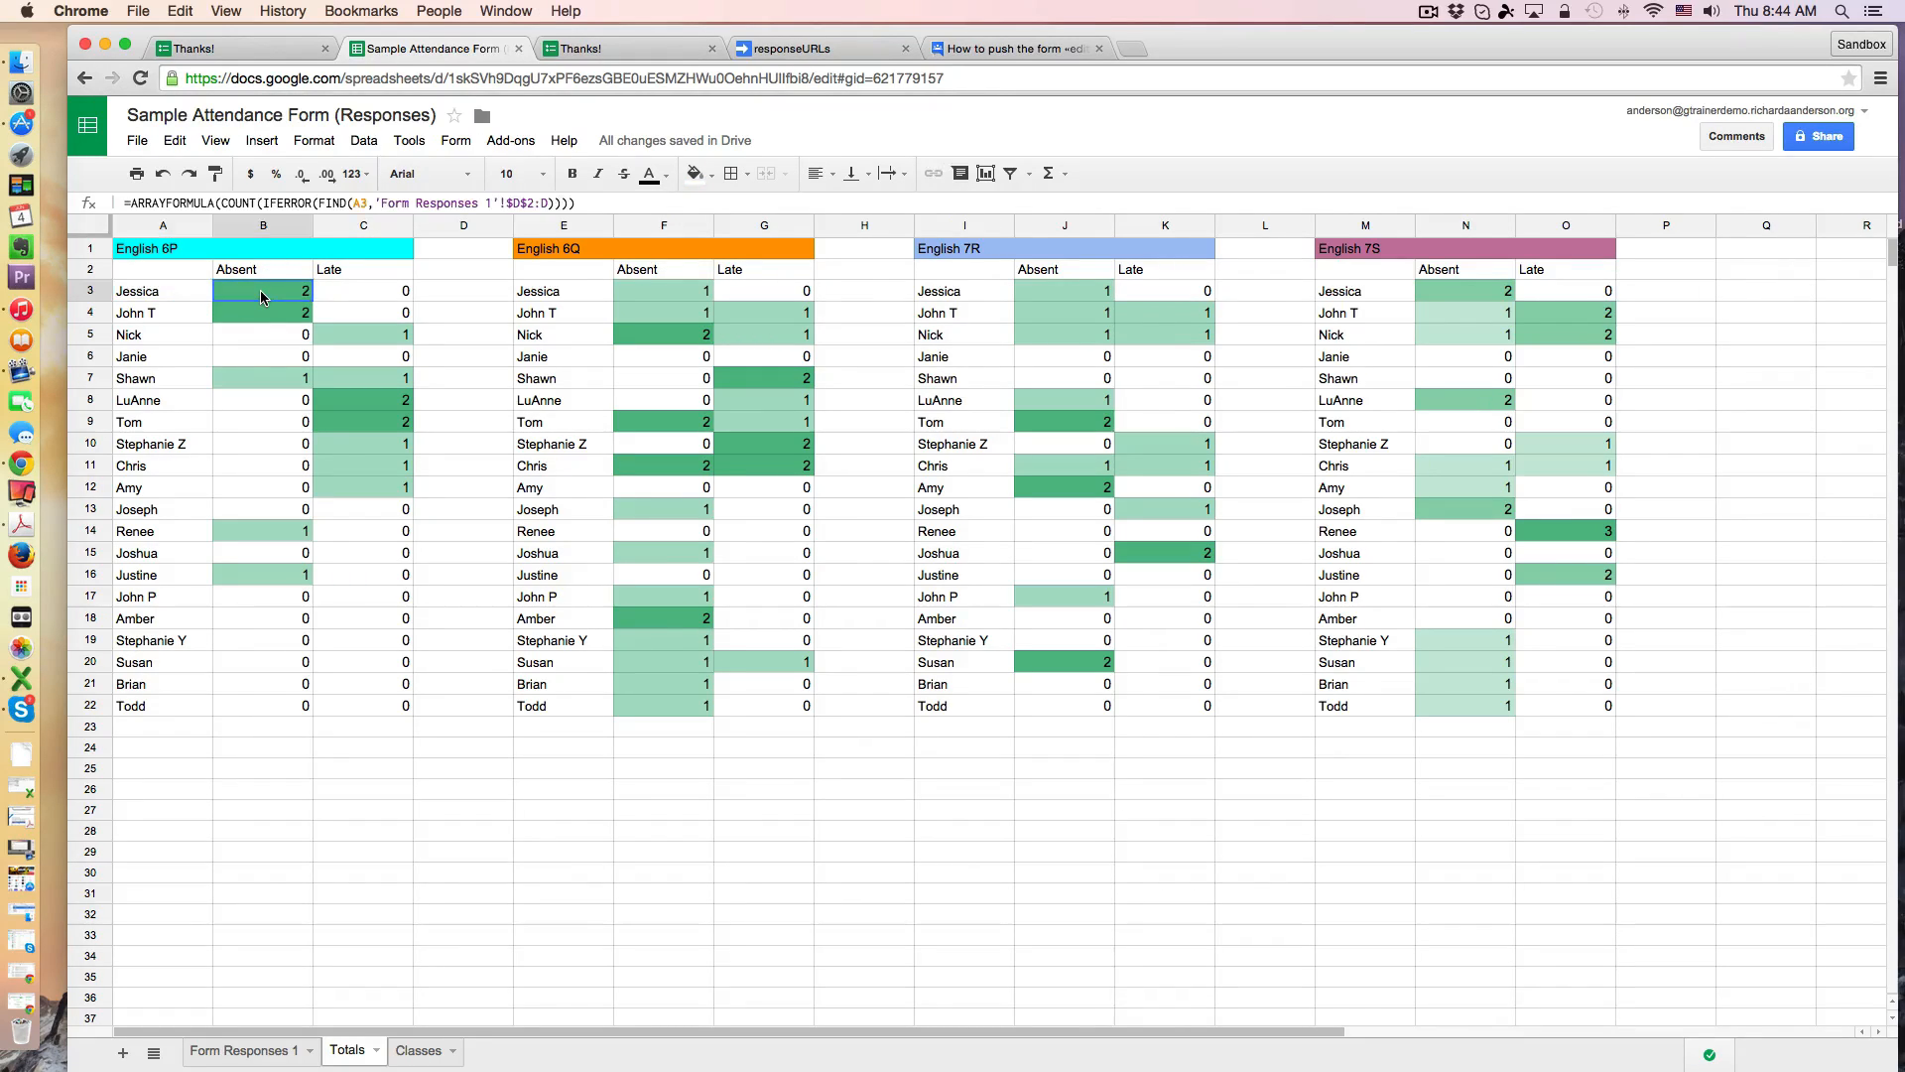
left_click(243, 1050)
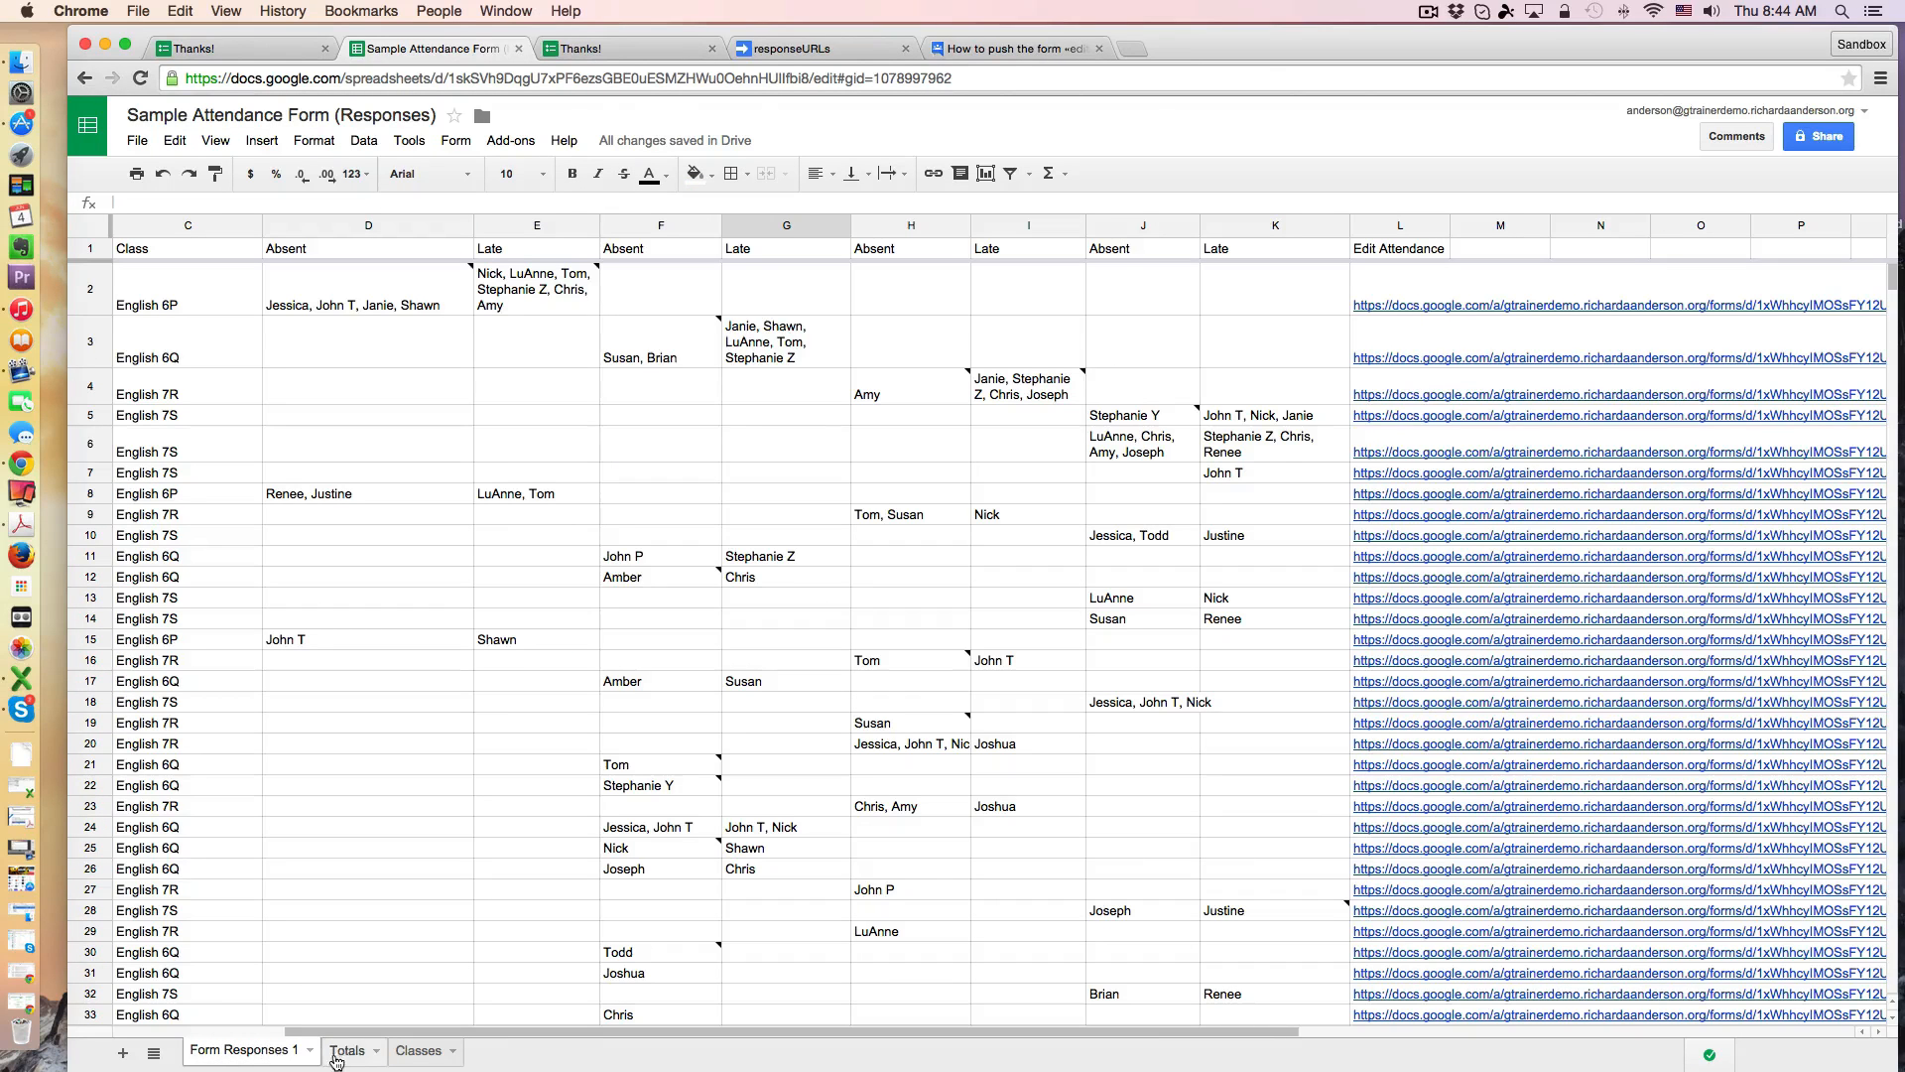
left_click(349, 1049)
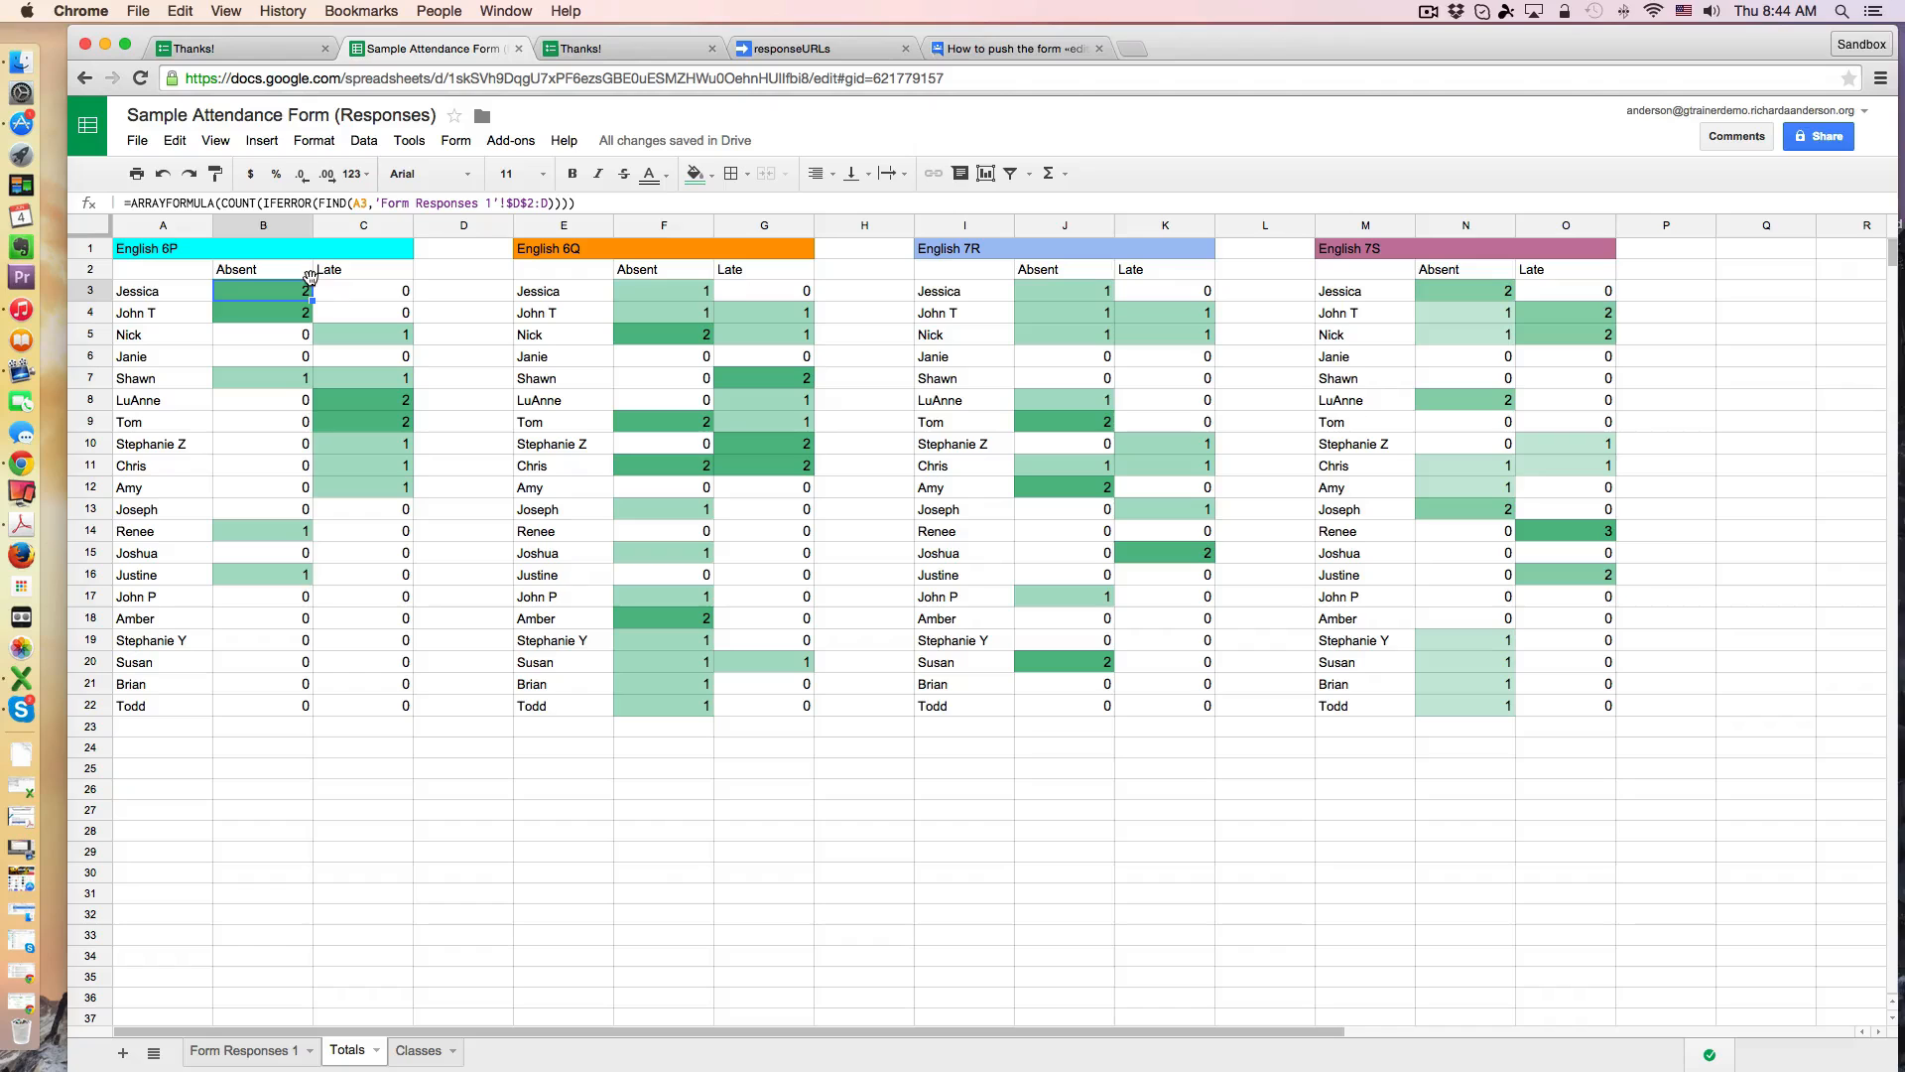
mouse_move(1699, 764)
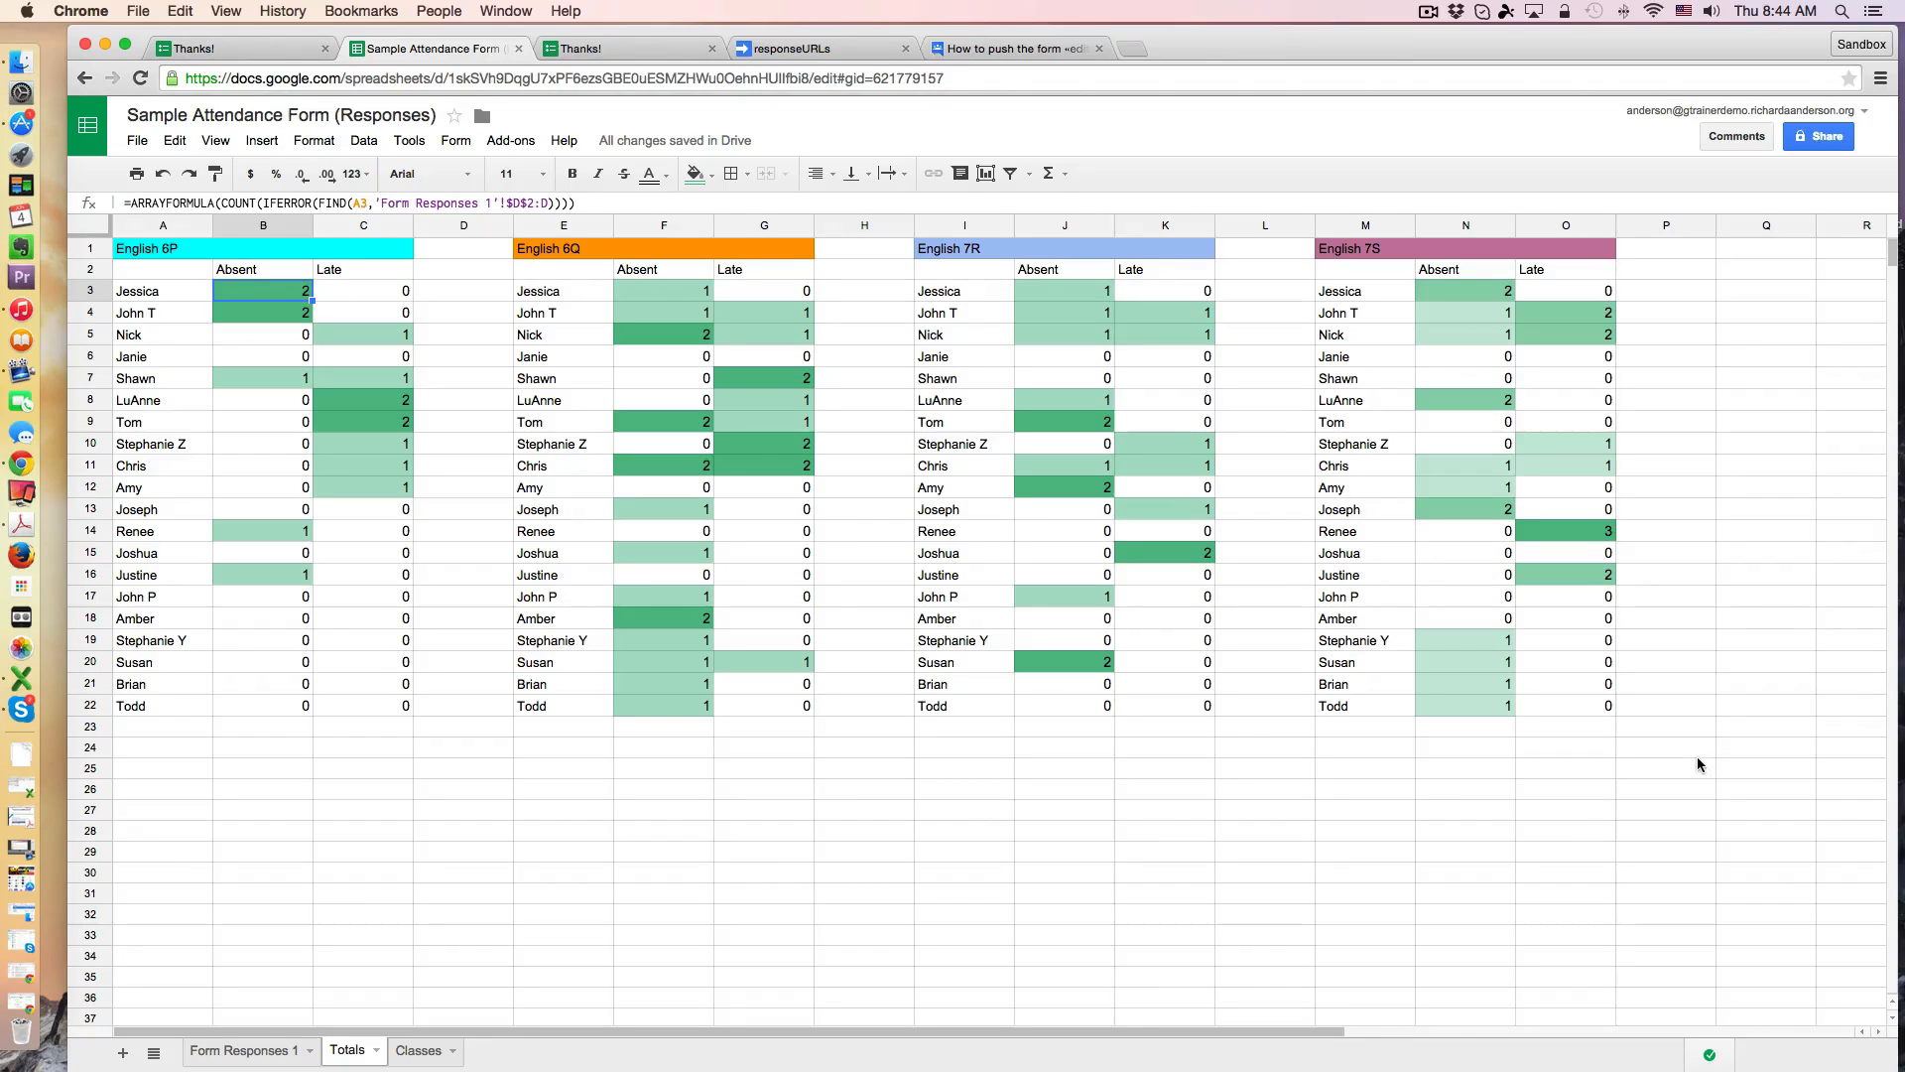
left_click(663, 290)
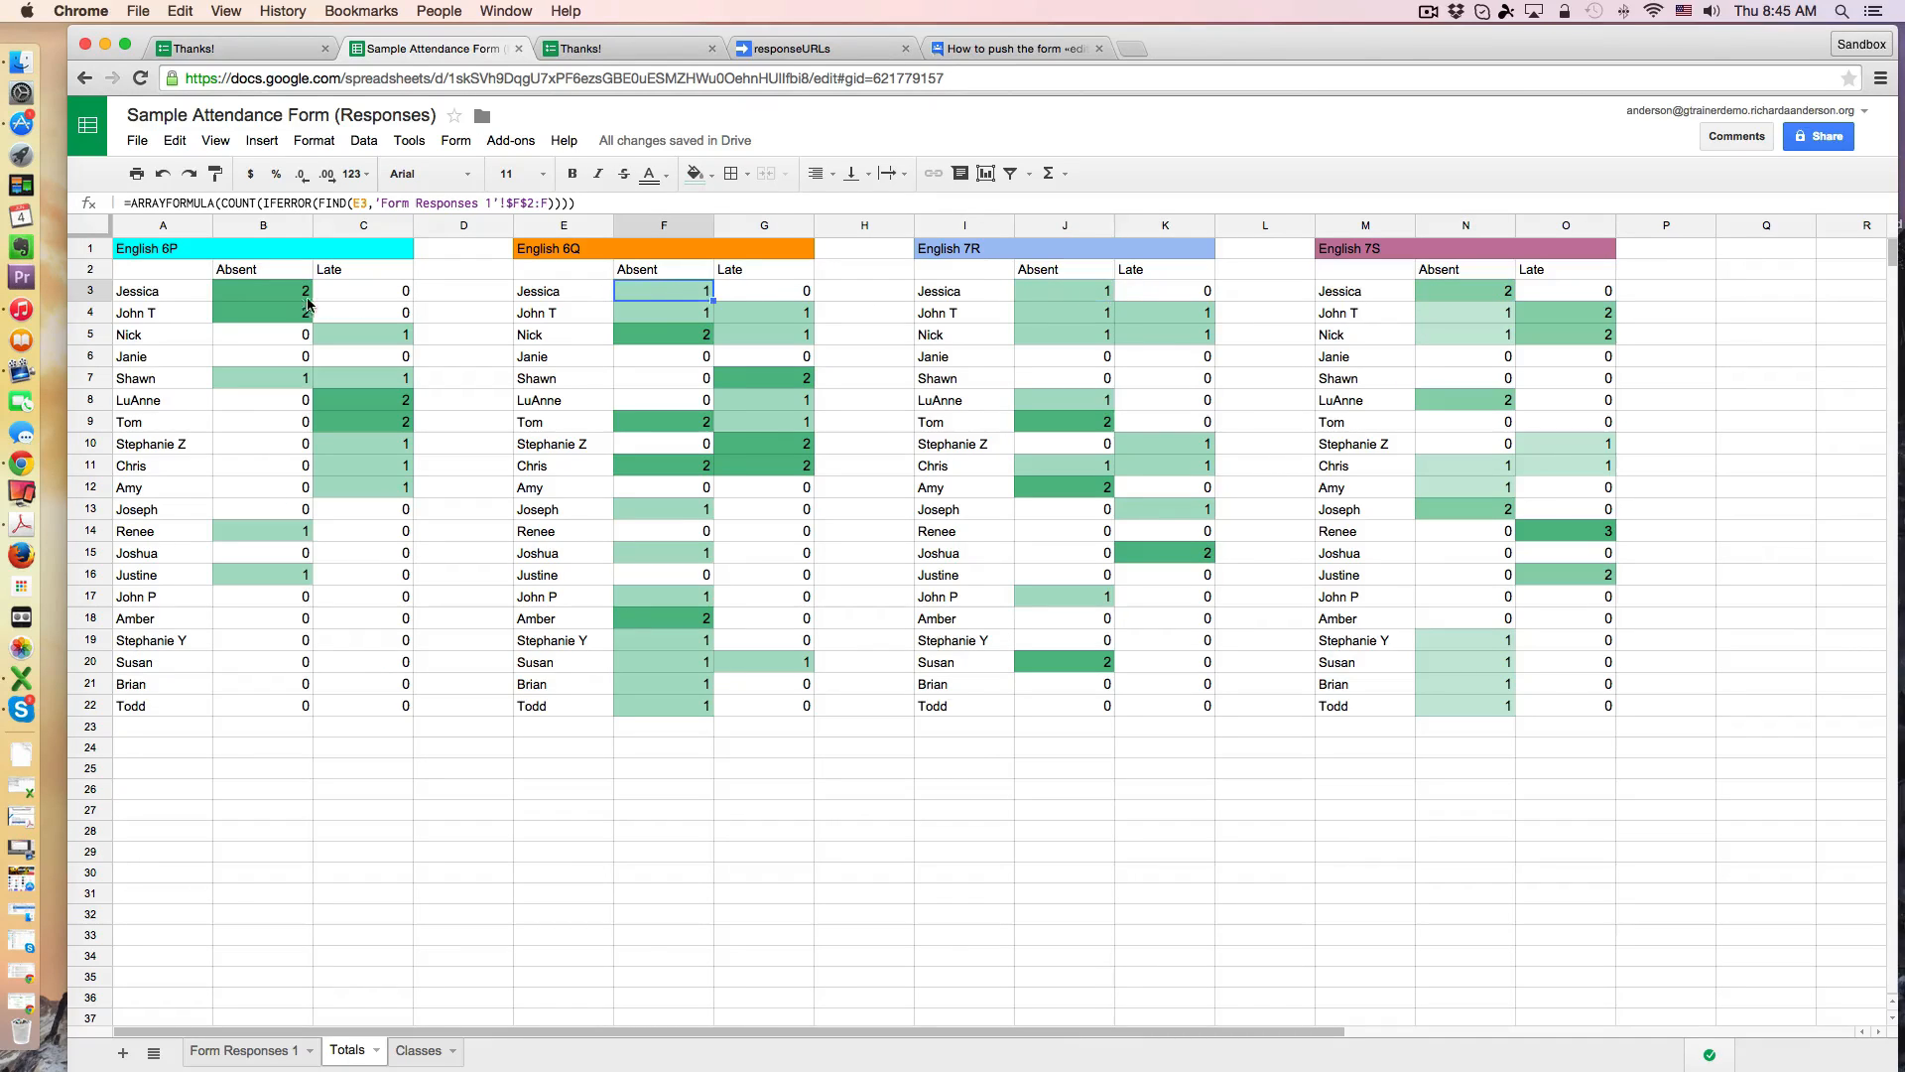
left_click(262, 290)
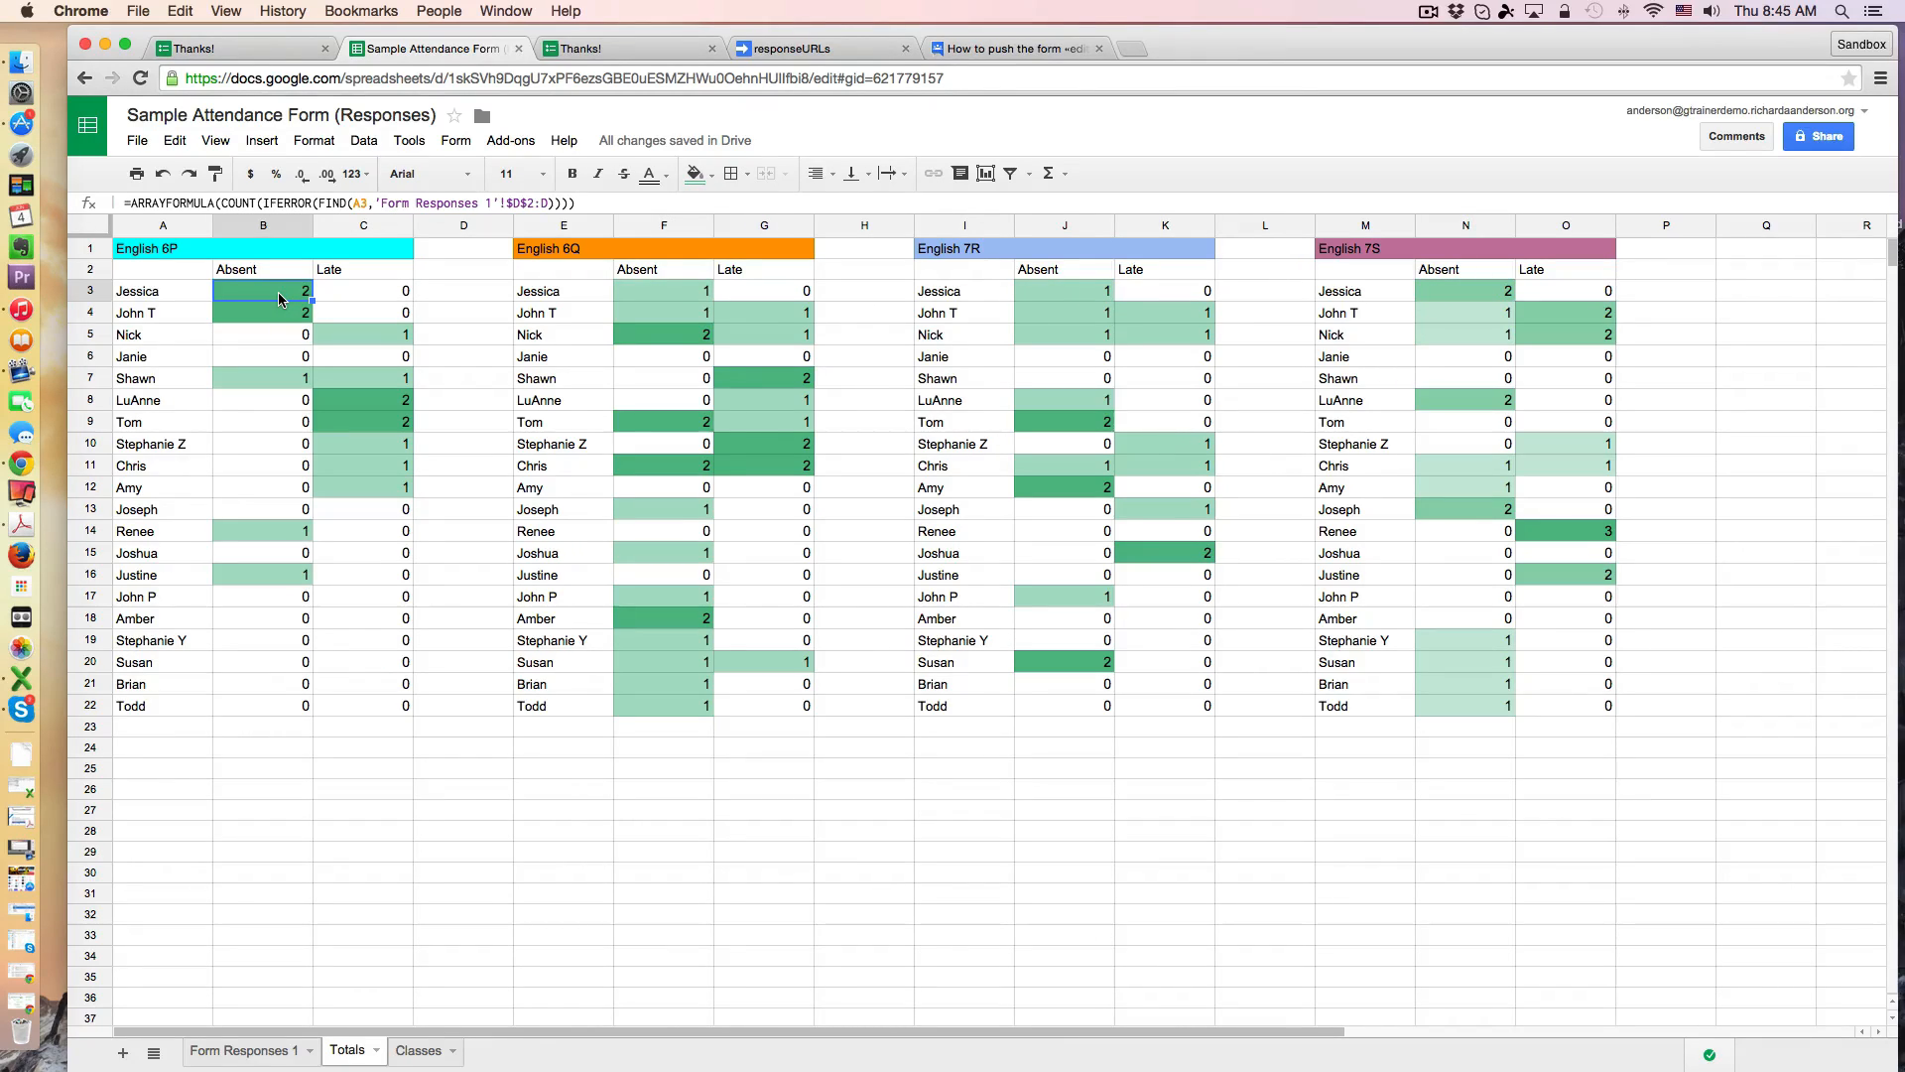
mouse_move(1004, 746)
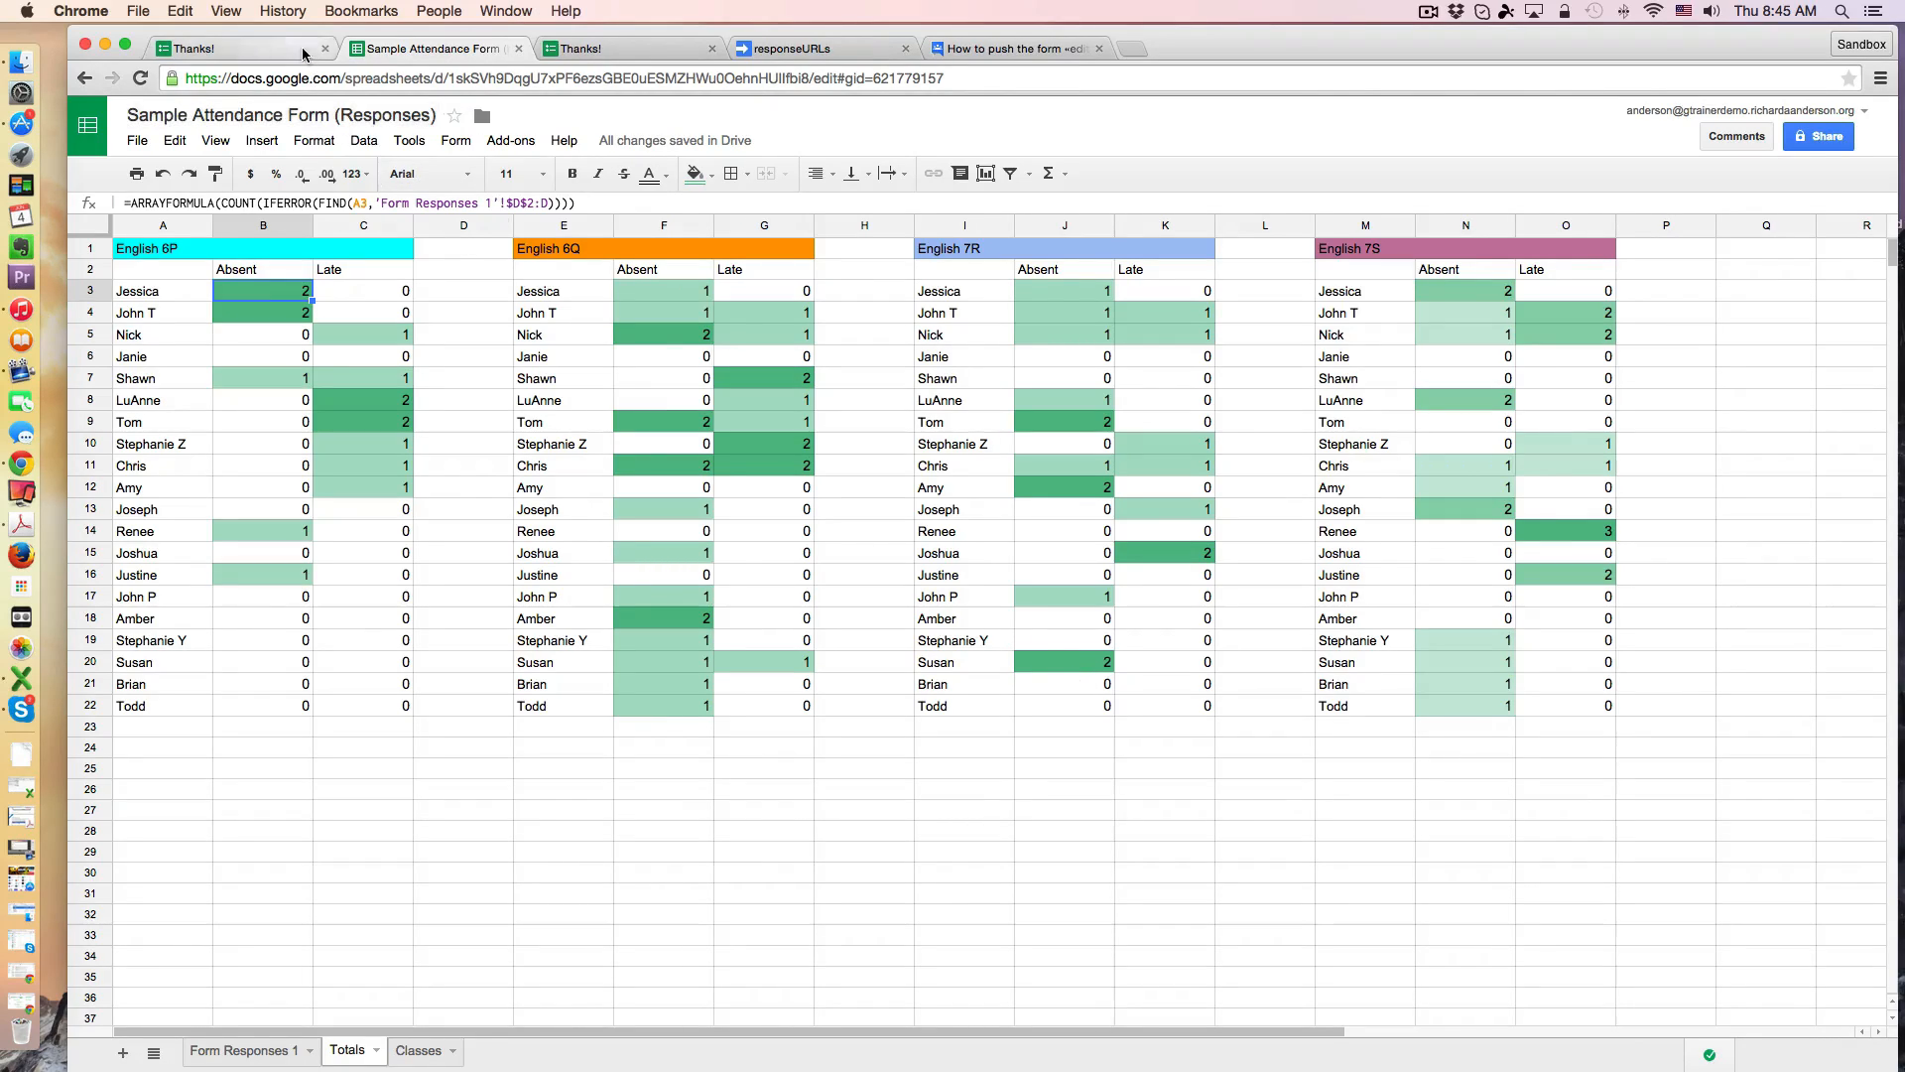
Step: Submit an English 7R response with Susan marked absent, then return to the spreadsheet
left_click(236, 48)
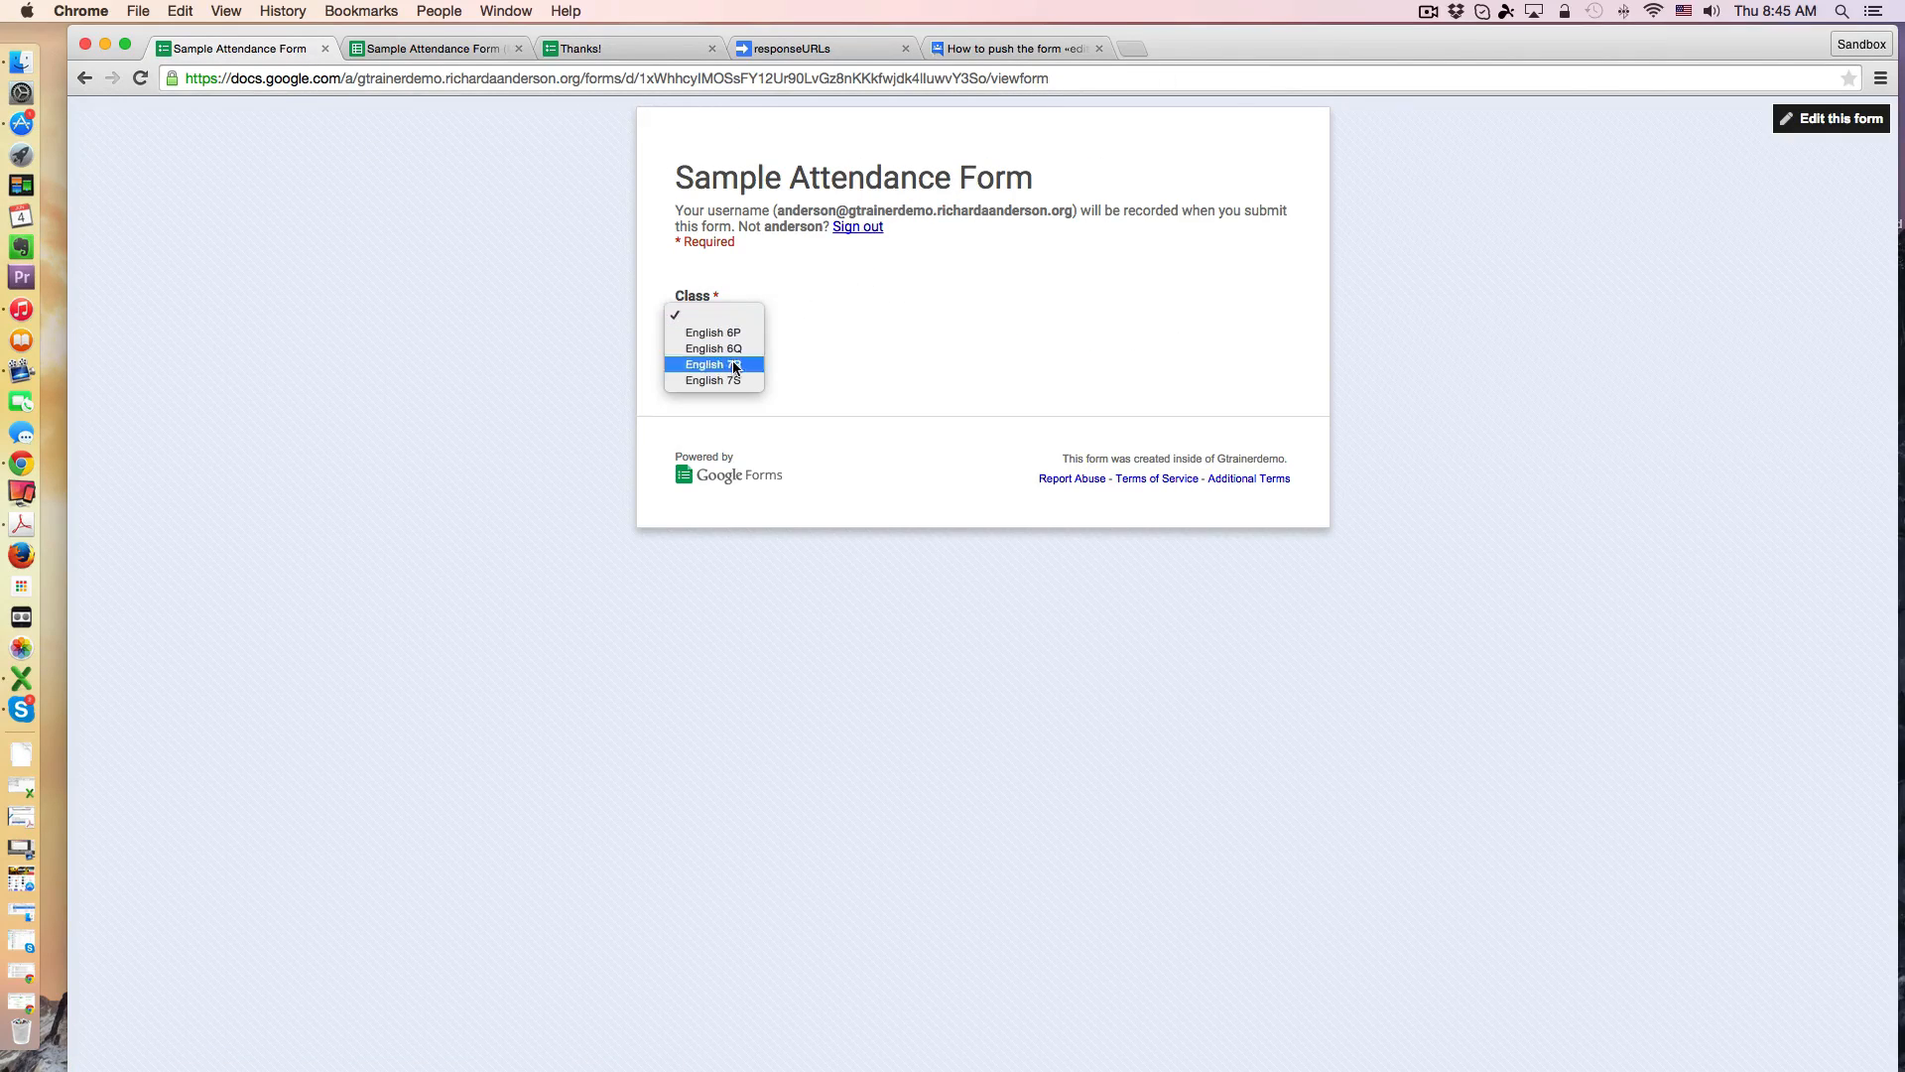
left_click(714, 365)
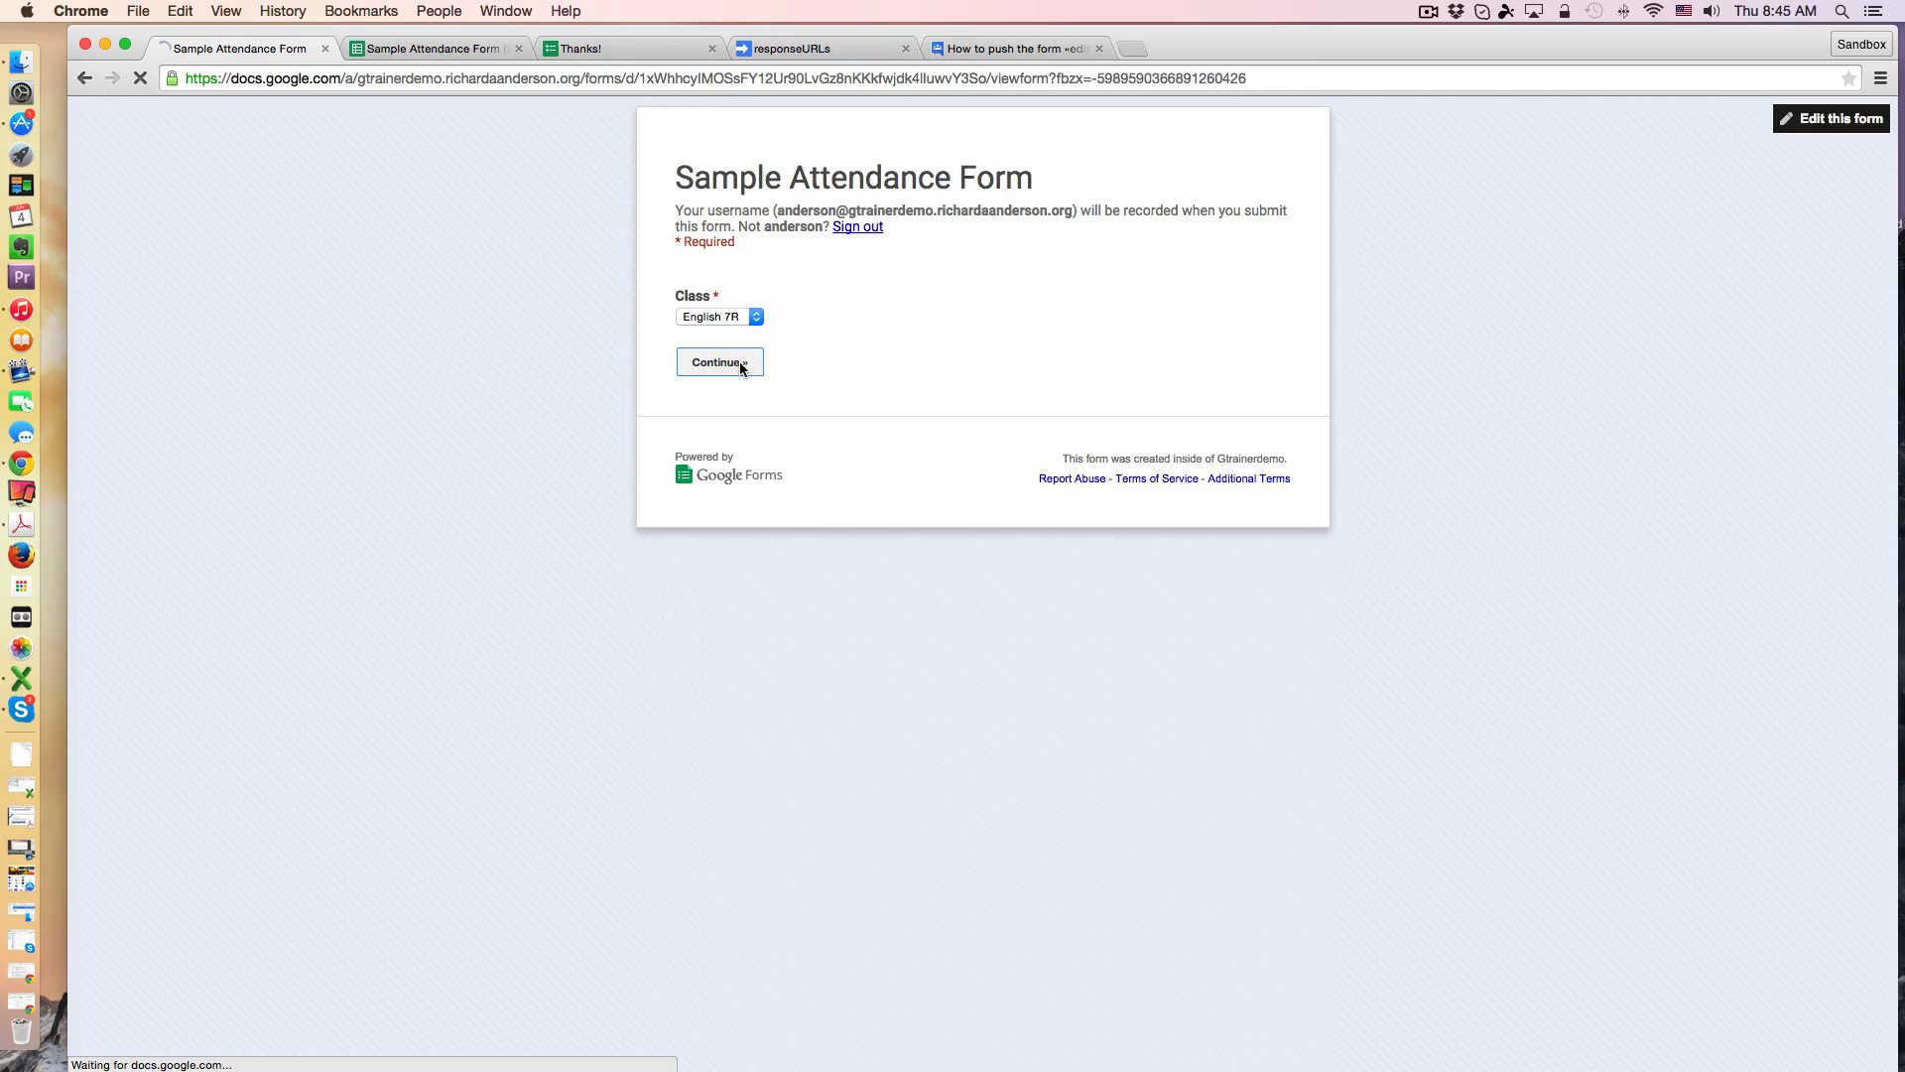
left_click(718, 361)
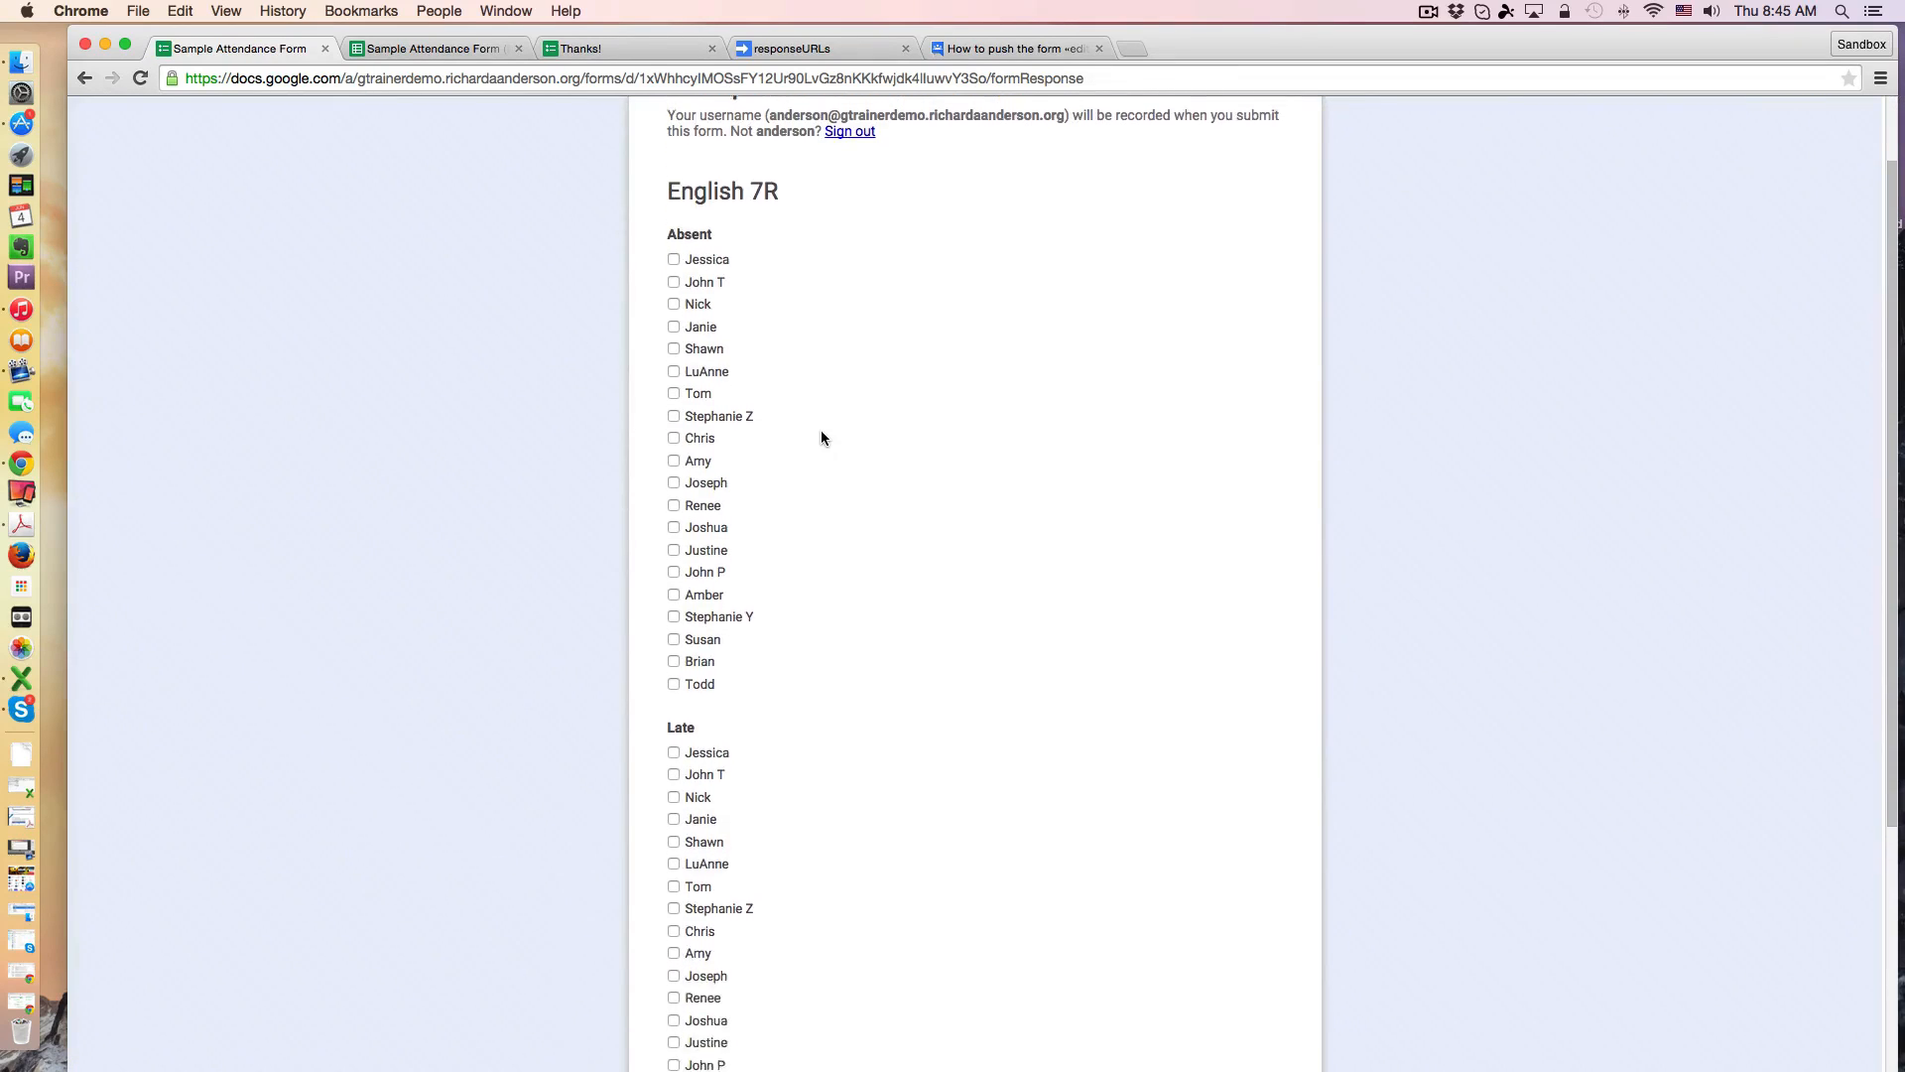
left_click(673, 621)
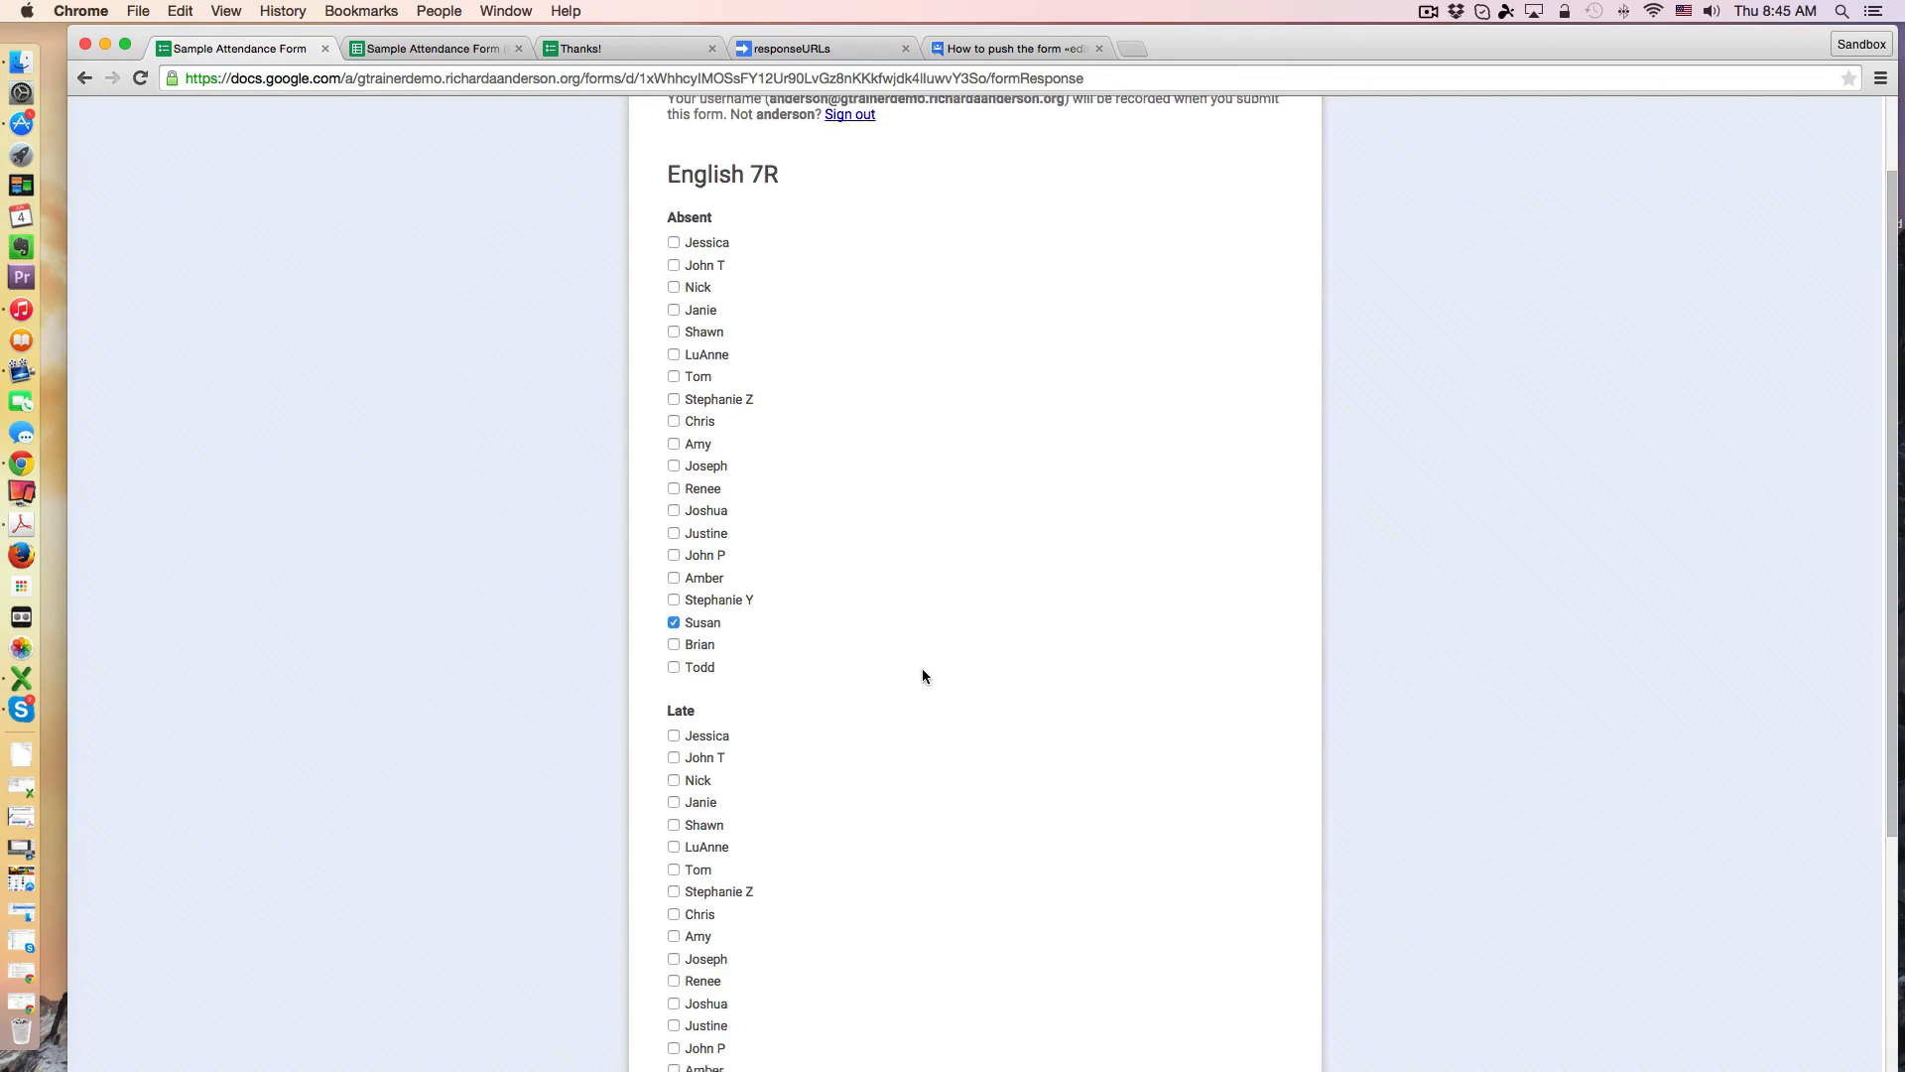
left_click(788, 897)
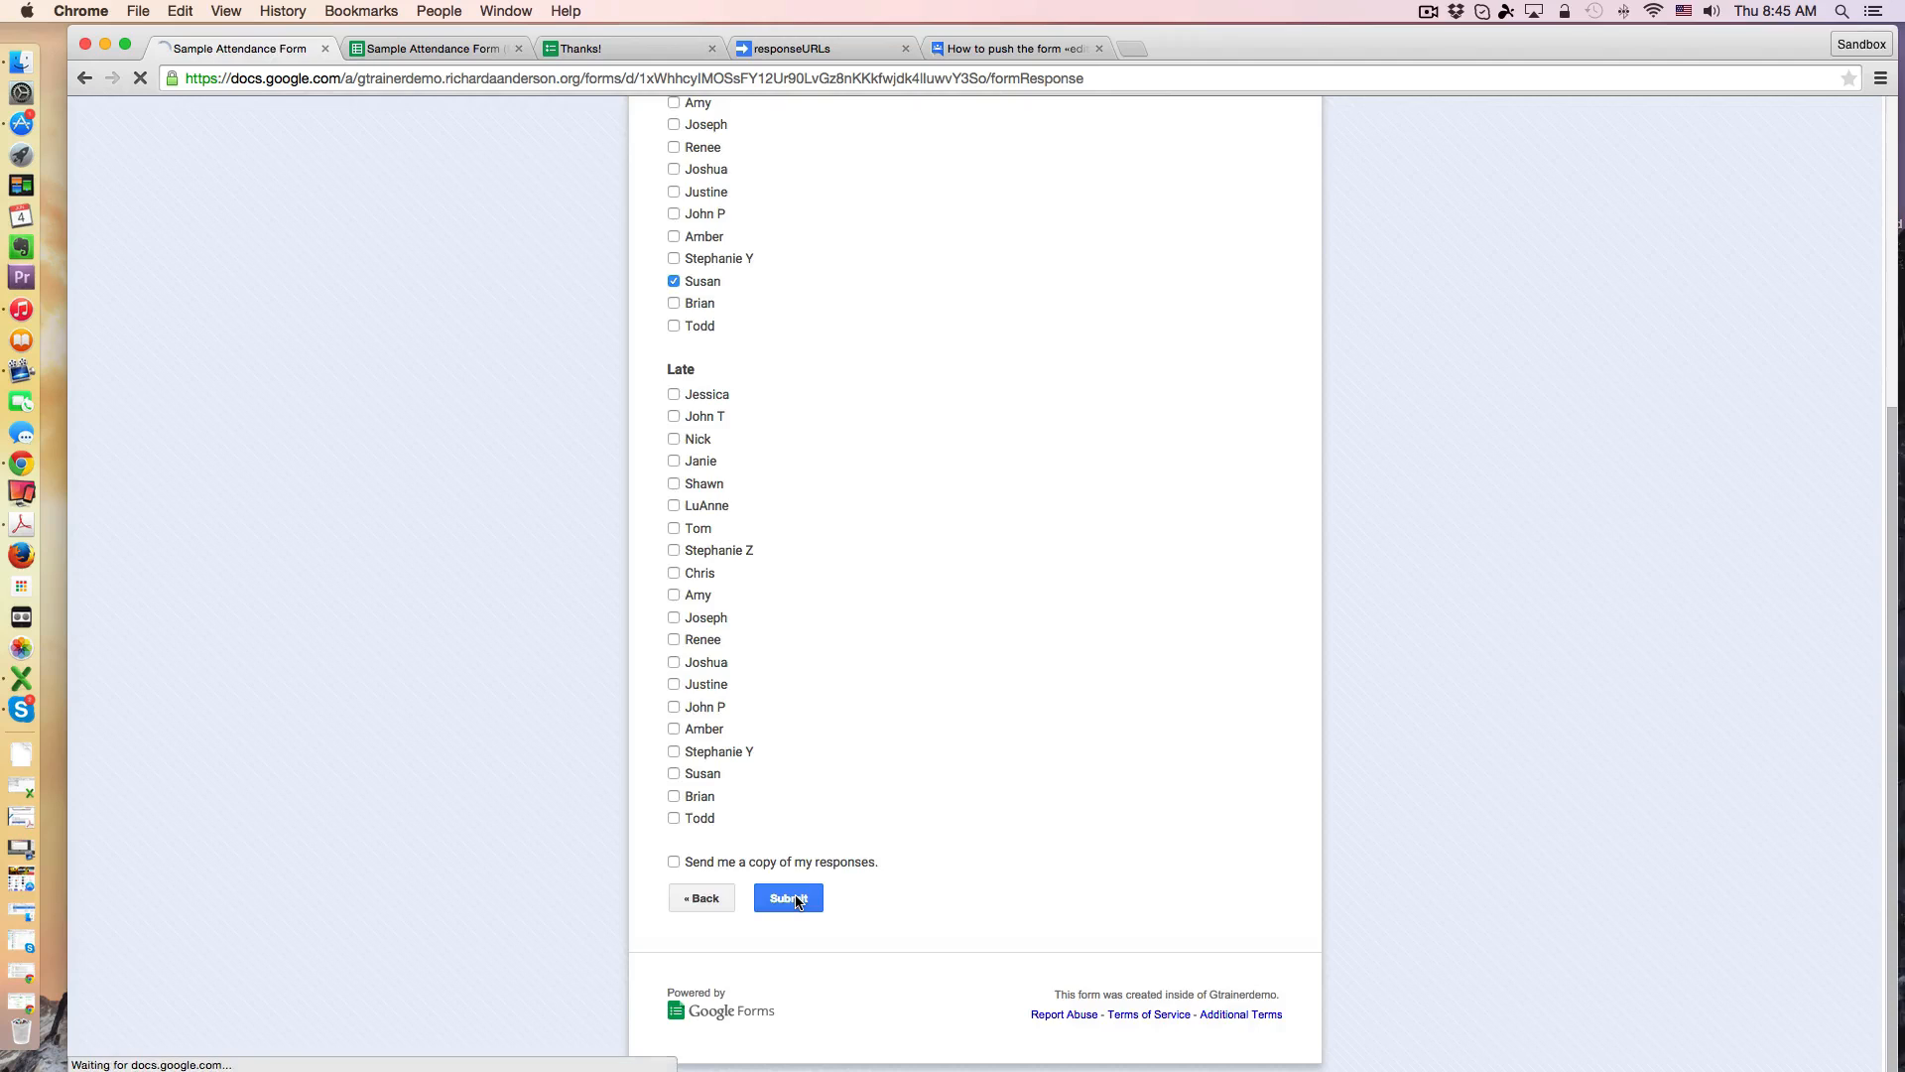
left_click(788, 897)
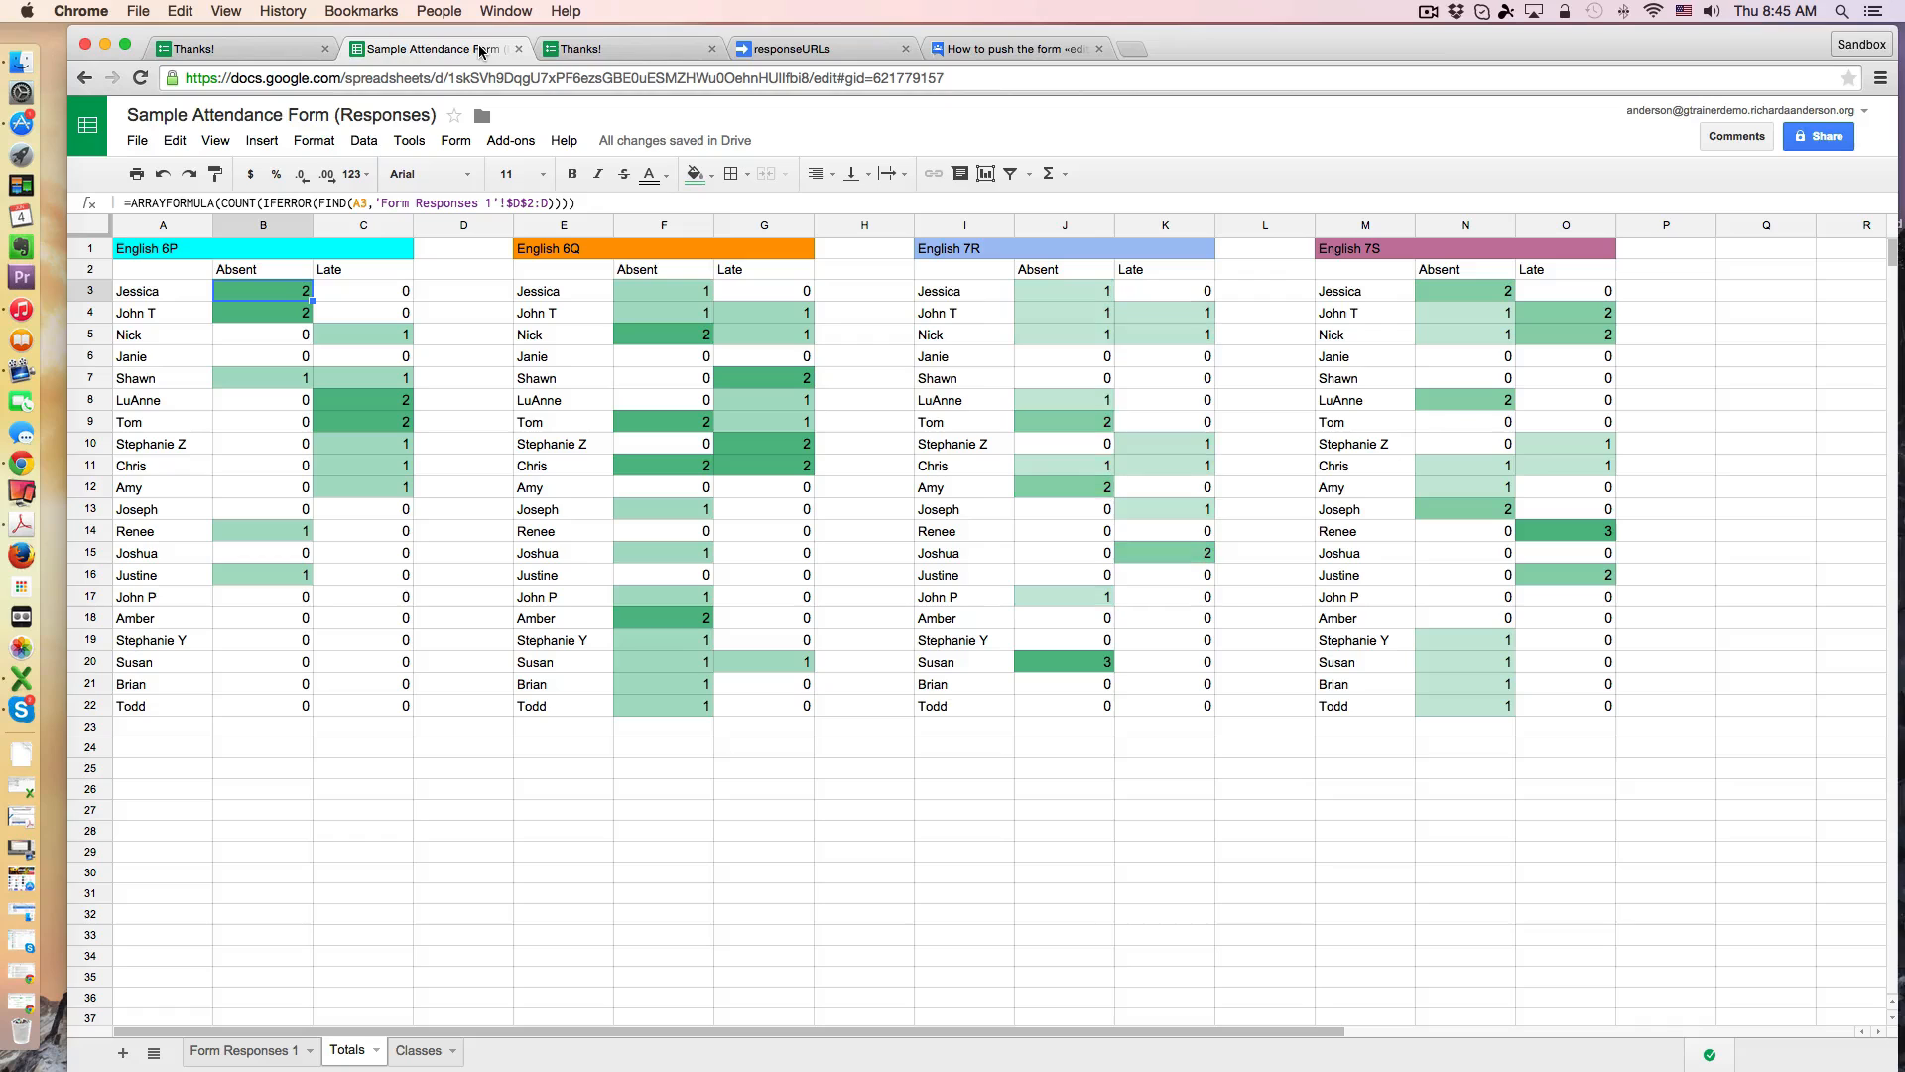
mouse_move(1085, 667)
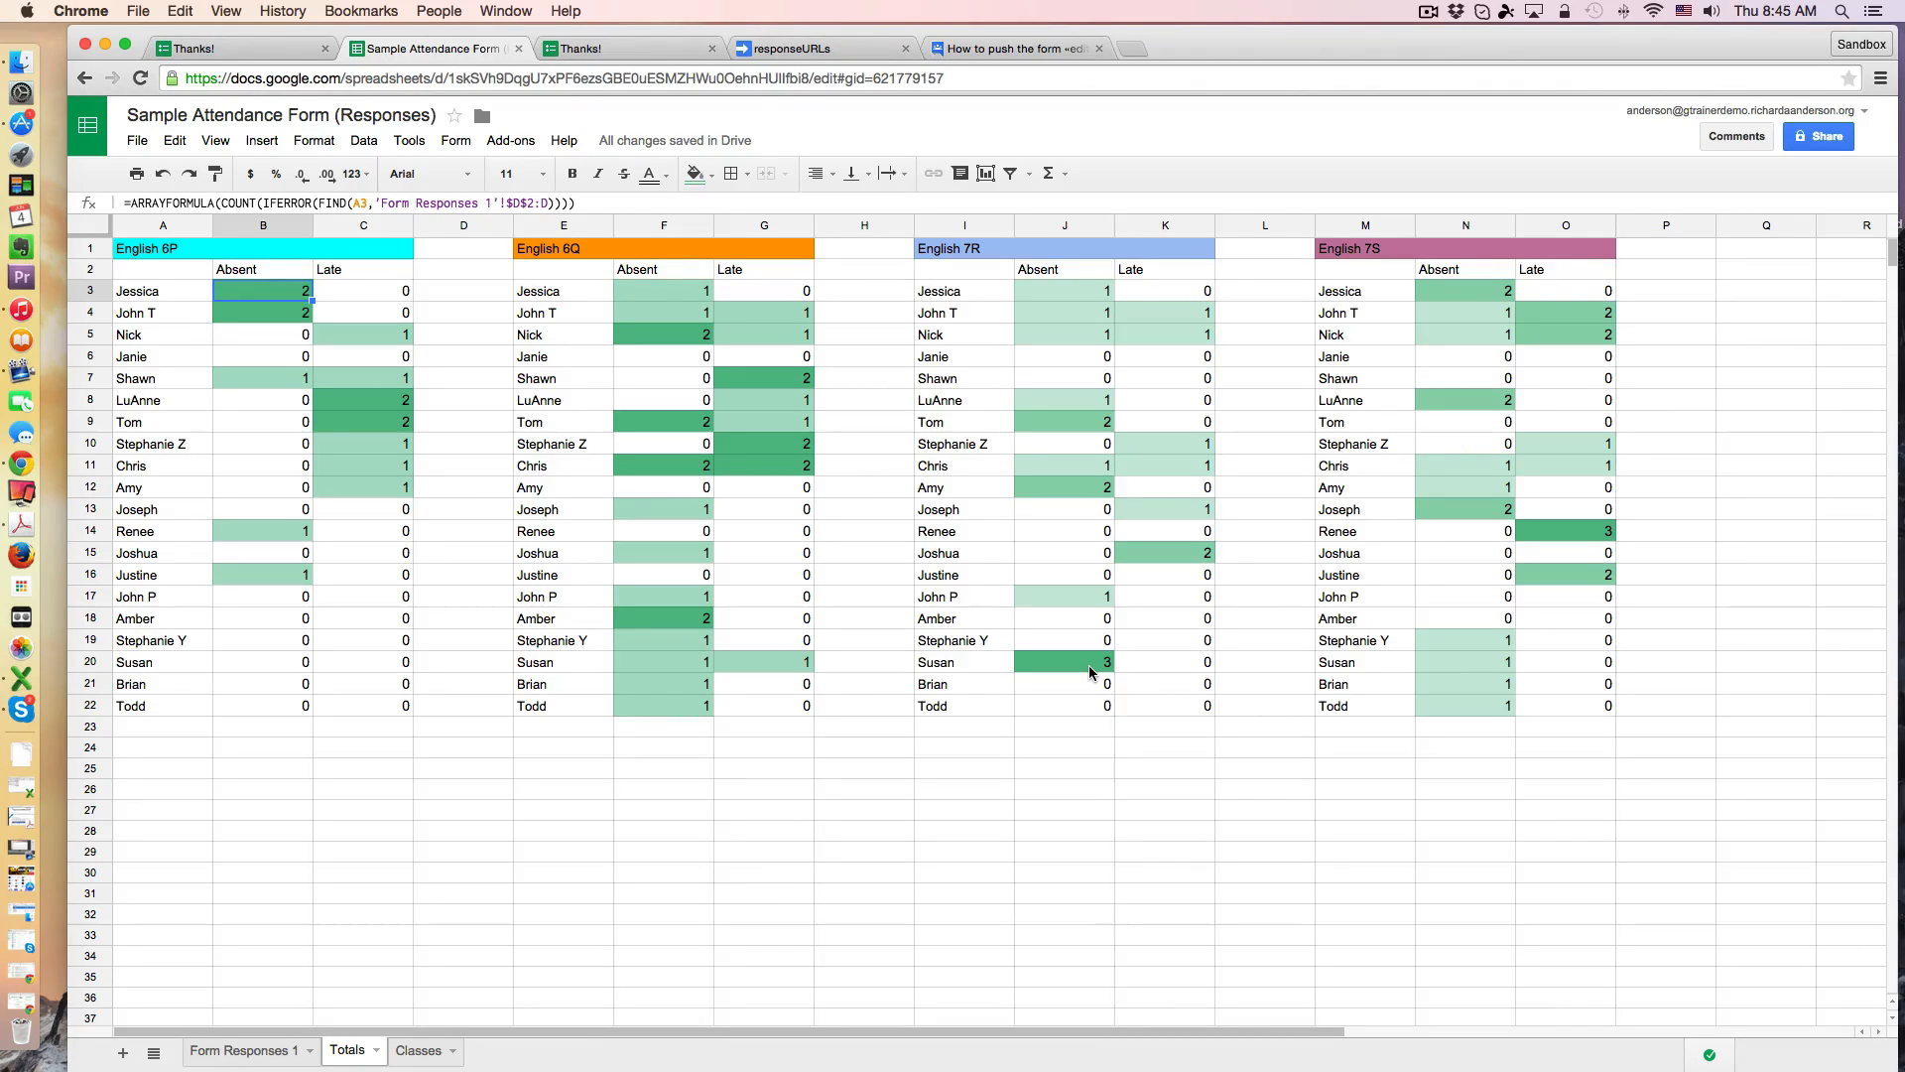
mouse_move(663, 474)
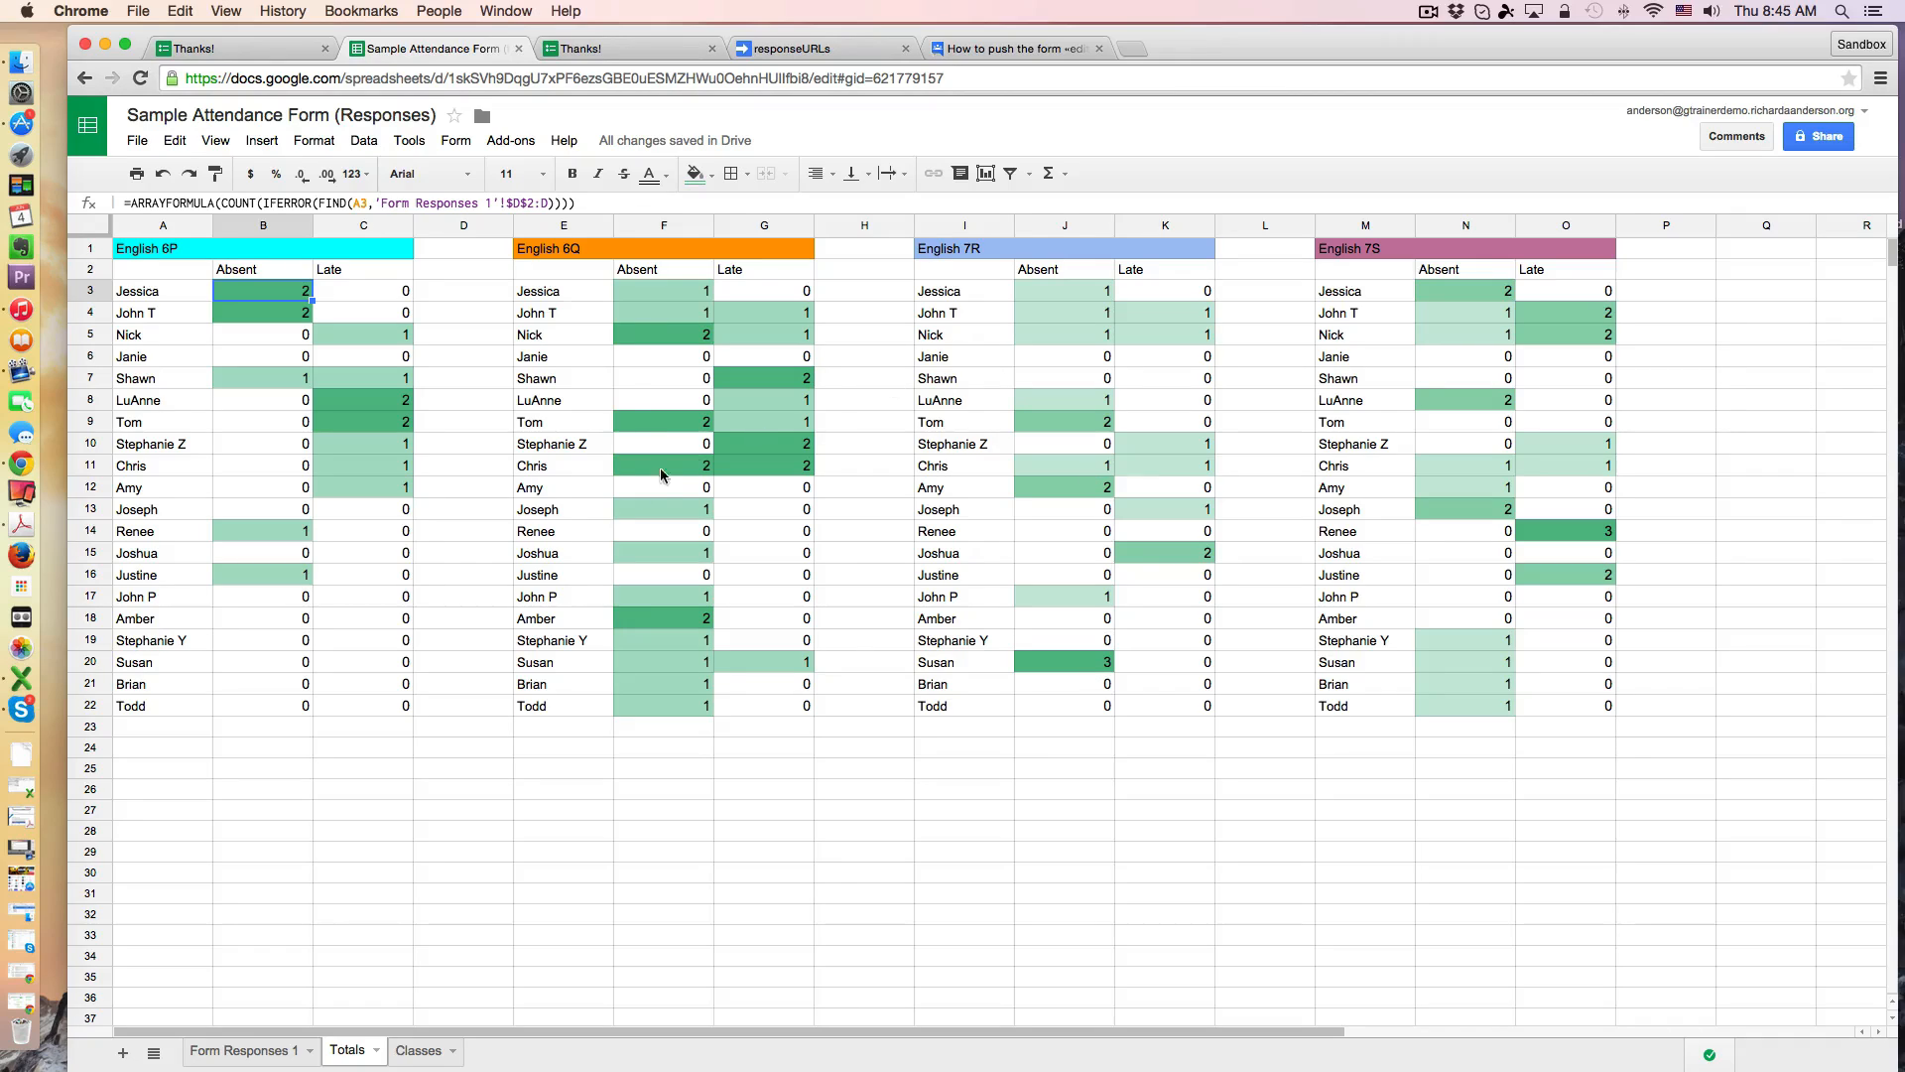
mouse_move(1311, 734)
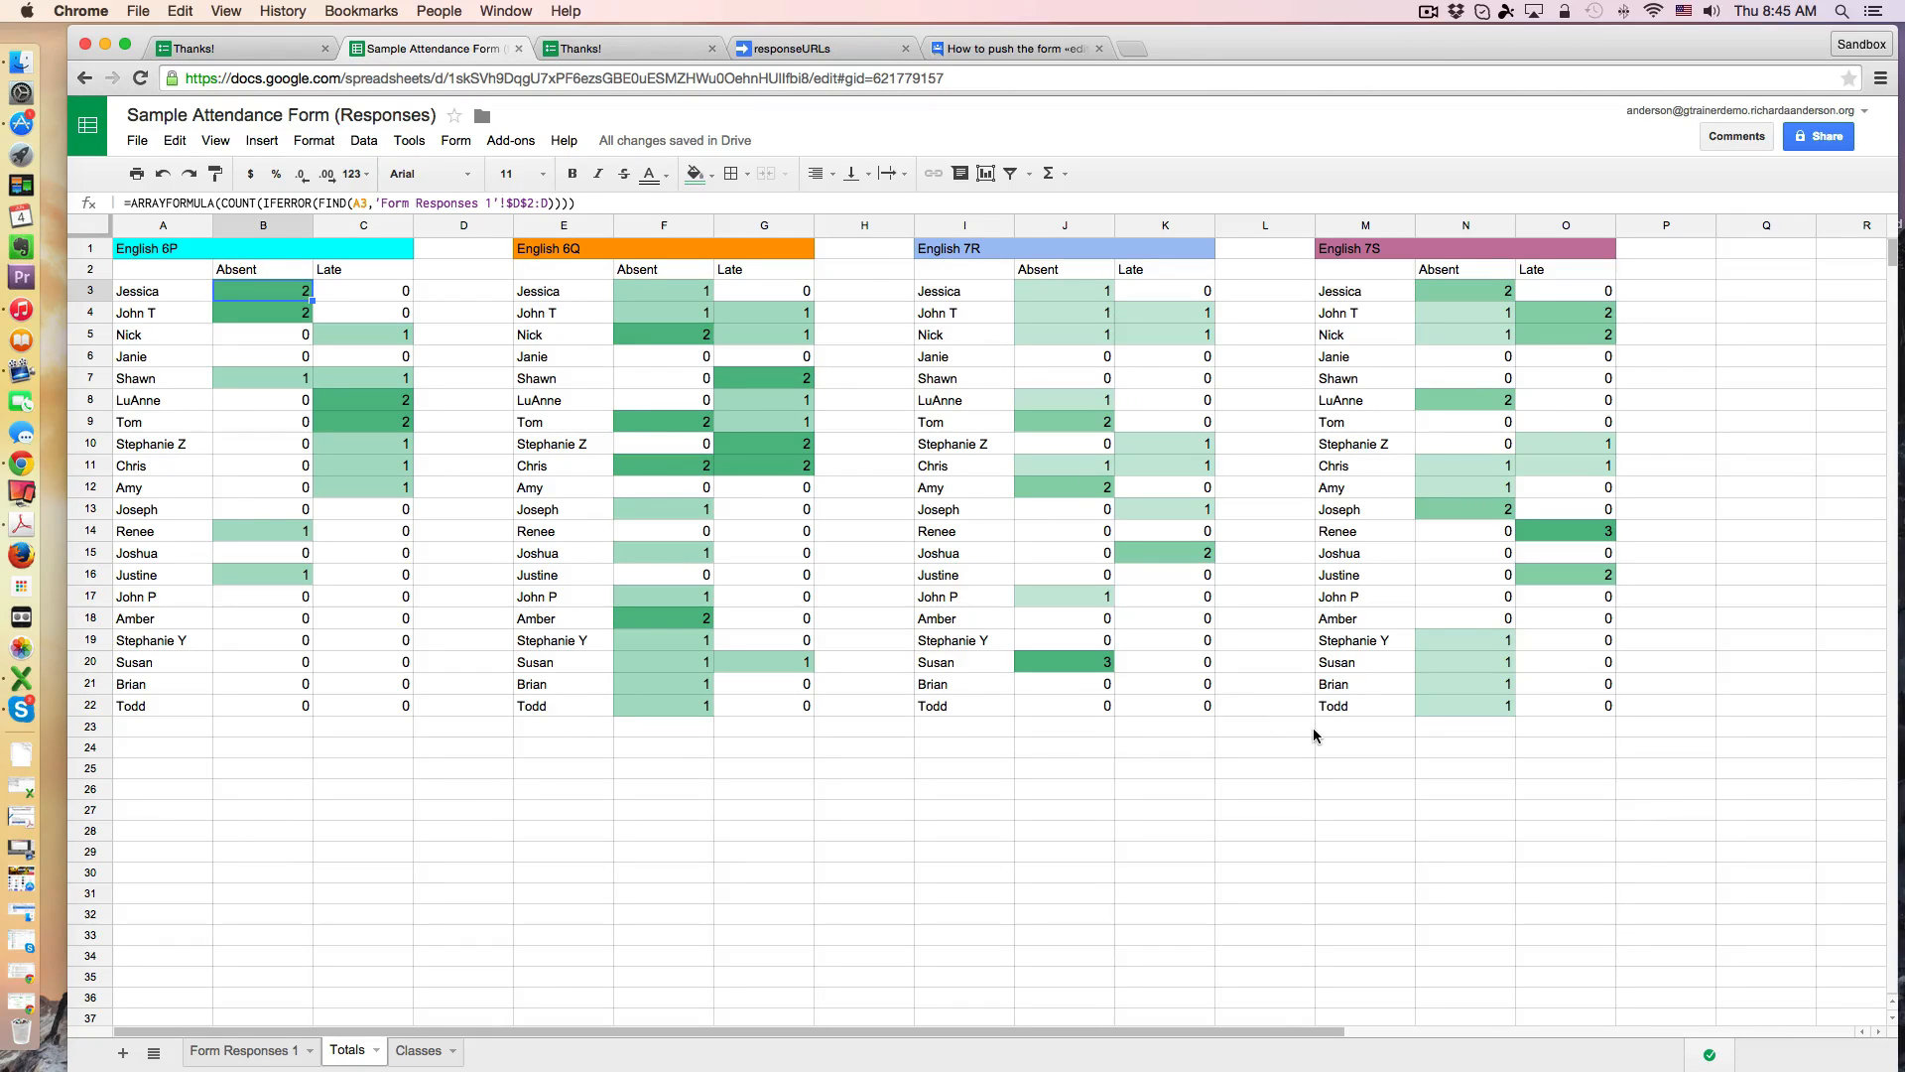
mouse_move(1288, 728)
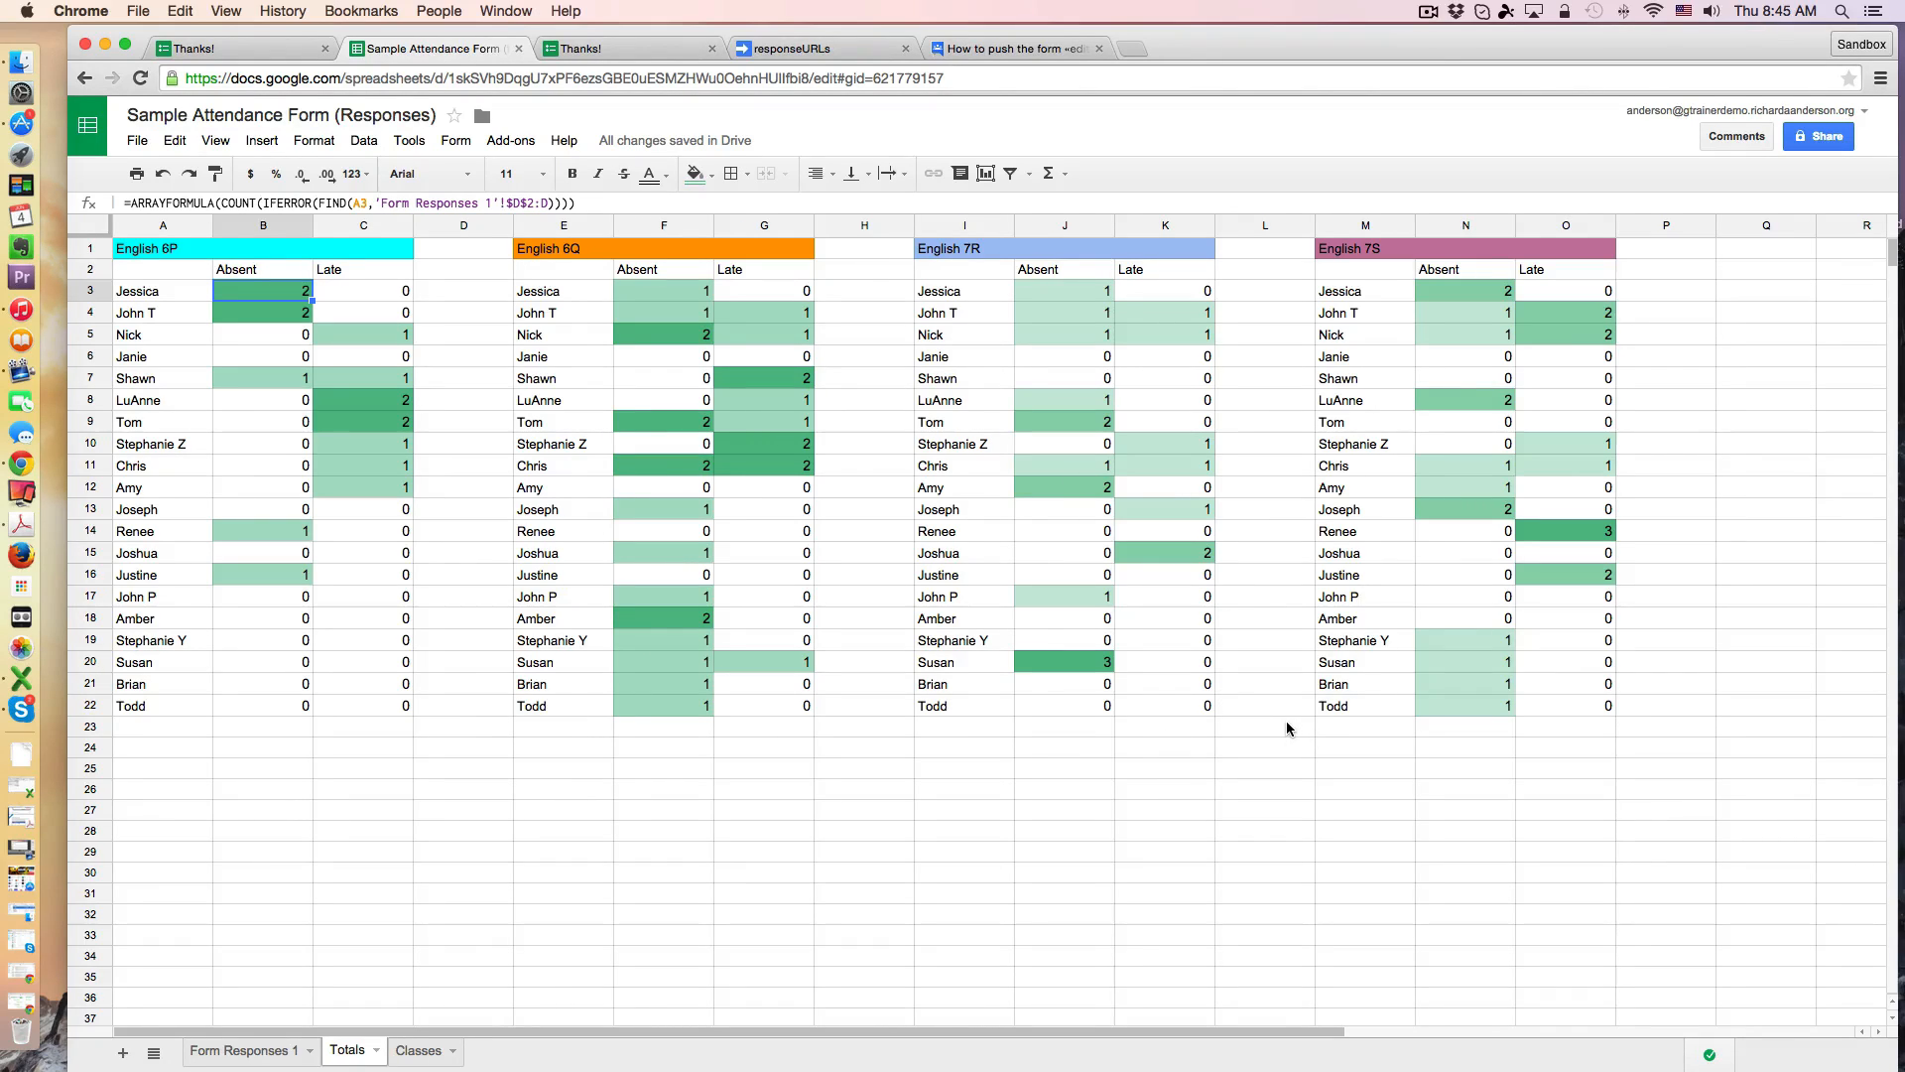
mouse_move(121, 202)
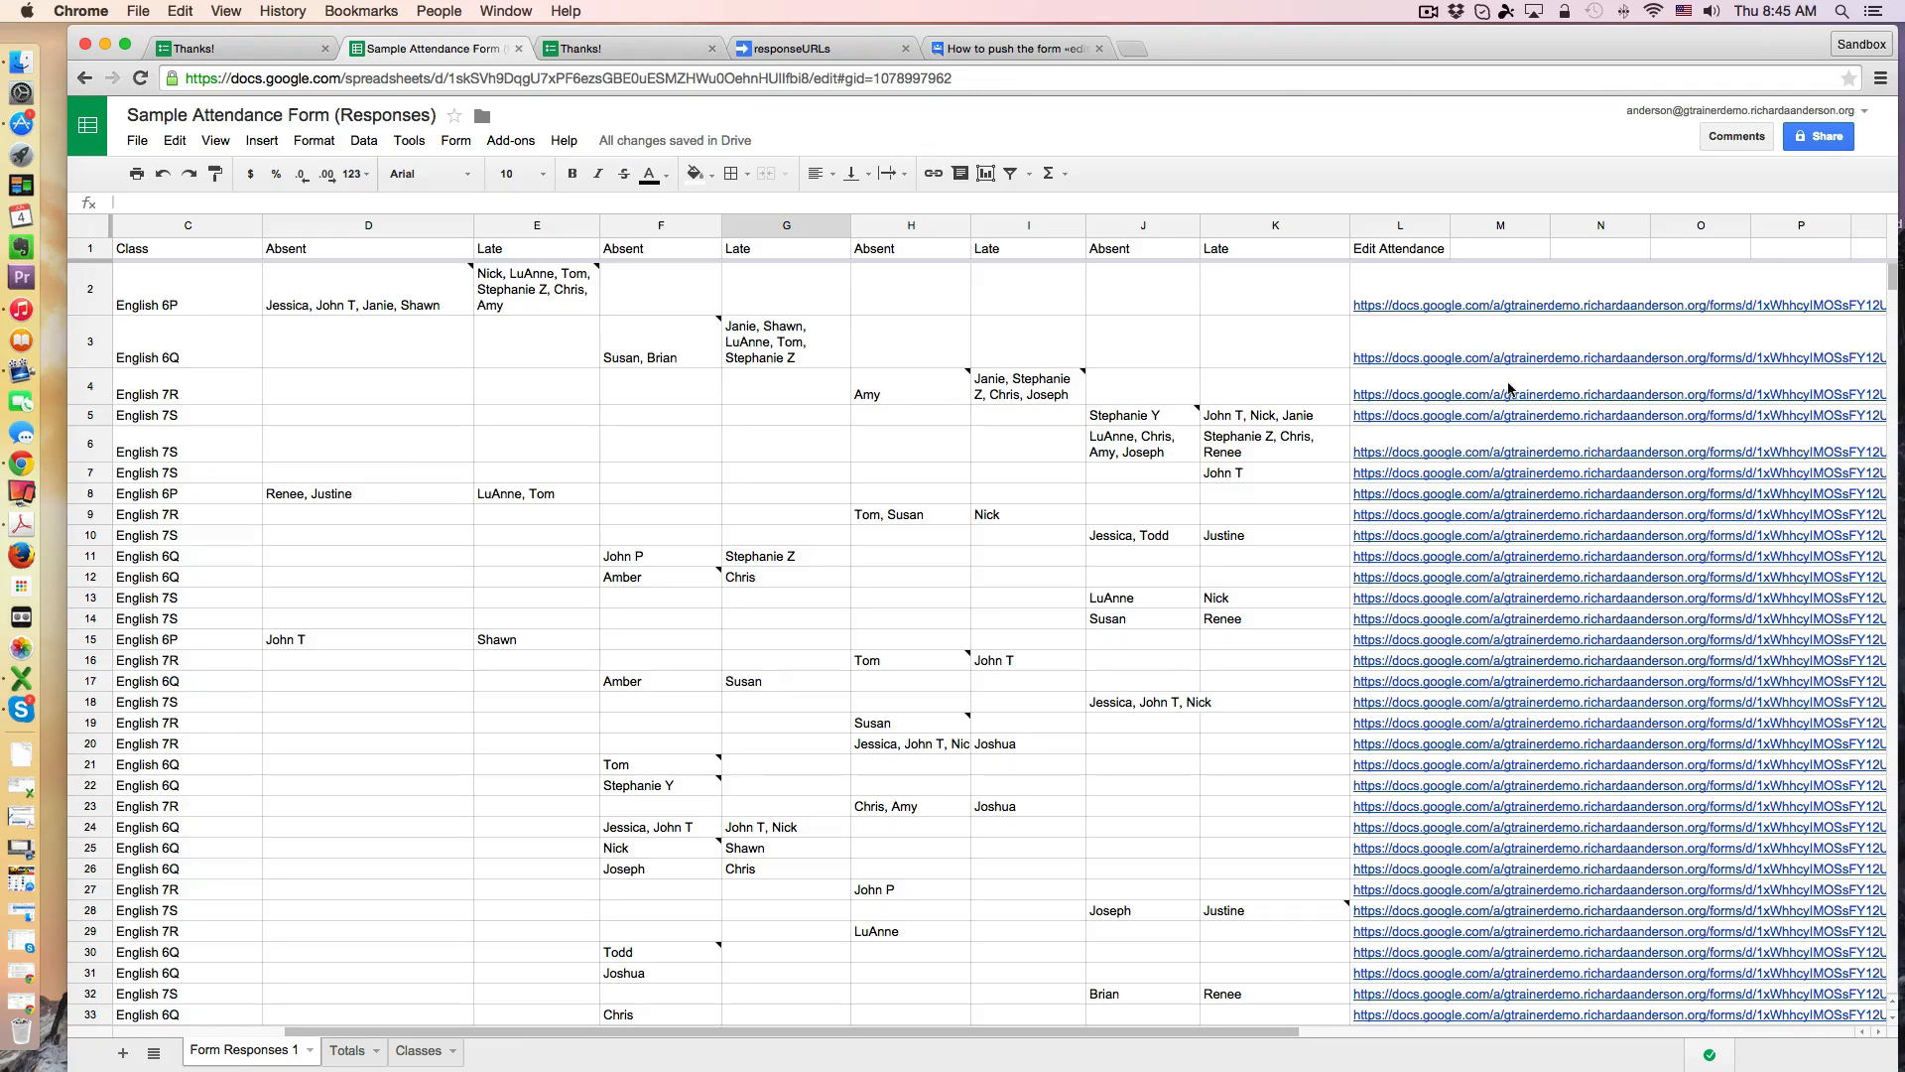
Step: Review the remaining Form Responses 1 rows, then switch to the Classes sheet
scroll("down", 3)
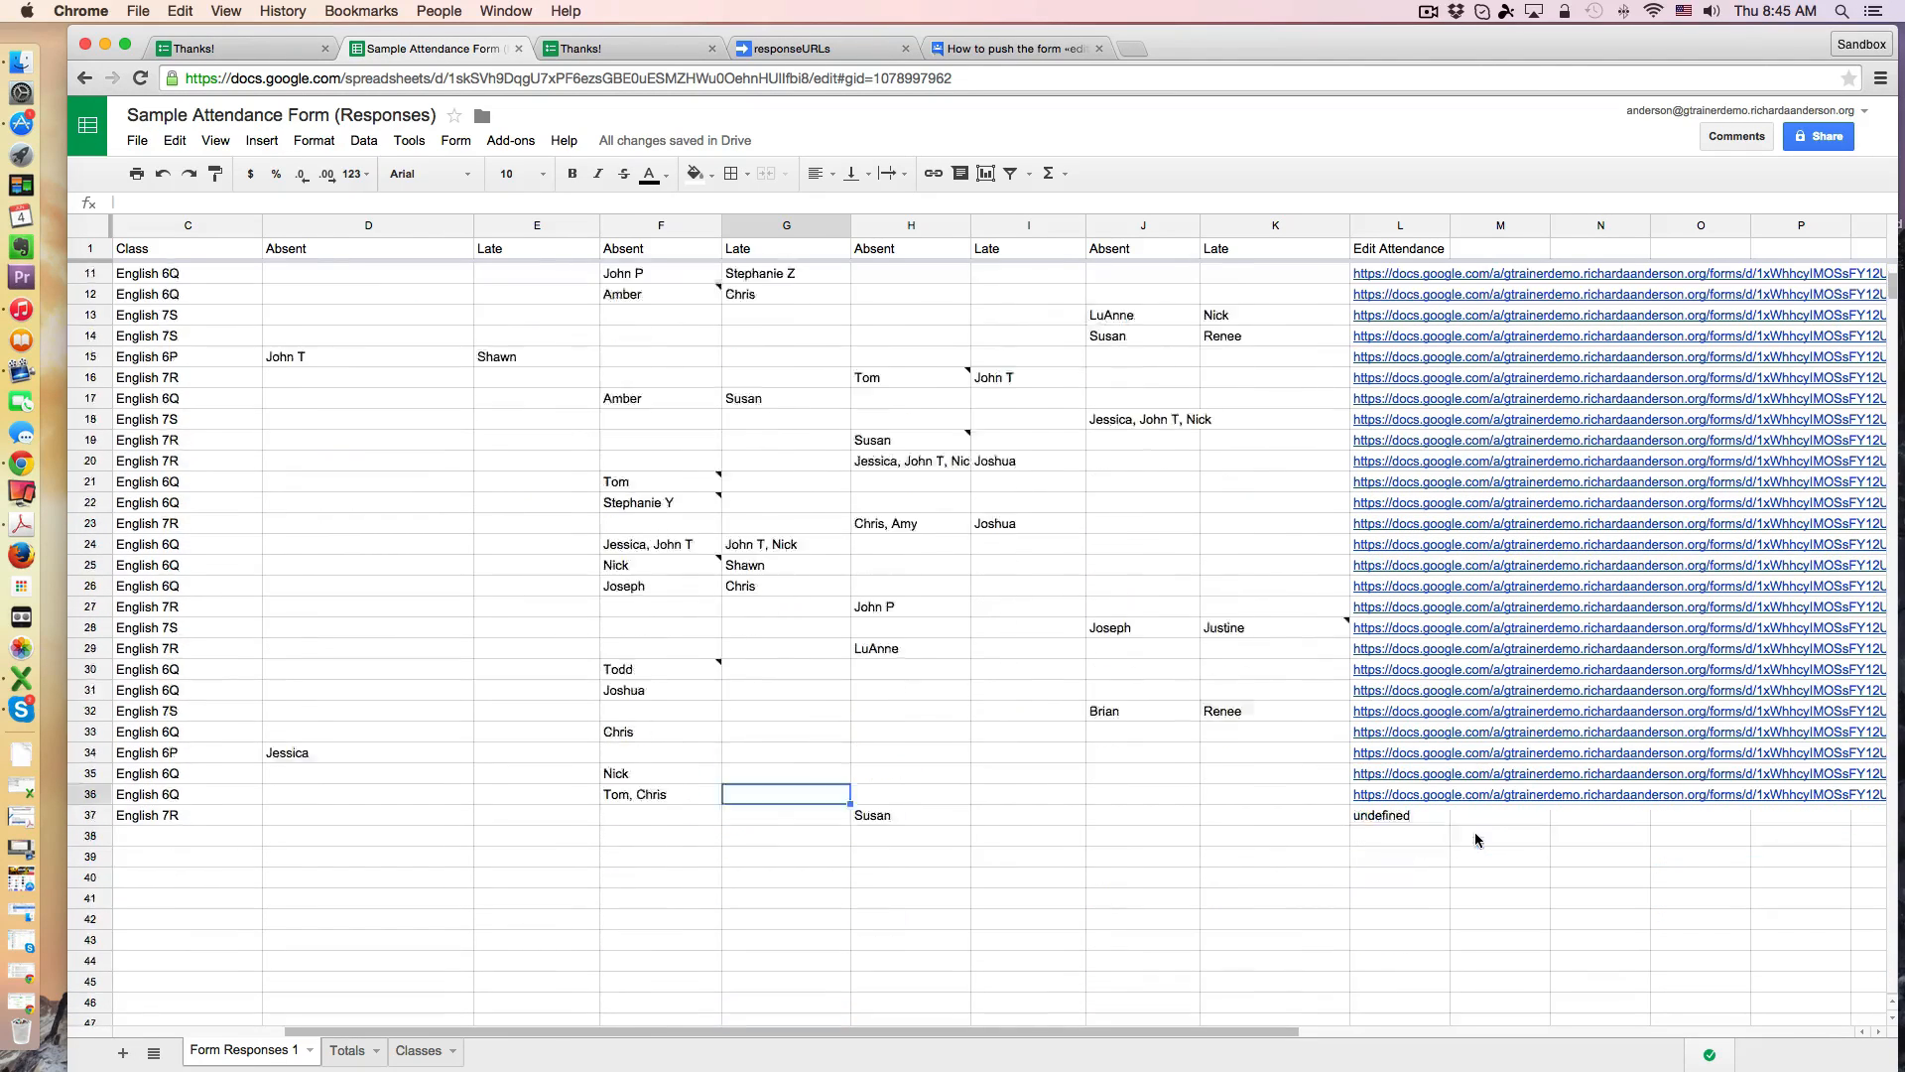
scroll("down", 3)
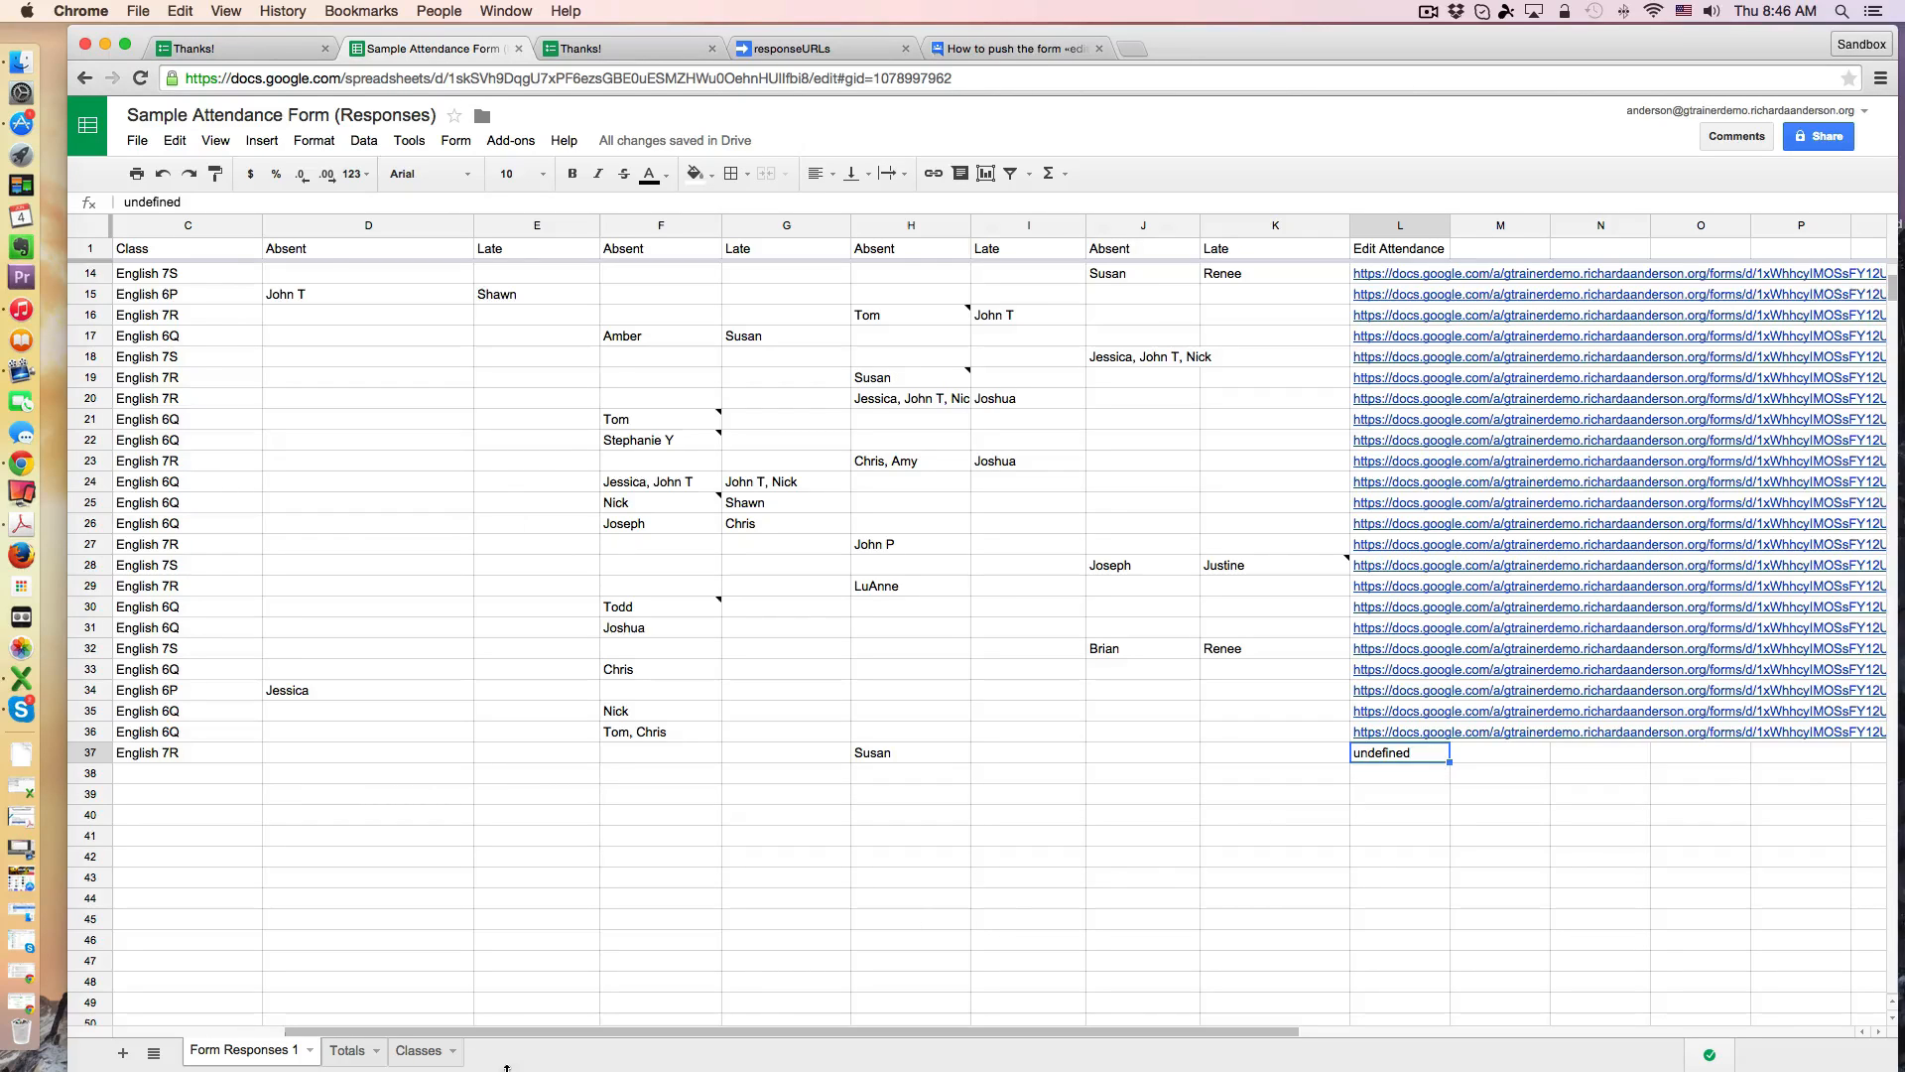
left_click(419, 1050)
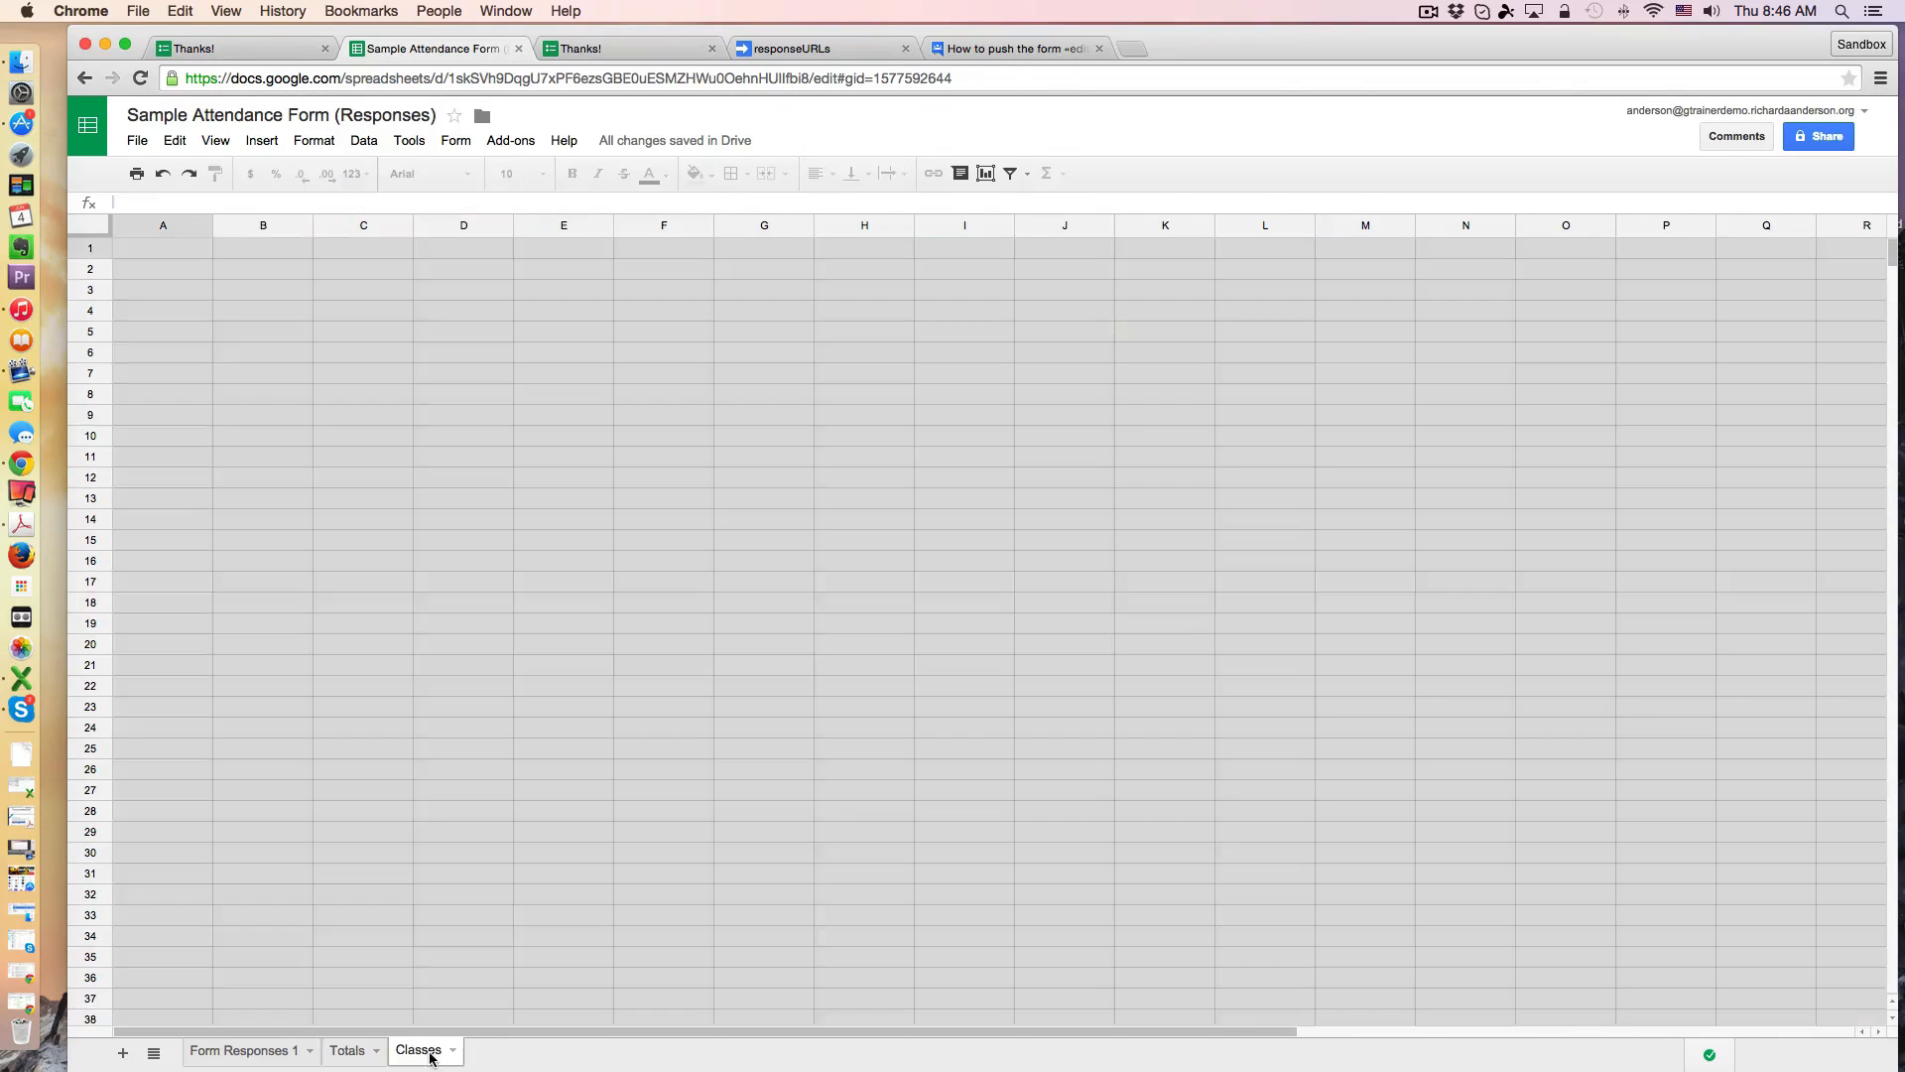
Step: Check the Classes sheet listing English 6P, 6Q, 7R, 7S, then return to the form's Thanks page
left_click(419, 1050)
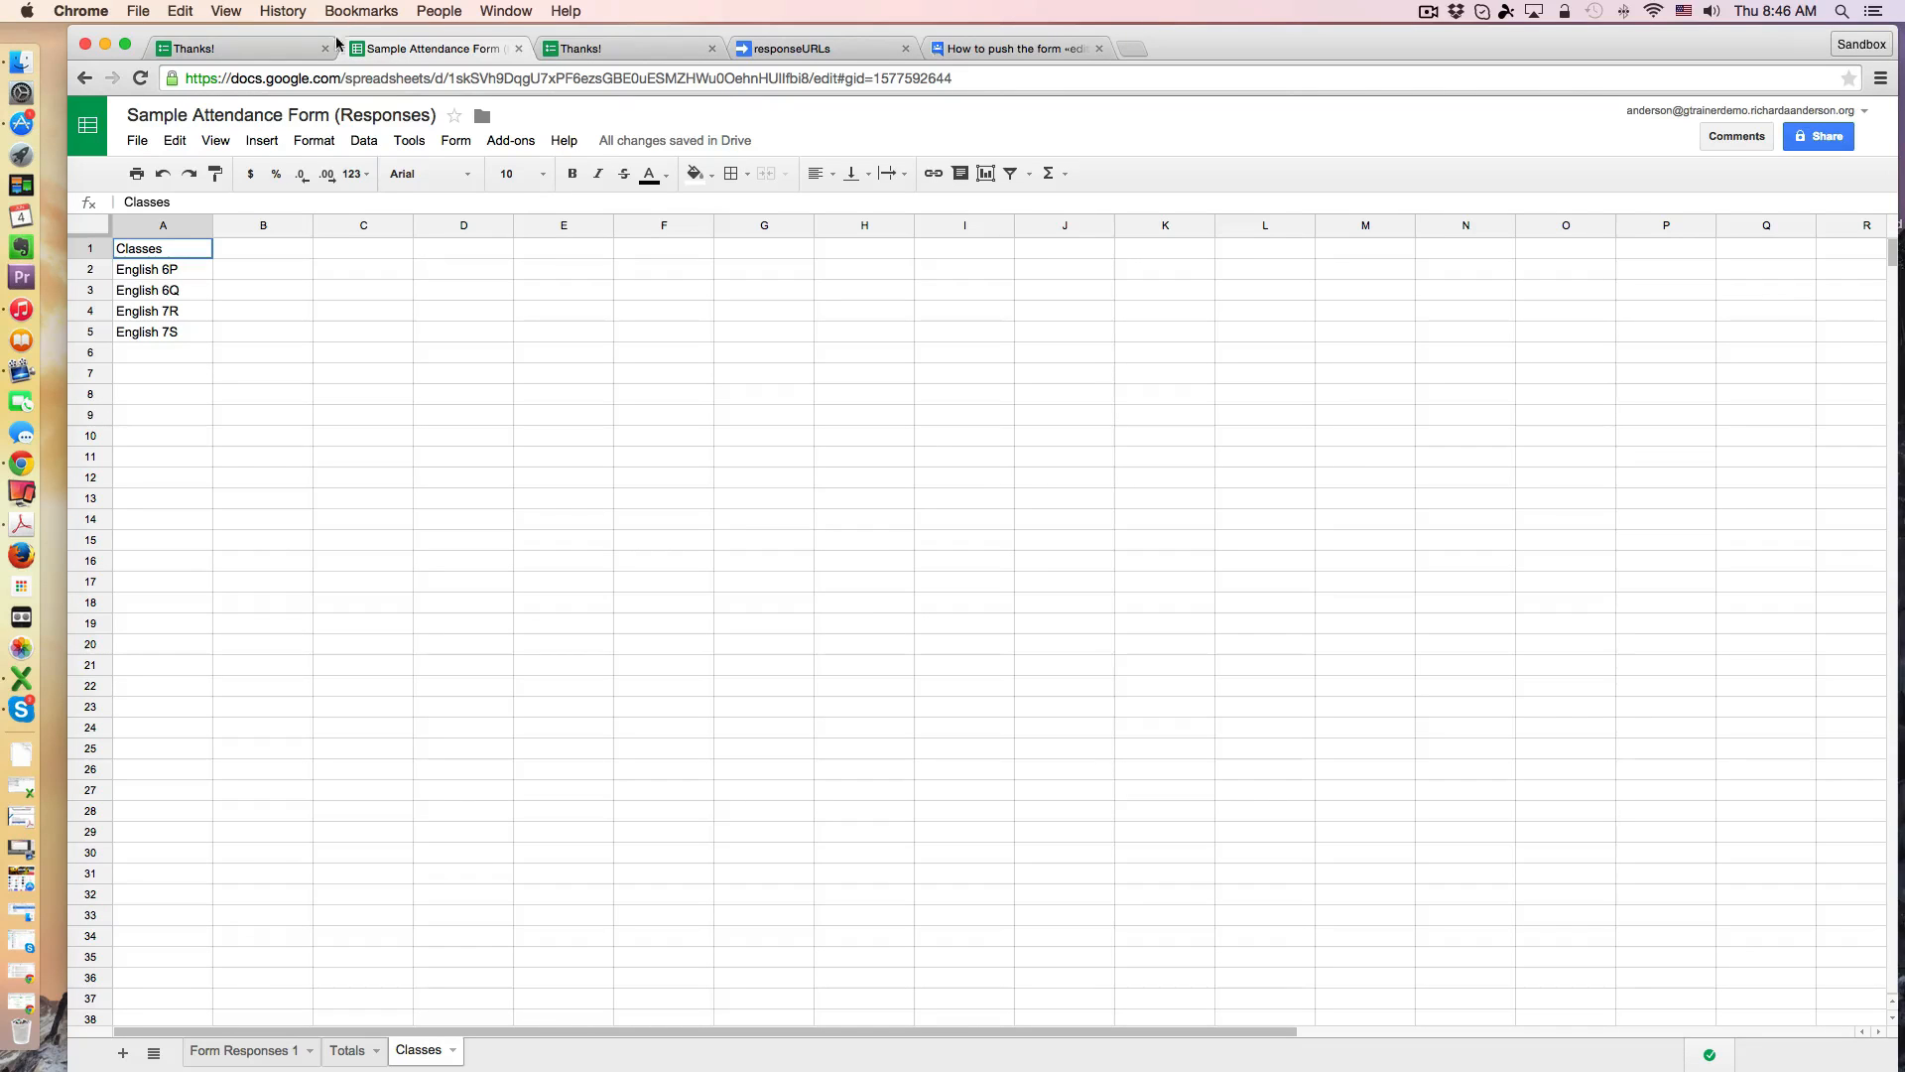
left_click(230, 48)
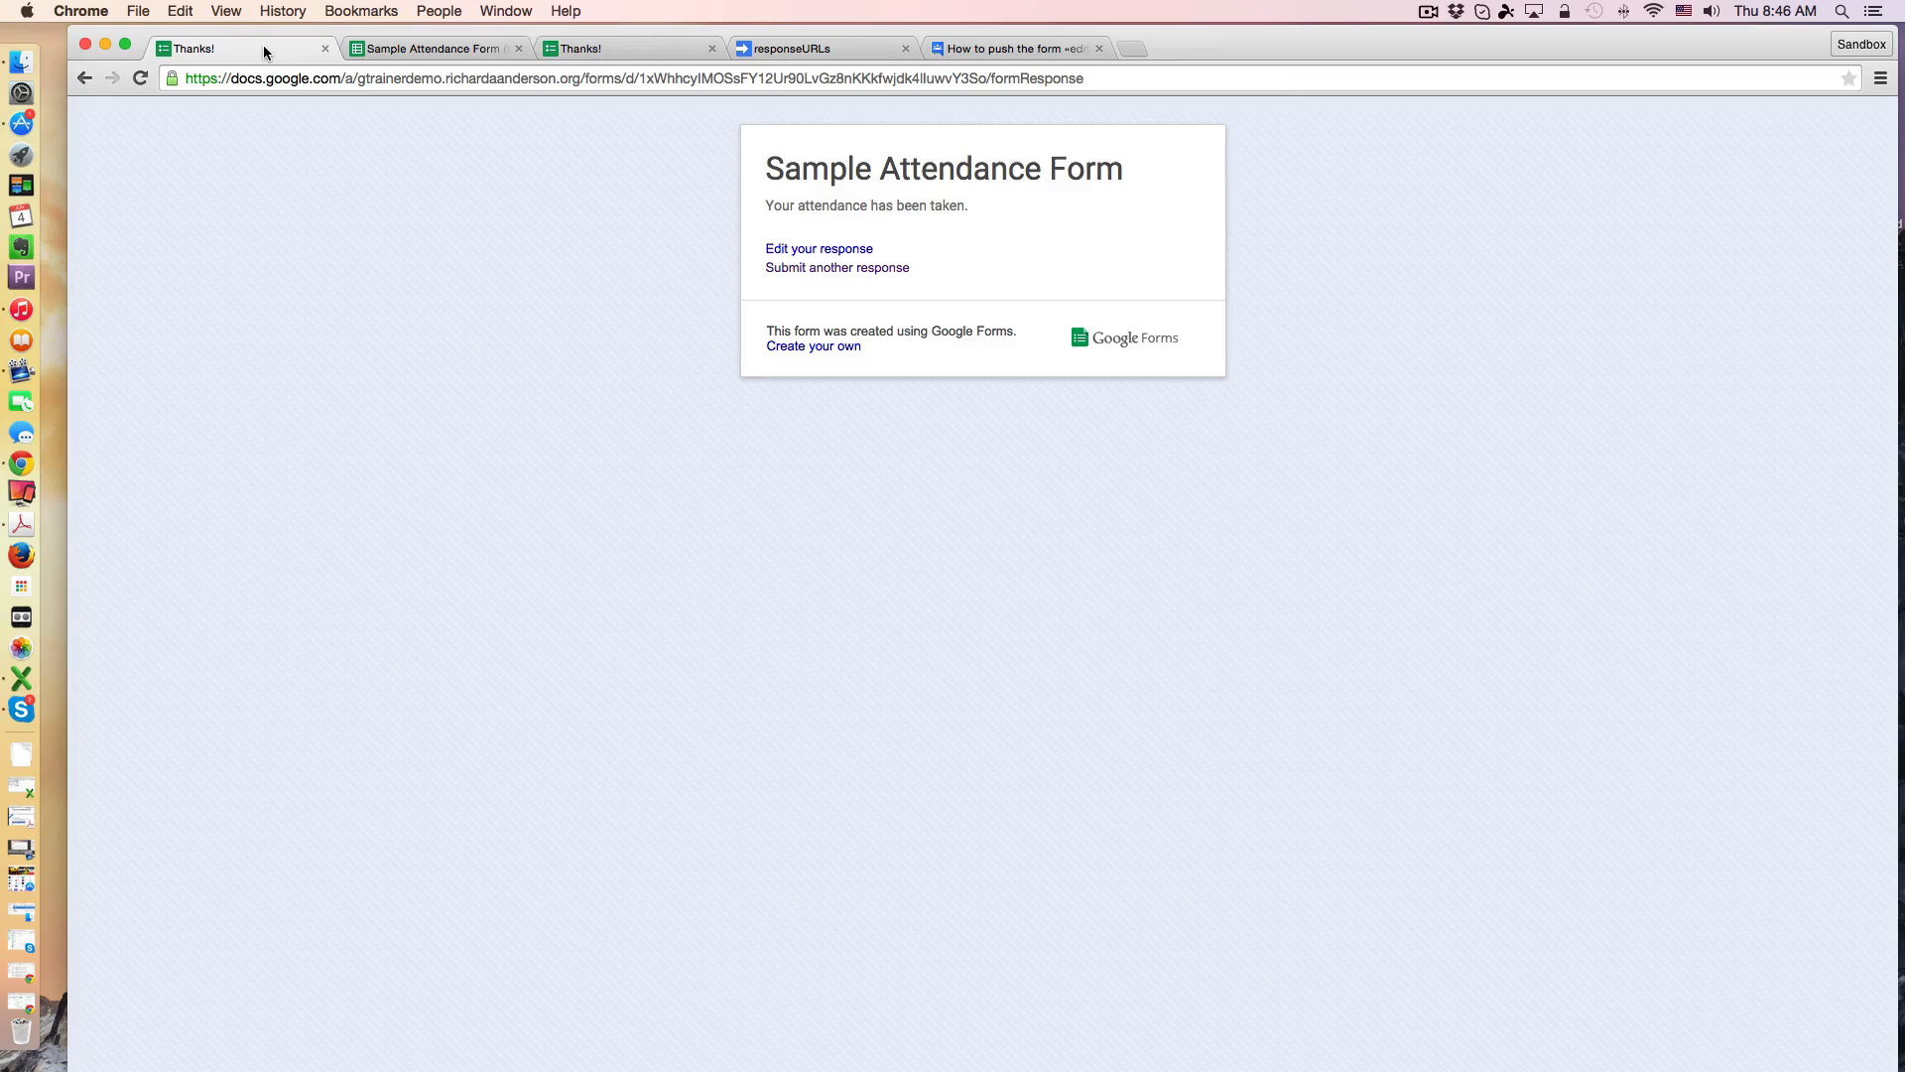
mouse_move(837, 268)
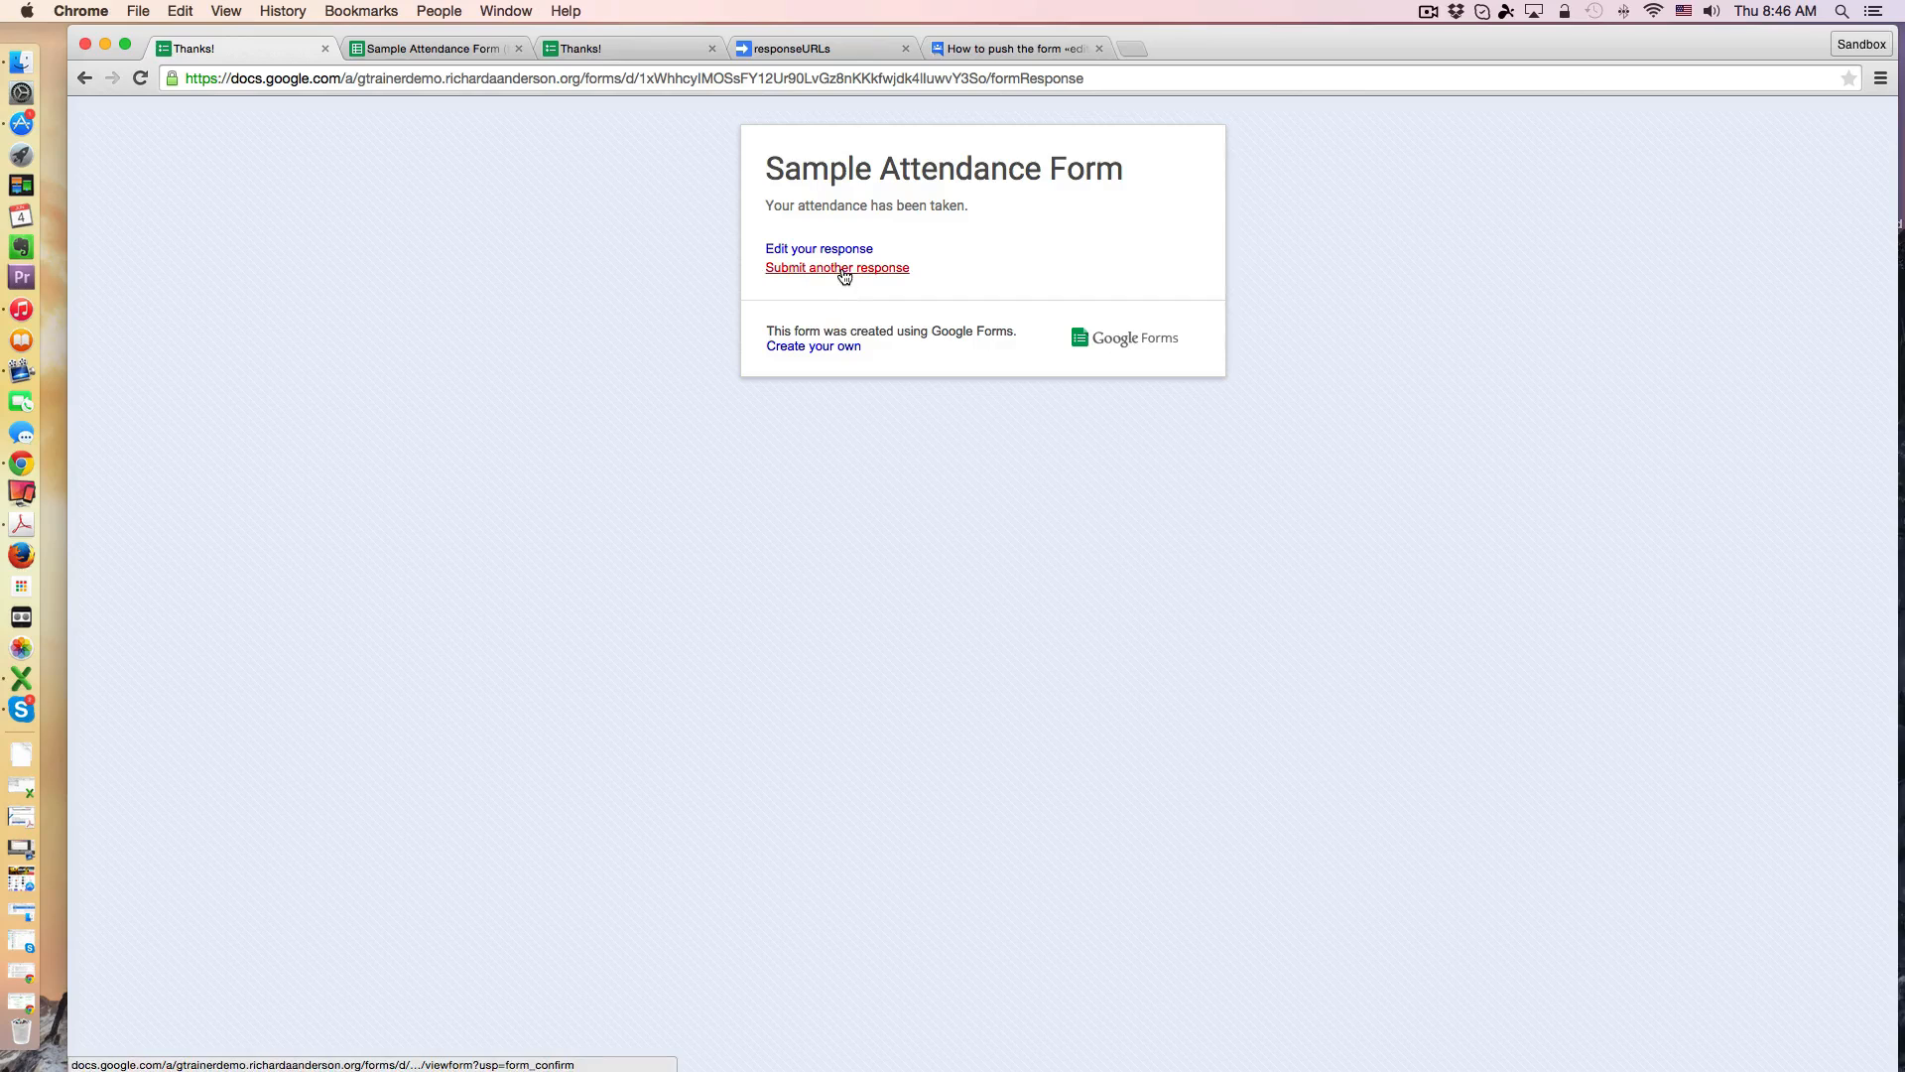
Step: Start another response and open the Sample Attendance Form in its editor
left_click(836, 268)
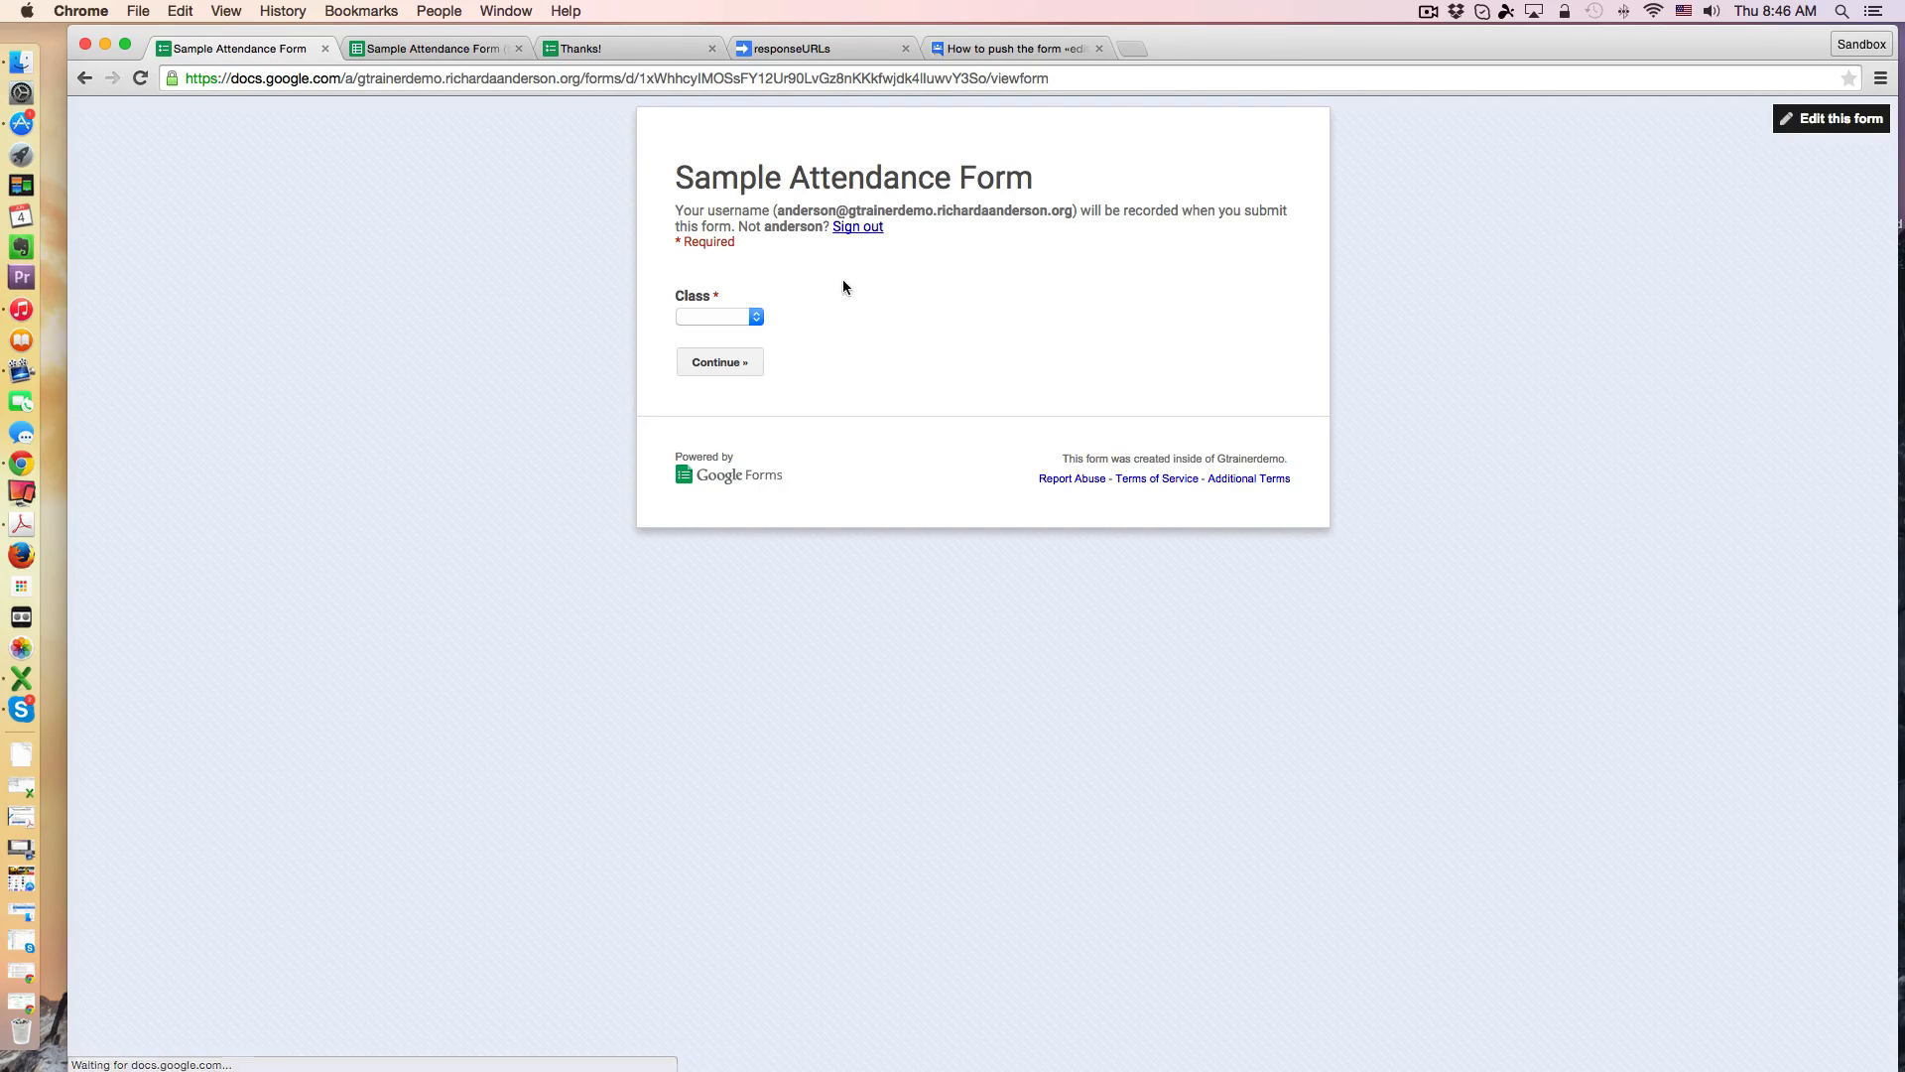
left_click(1831, 117)
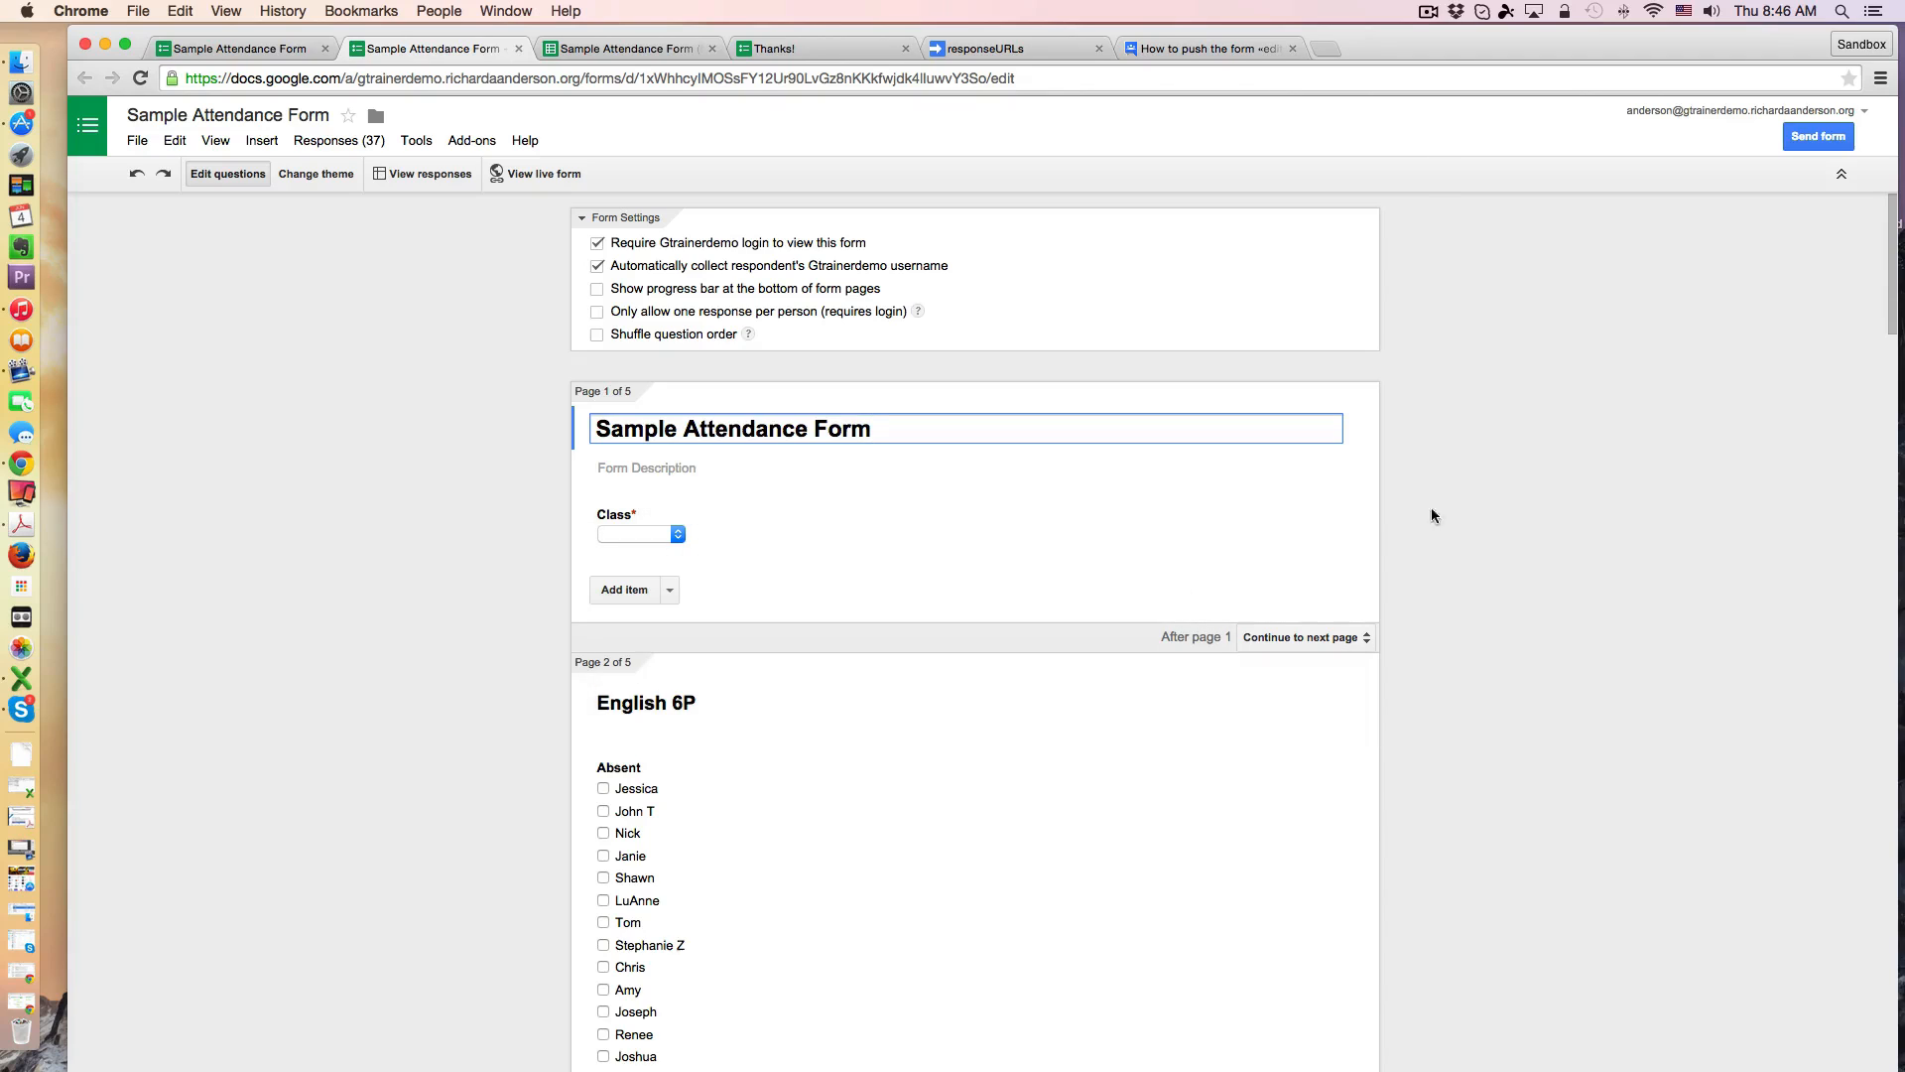
Step: Review the Class question's per-class page branching, then list the installed add-ons including formRanger
left_click(641, 532)
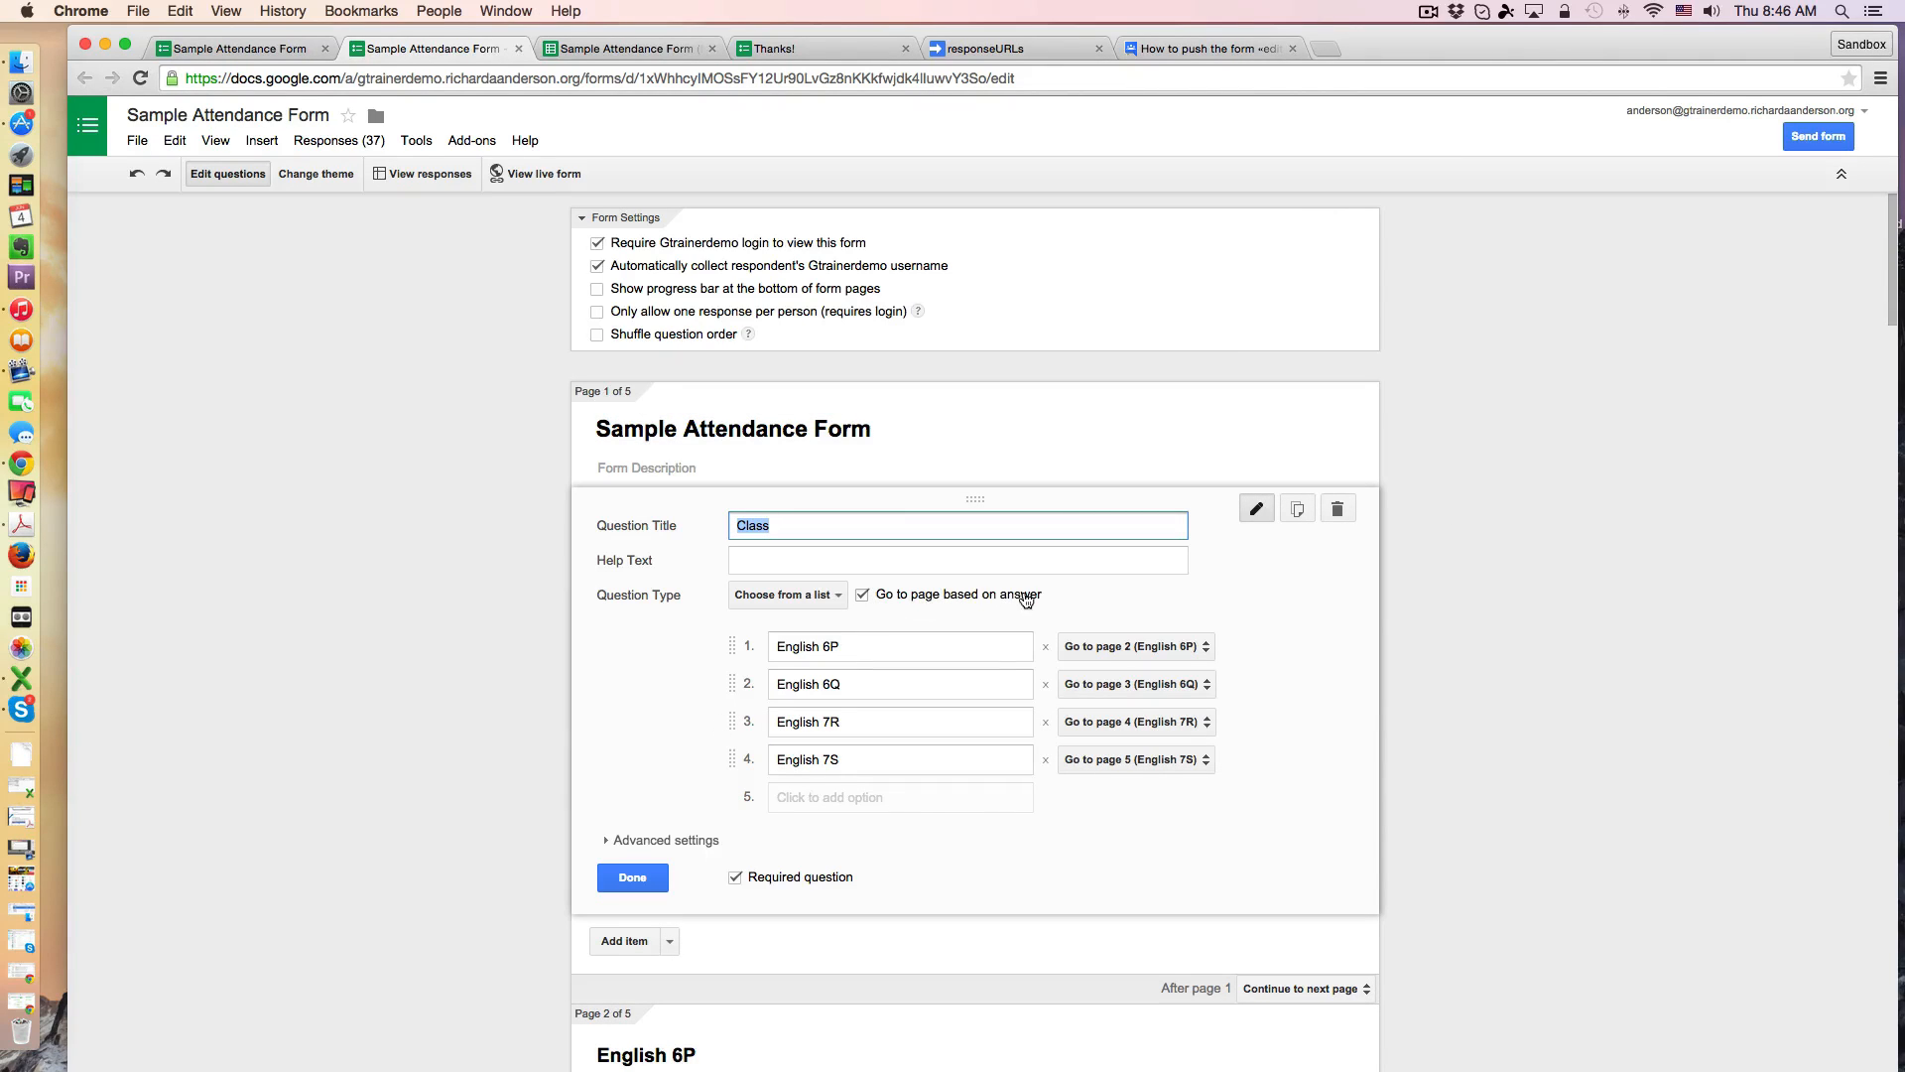
mouse_move(851, 645)
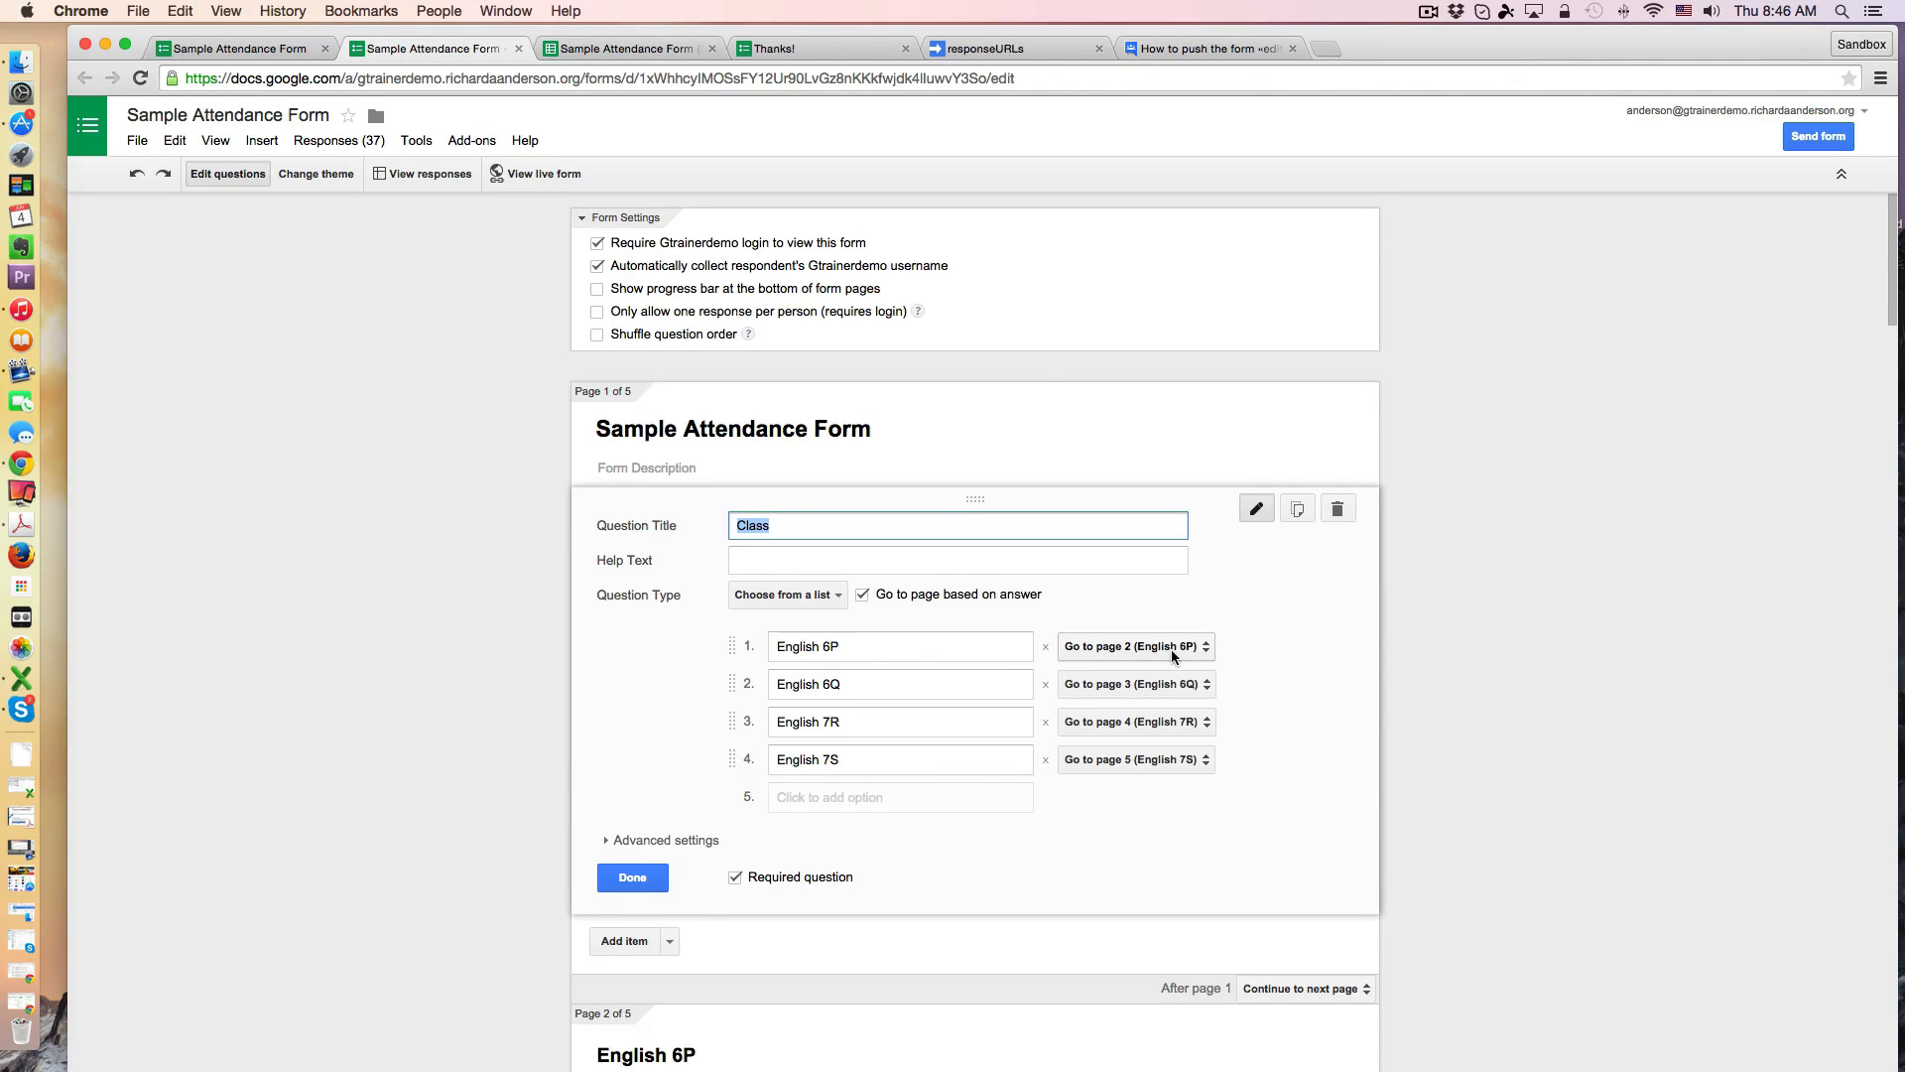
scroll("down", 3)
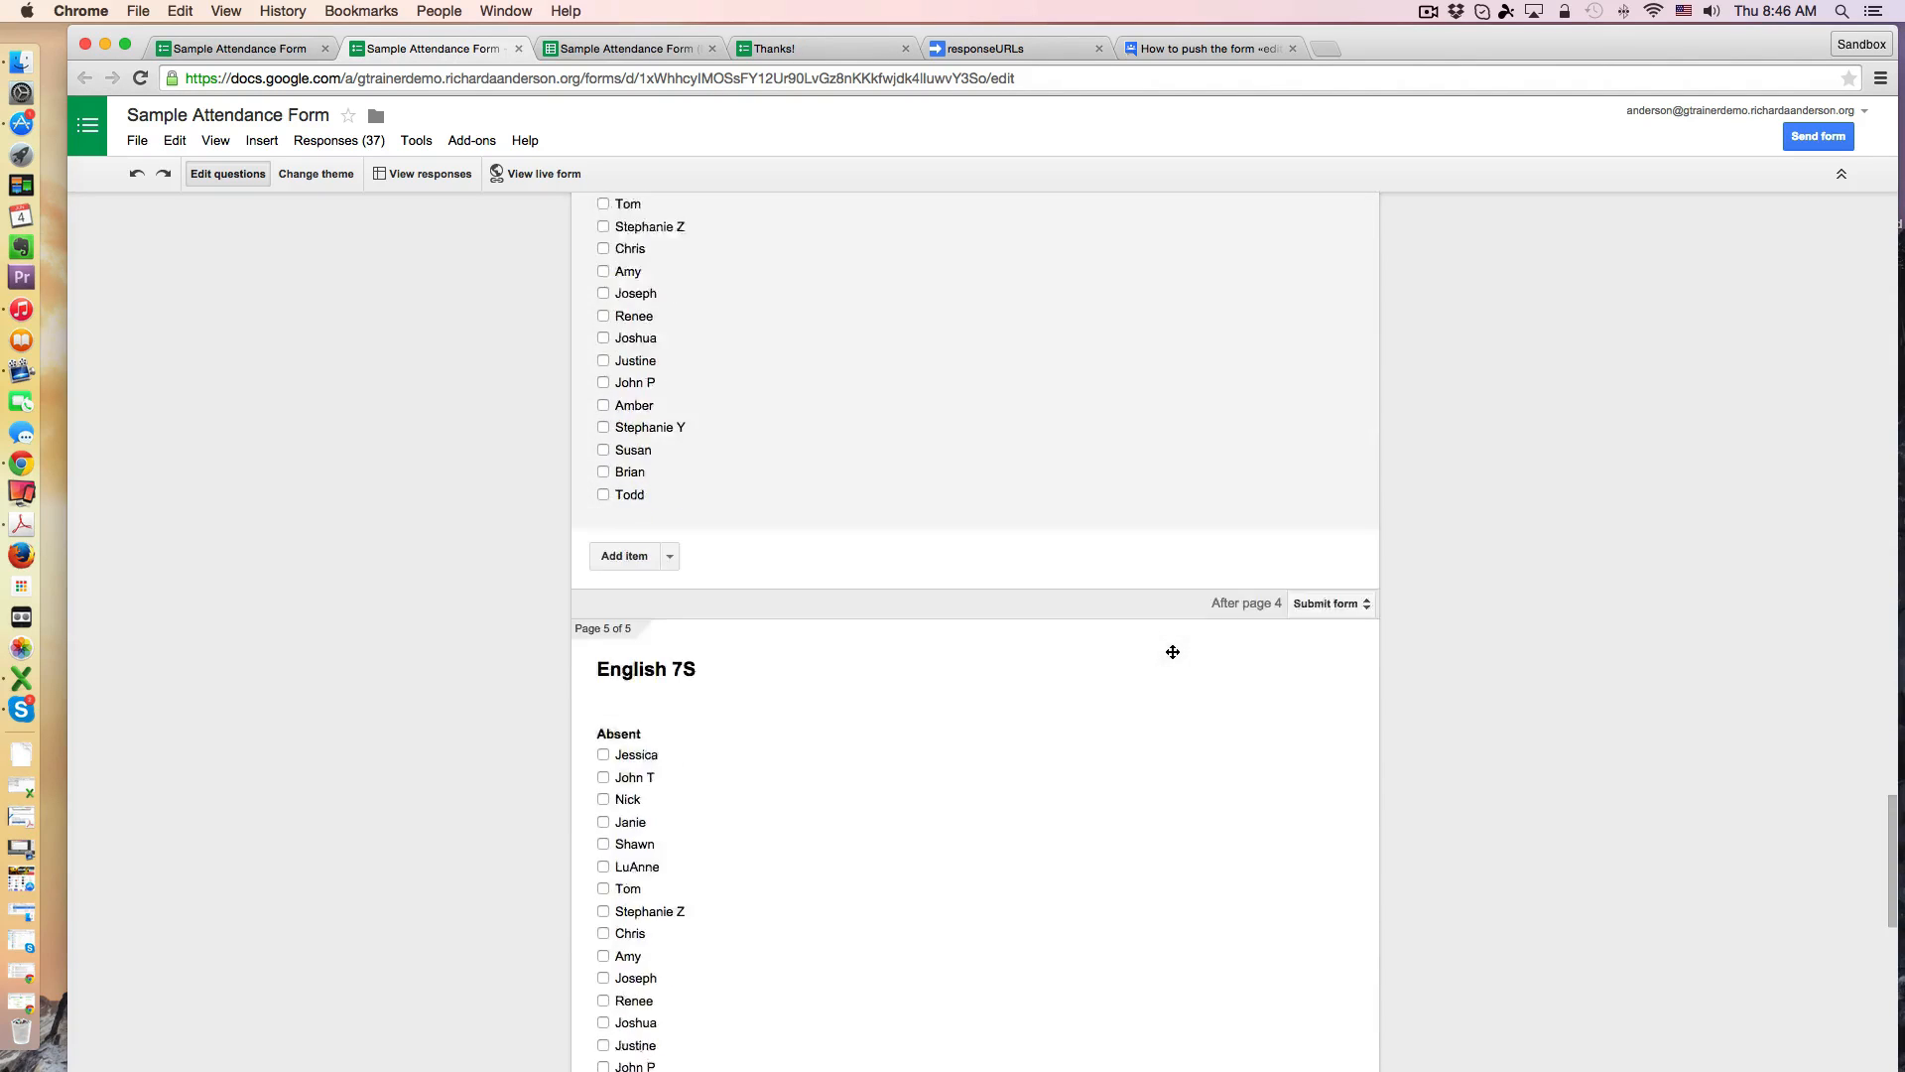
scroll("down", 3)
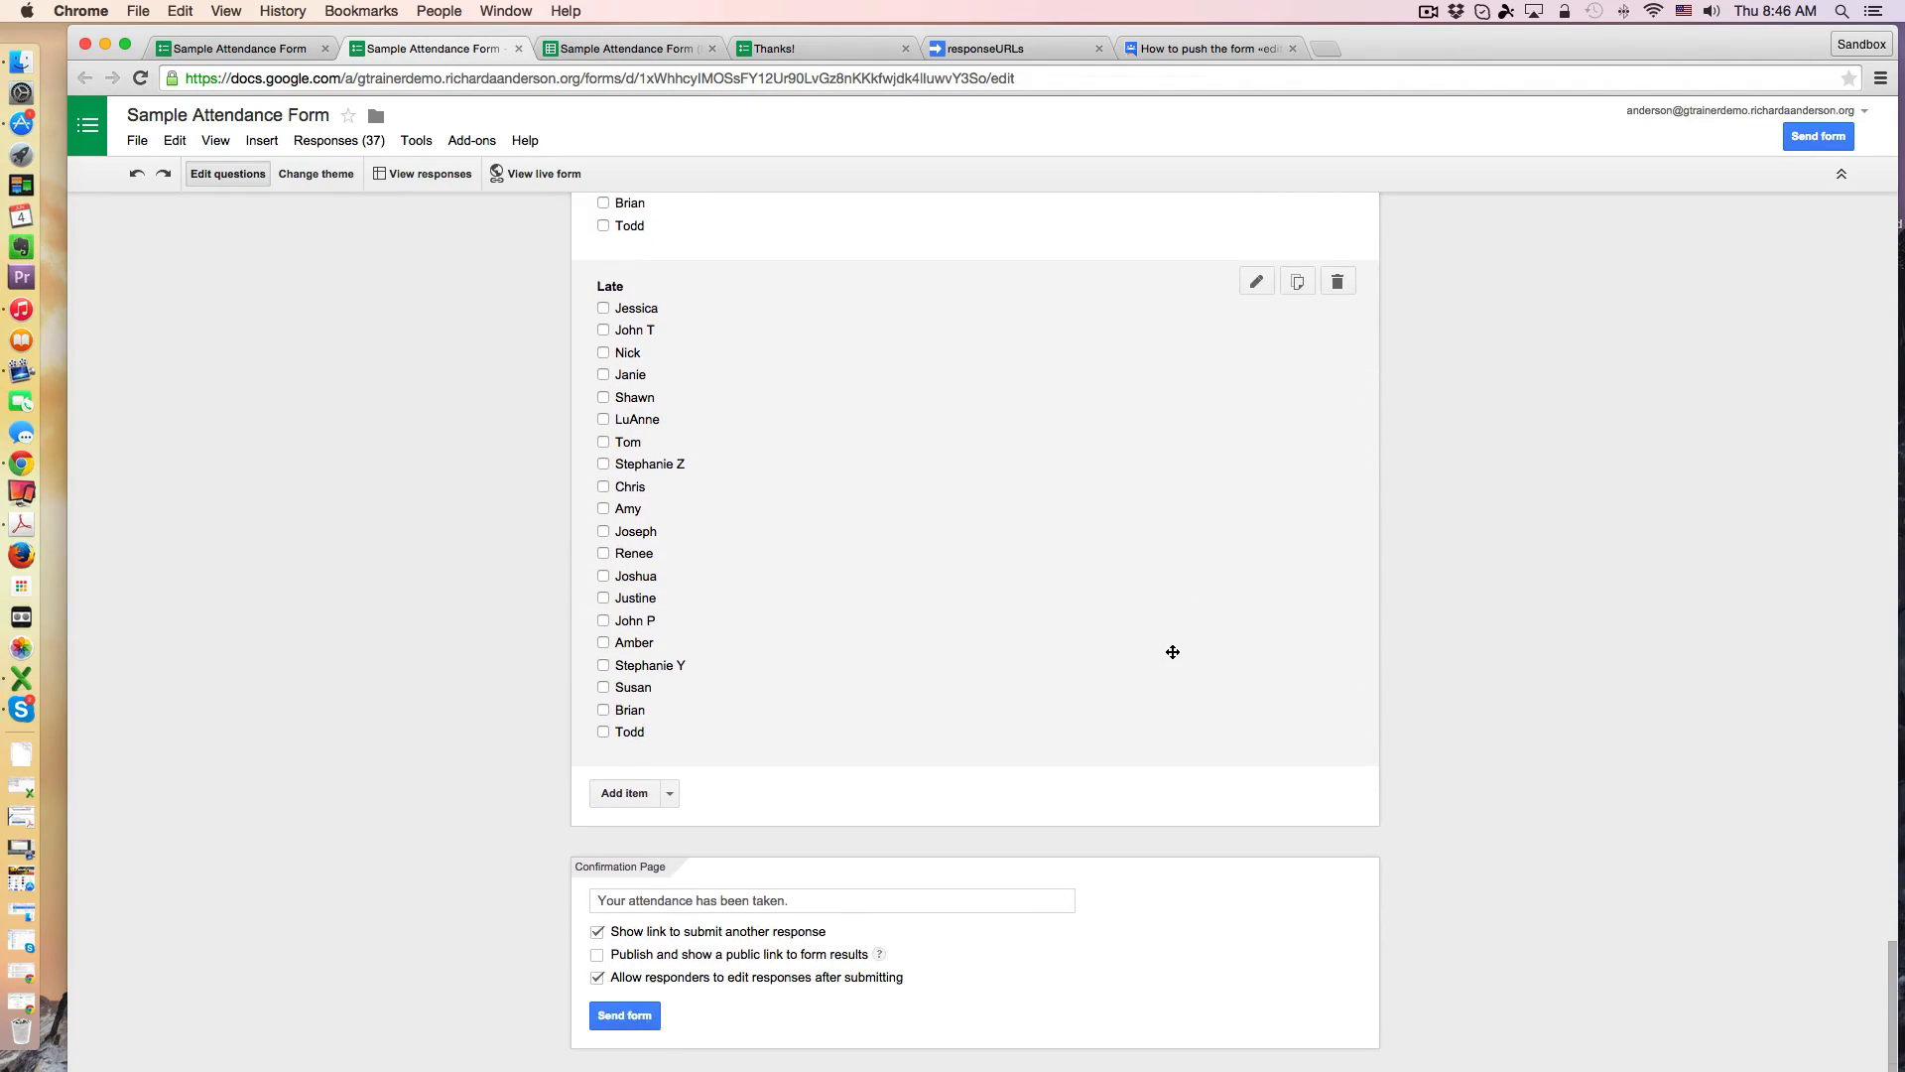
scroll("down", 3)
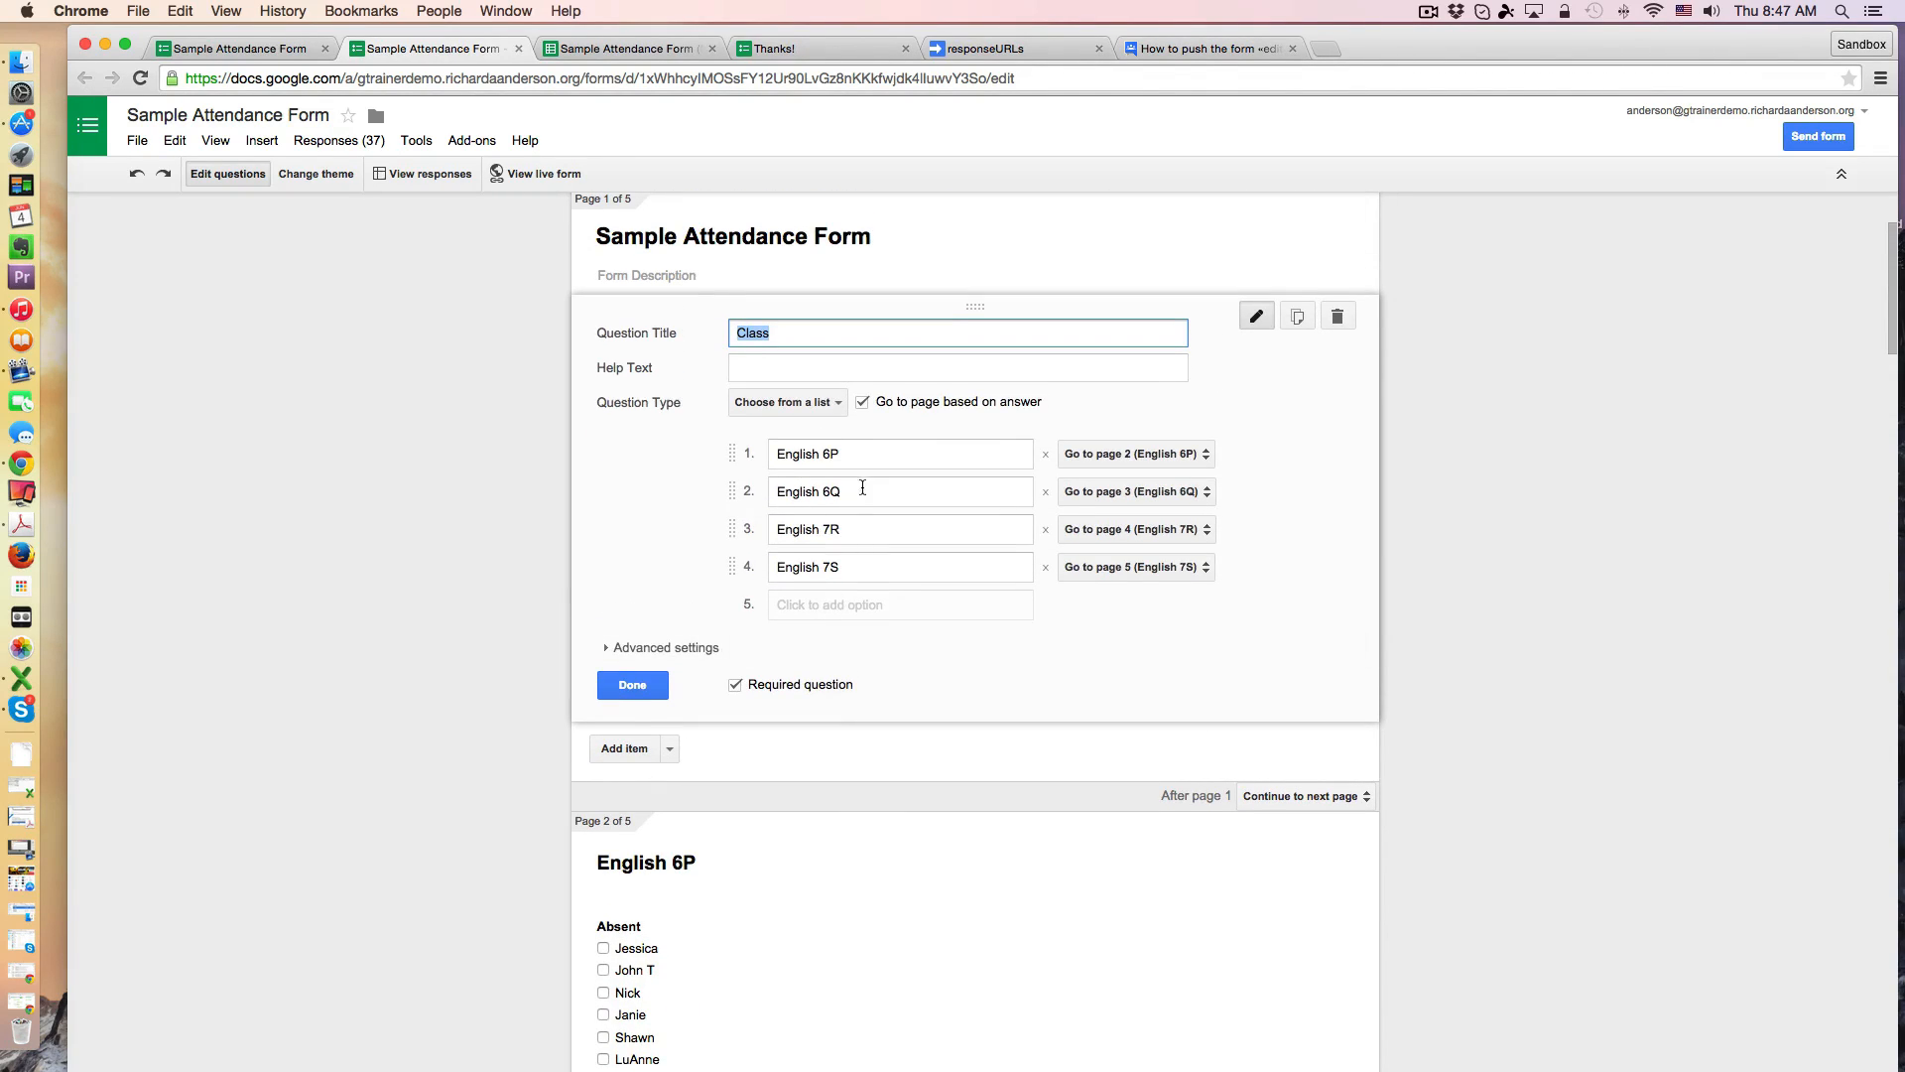
mouse_move(847, 532)
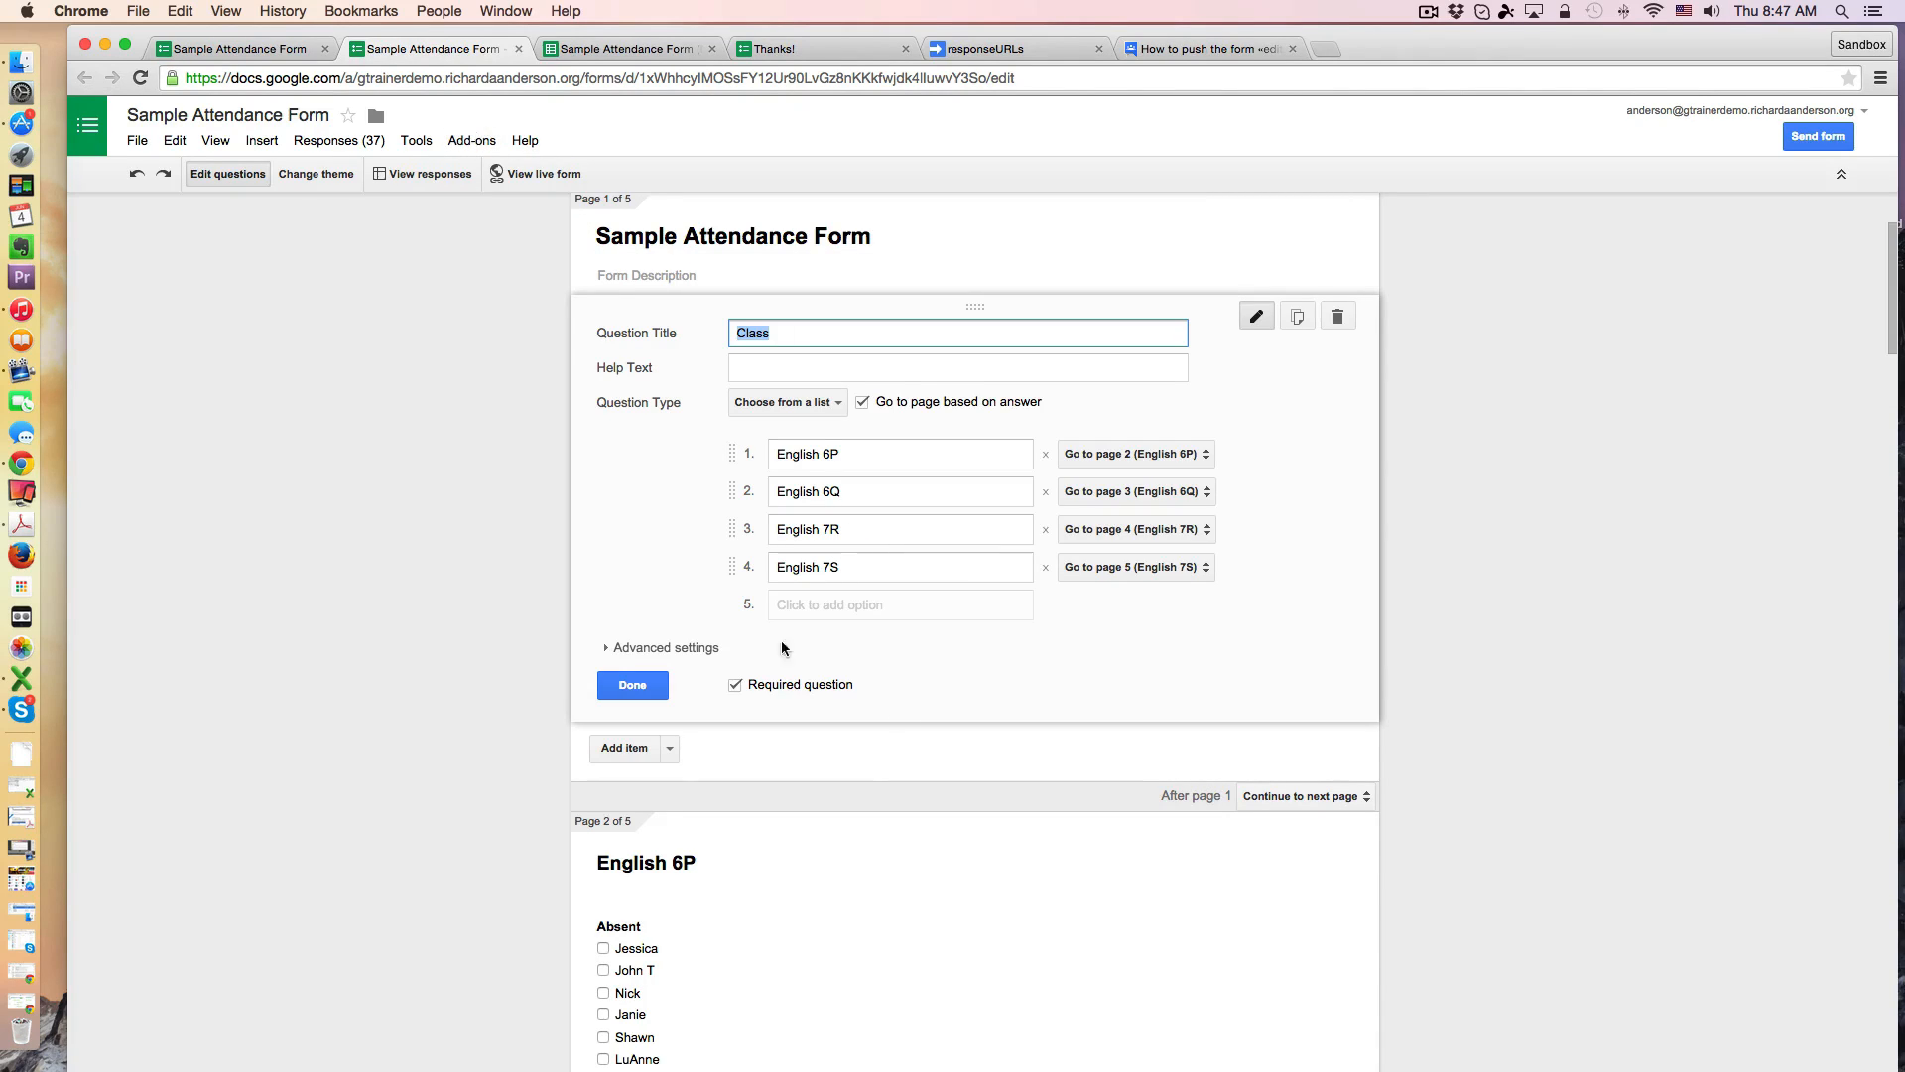
scroll("down", 3)
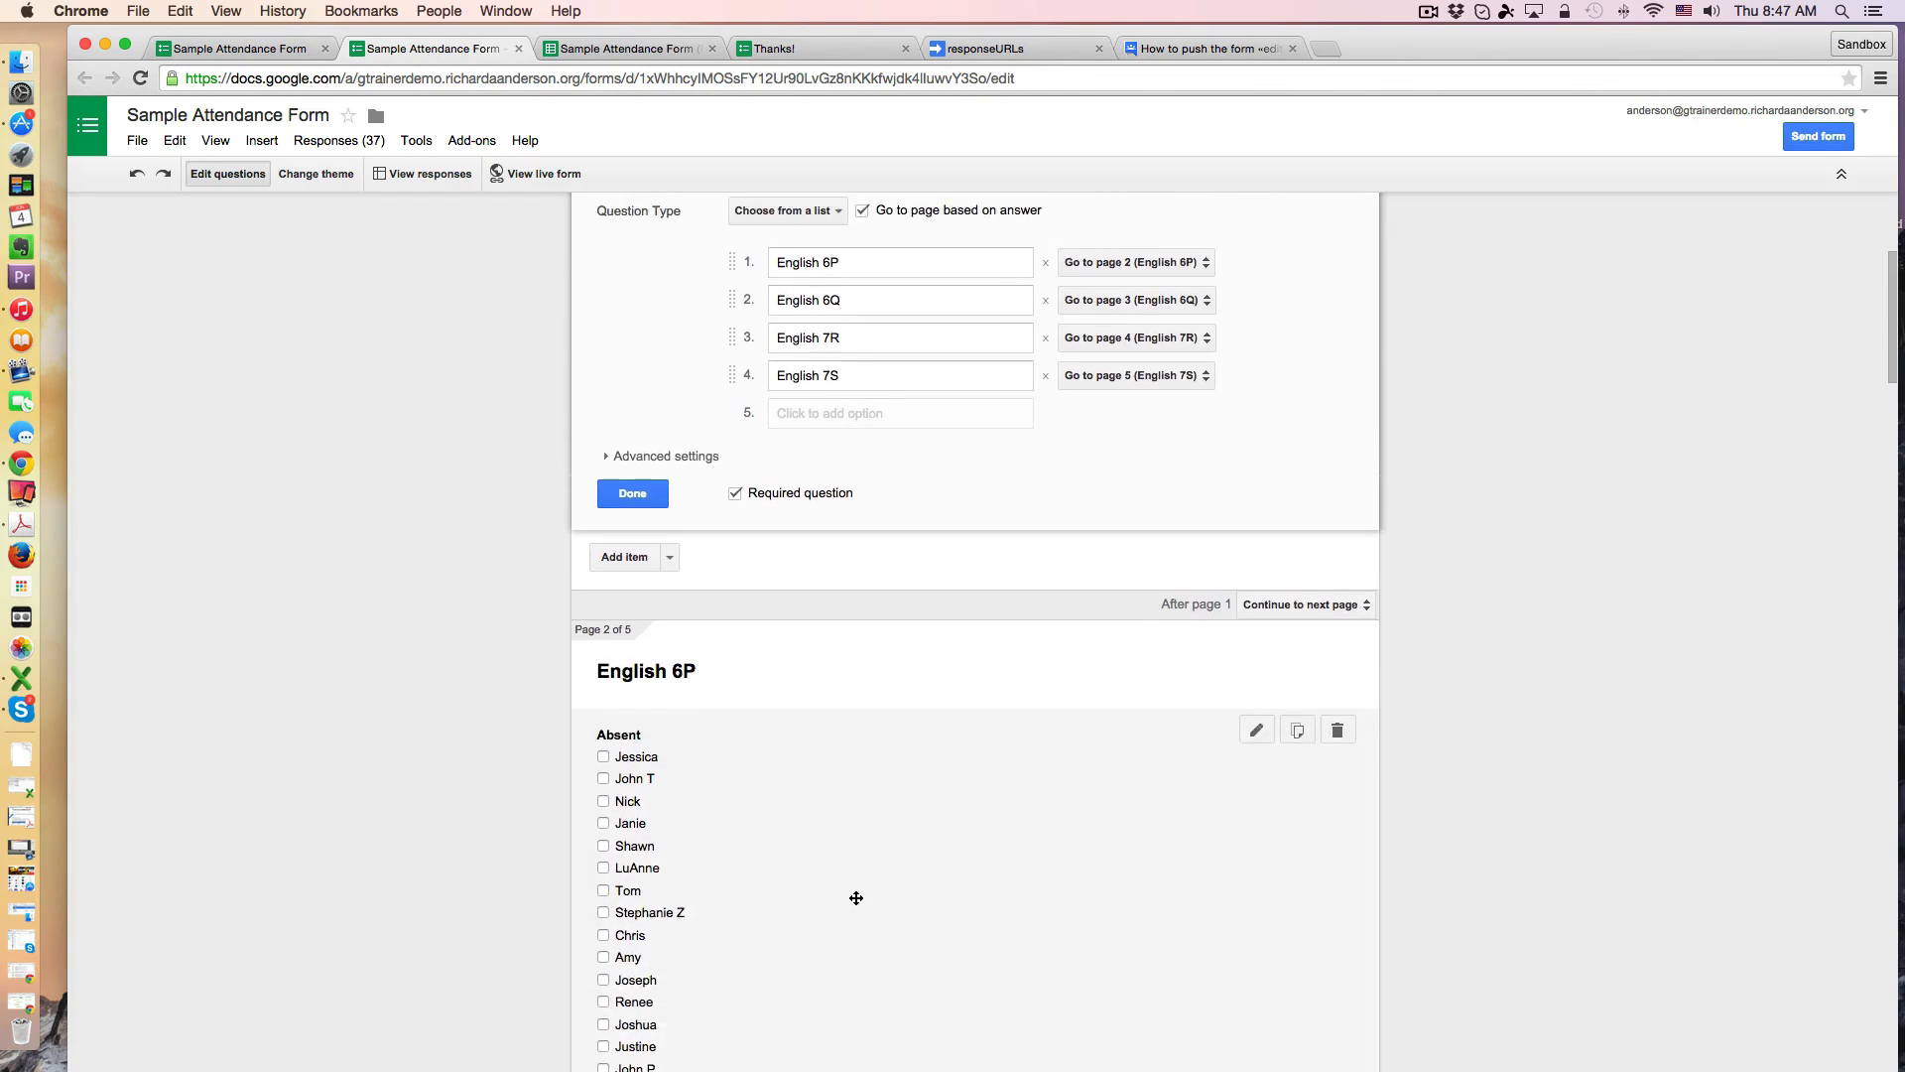
left_click(472, 139)
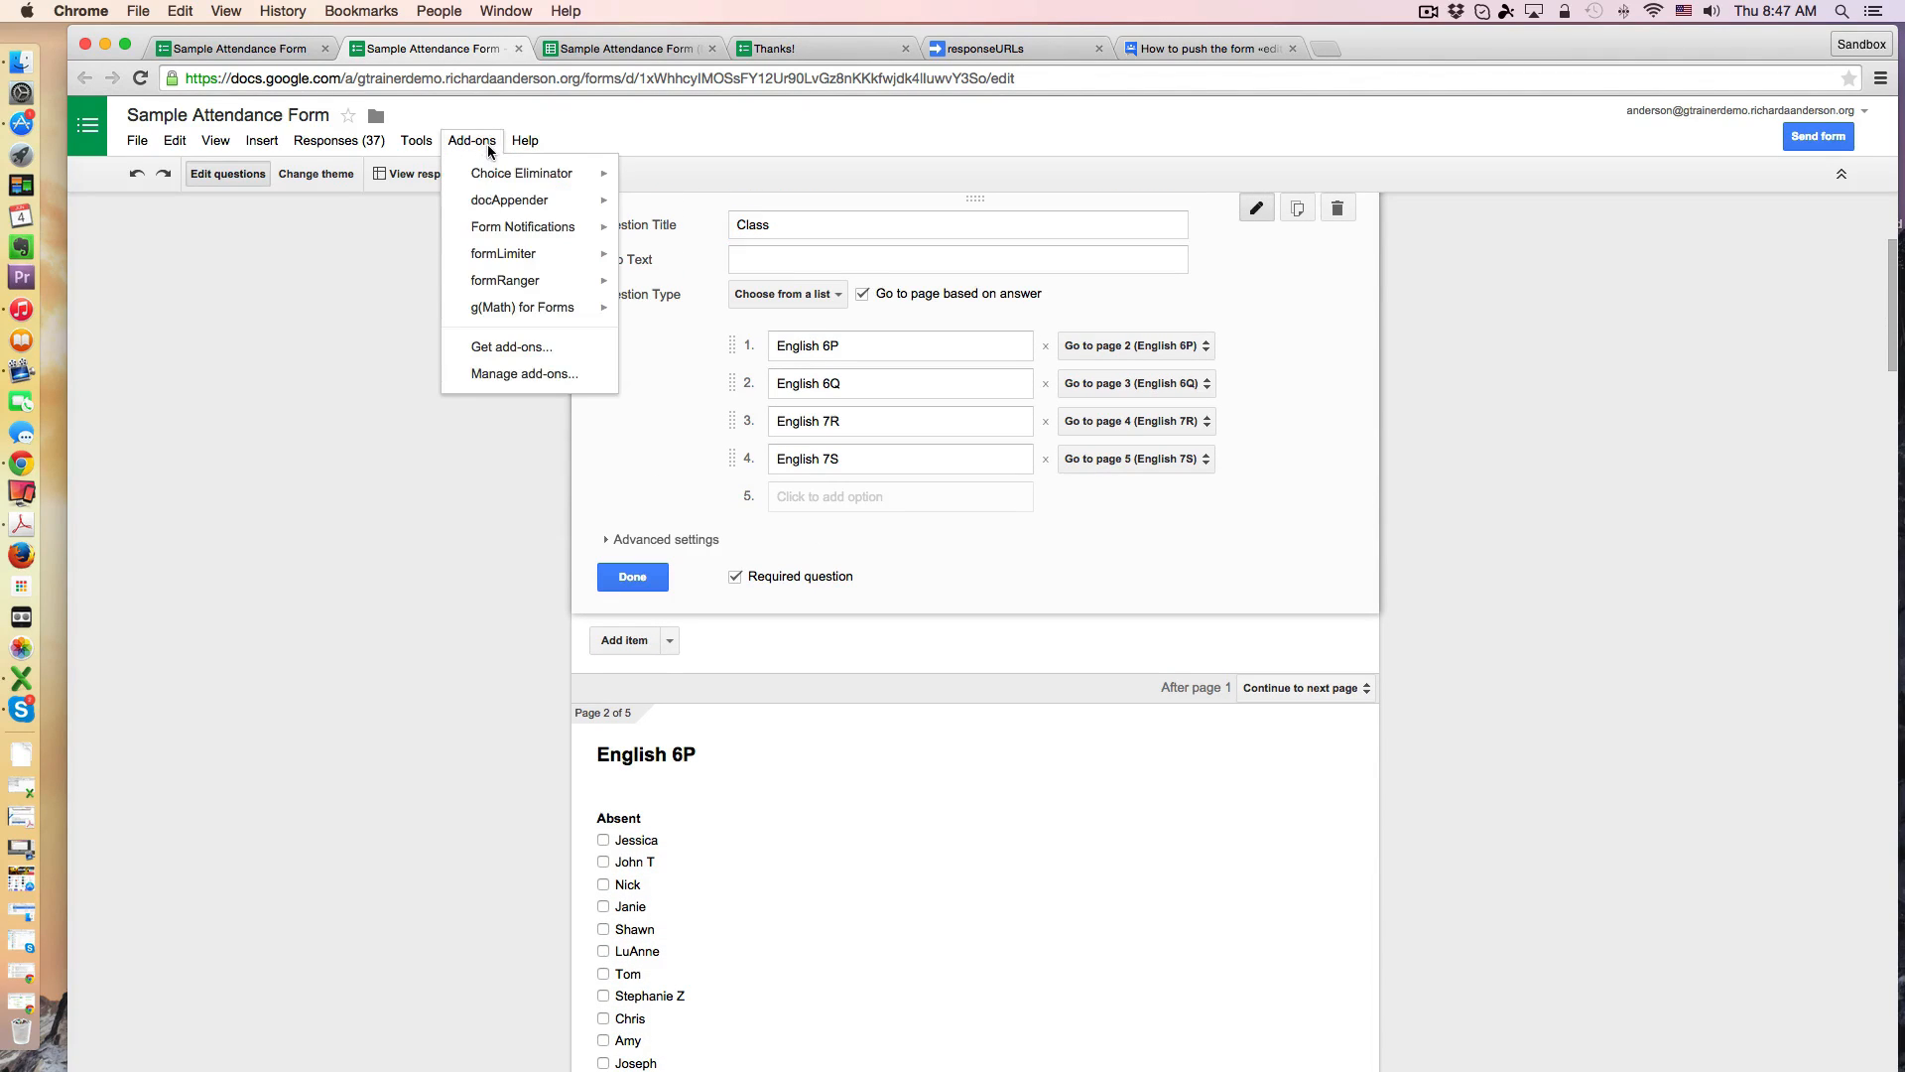
mouse_move(505, 280)
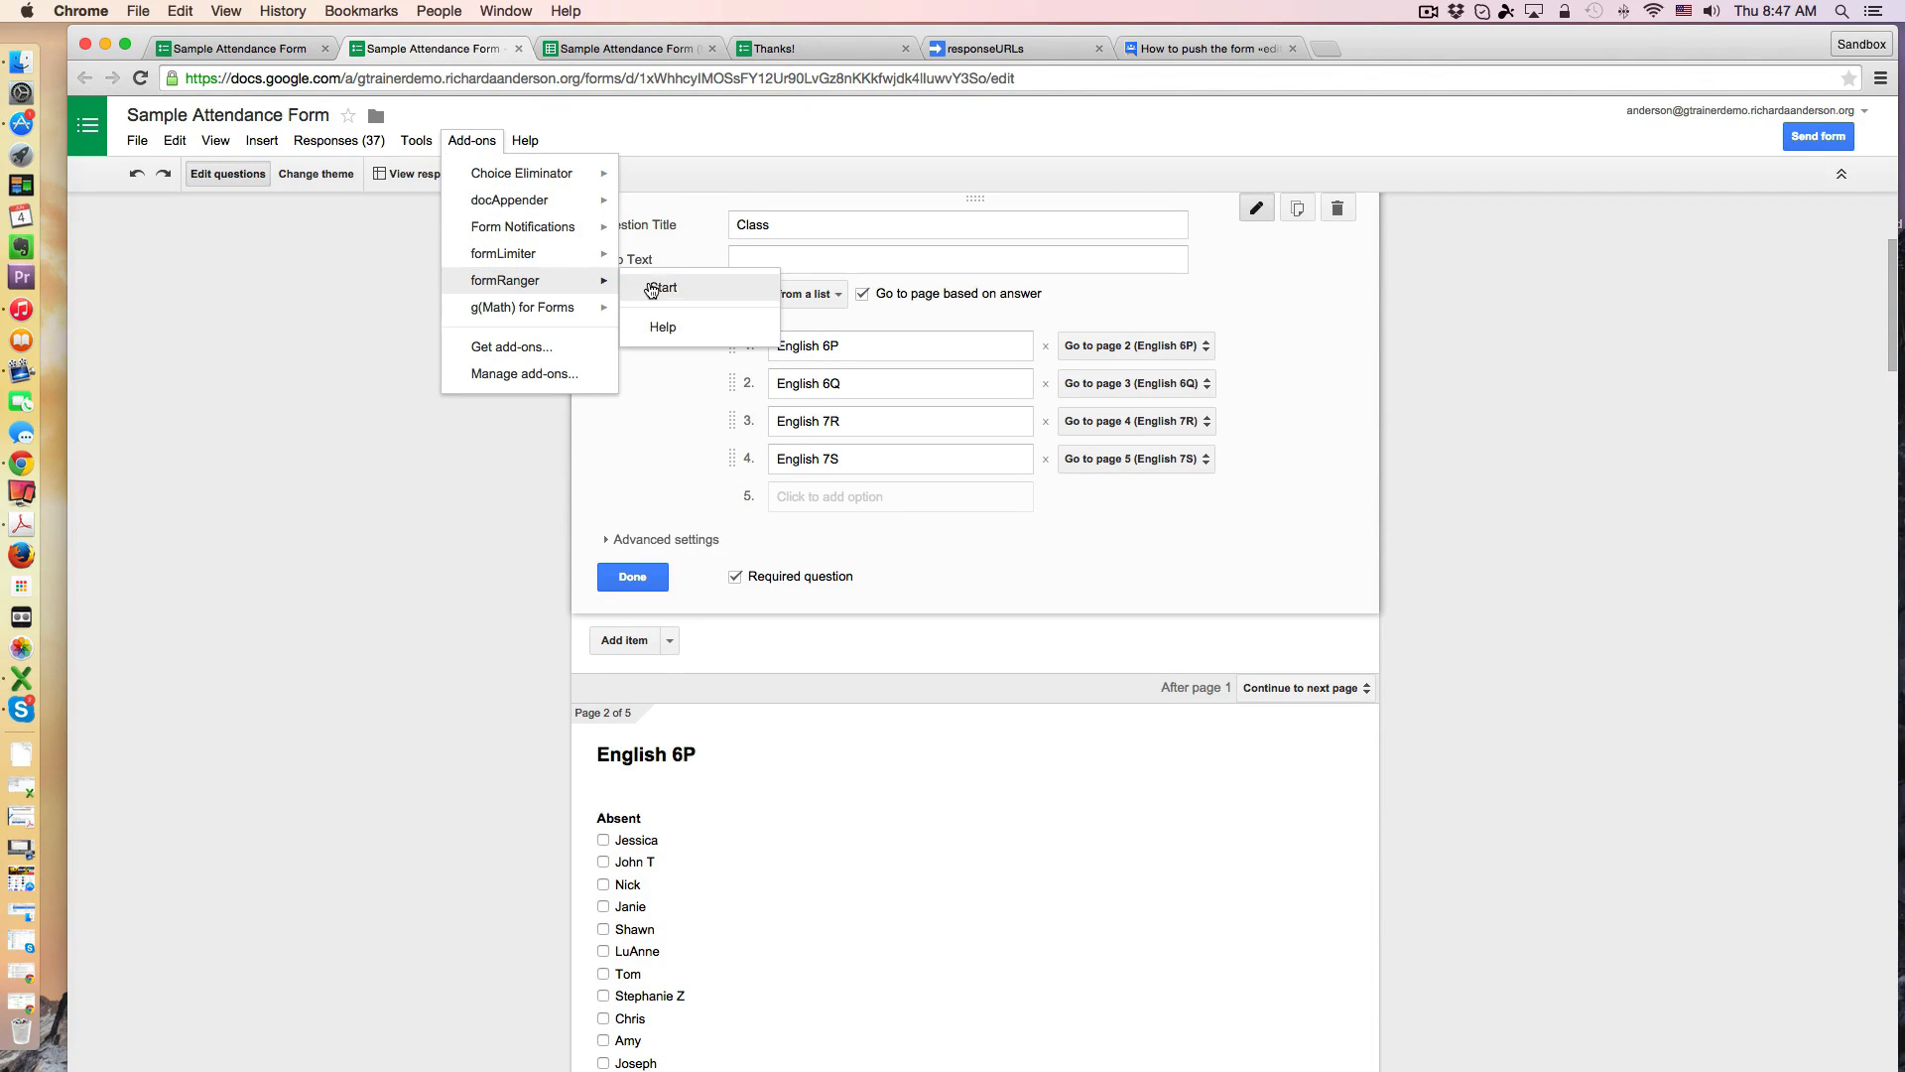
Step: Start formRanger and populate the Class and Absent questions from their values lists
left_click(661, 288)
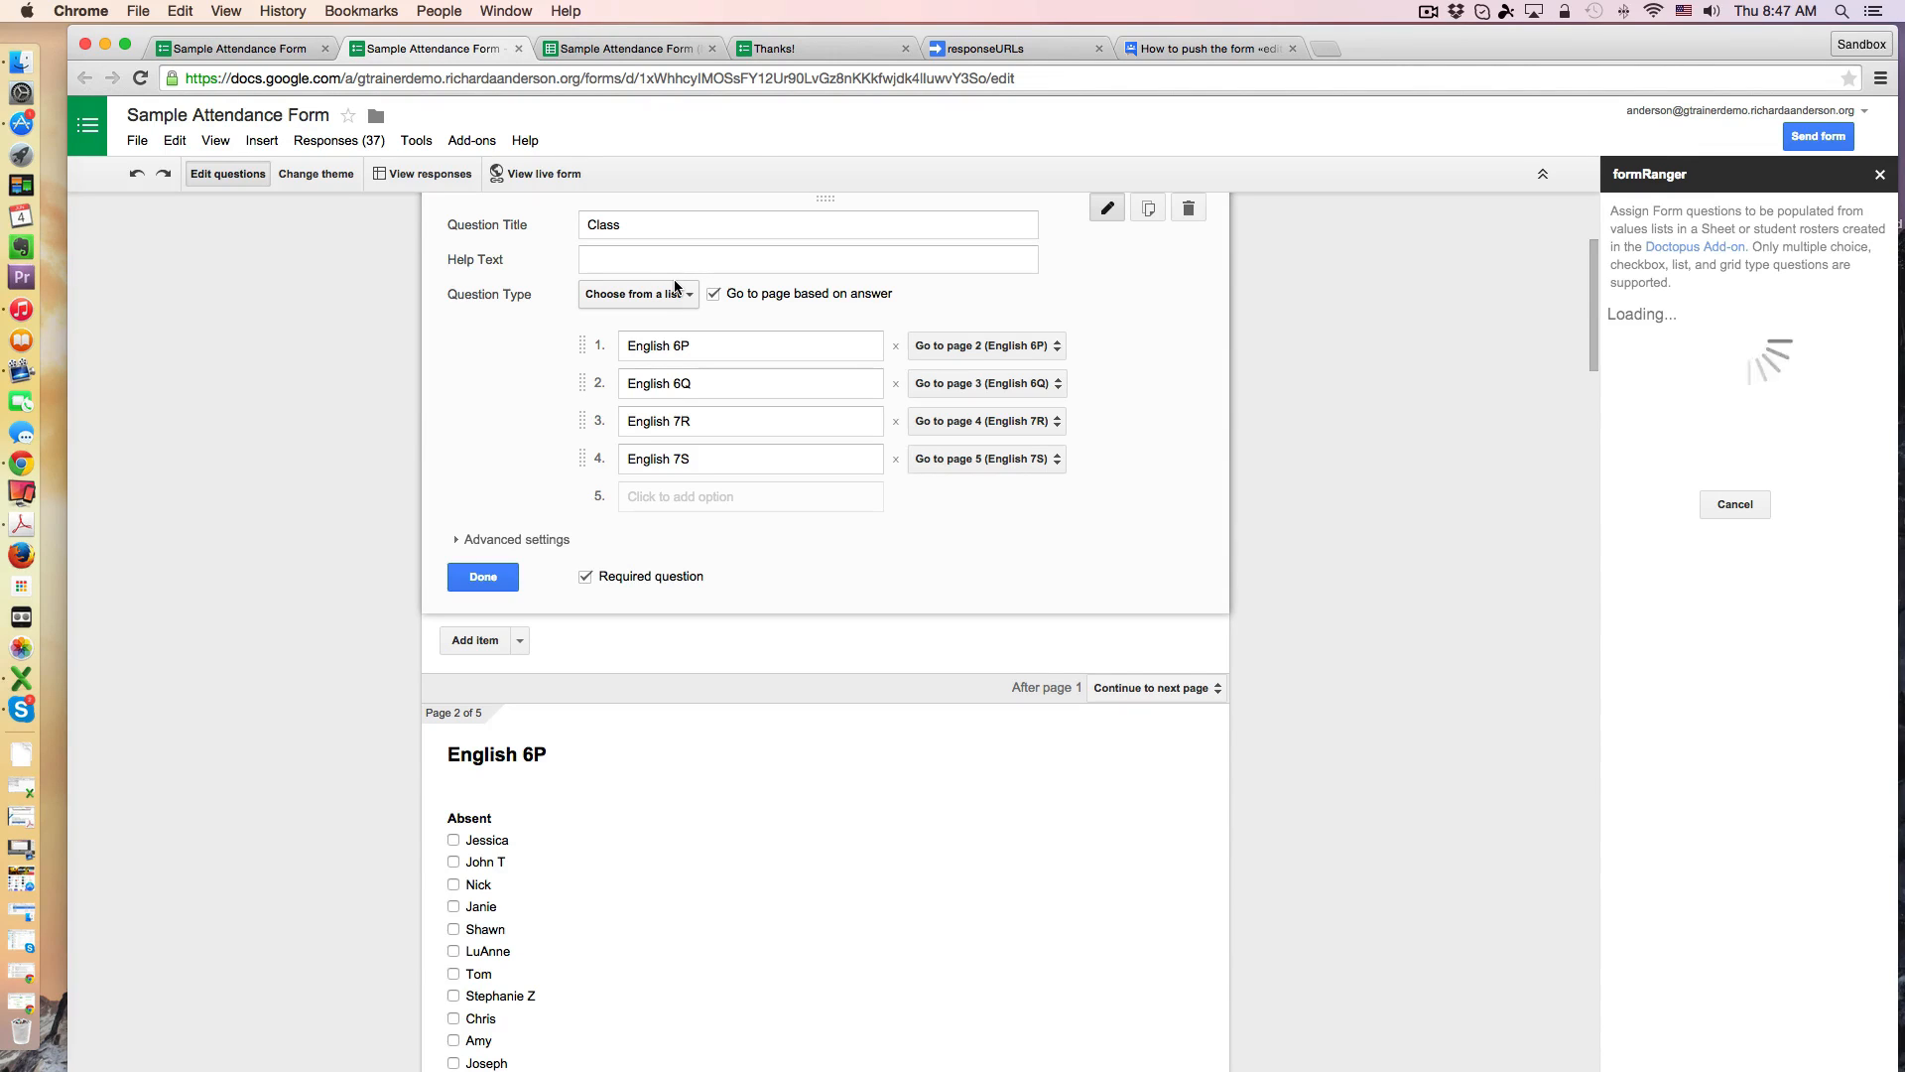
left_click(713, 293)
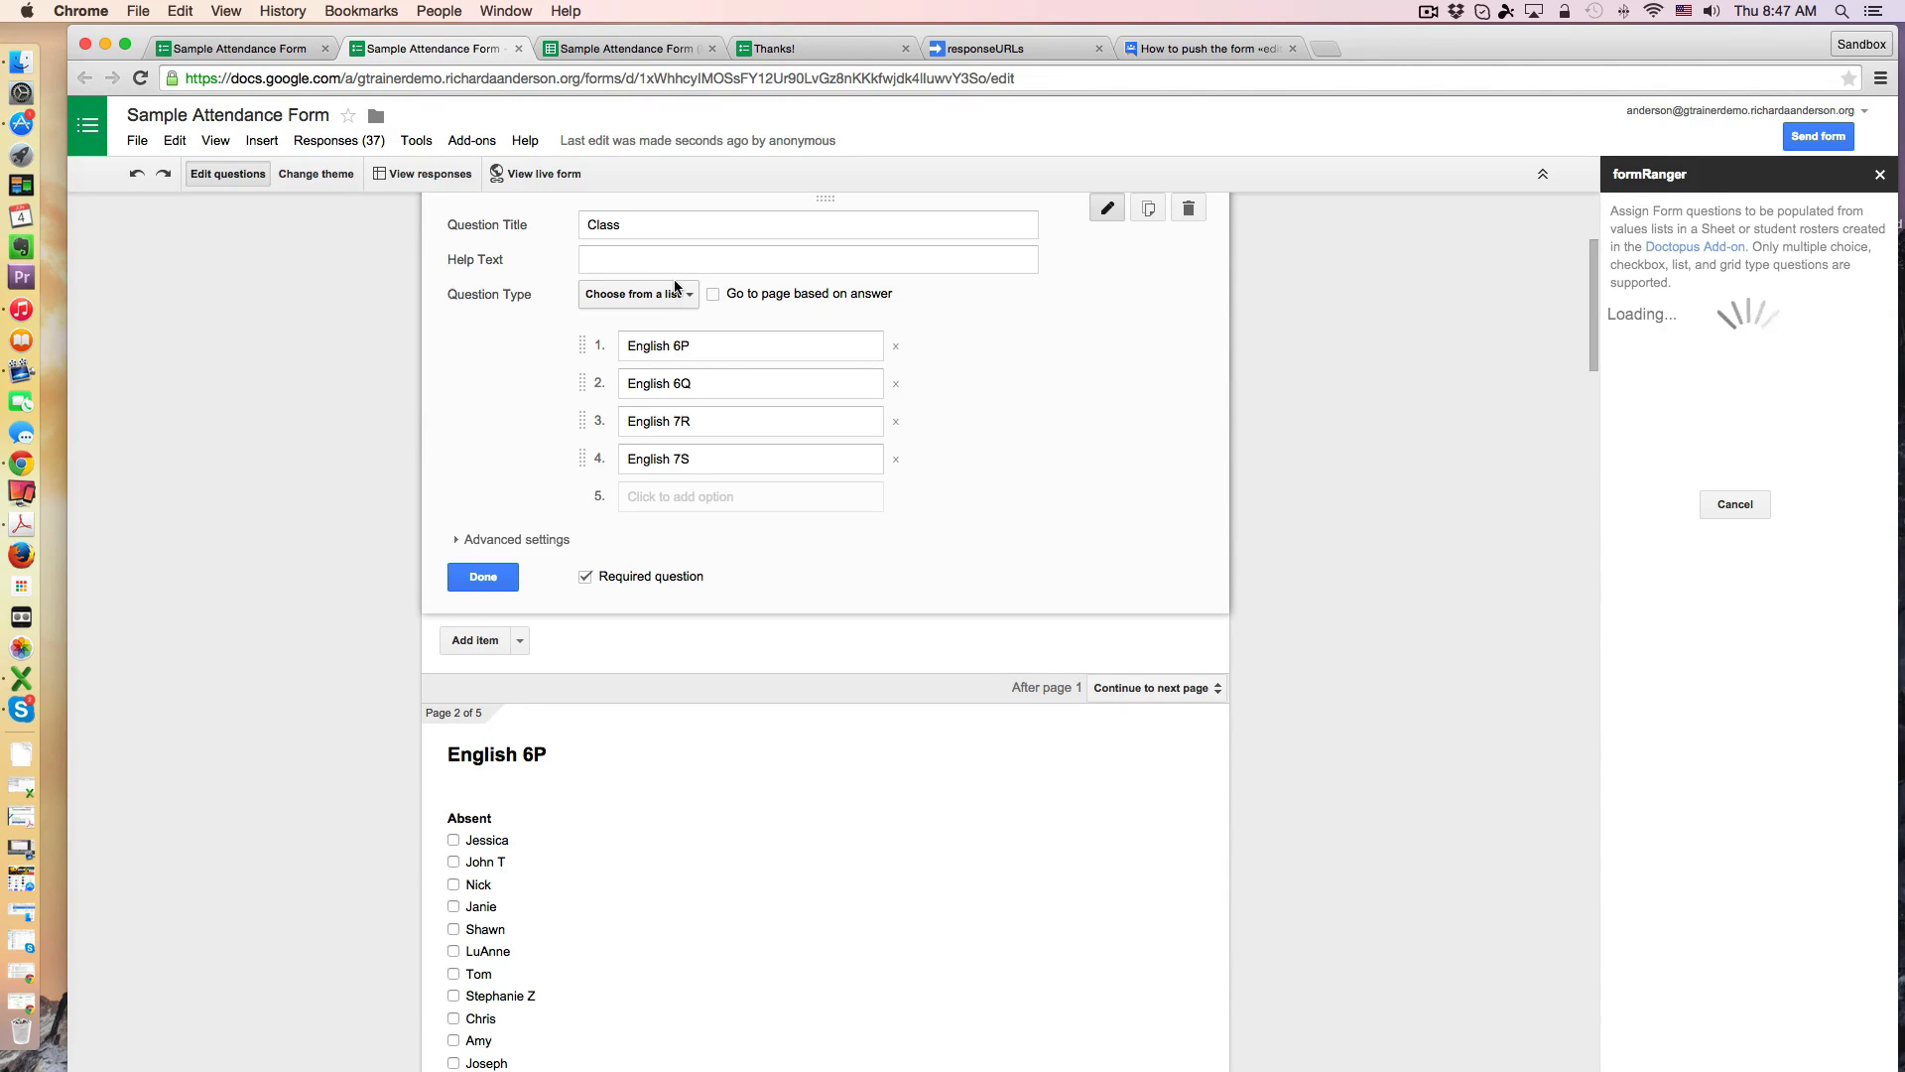
mouse_move(1506, 409)
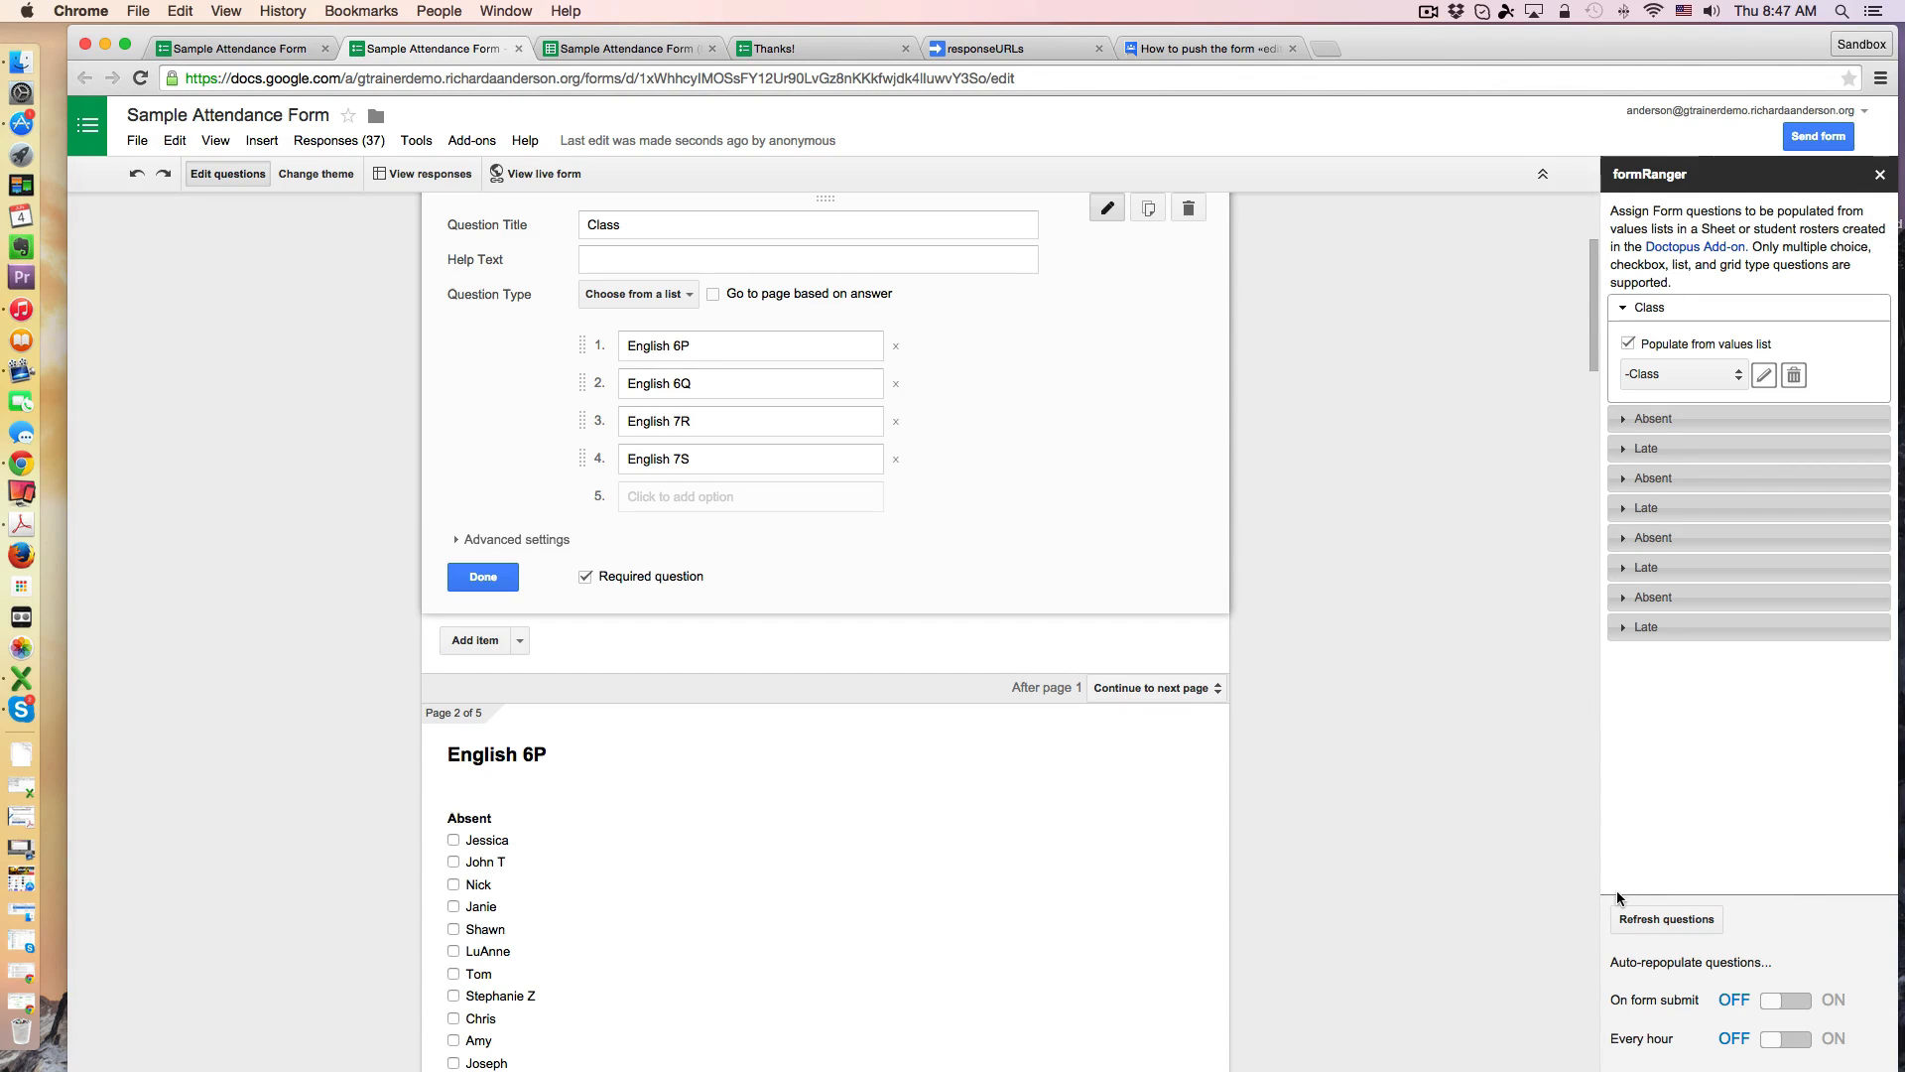
mouse_move(1887, 951)
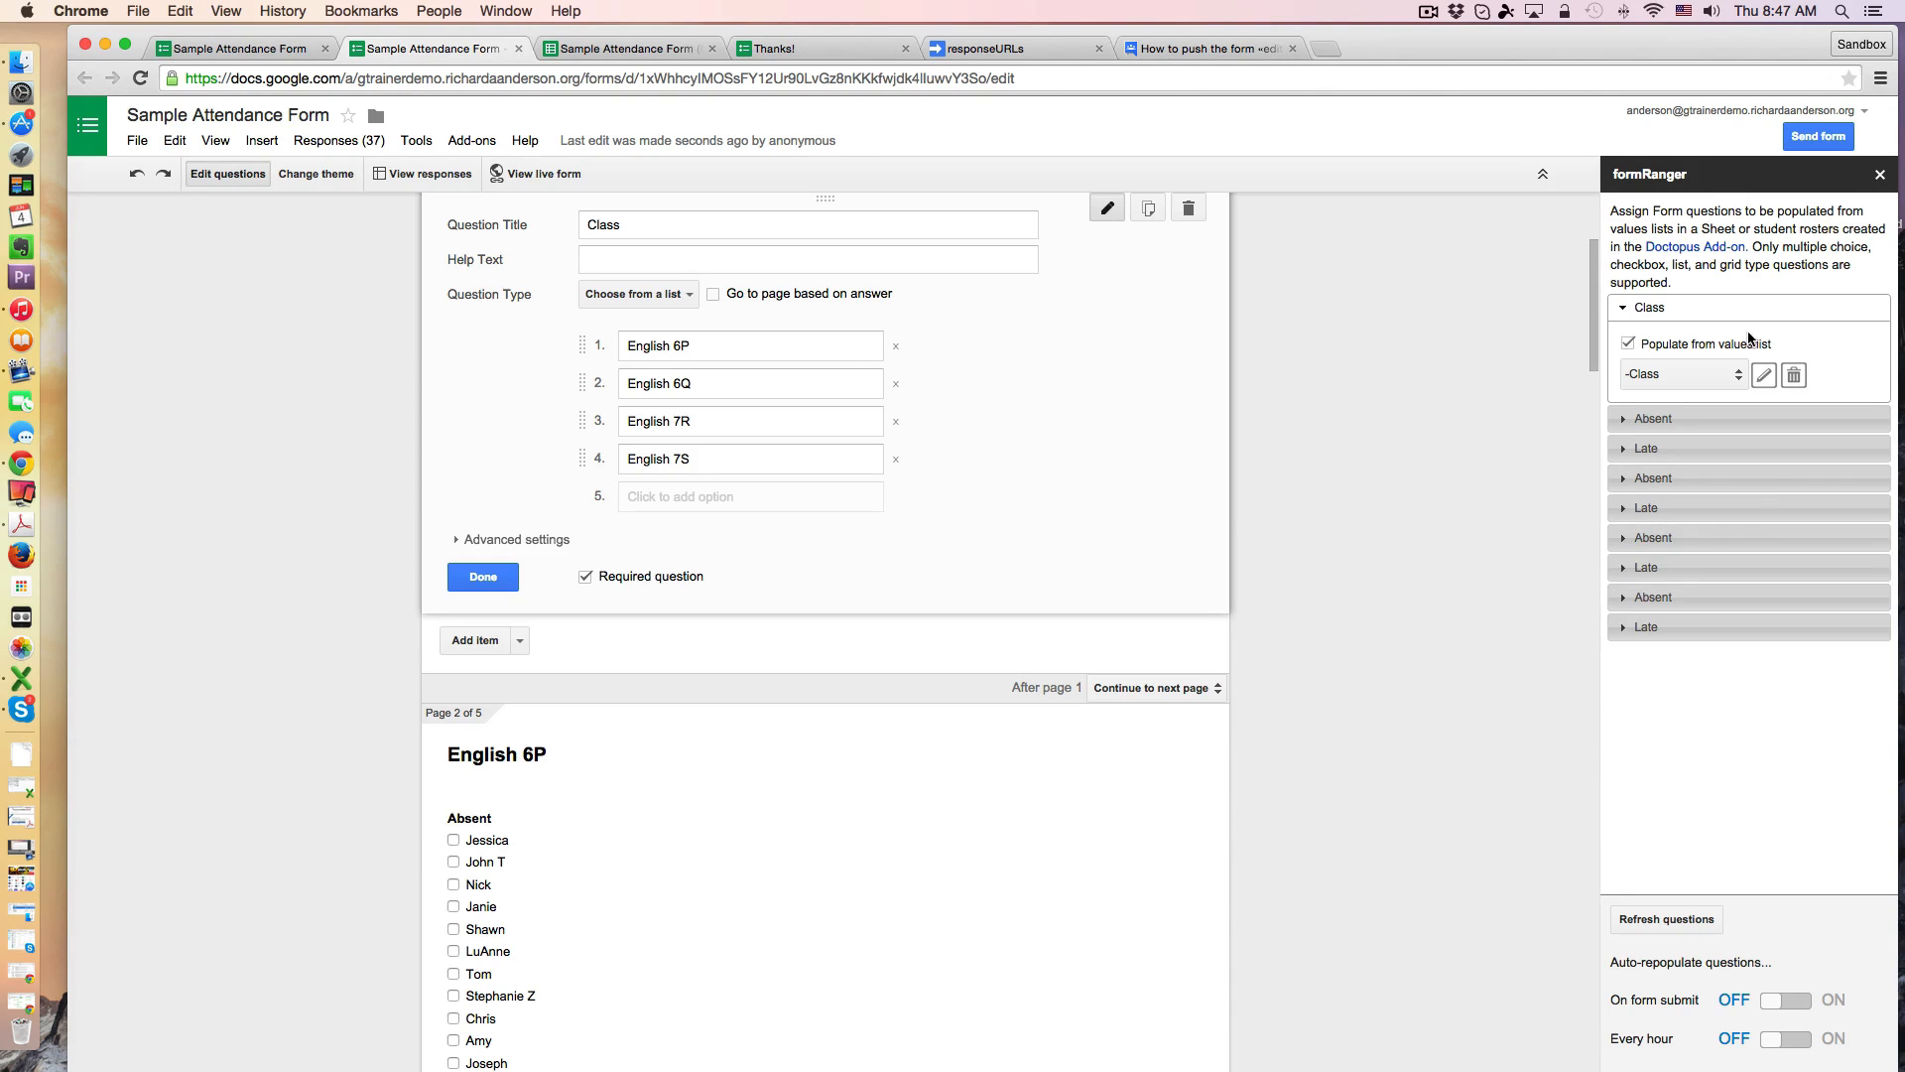
left_click(1681, 374)
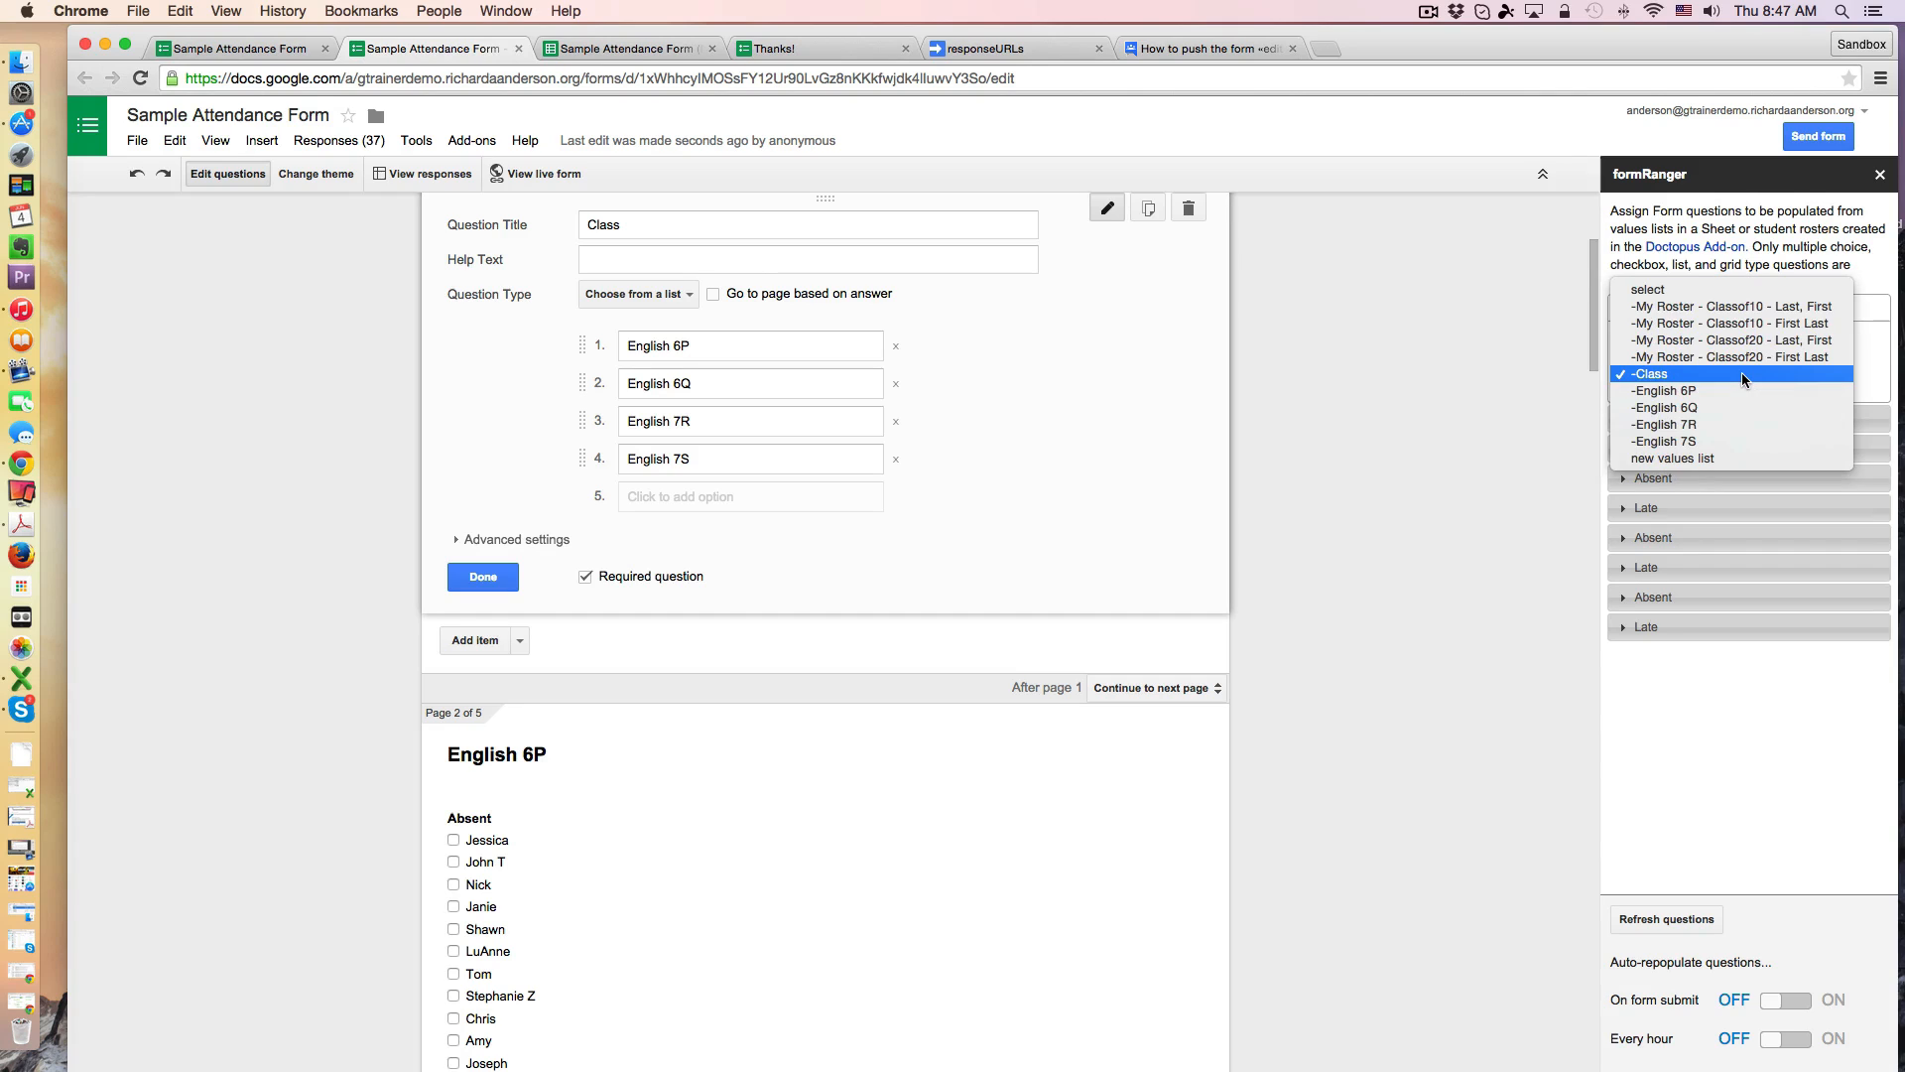
left_click(1647, 374)
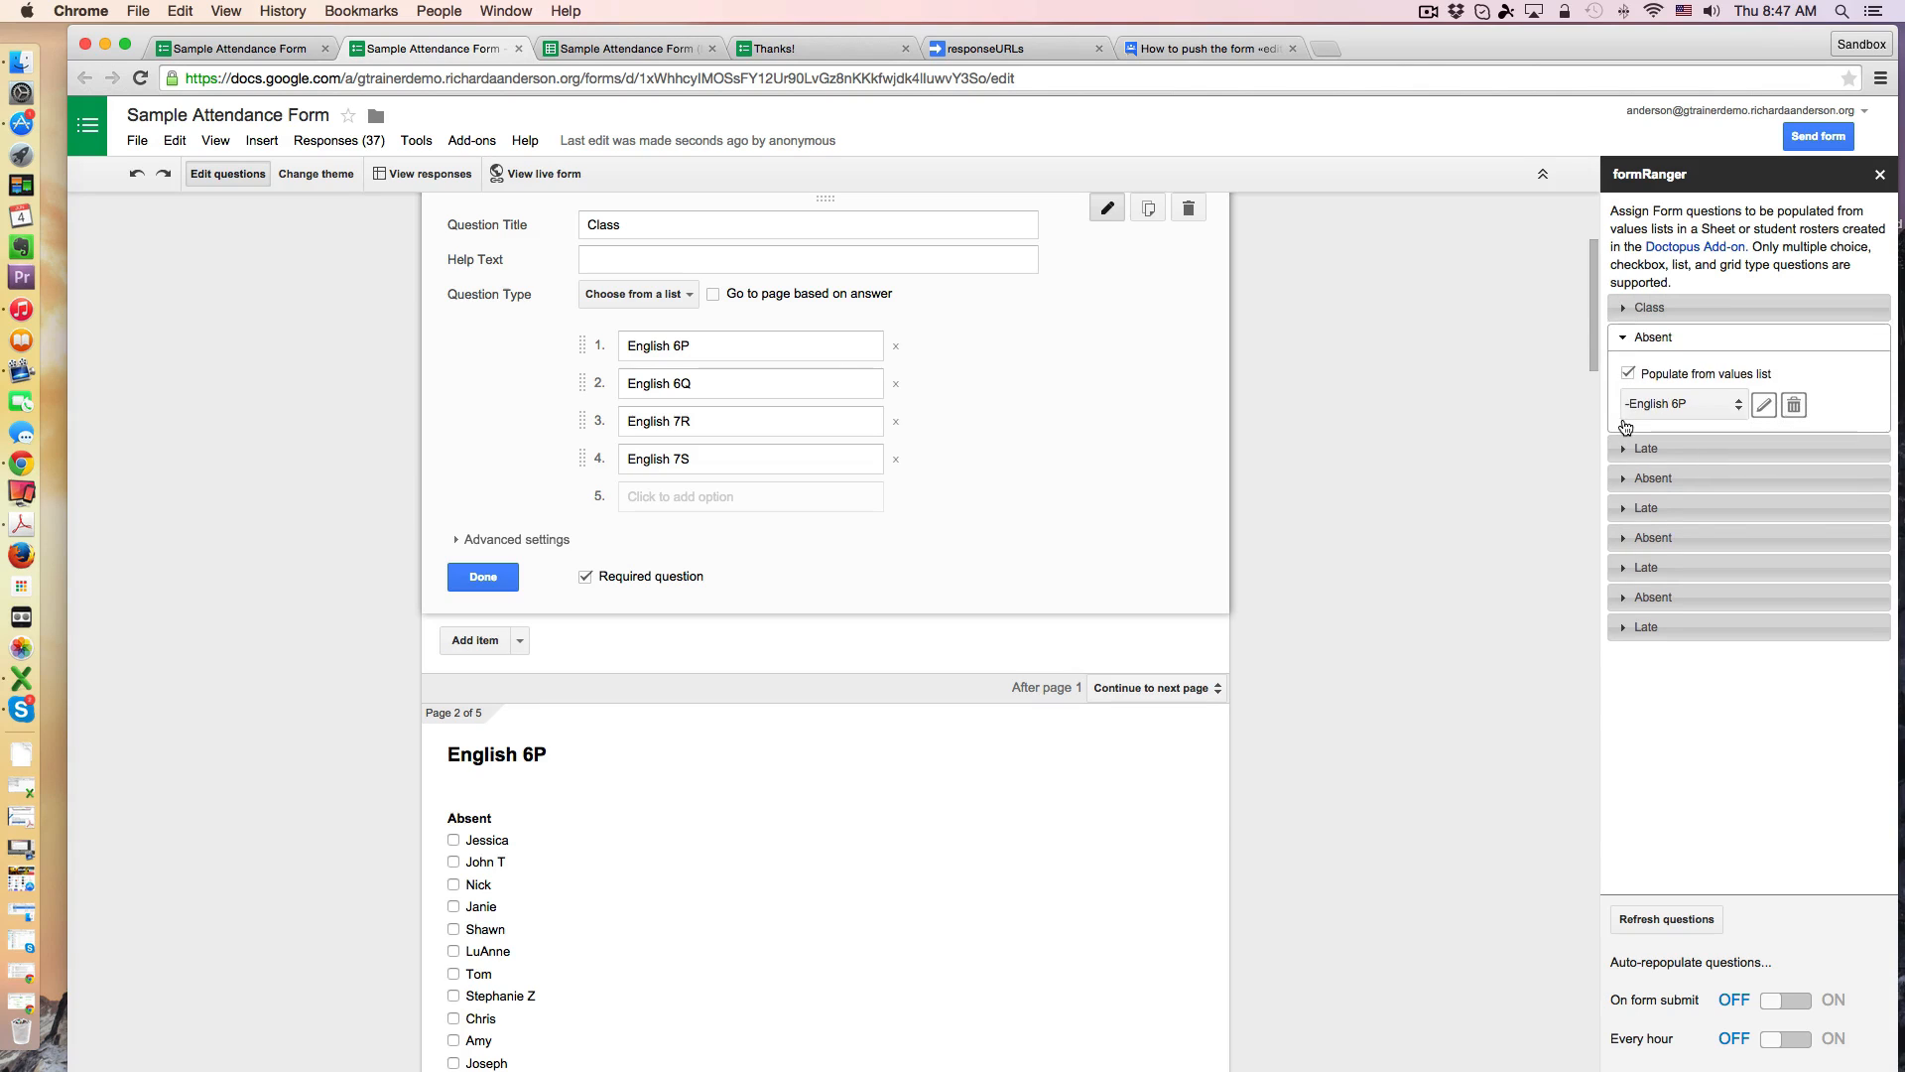
left_click(1647, 365)
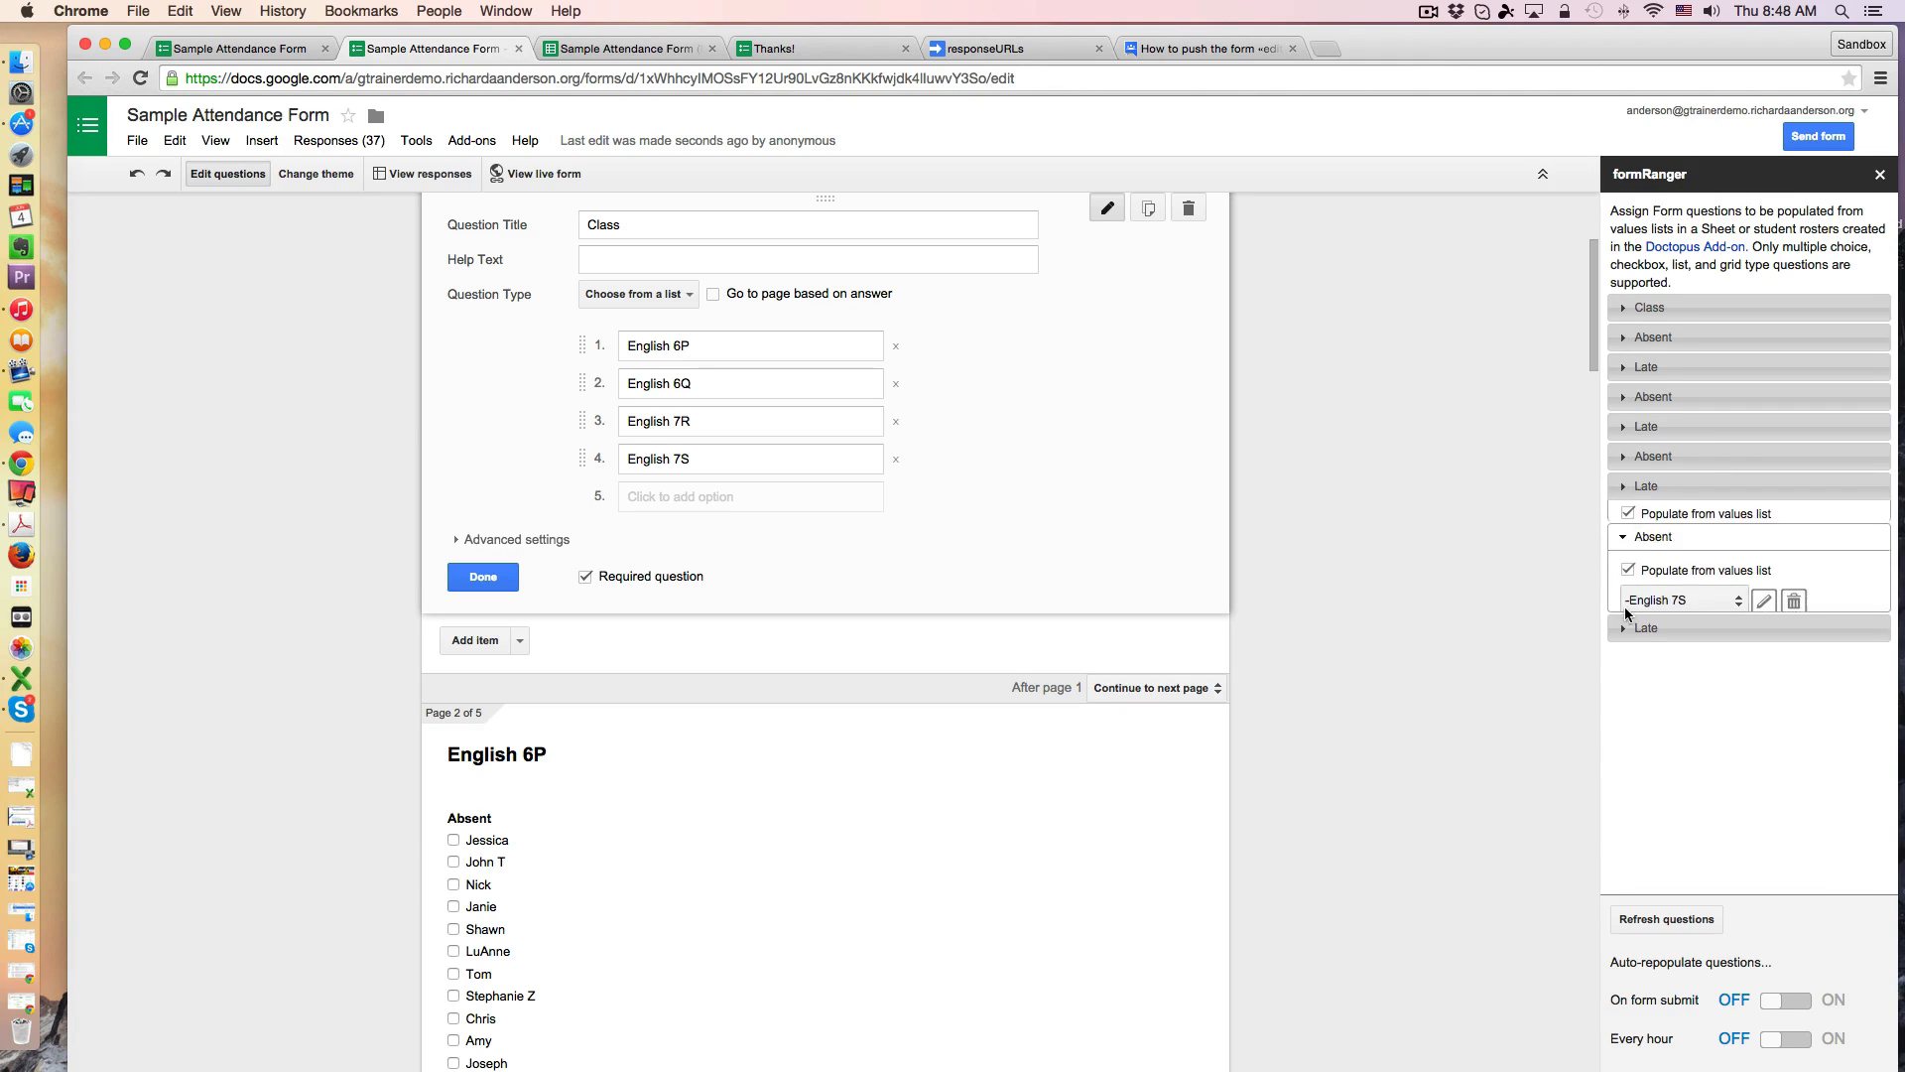
left_click(482, 576)
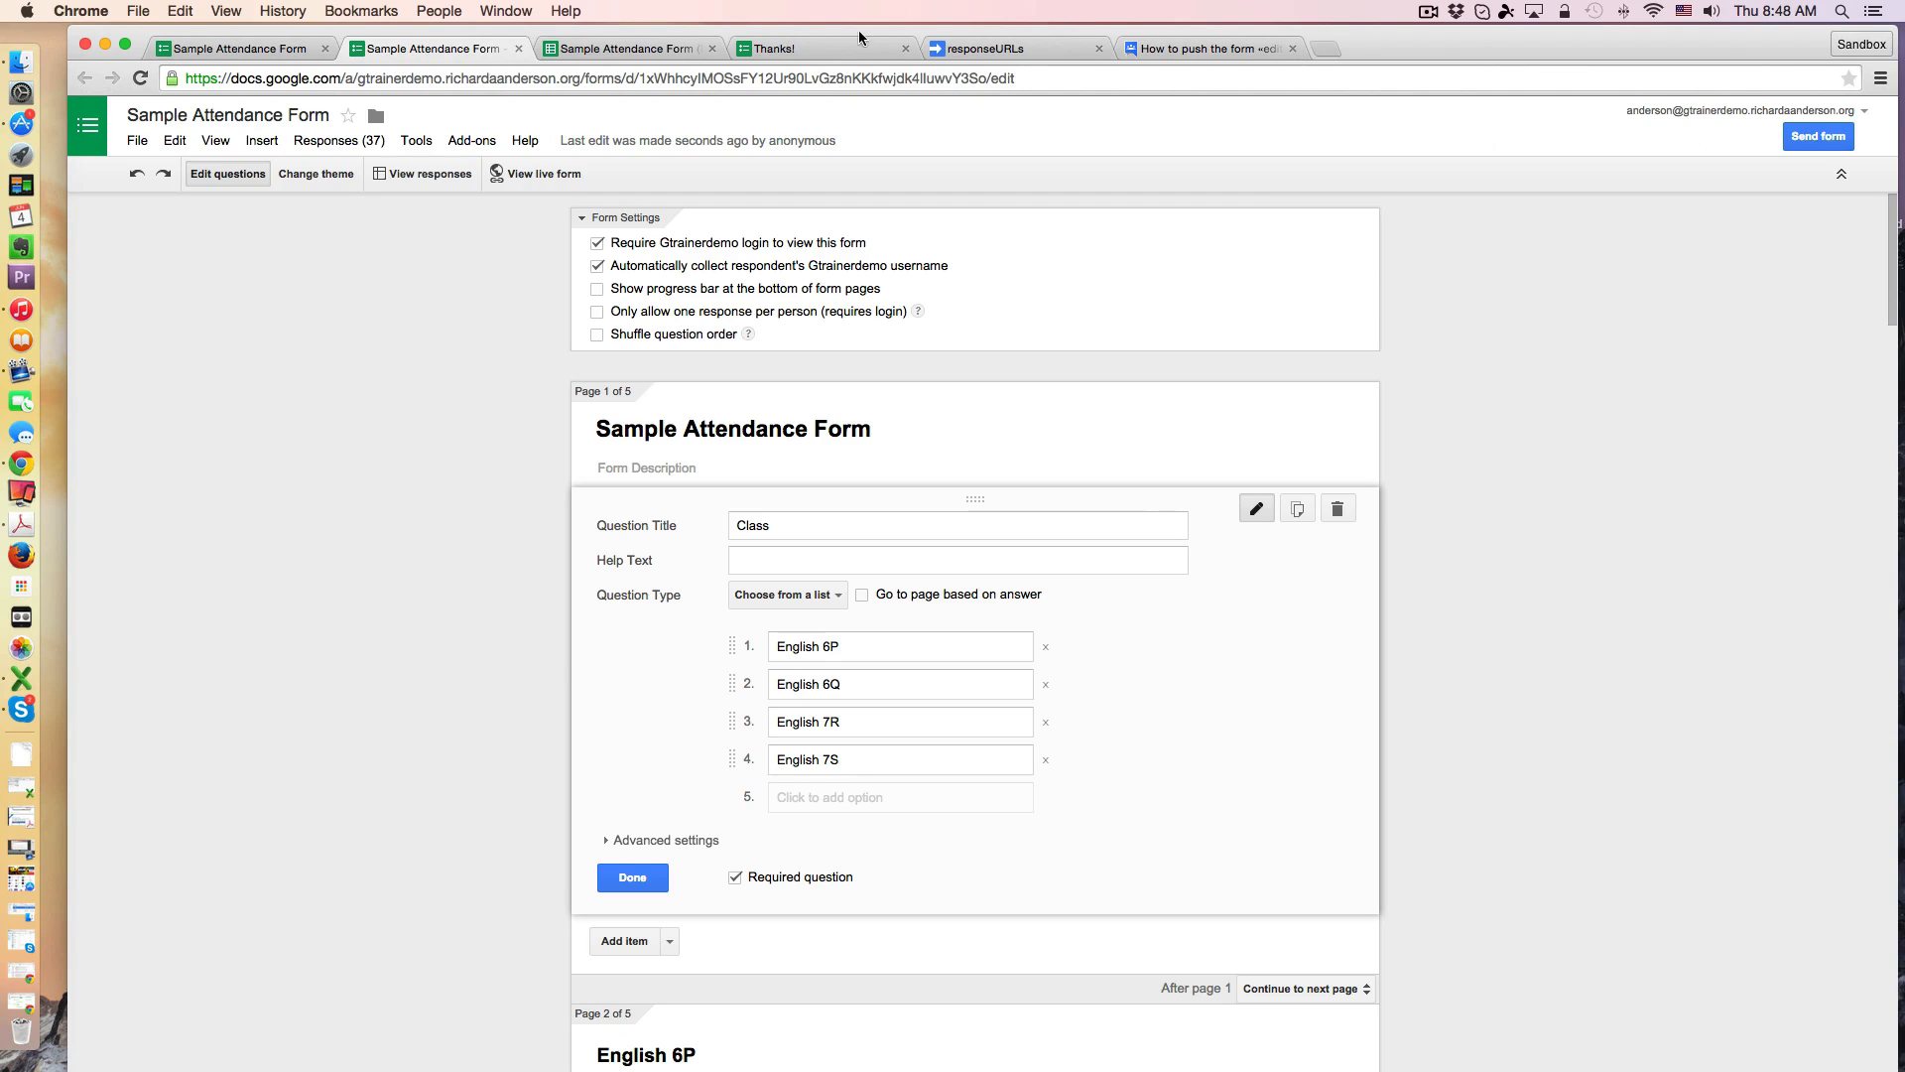
Step: Switch to the responseURLs script project and select the whole assignEditUrls script
left_click(627, 48)
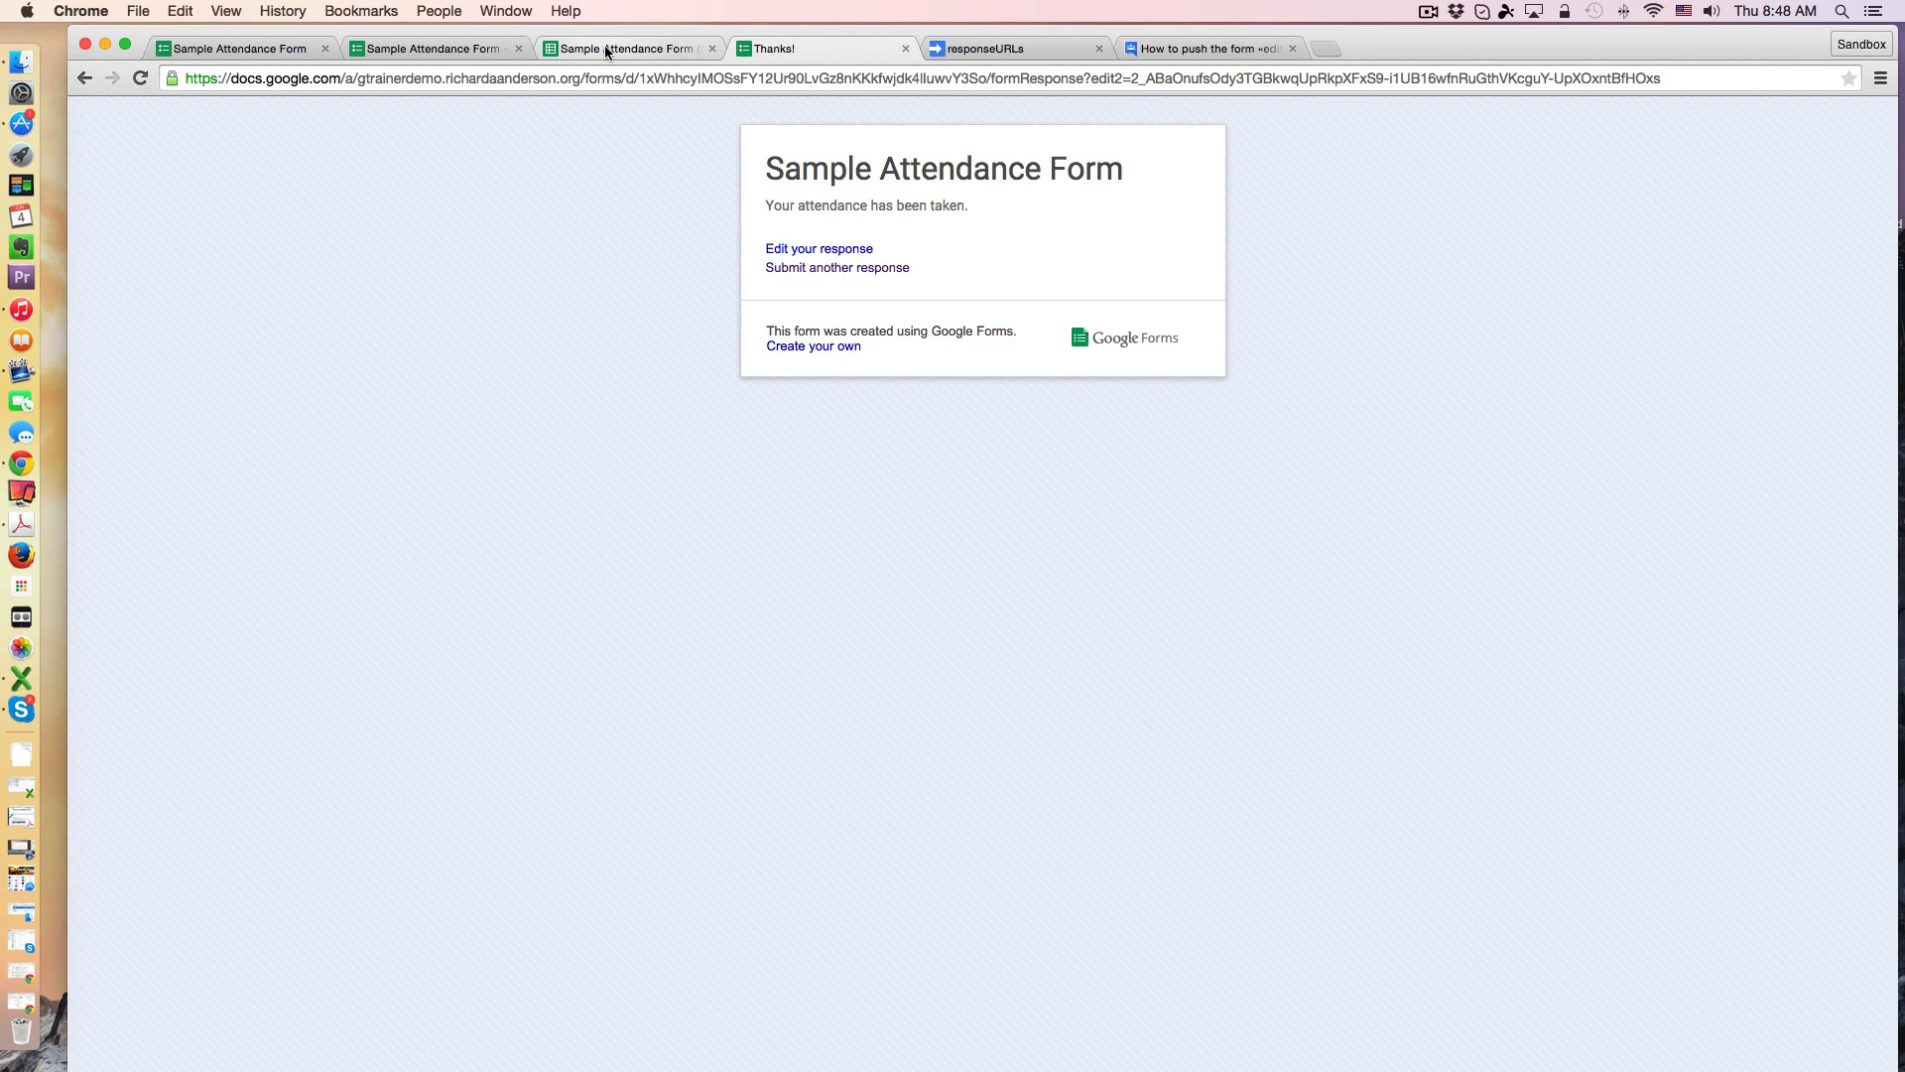
left_click(1014, 47)
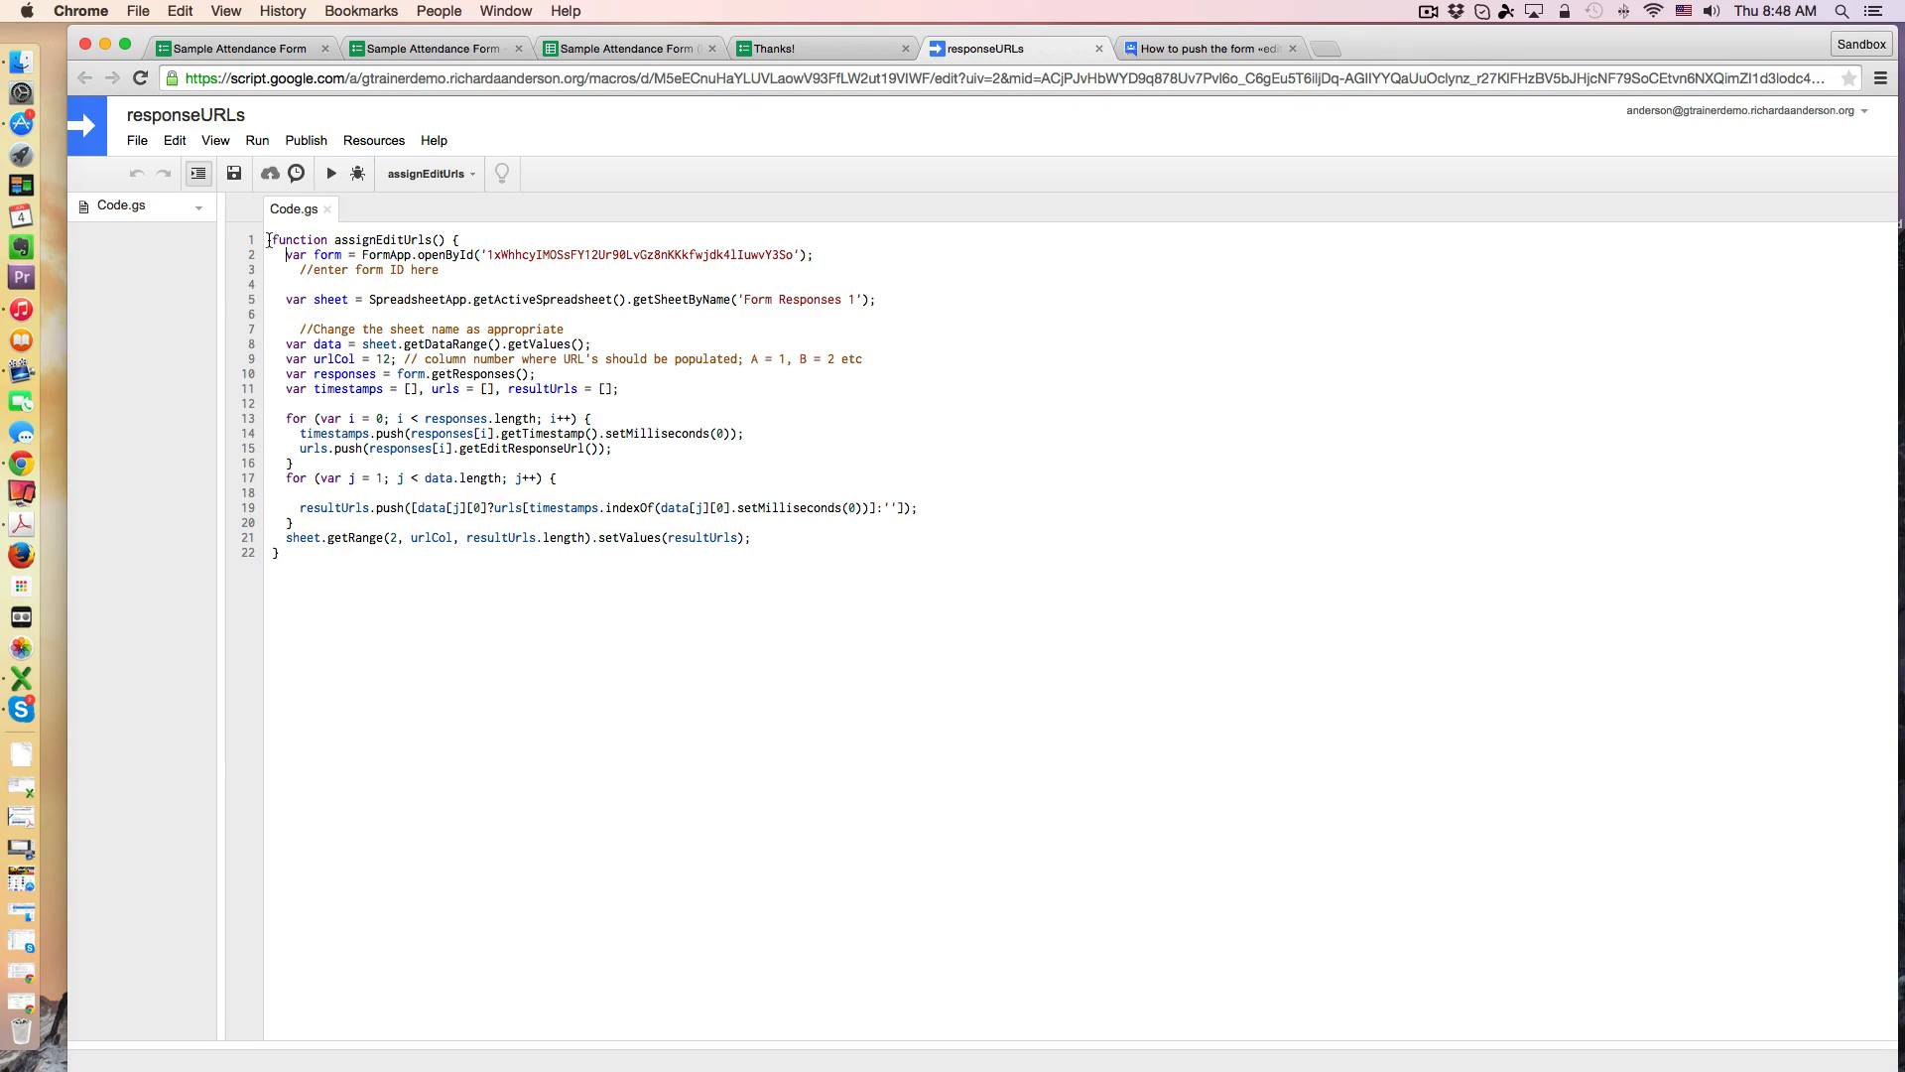
key("cmd+a")
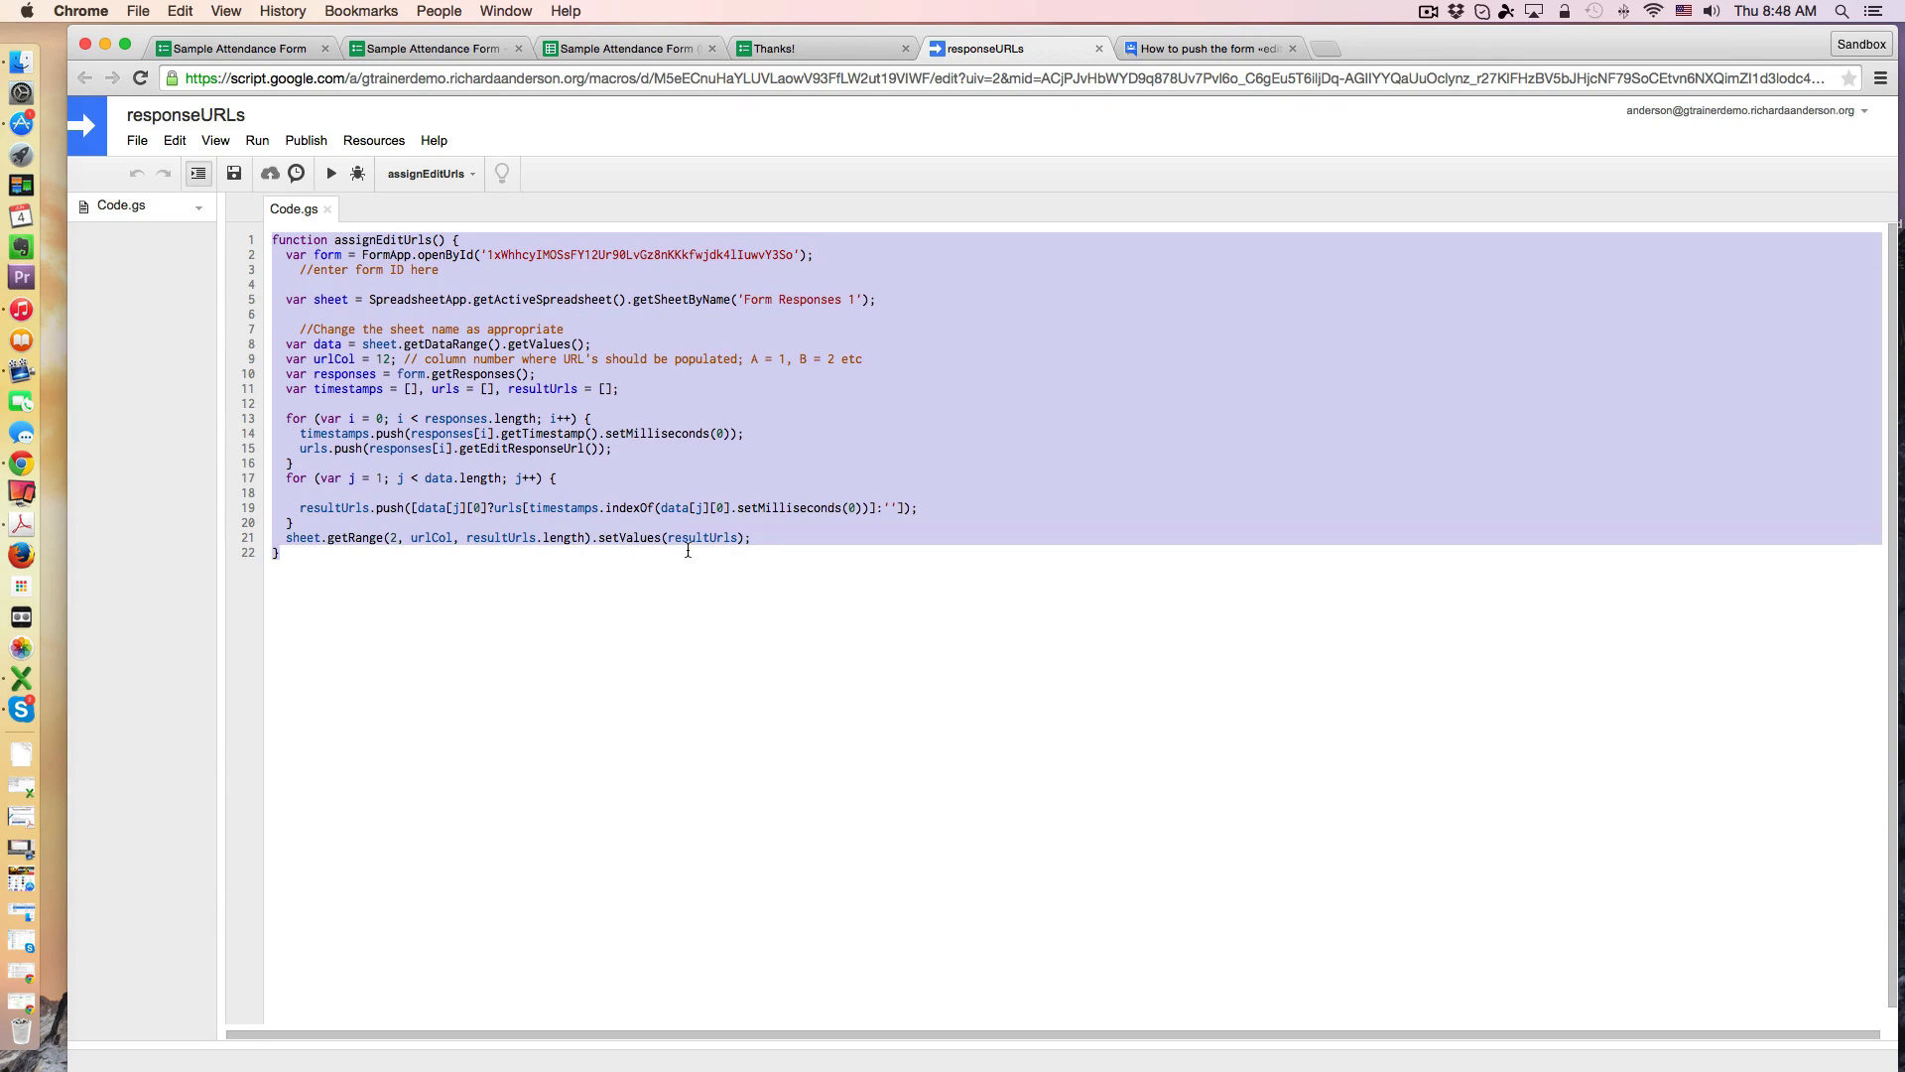